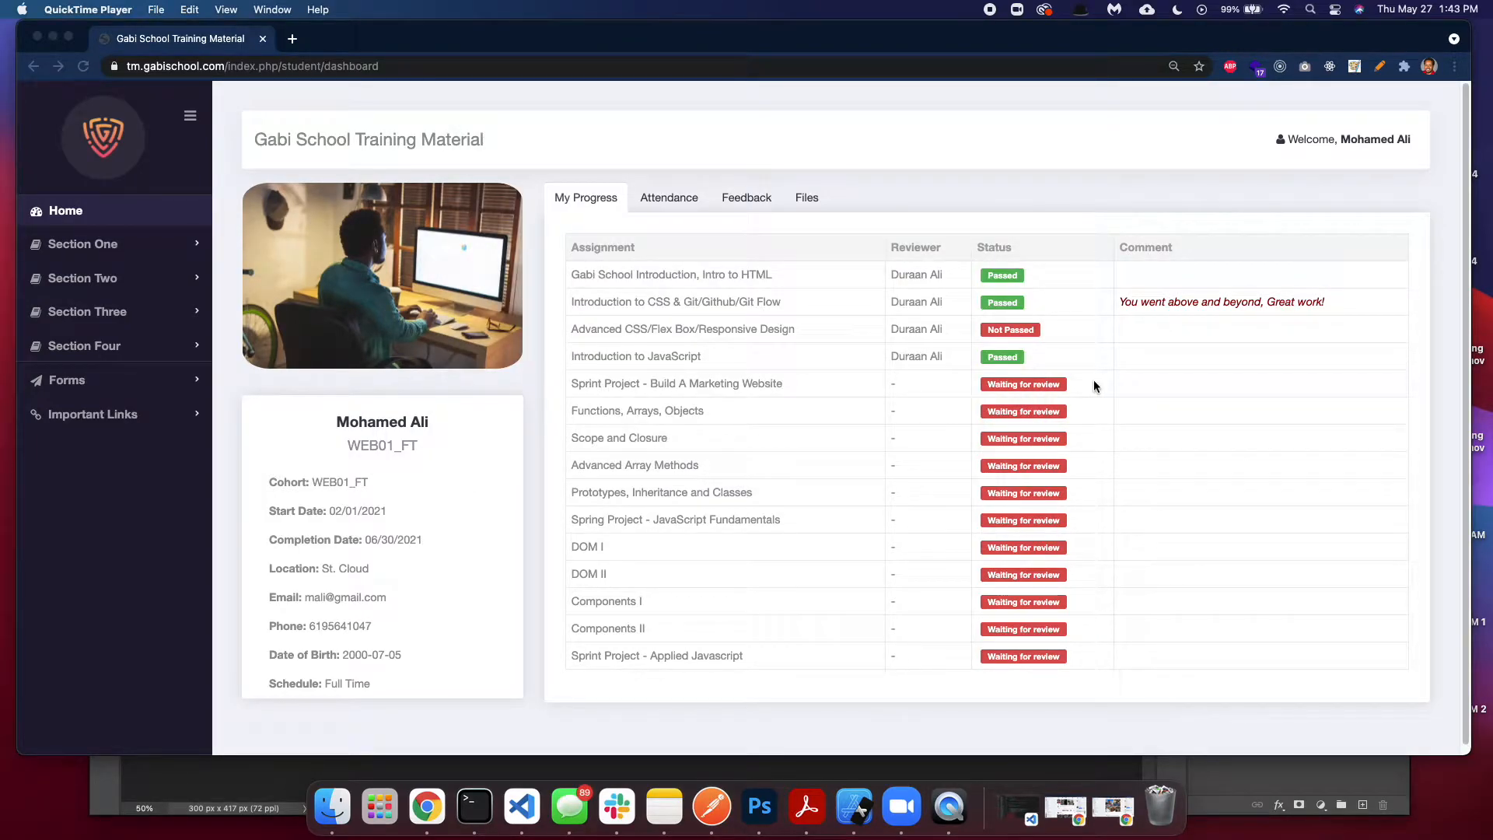
mouse_move(1023, 383)
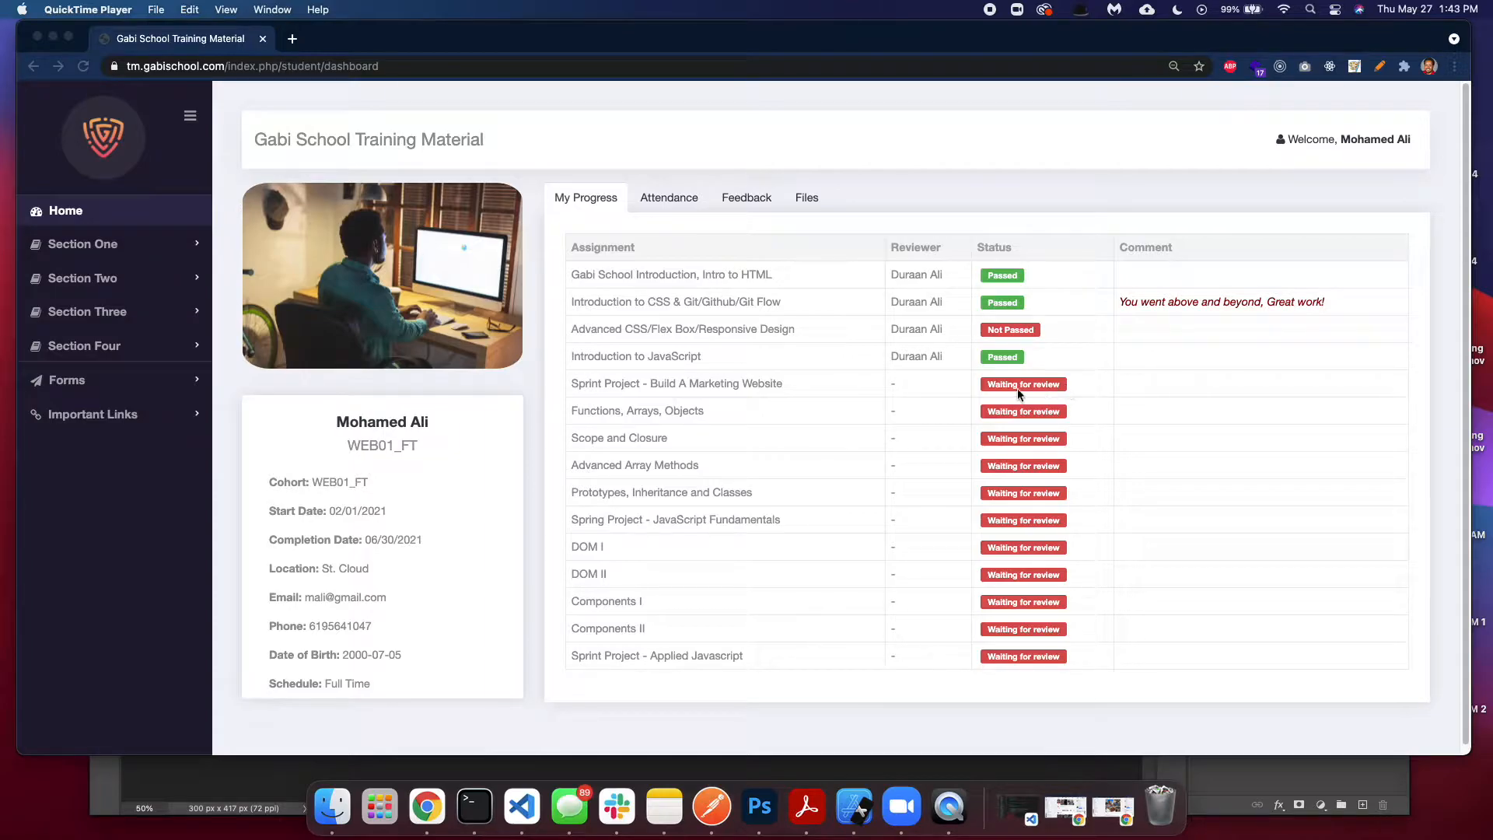
mouse_move(968, 404)
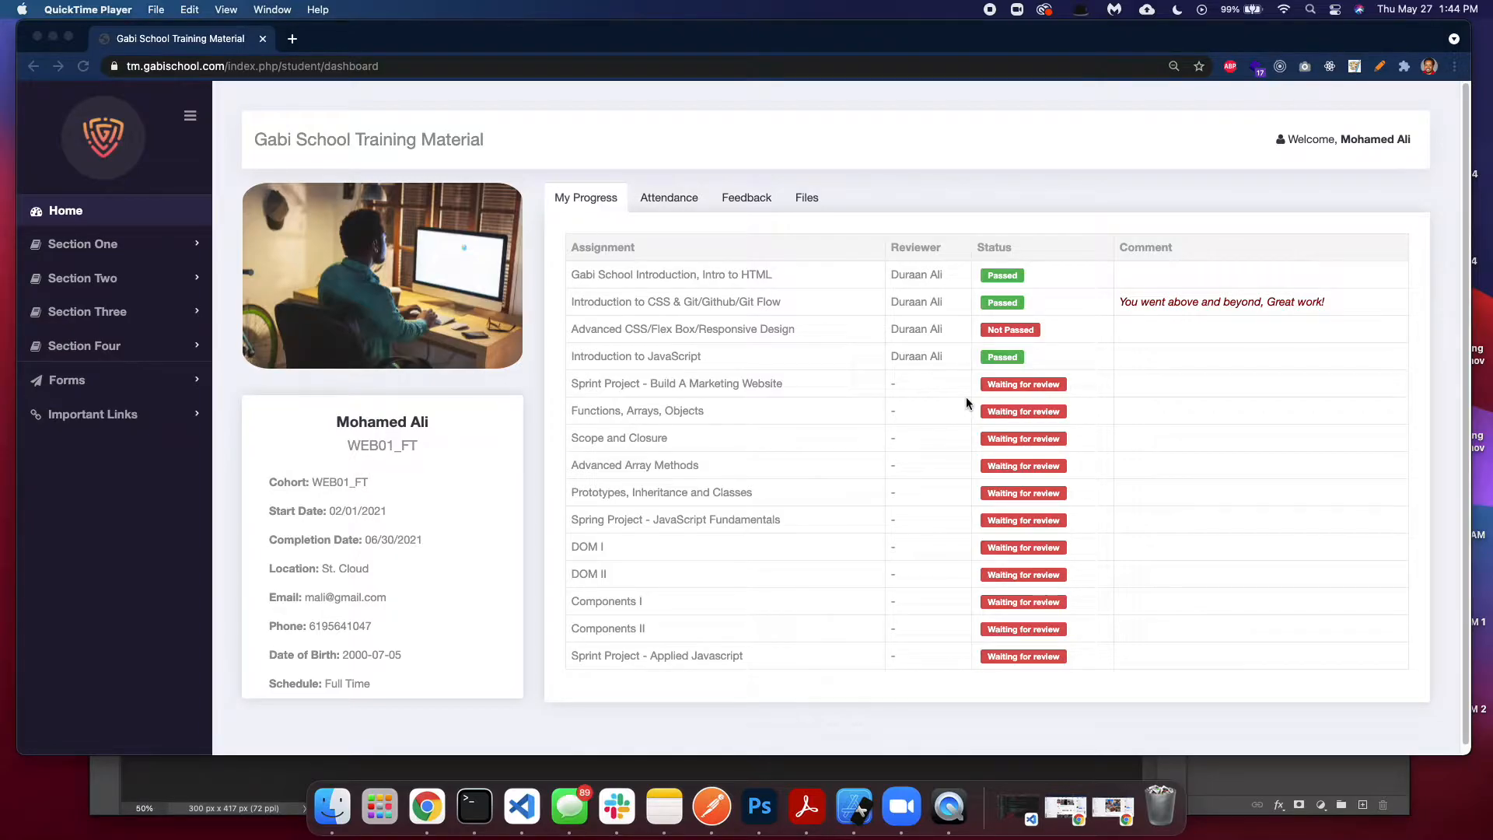
mouse_move(948, 402)
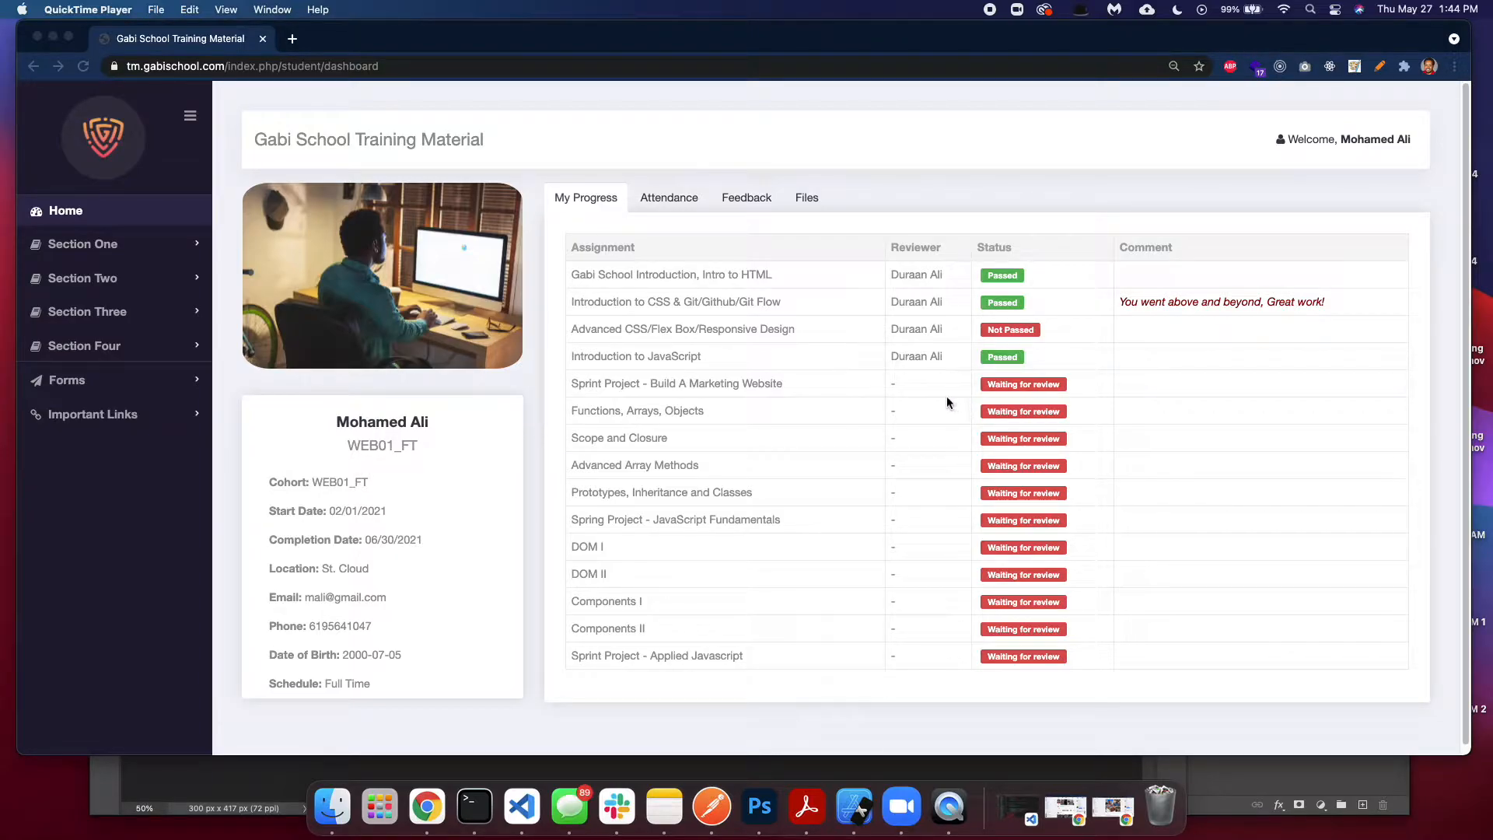
mouse_move(892, 398)
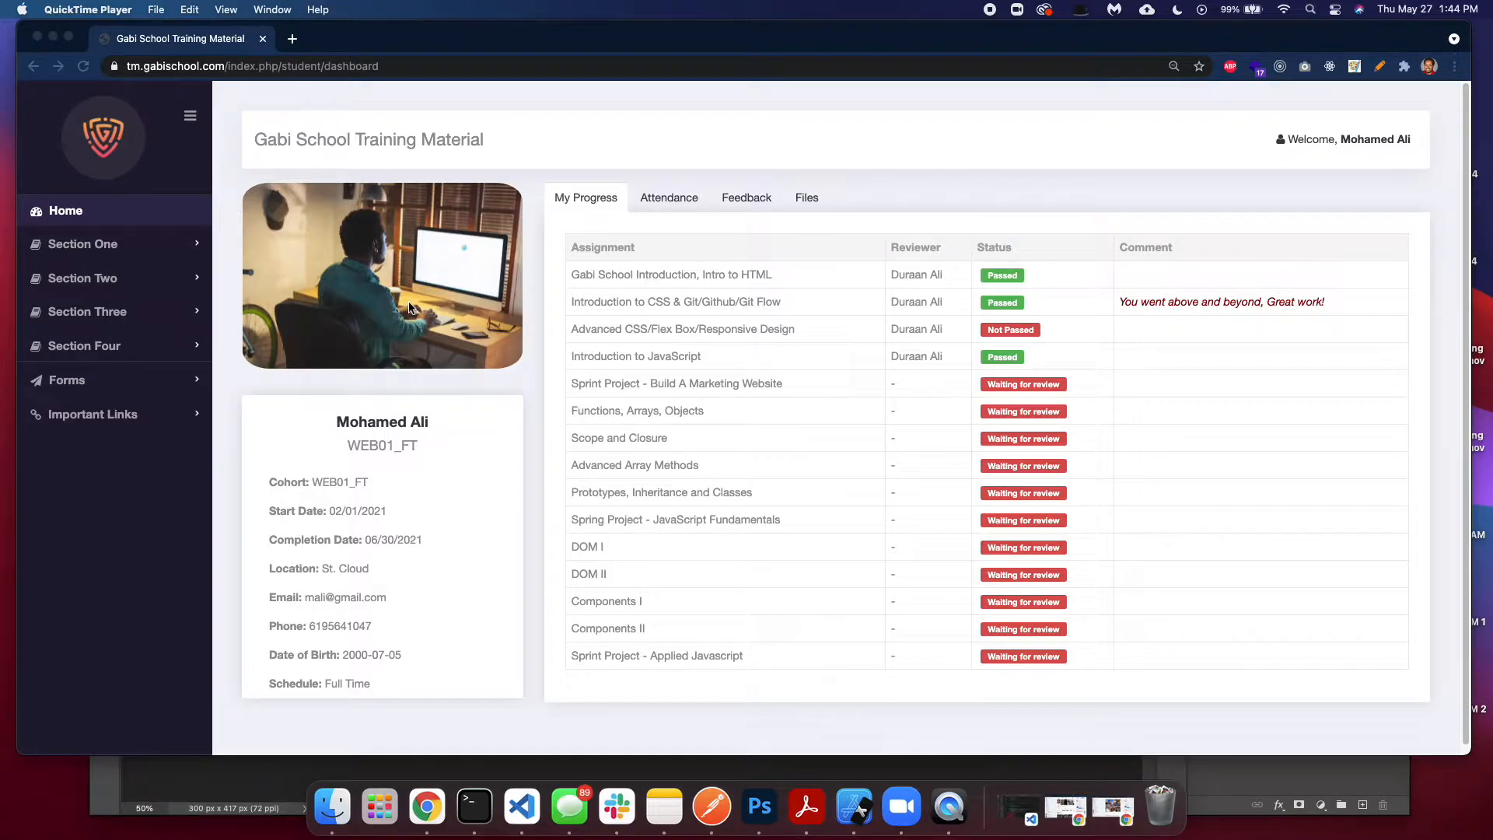
mouse_move(466, 277)
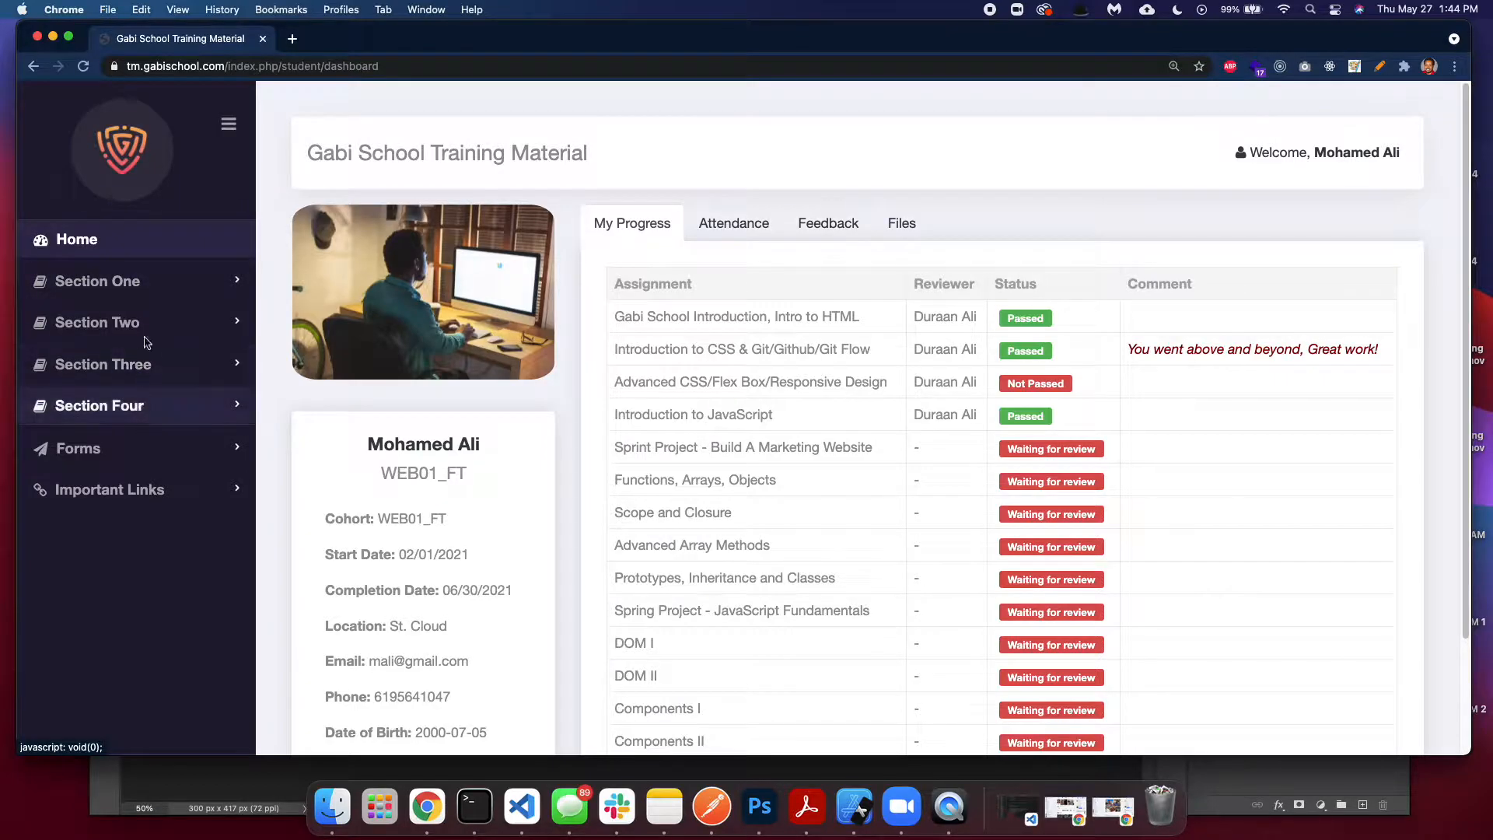
- Expand and collapse Sections One, Two and Three in the sidebar to preview their lessons
left_click(96, 281)
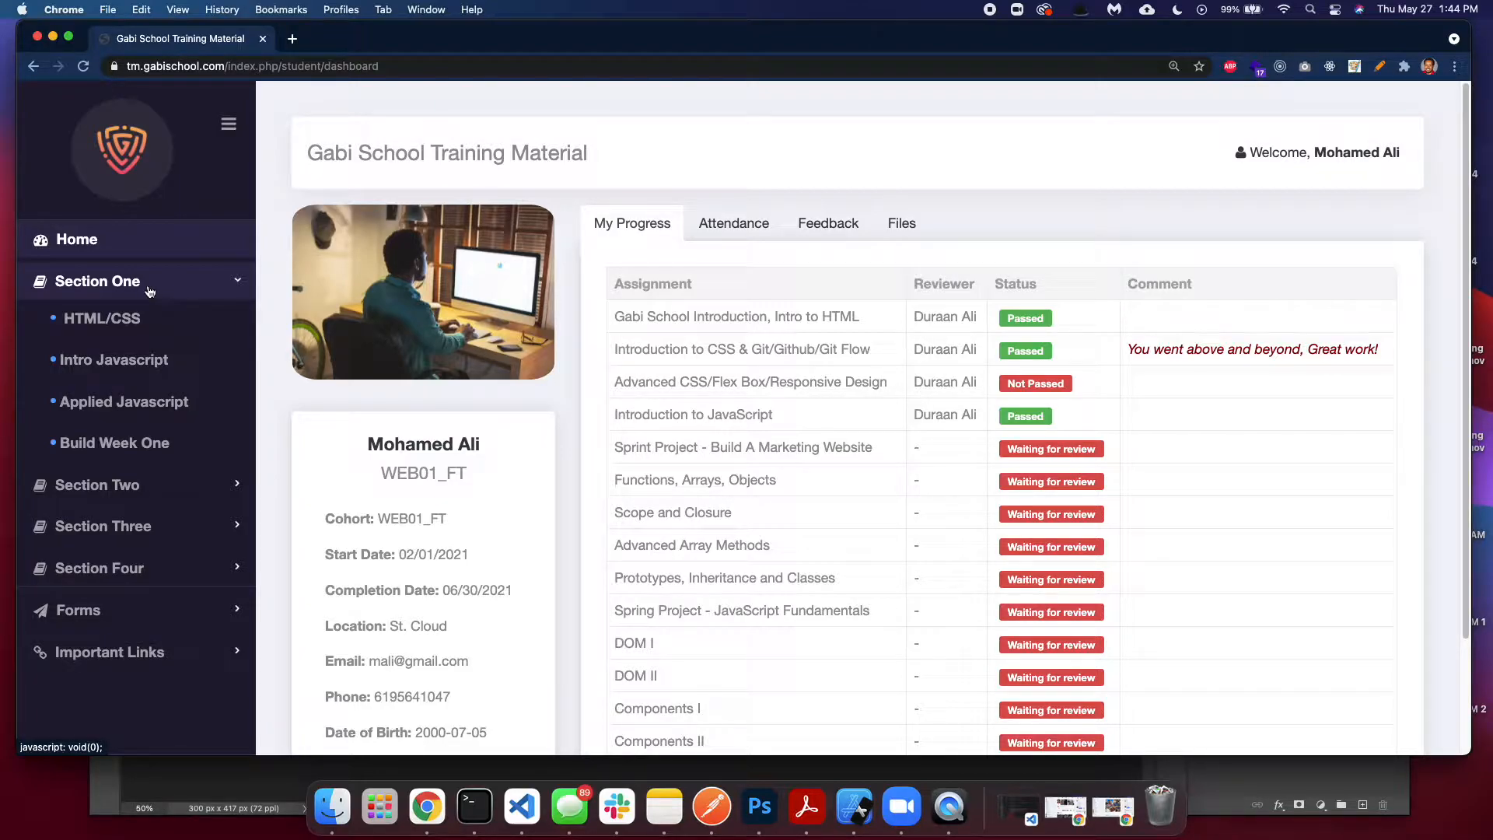
left_click(98, 484)
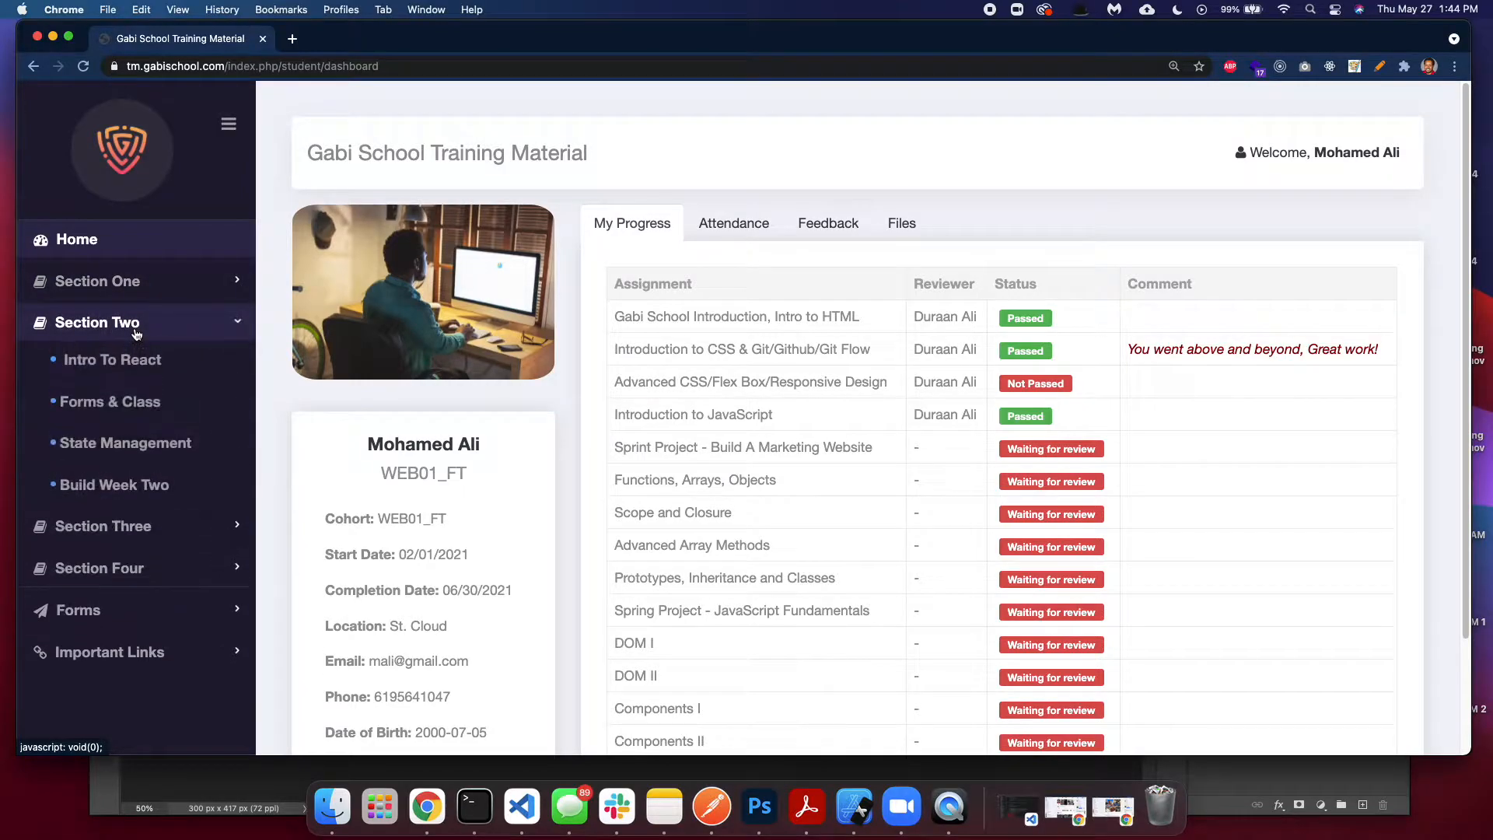
left_click(98, 322)
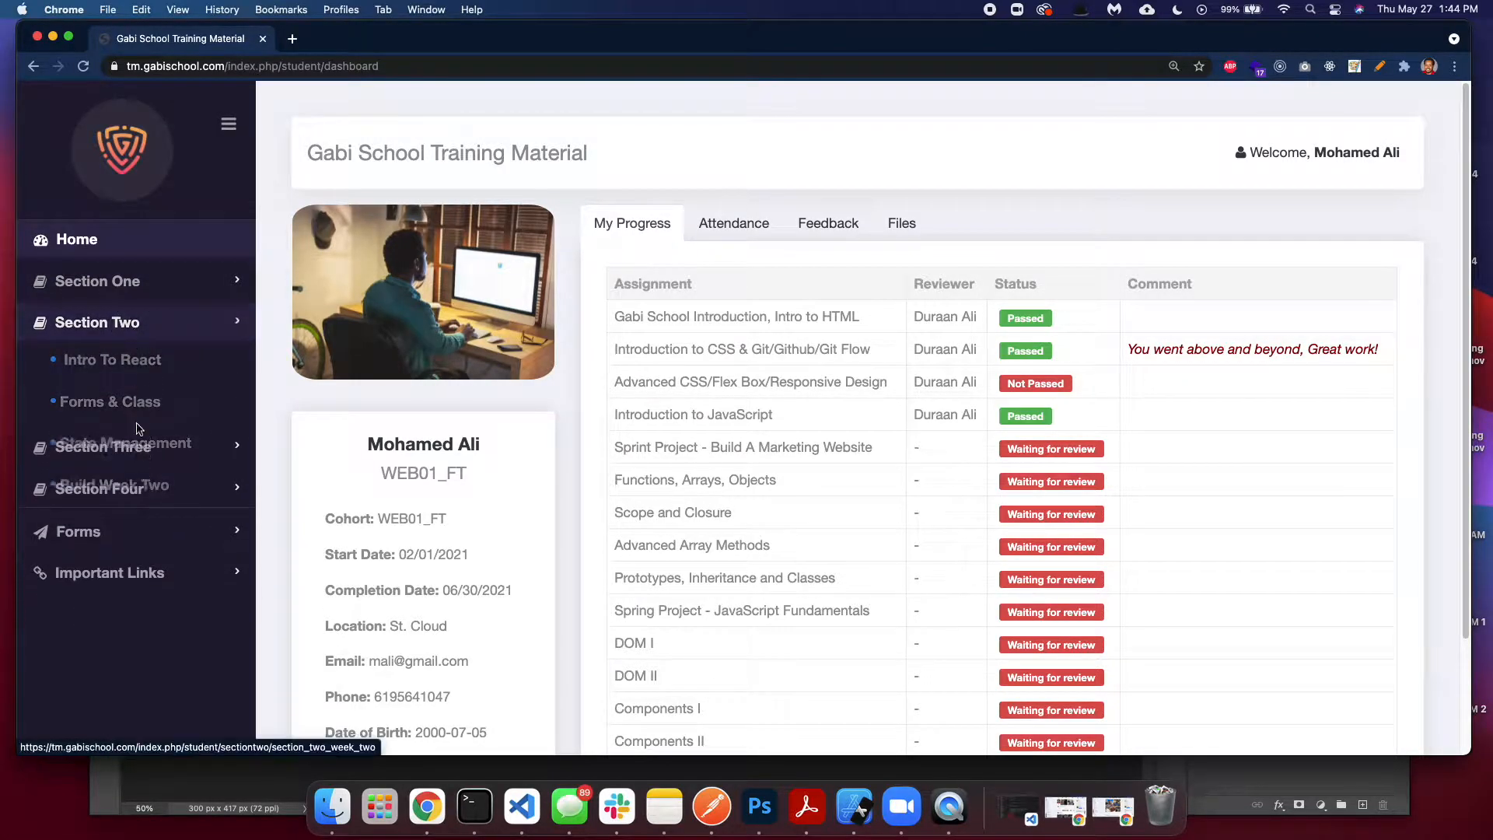
left_click(105, 364)
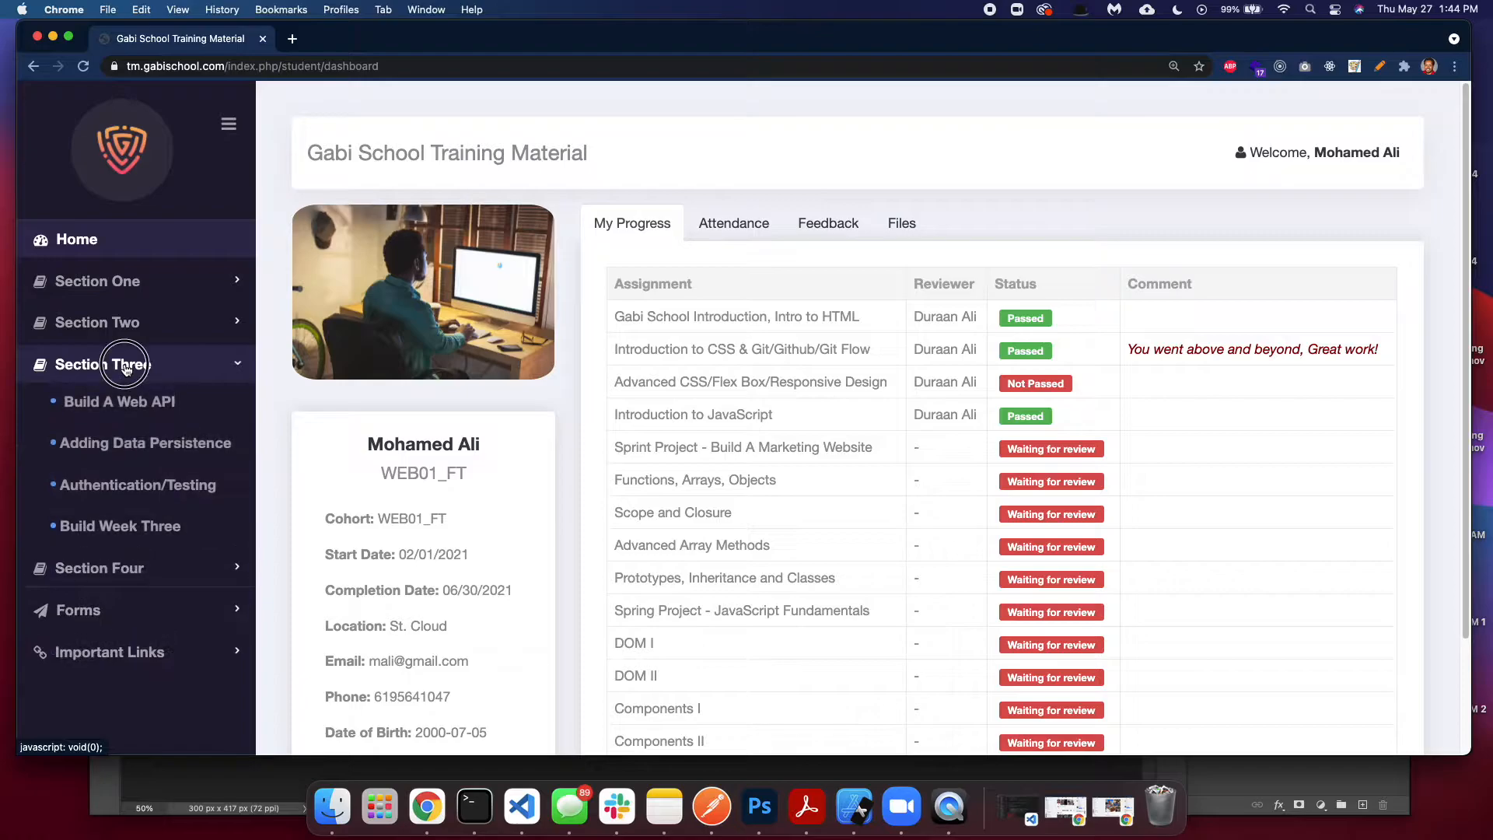
left_click(98, 364)
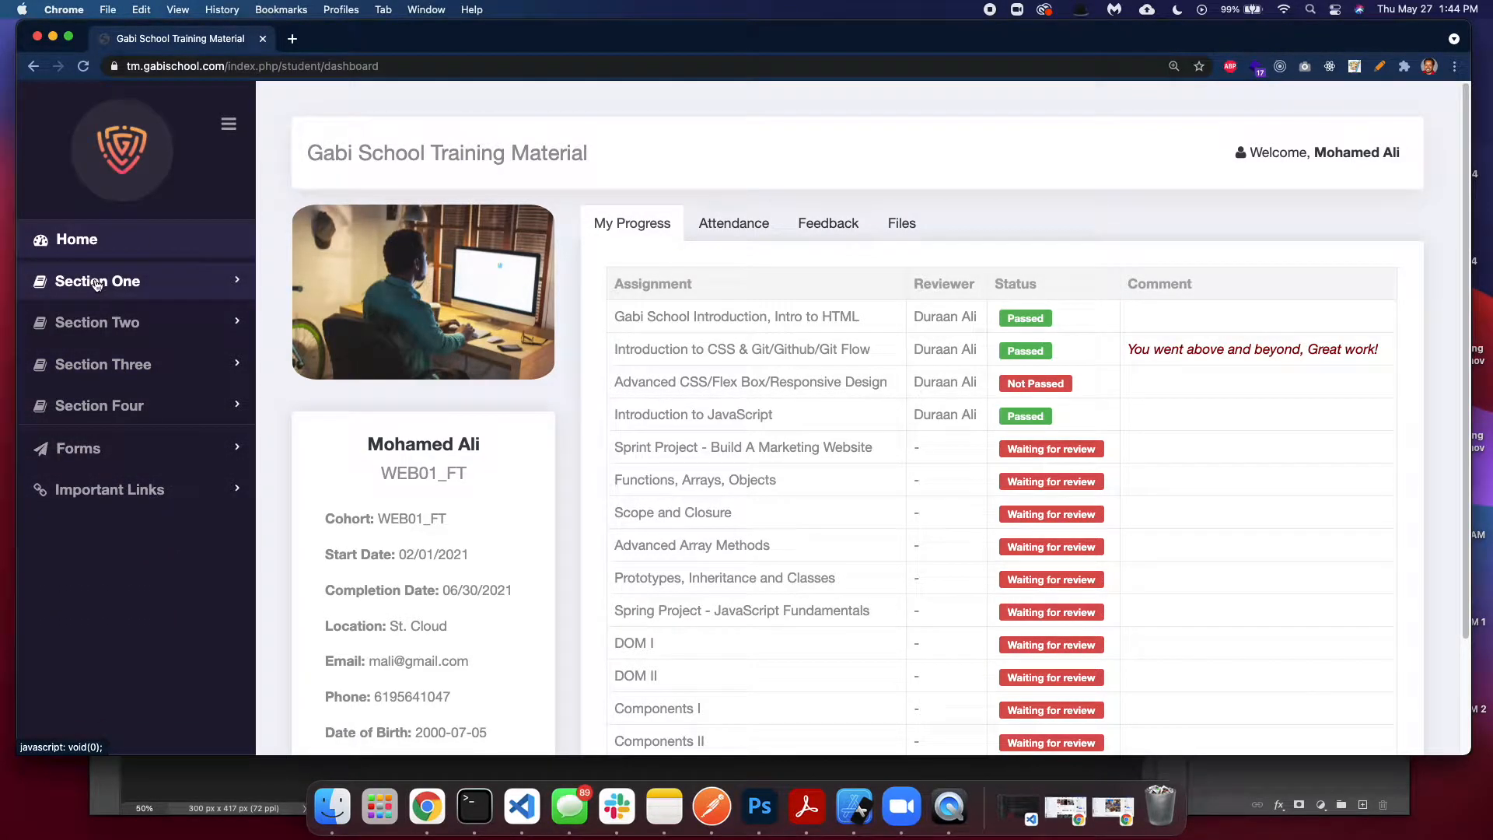
left_click(97, 280)
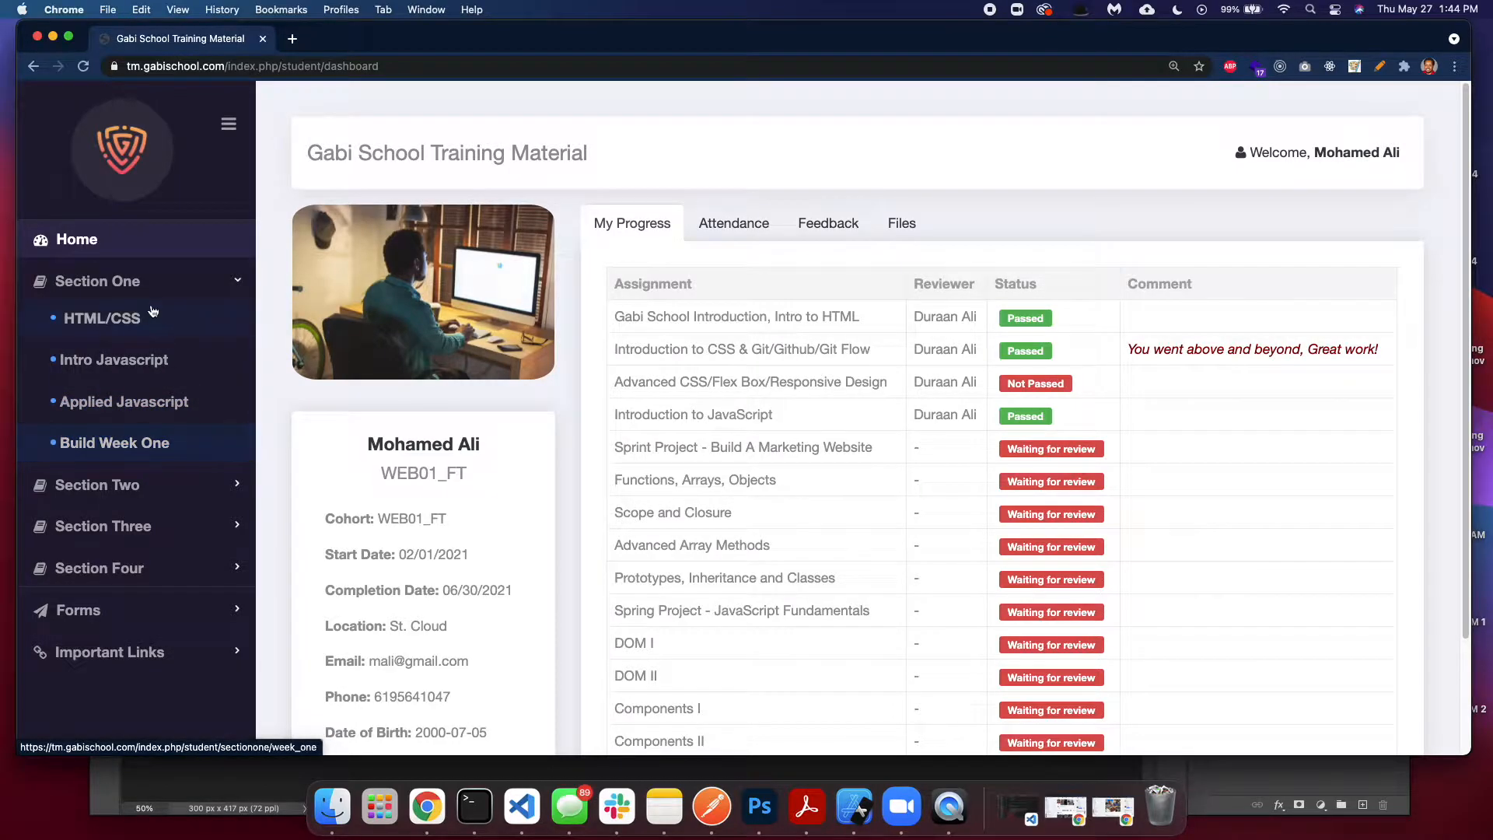
left_click(96, 281)
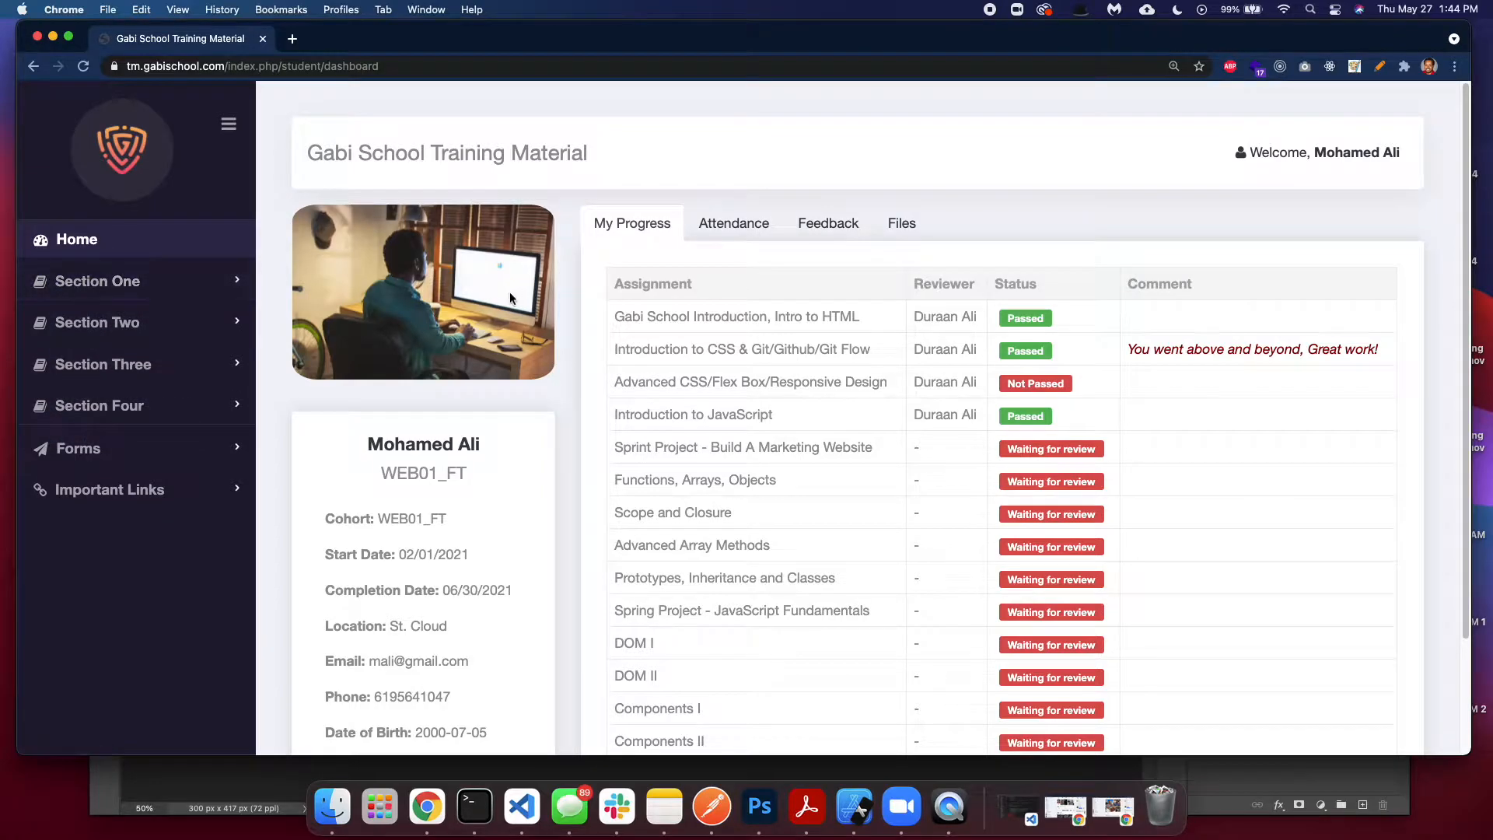
mouse_move(1127, 266)
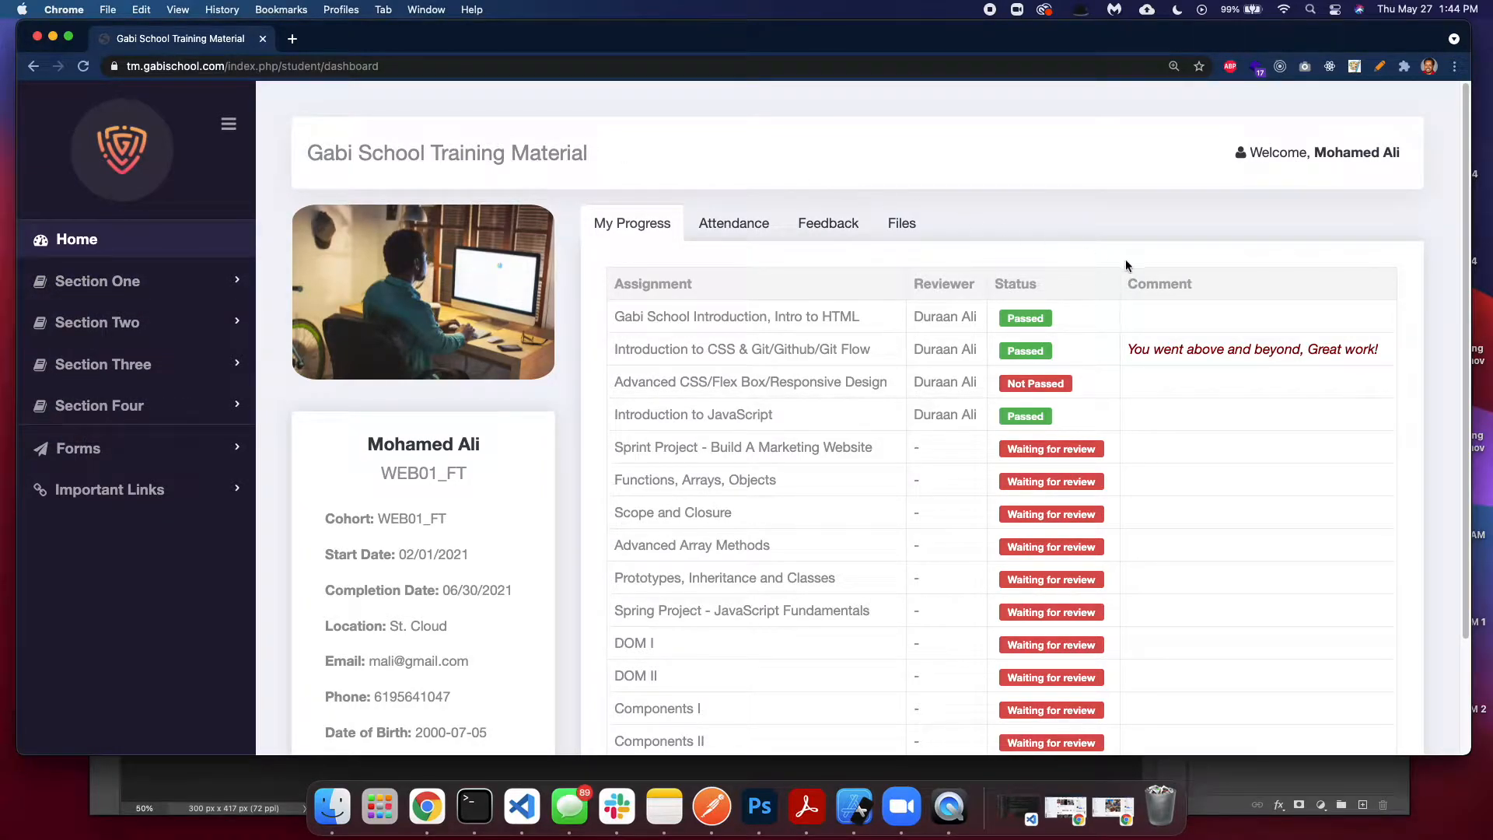
mouse_move(484, 459)
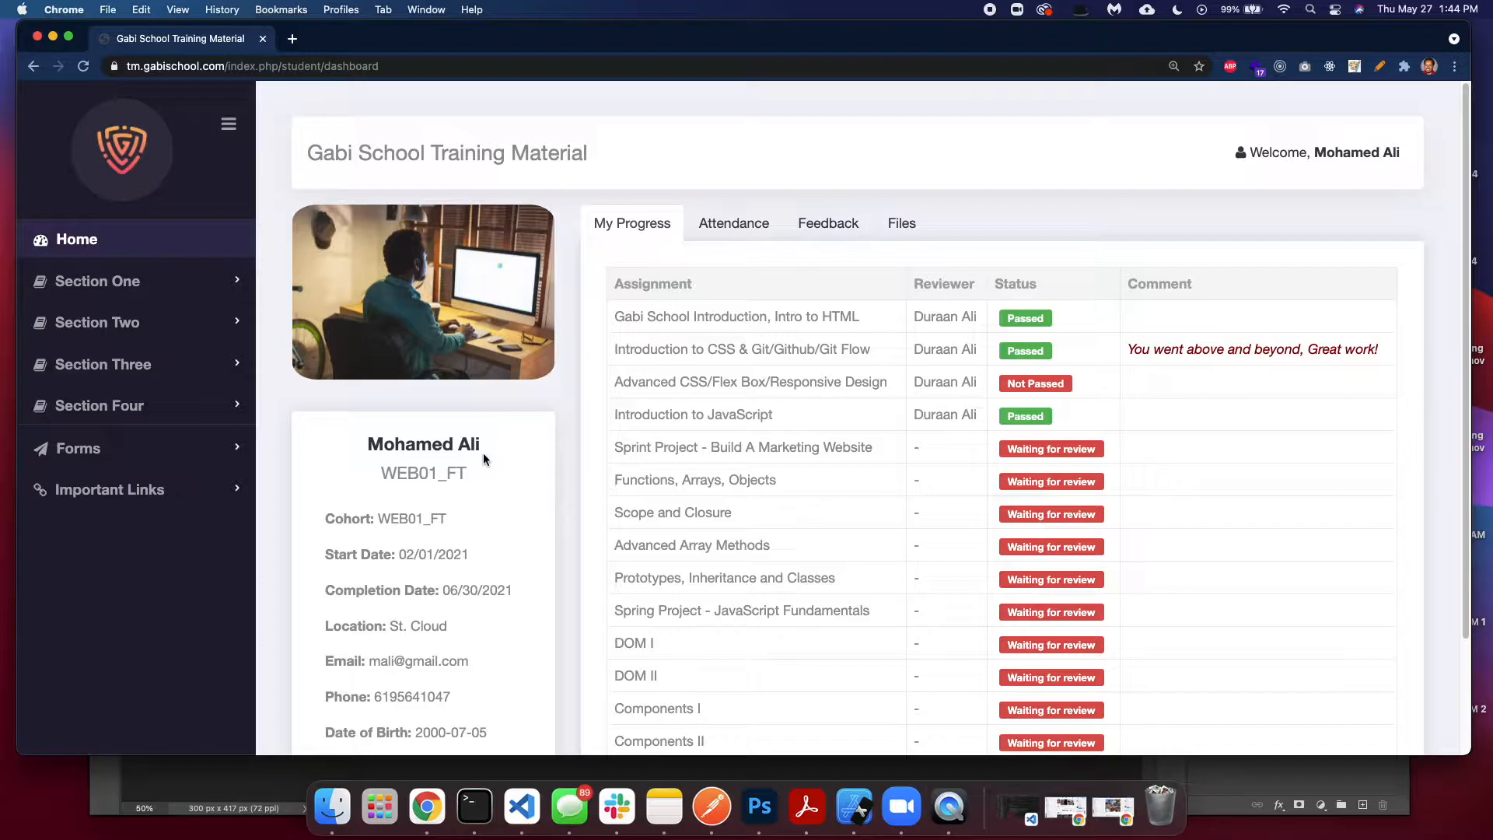
mouse_move(627, 249)
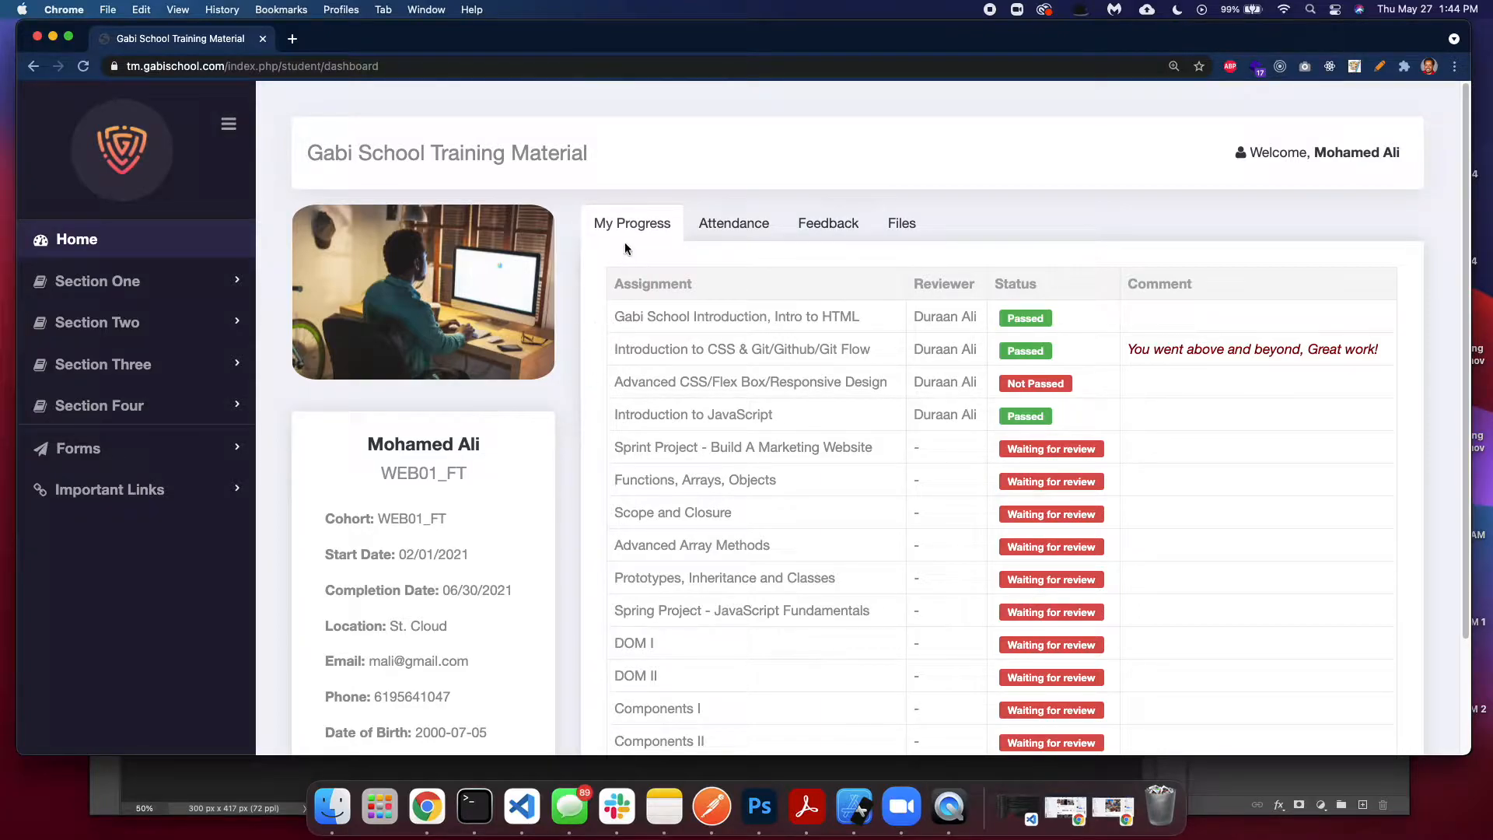
mouse_move(734, 303)
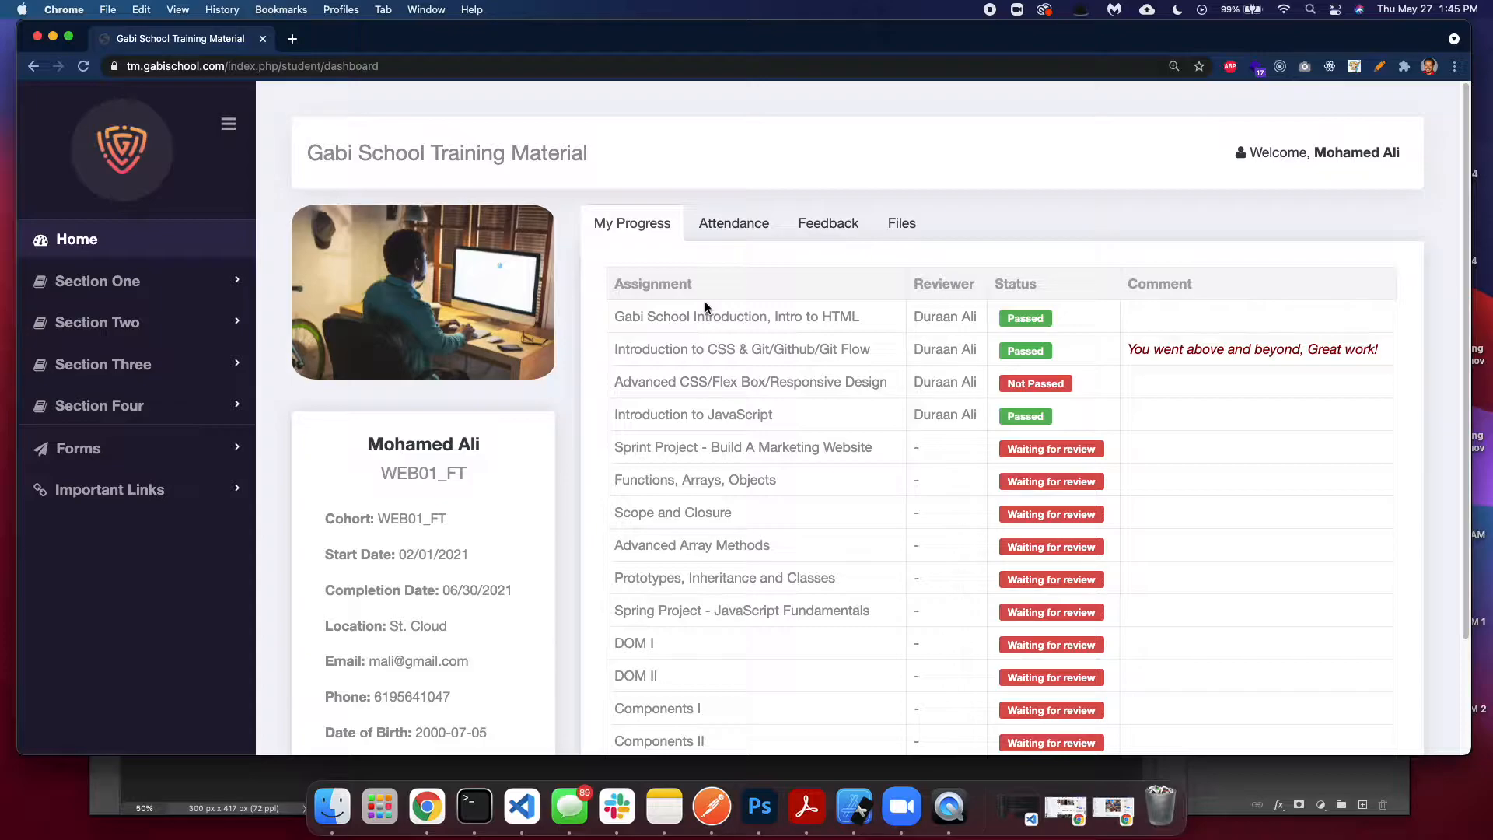
mouse_move(762, 308)
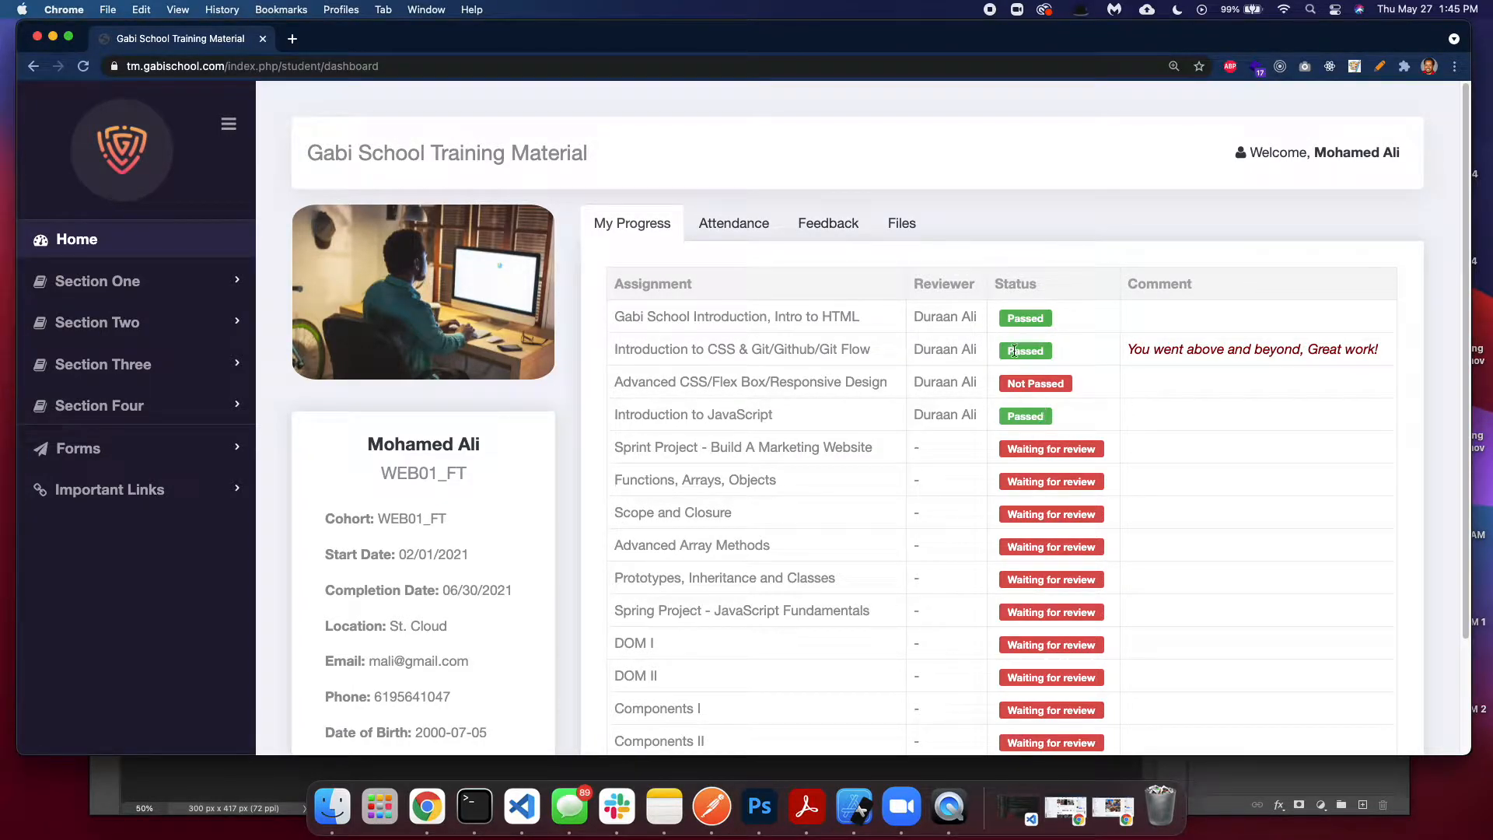
mouse_move(924, 331)
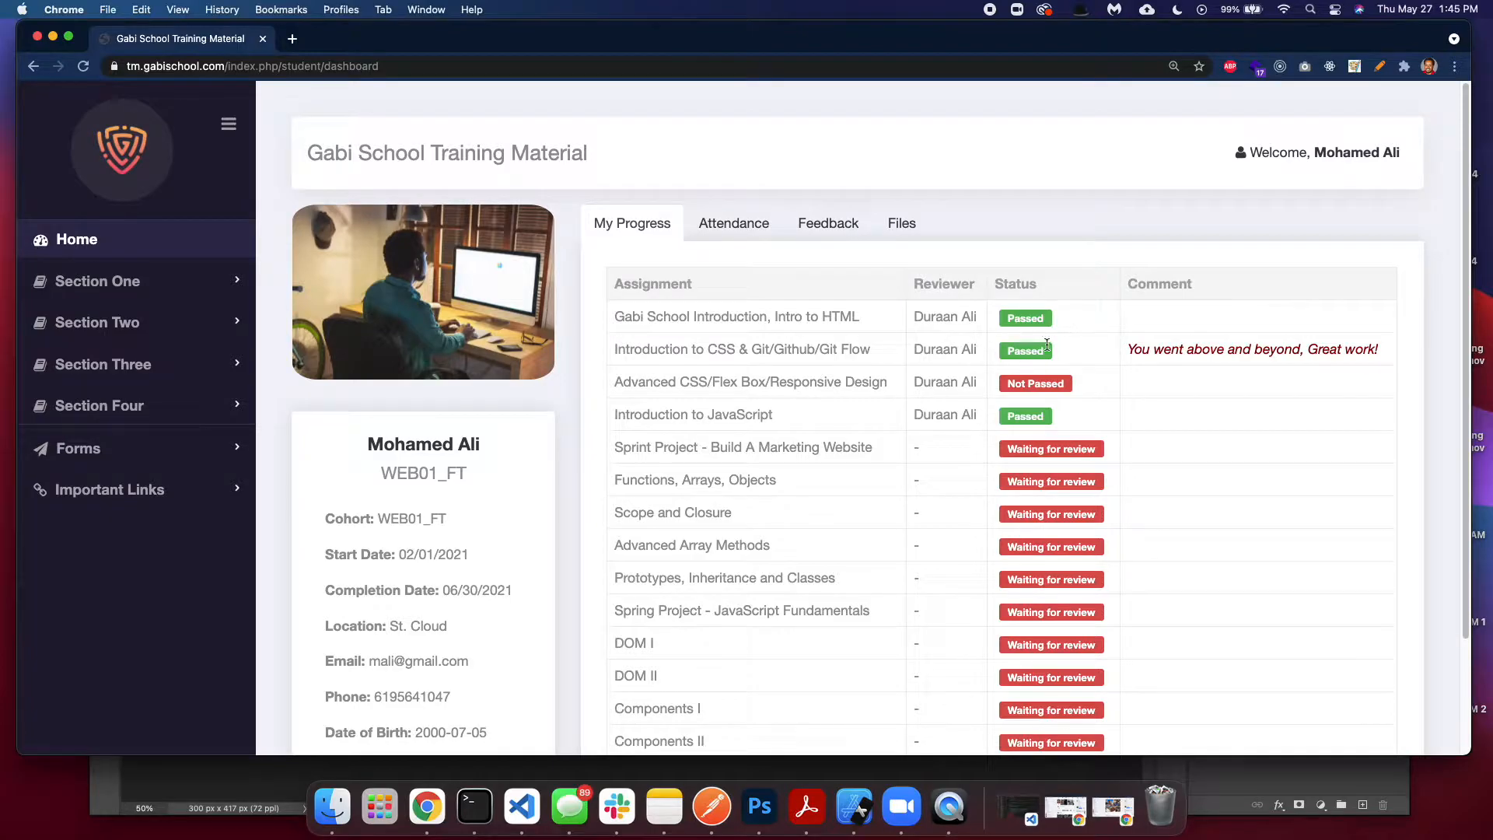
mouse_move(1205, 447)
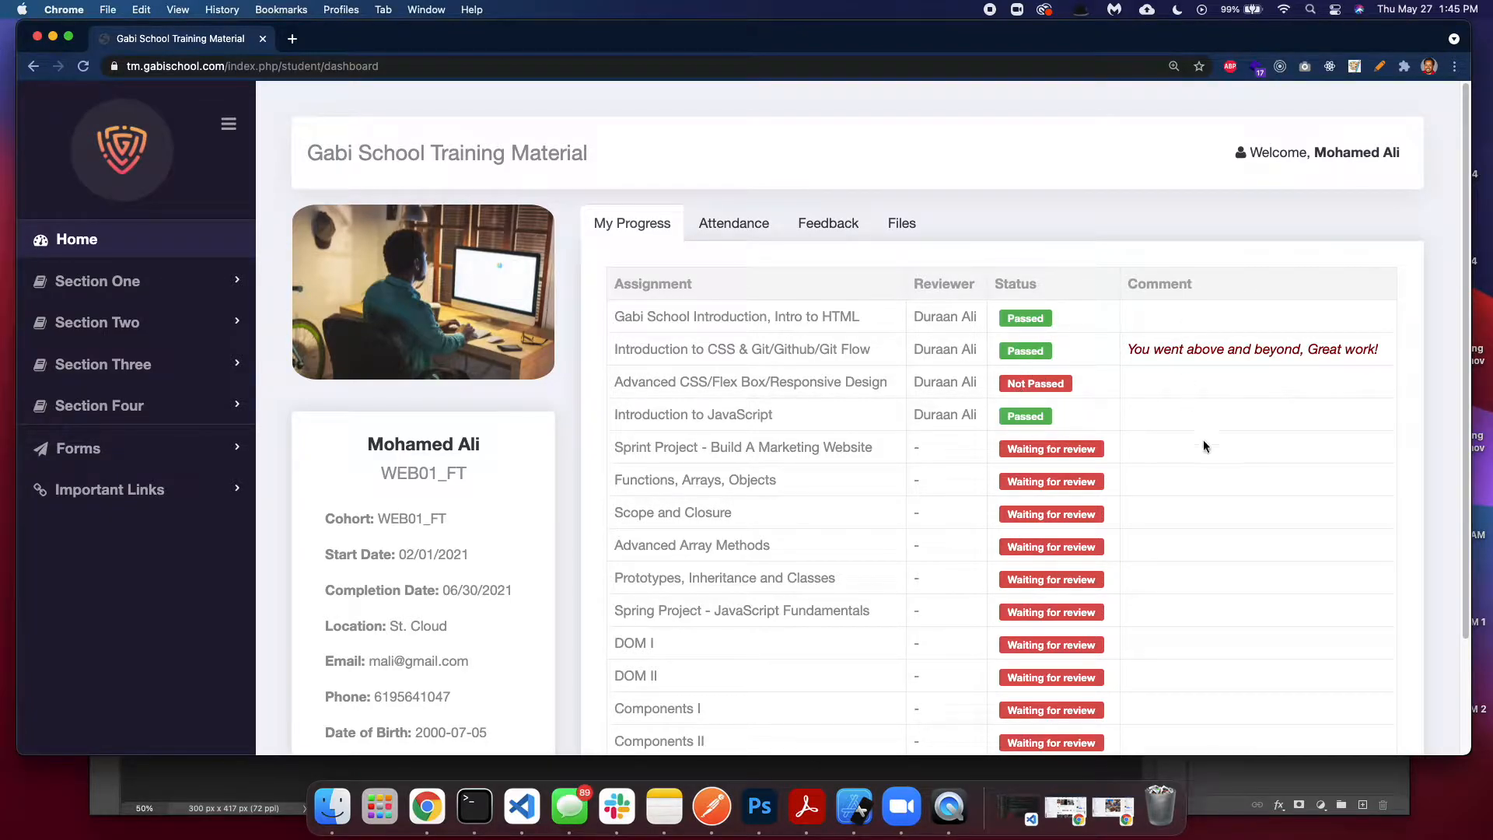
mouse_move(1006, 387)
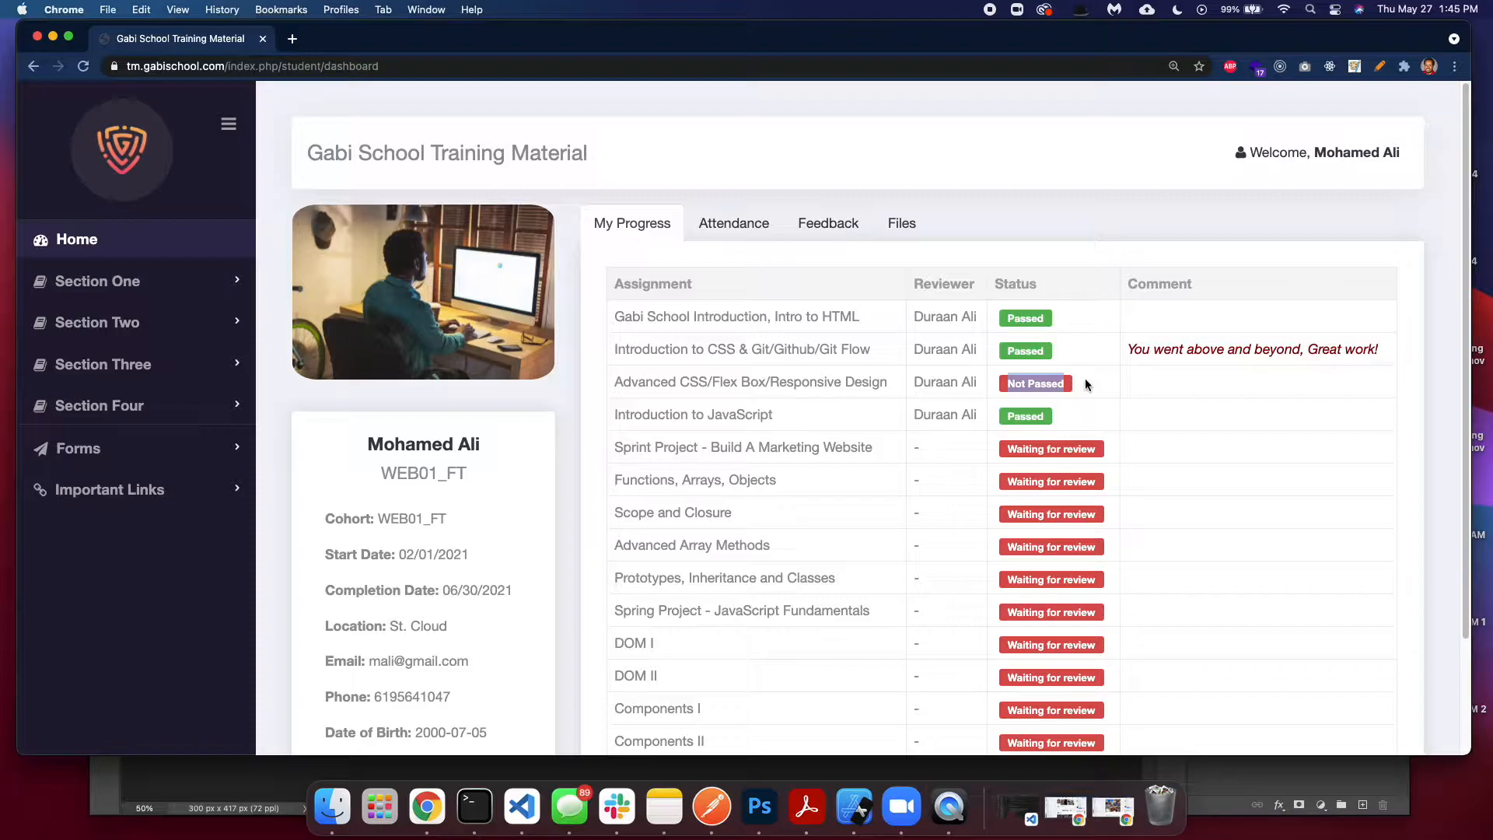
- View the student's attendance records, reviewer feedback, and the empty files list
scroll("up", 3)
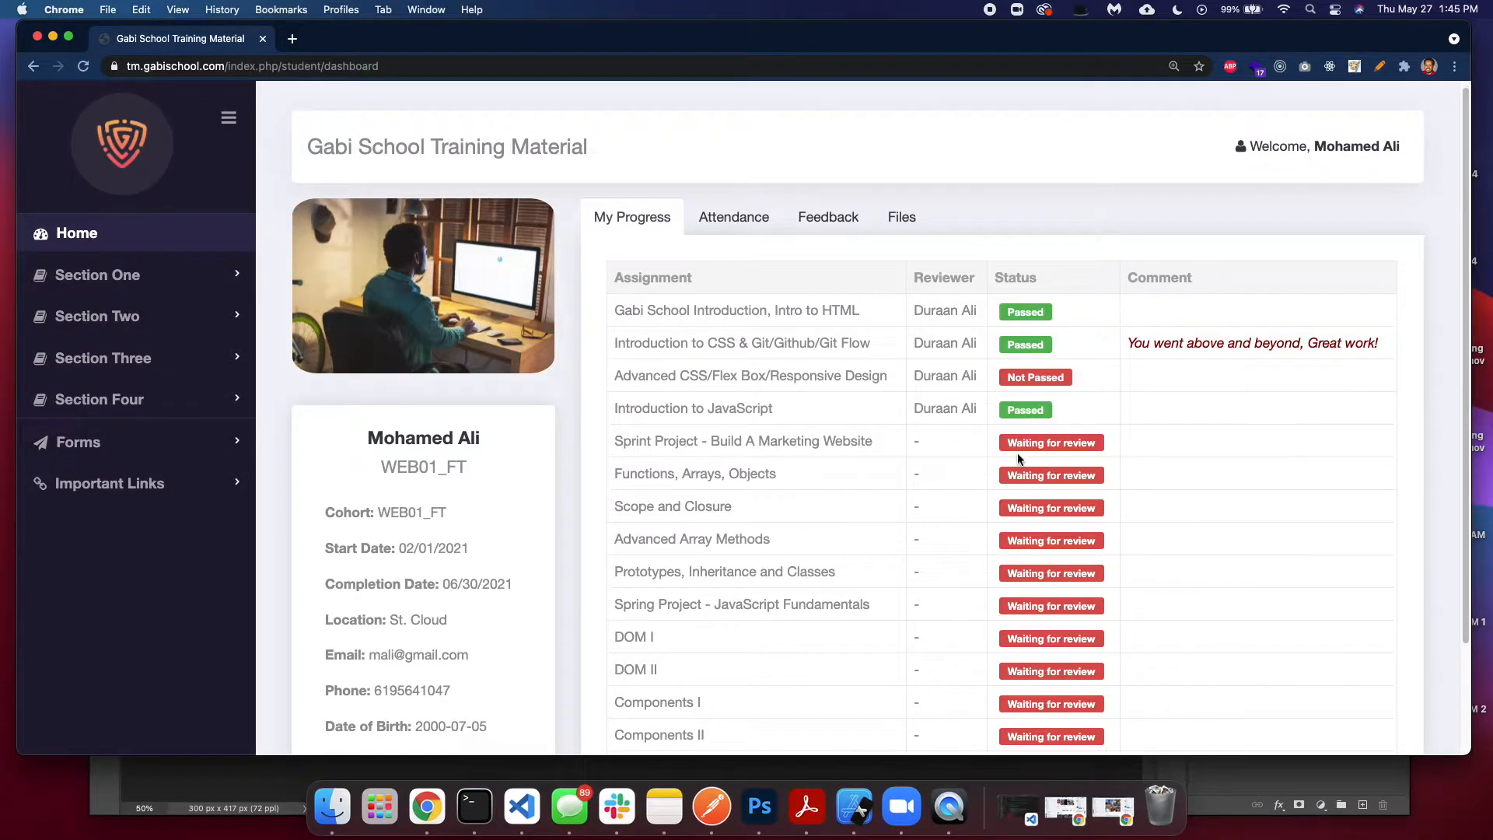
mouse_move(712, 467)
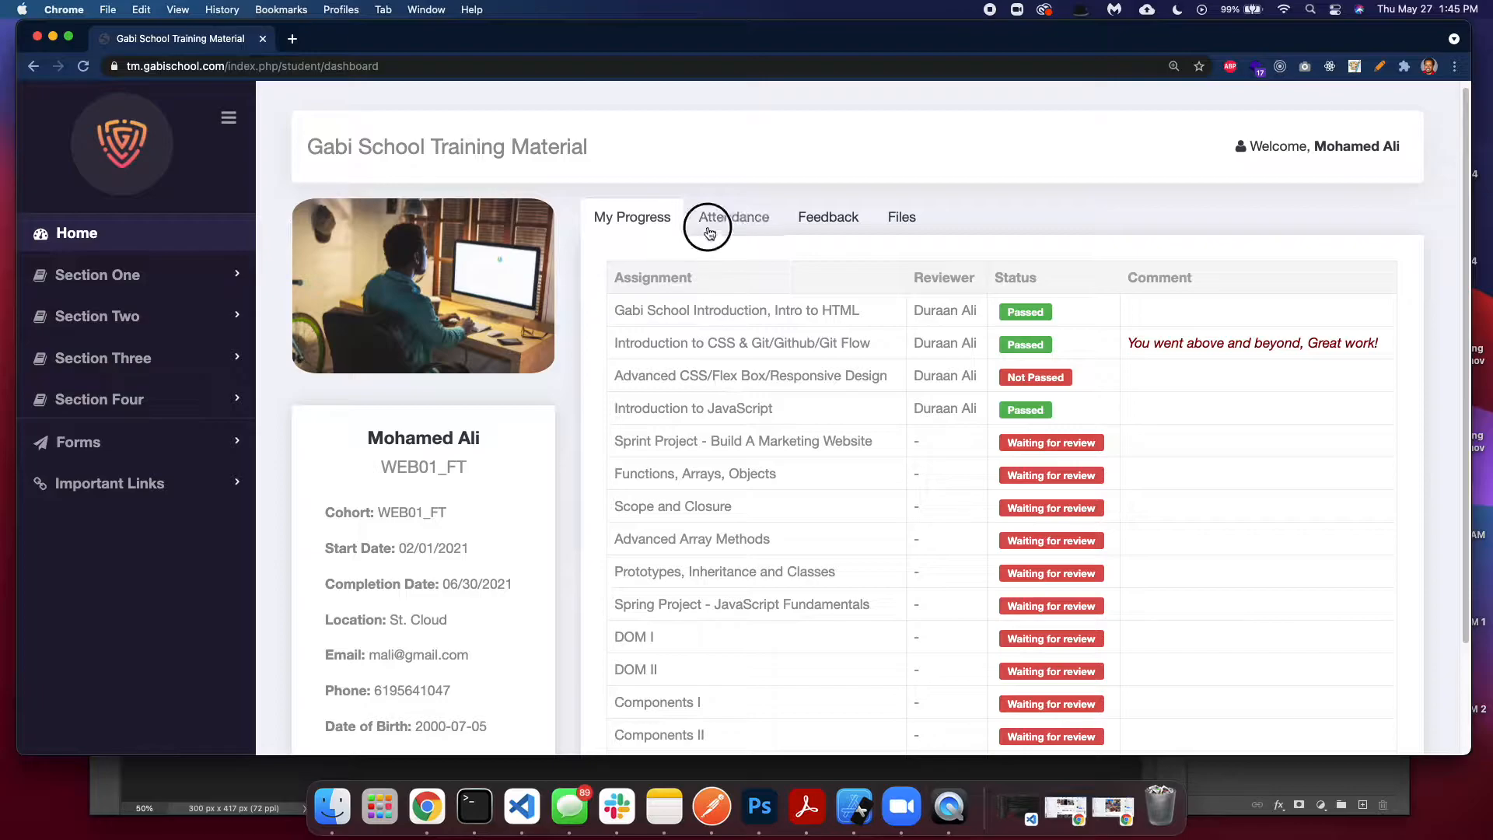
left_click(734, 217)
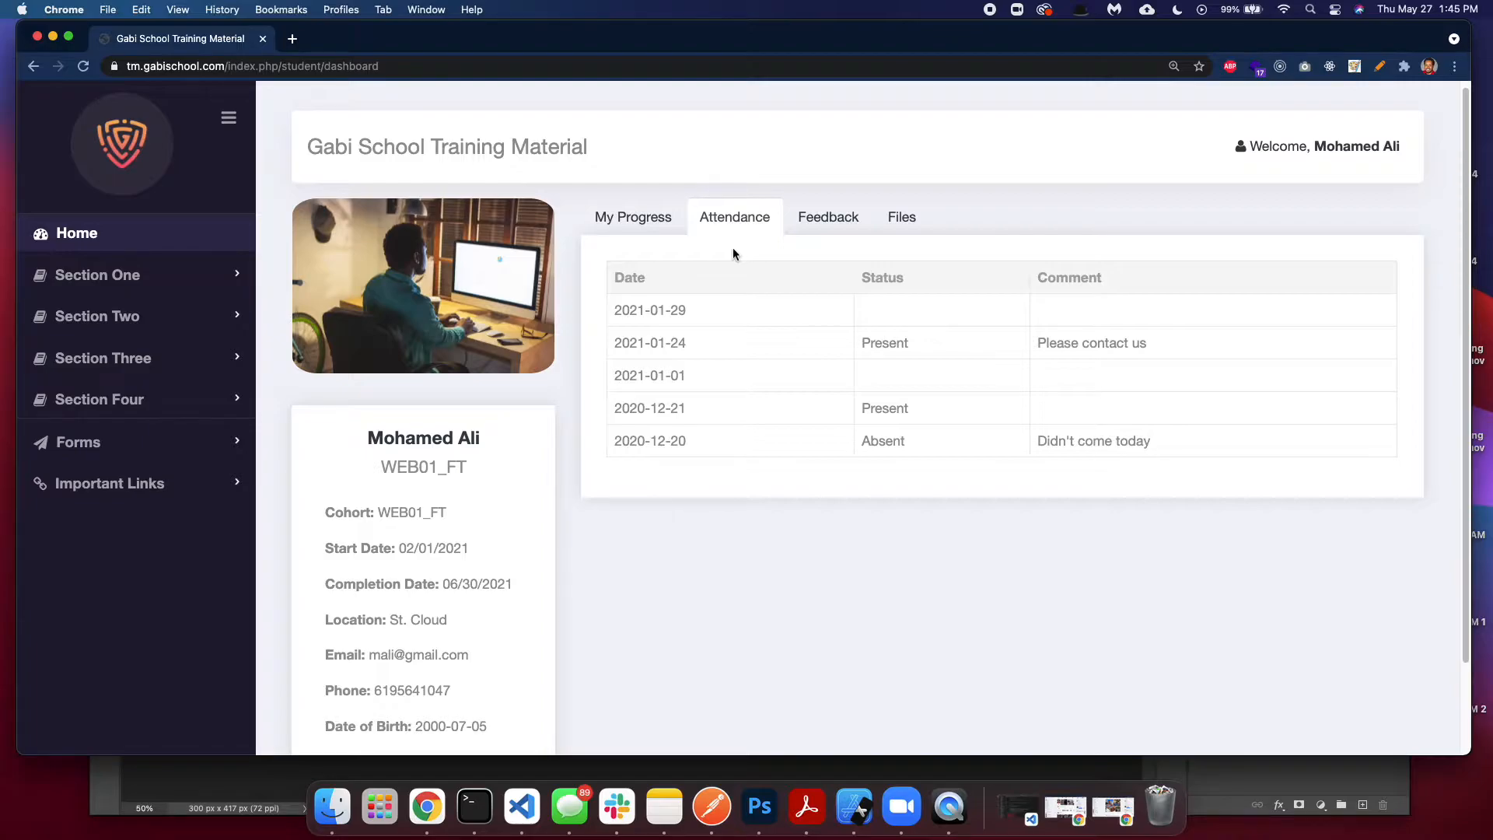
left_click(827, 216)
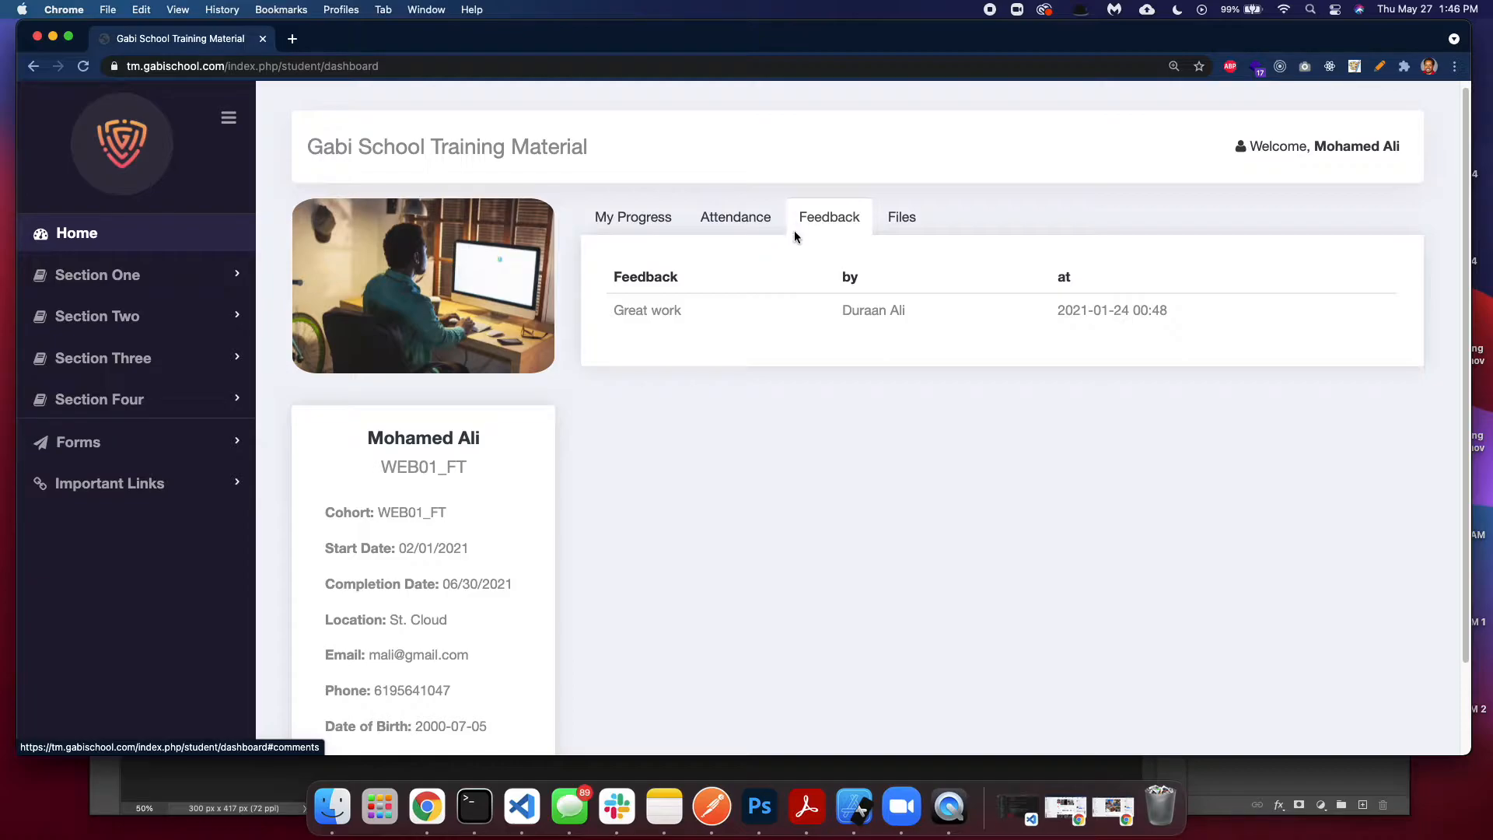
left_click(900, 216)
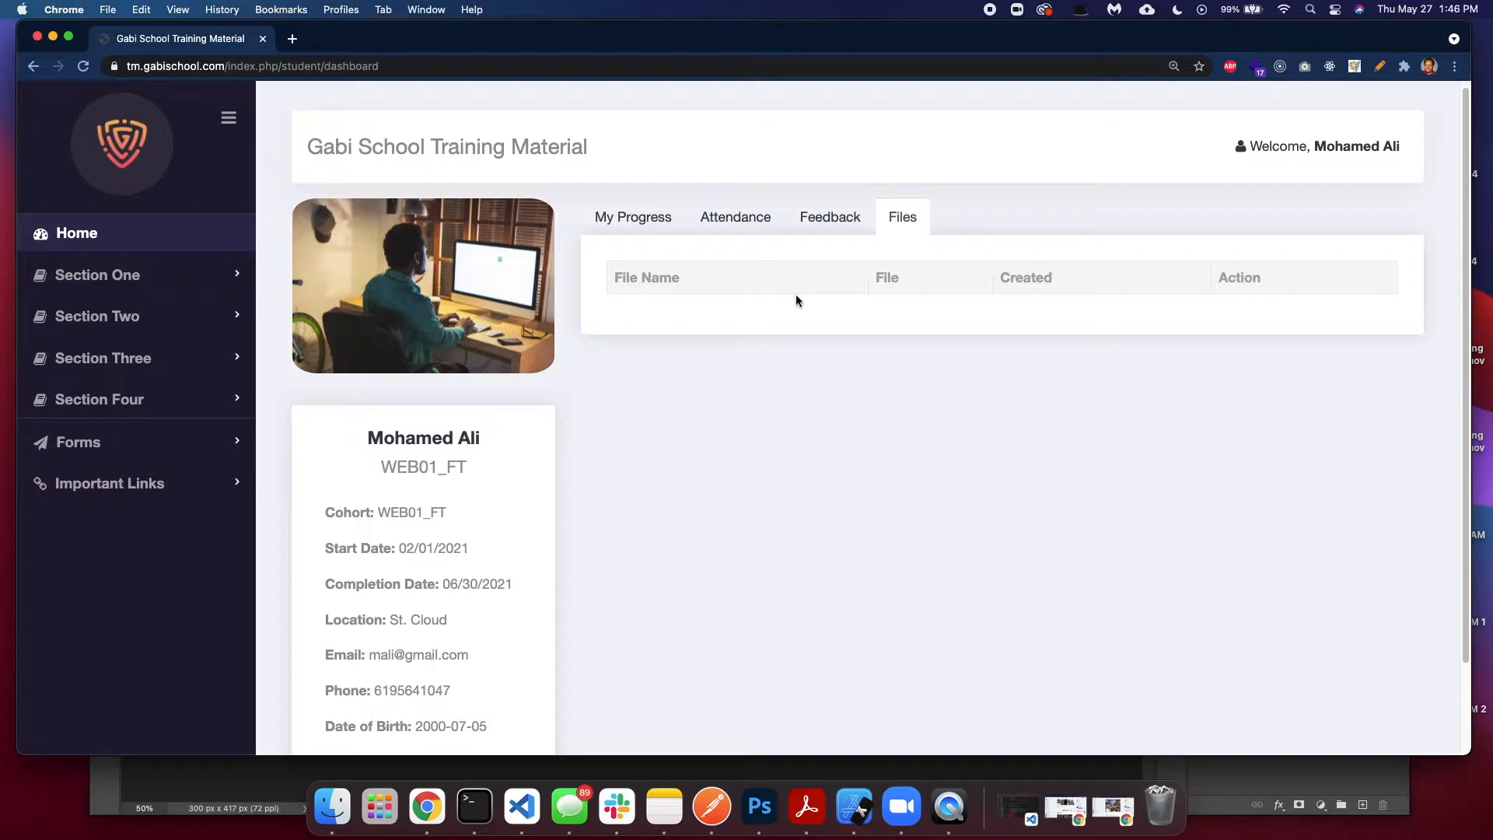
mouse_move(633, 216)
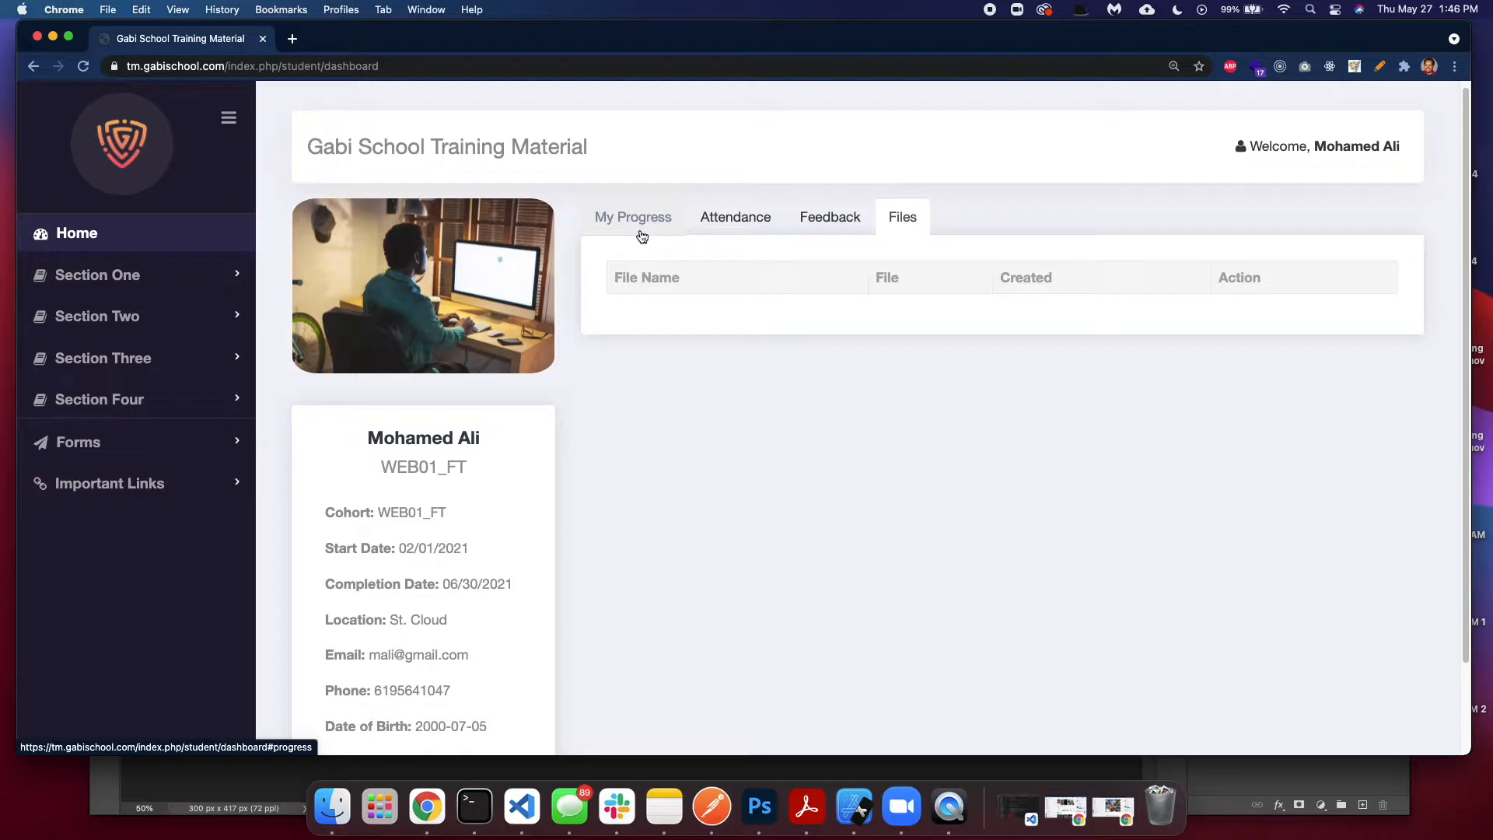
- Return to the My Progress table and highlight the student's completion date
left_click(632, 216)
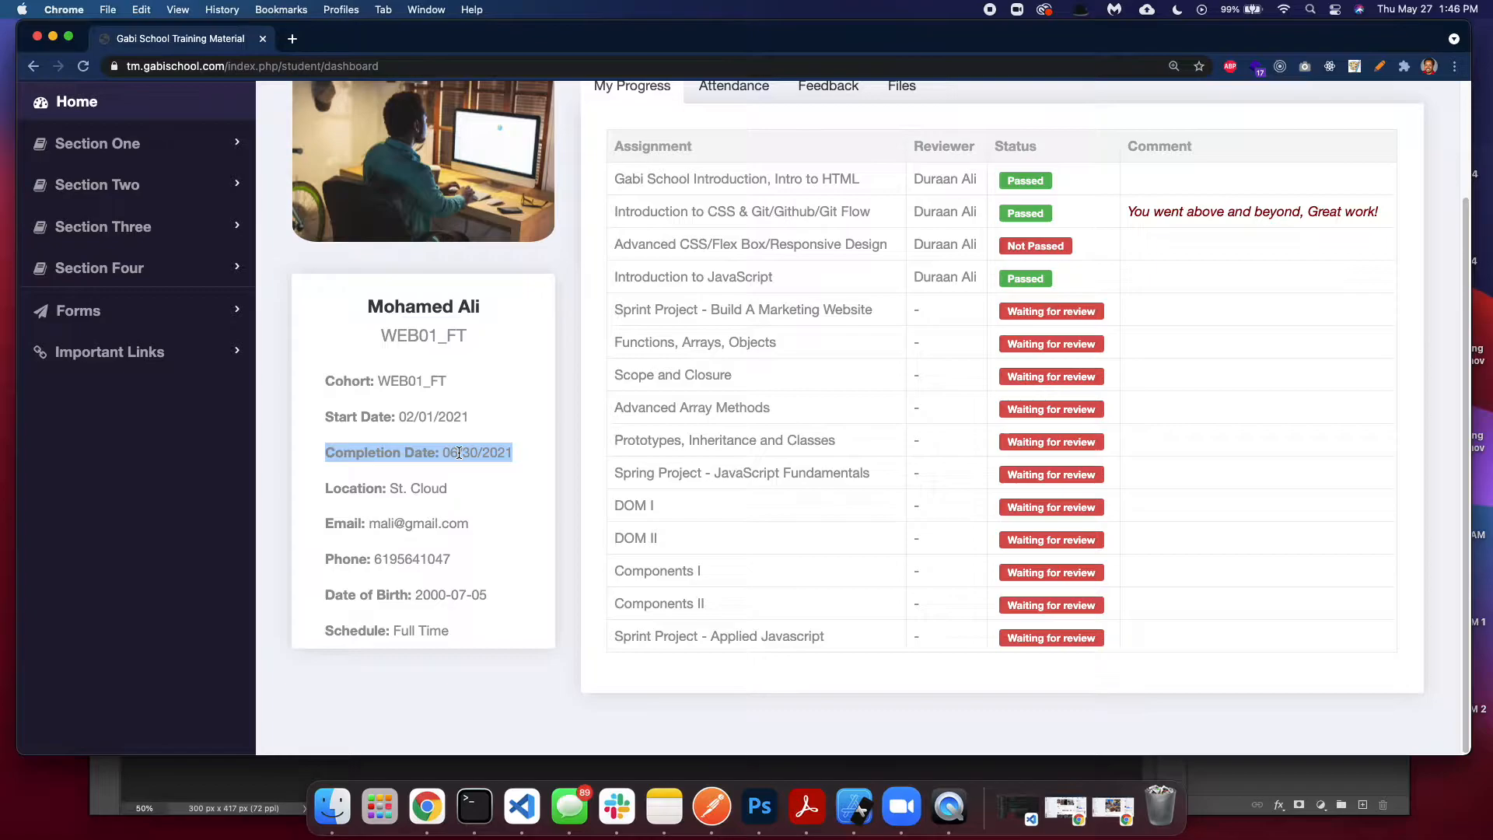
mouse_move(512, 489)
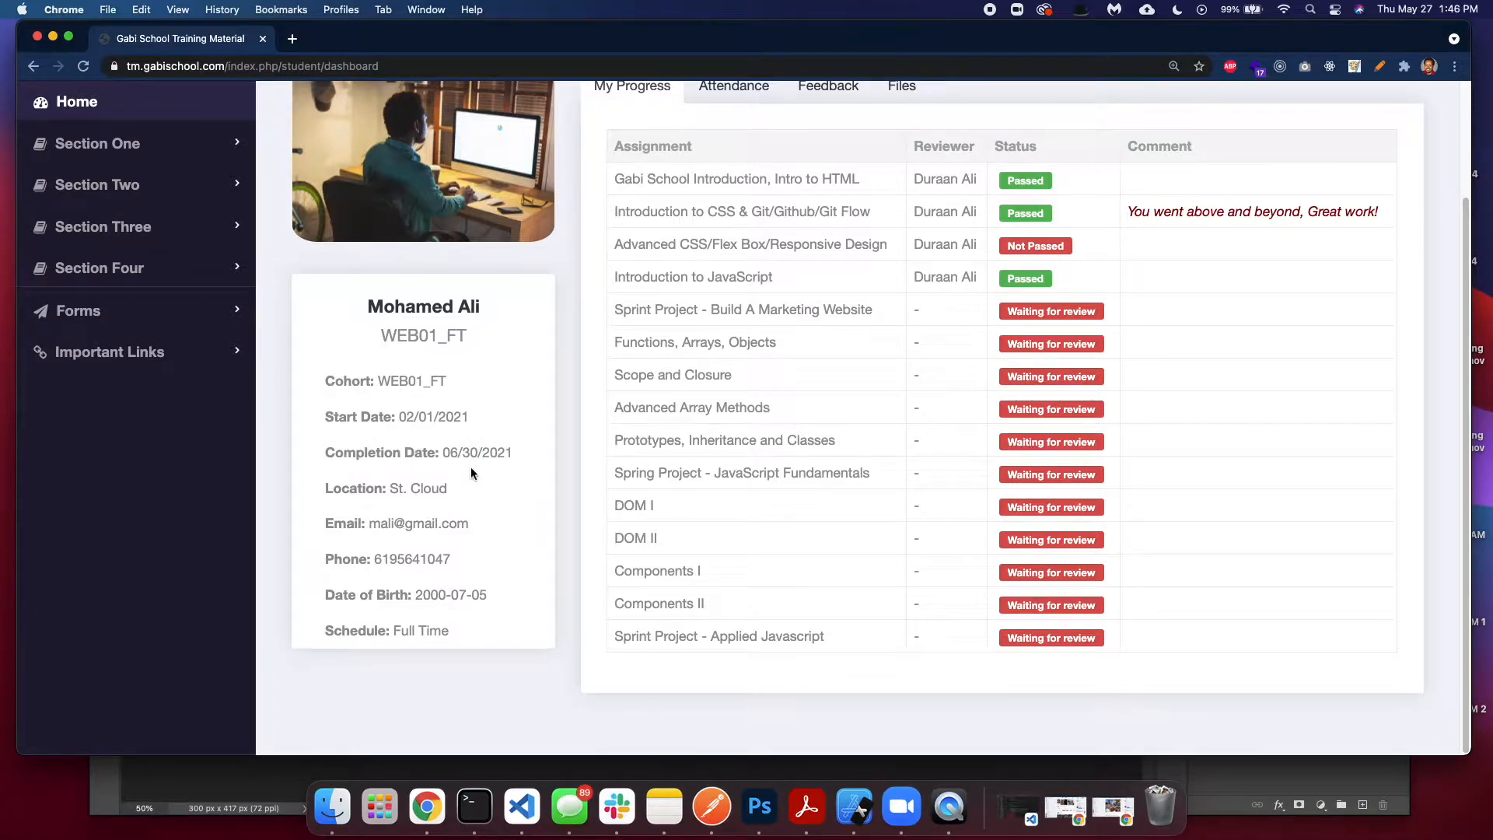
triple_click(417, 452)
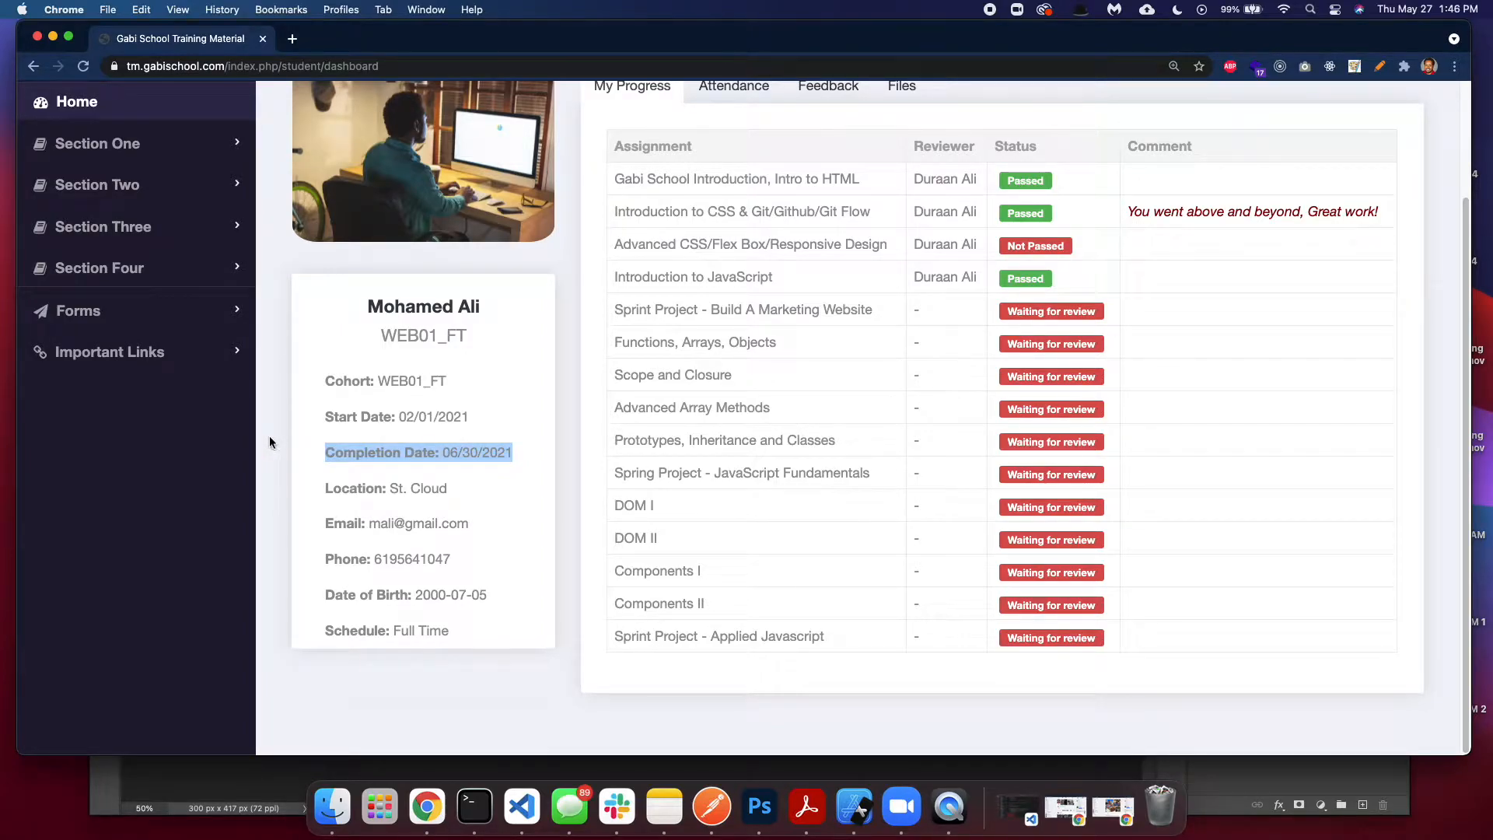
mouse_move(485, 523)
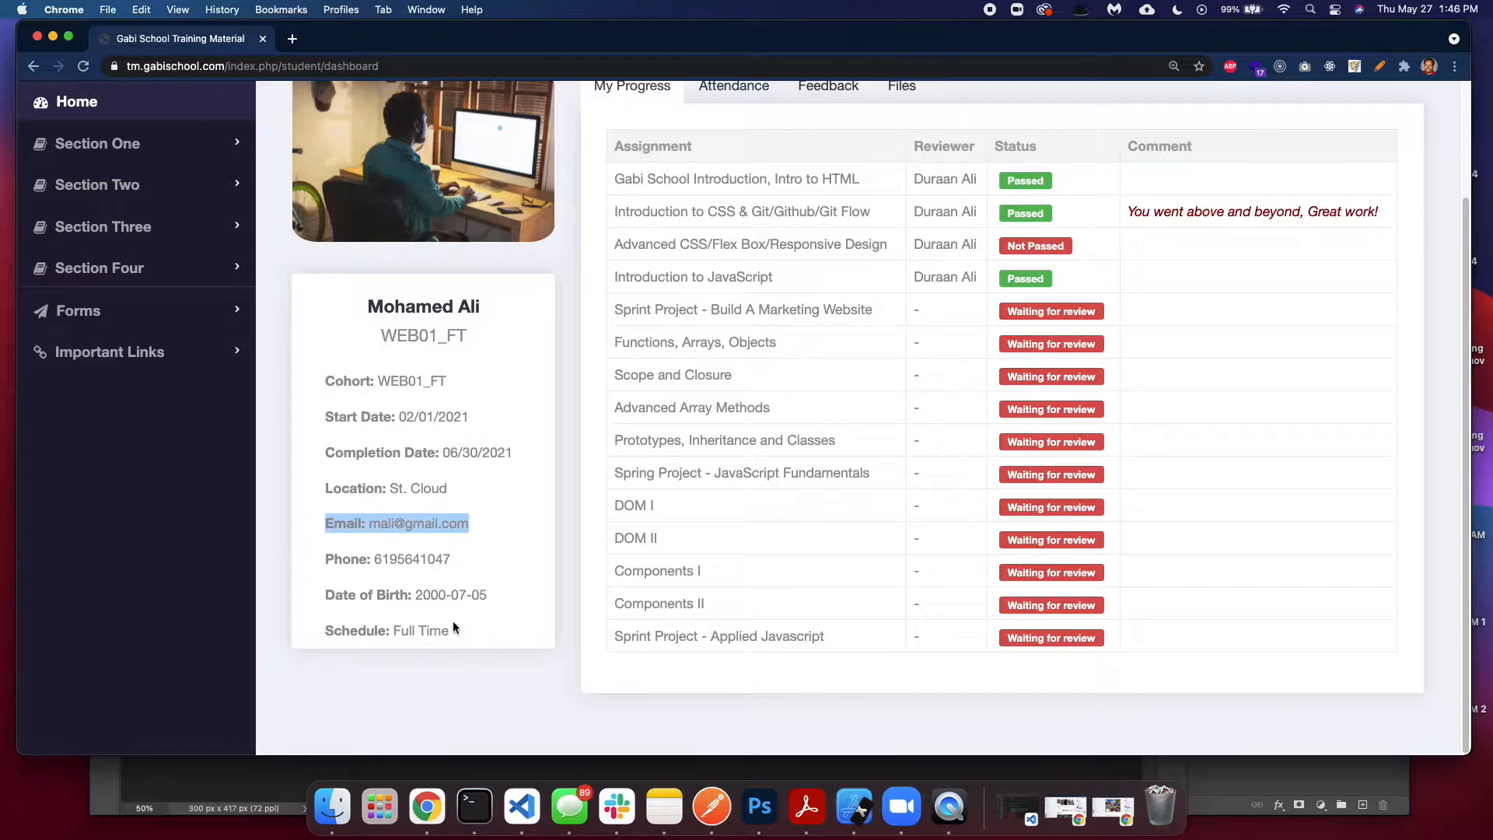
scroll("up", 3)
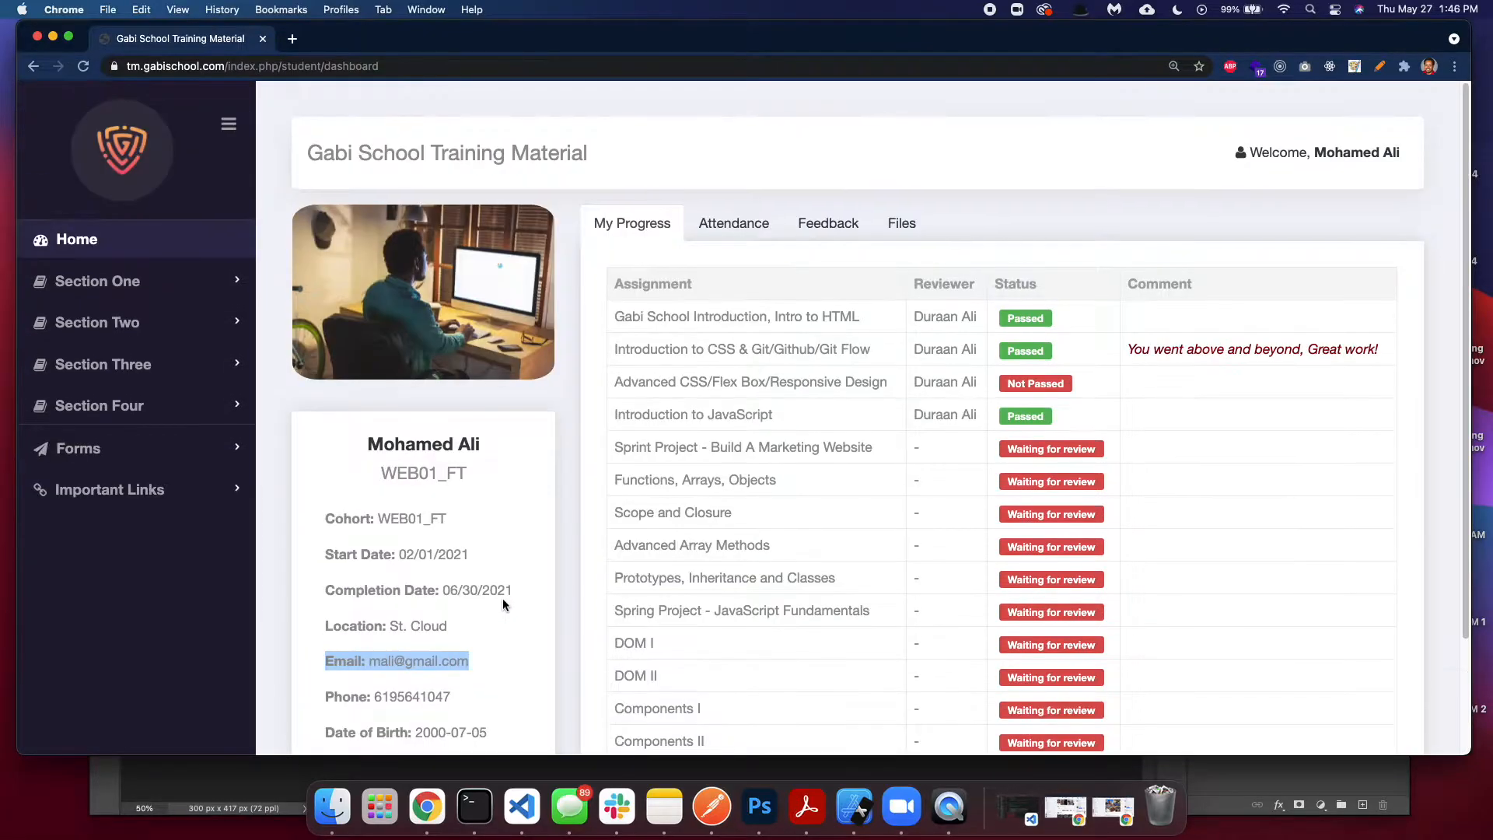
scroll("down", 3)
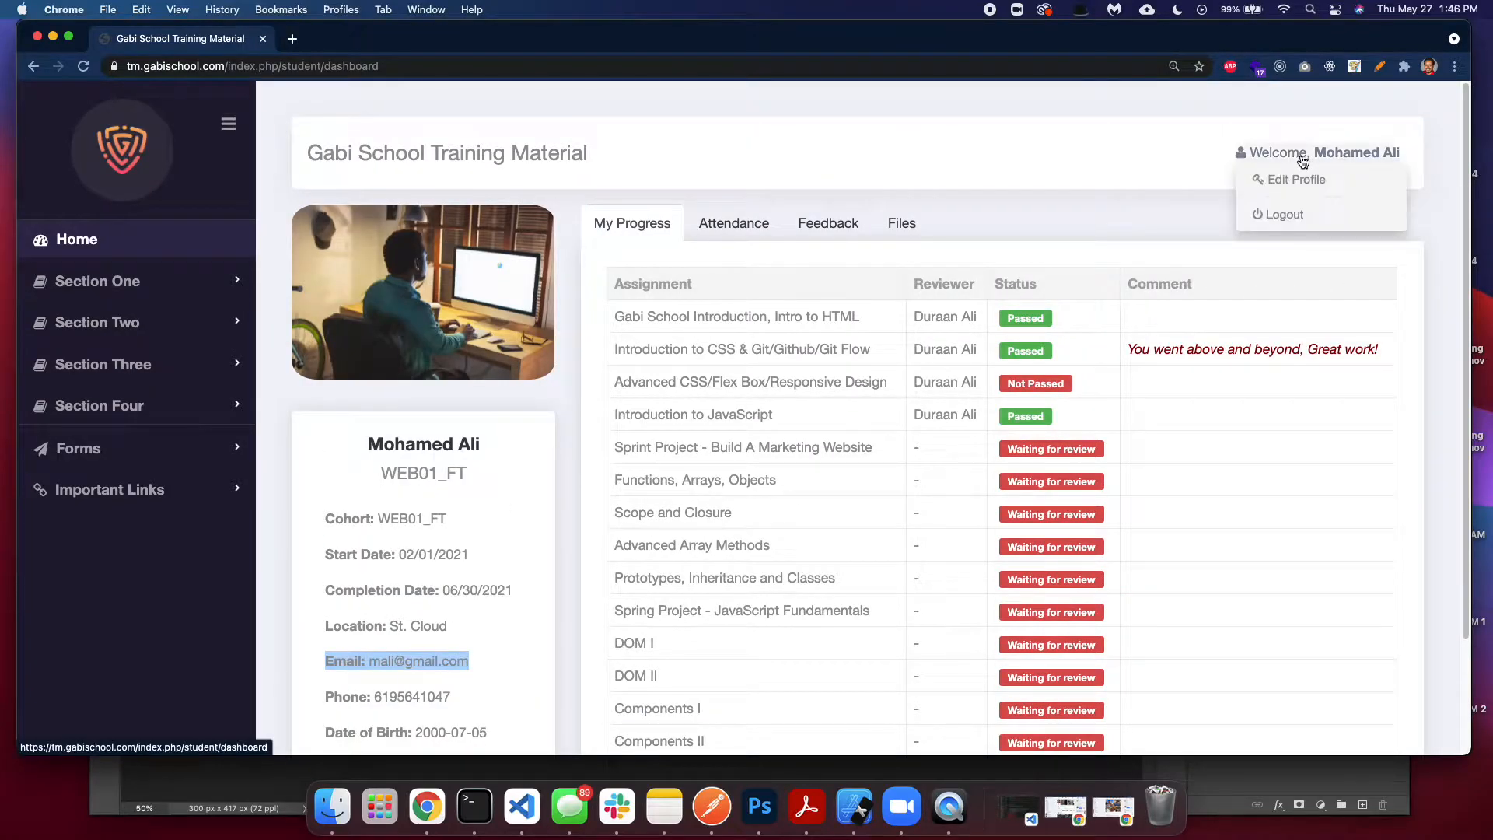
mouse_move(1310, 196)
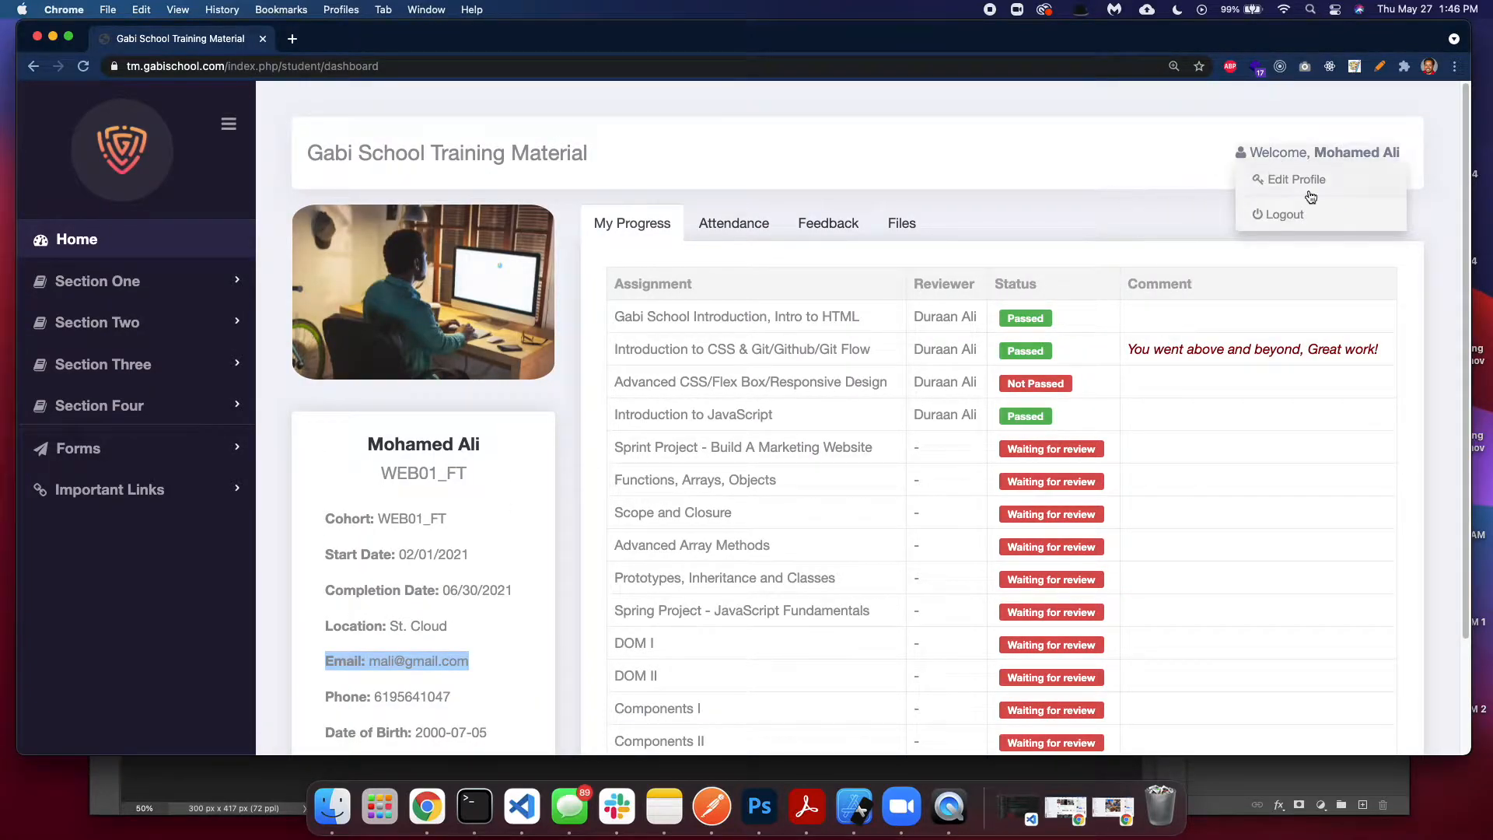
mouse_move(1293, 179)
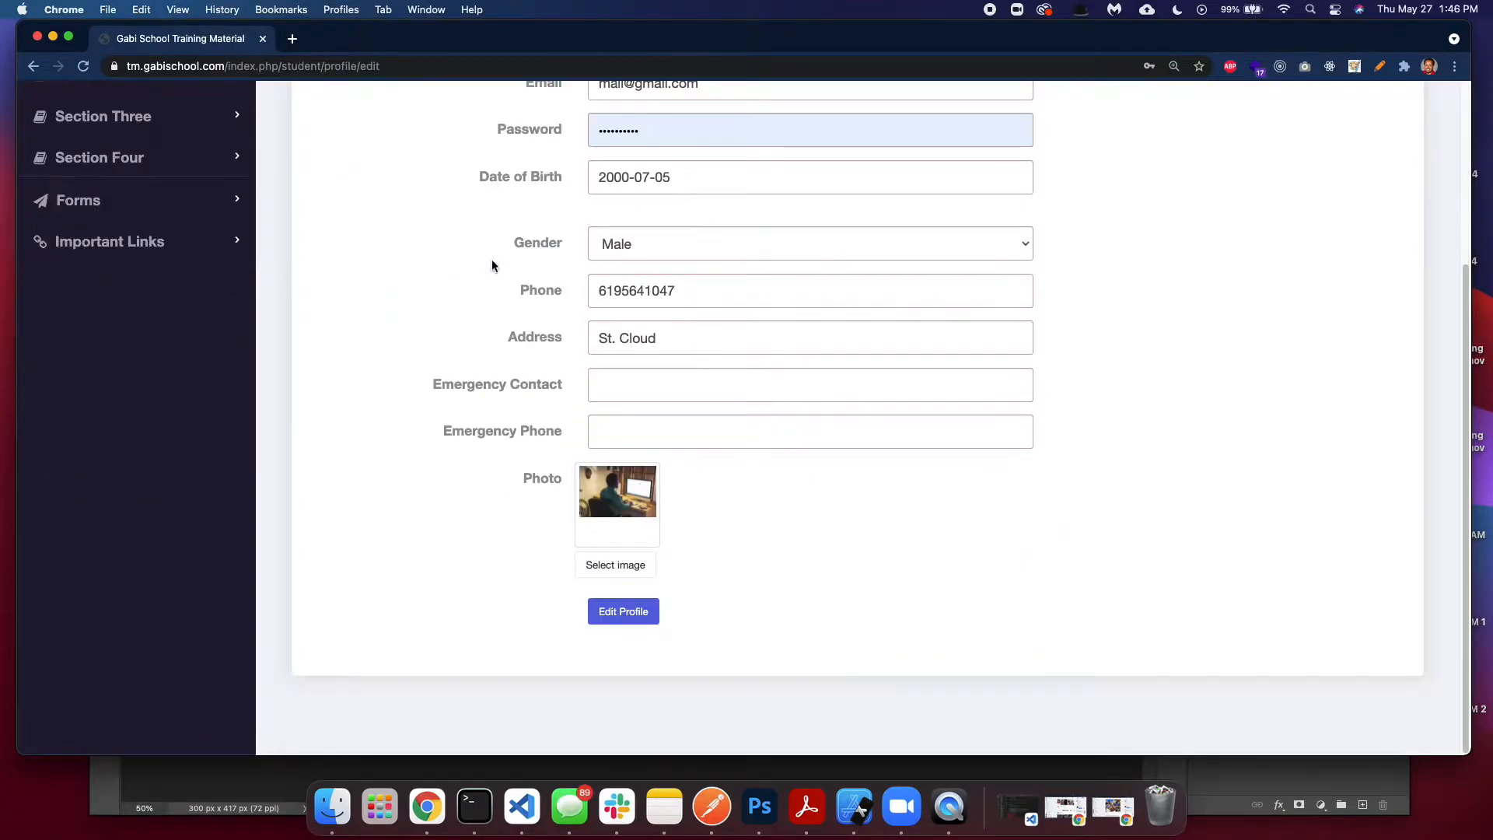
scroll("up", 3)
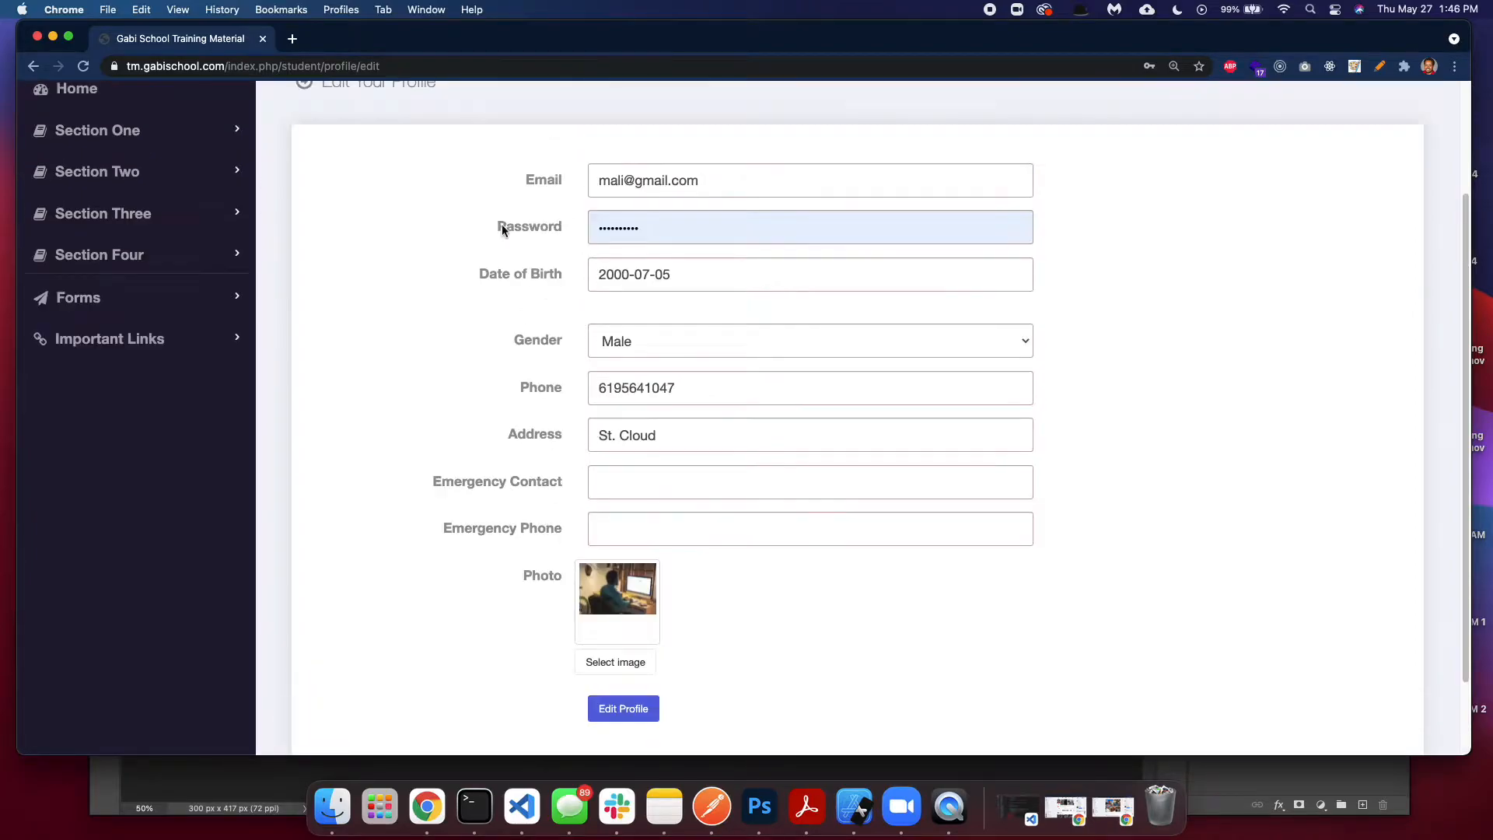
mouse_move(581, 237)
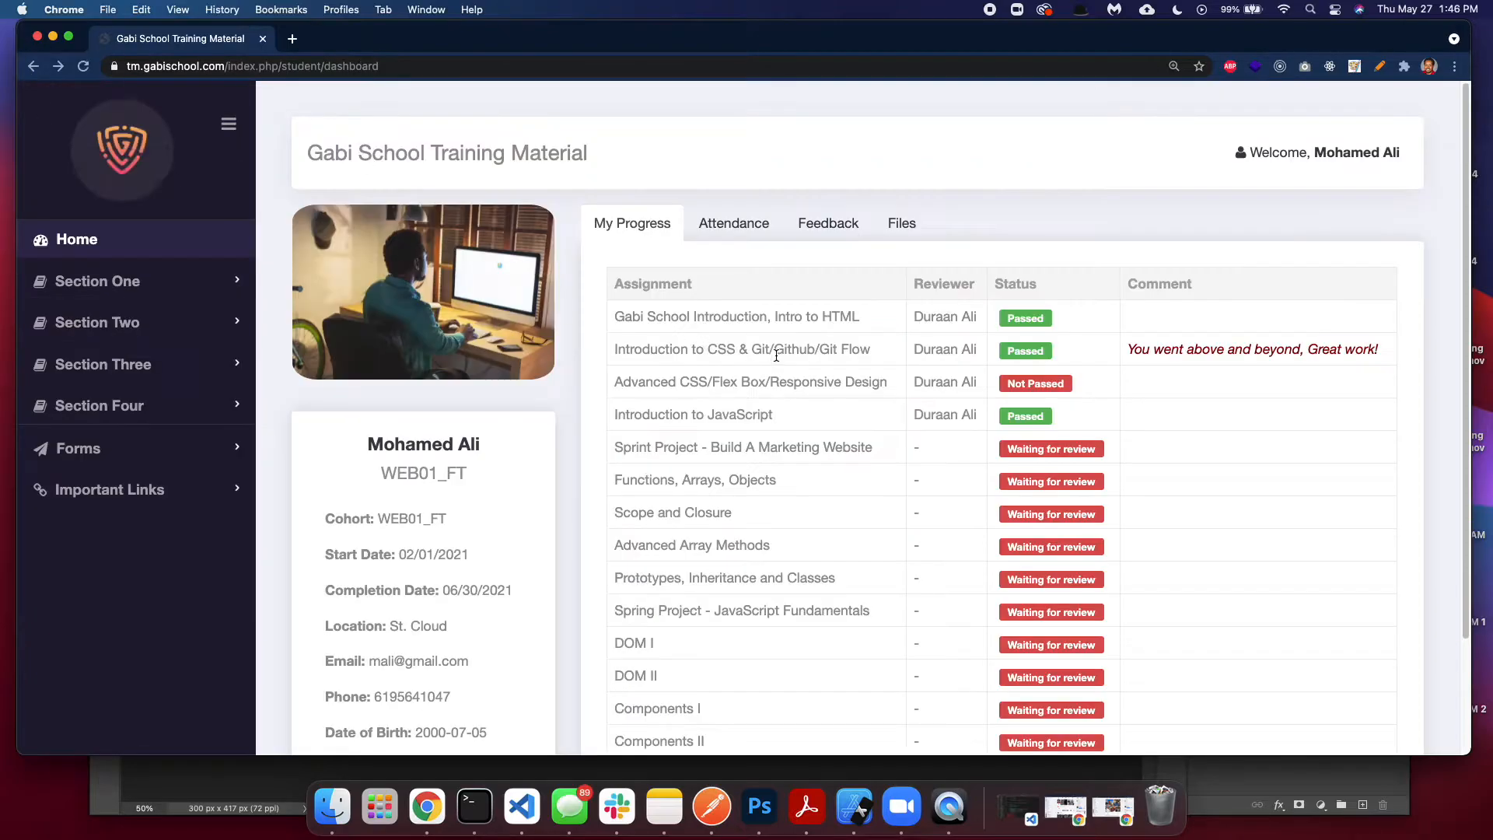
- Show the account menu, then expand Section One and open the HTML/CSS lesson list
left_click(1323, 153)
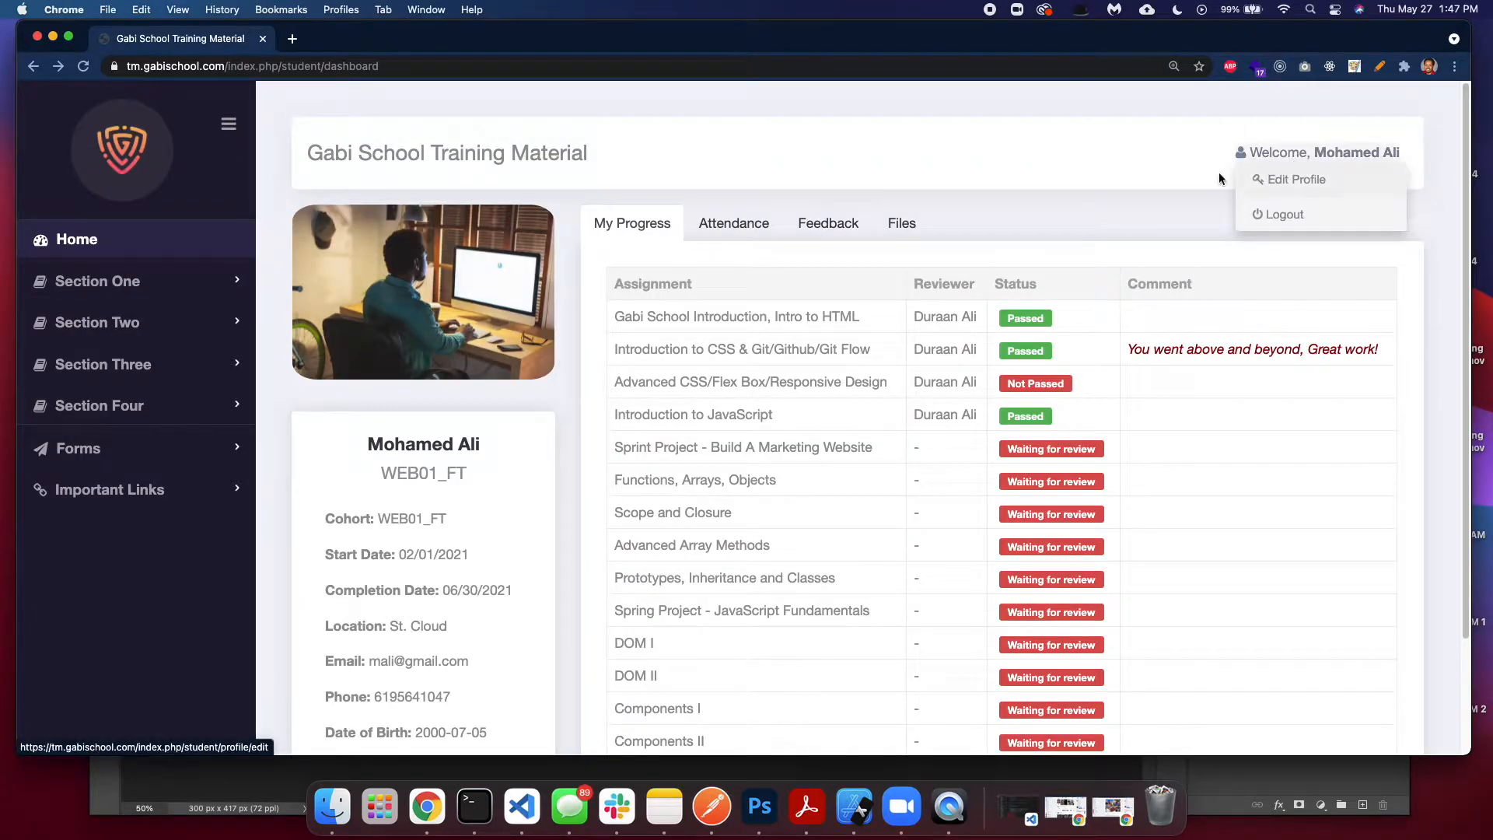
mouse_move(1284, 214)
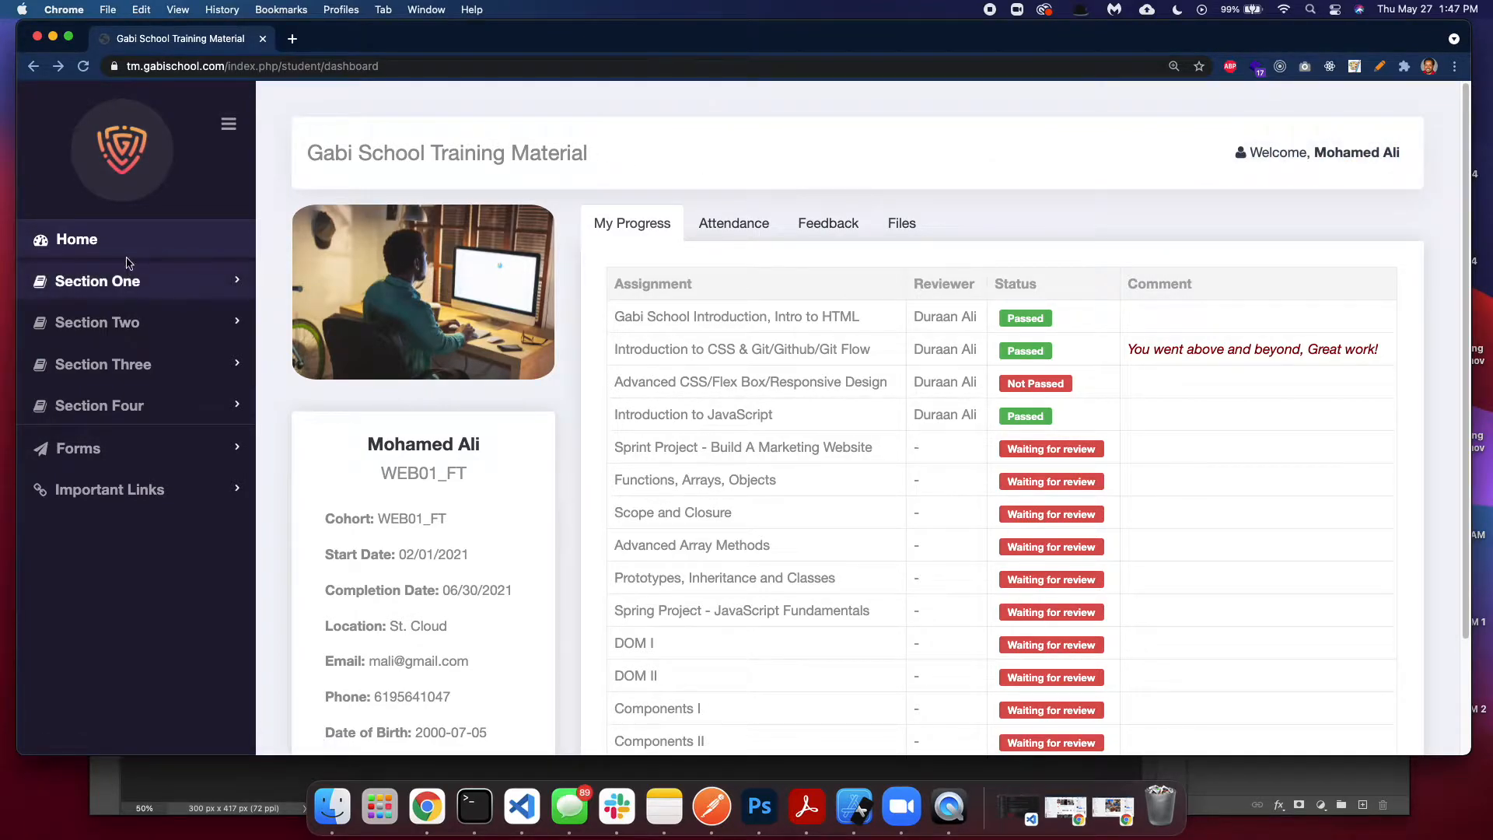
left_click(97, 279)
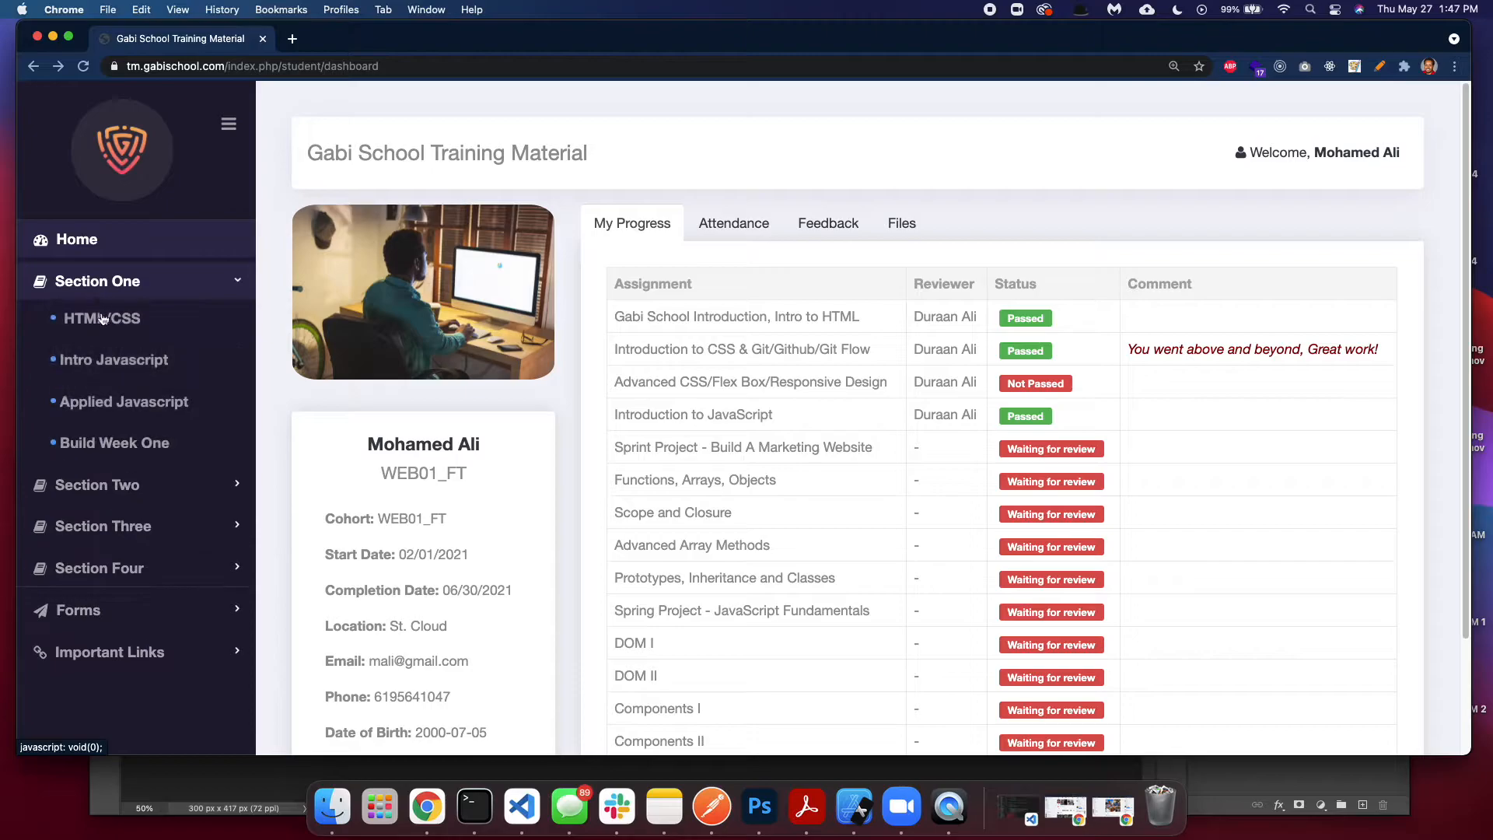
left_click(102, 318)
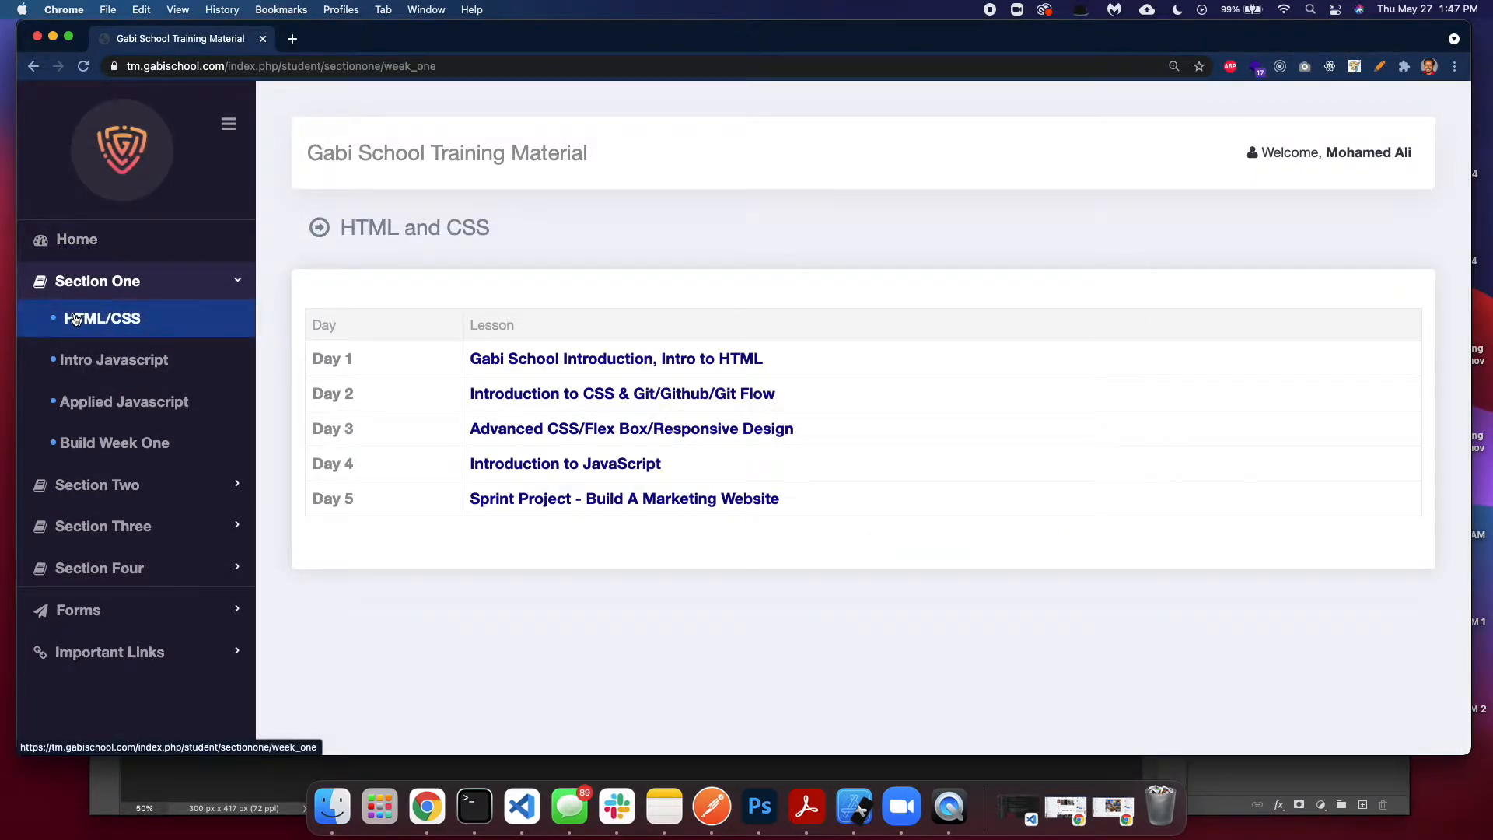
mouse_move(108, 330)
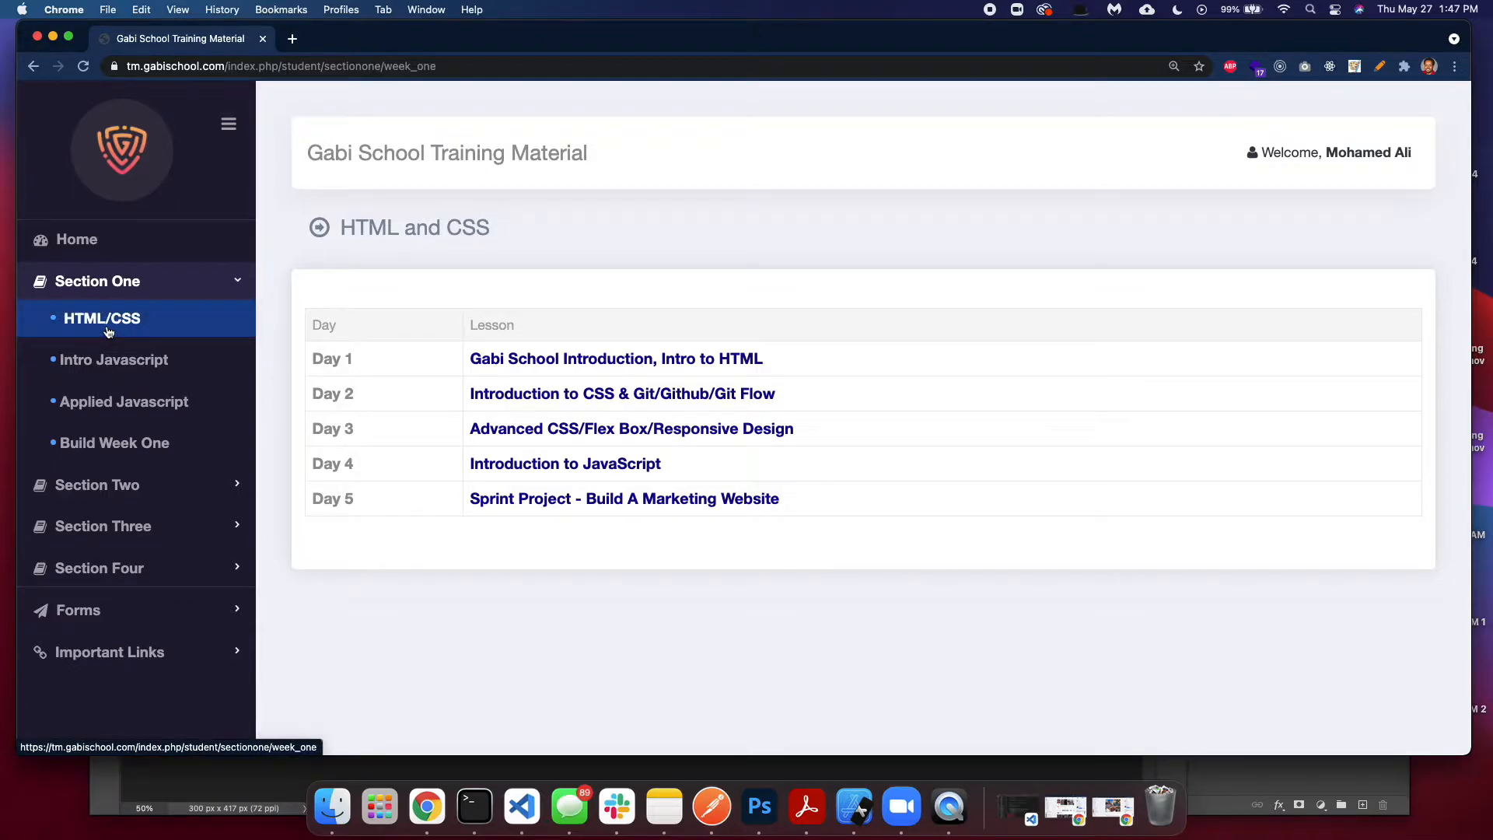
mouse_move(346, 389)
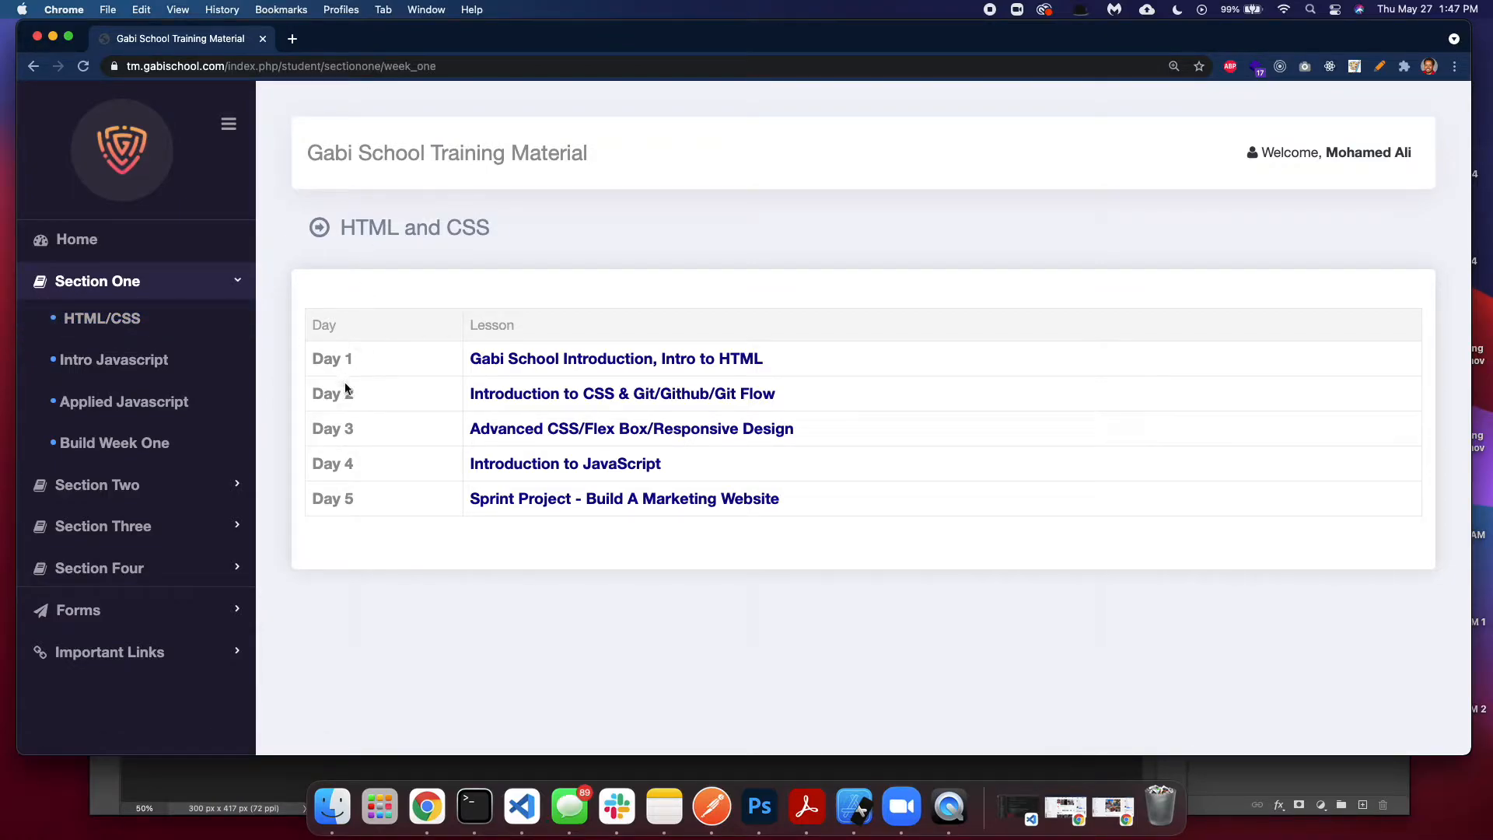
mouse_move(328, 517)
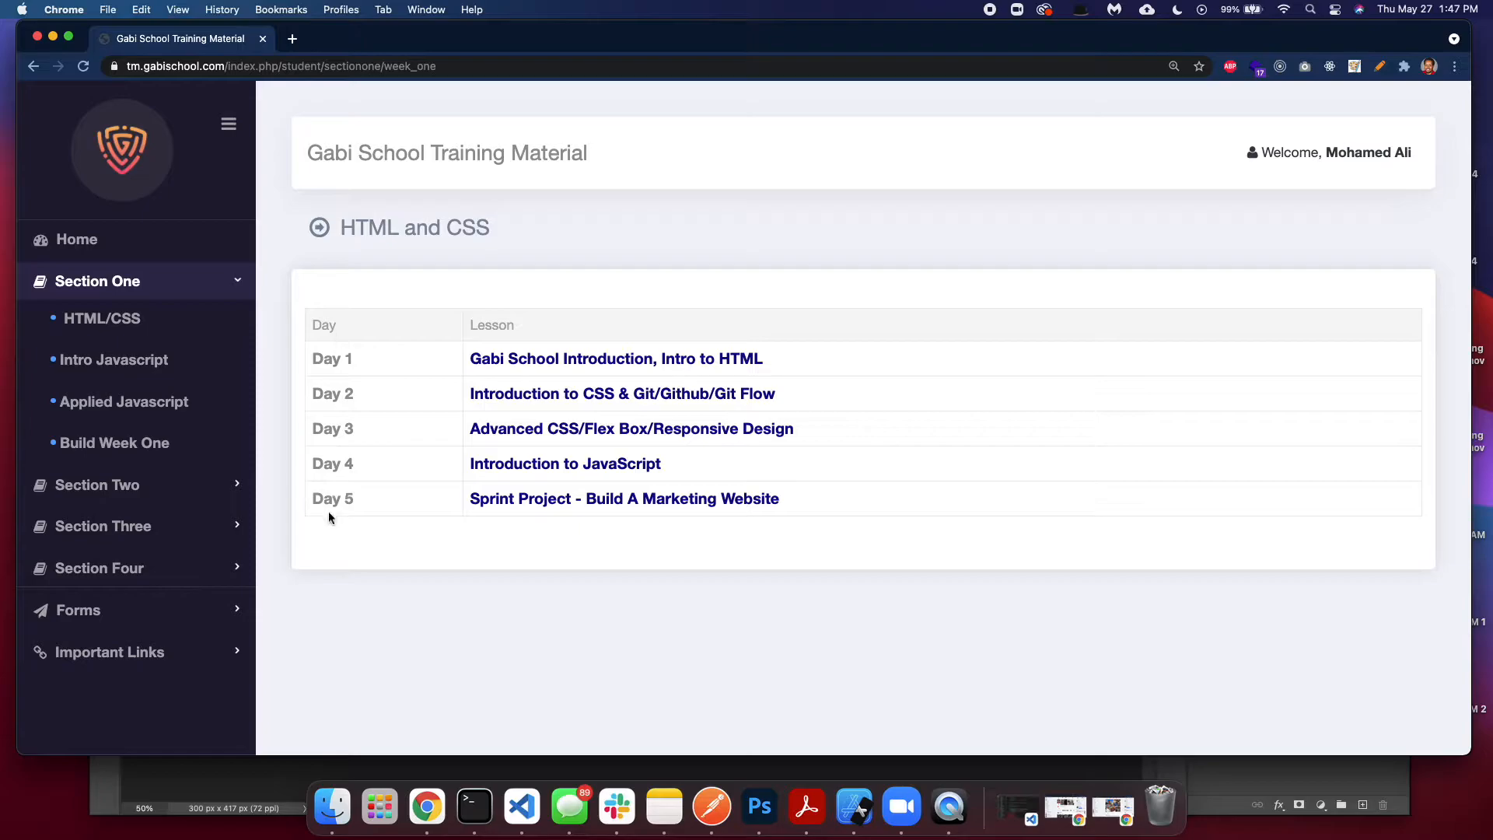
mouse_move(362, 454)
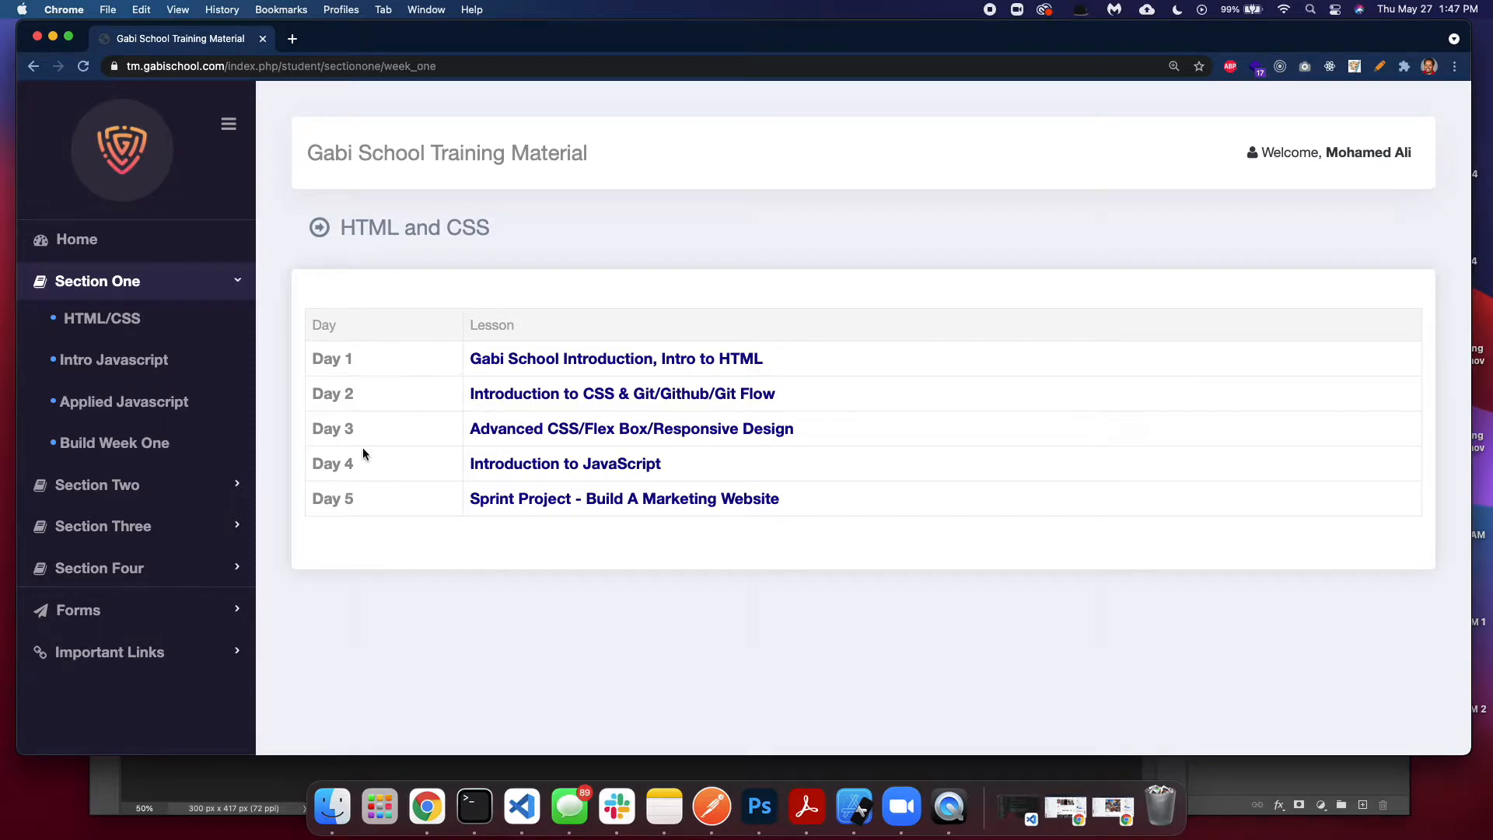
mouse_move(466, 363)
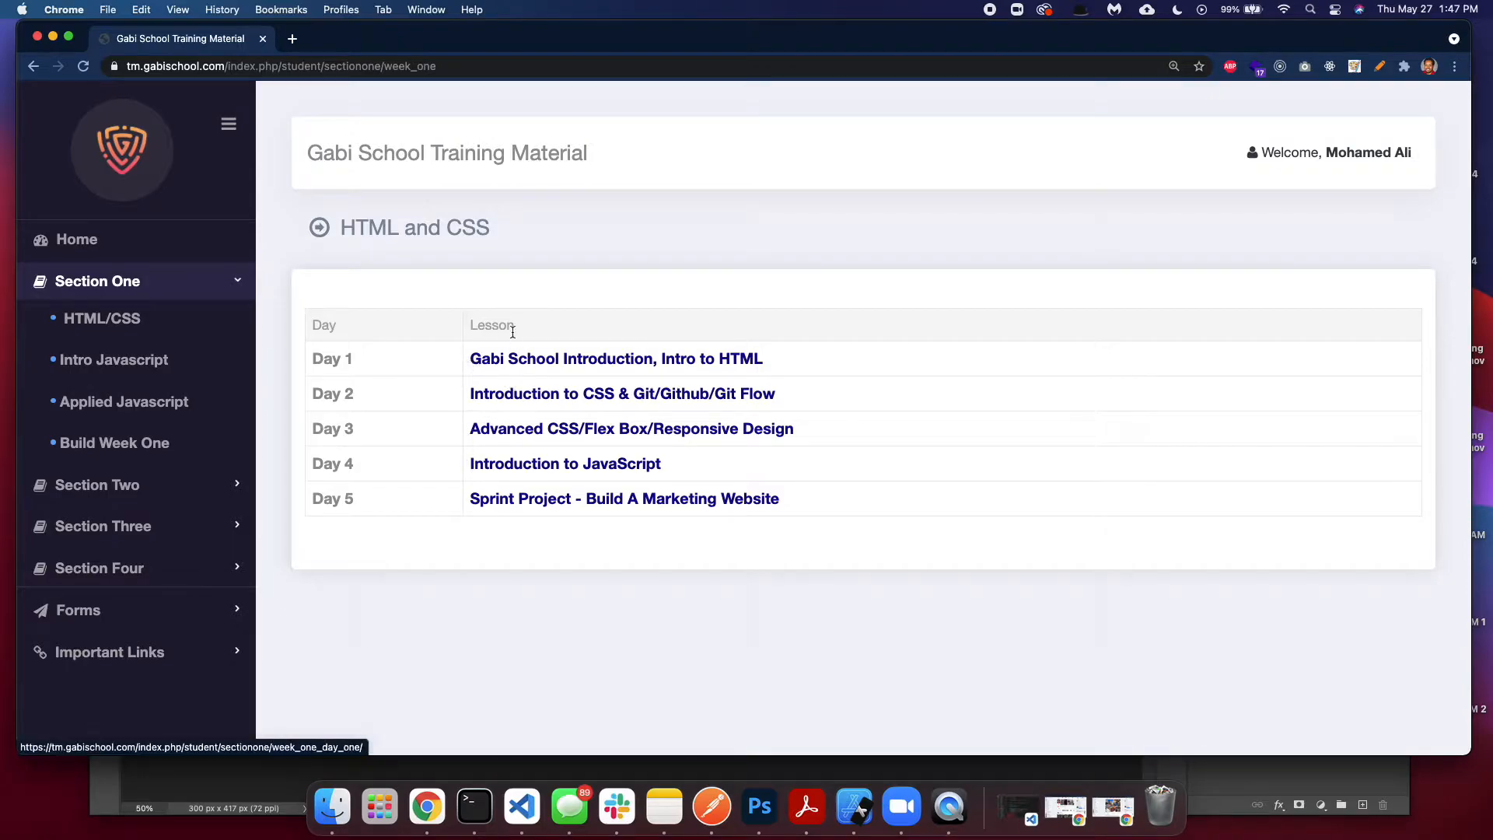
mouse_move(619, 486)
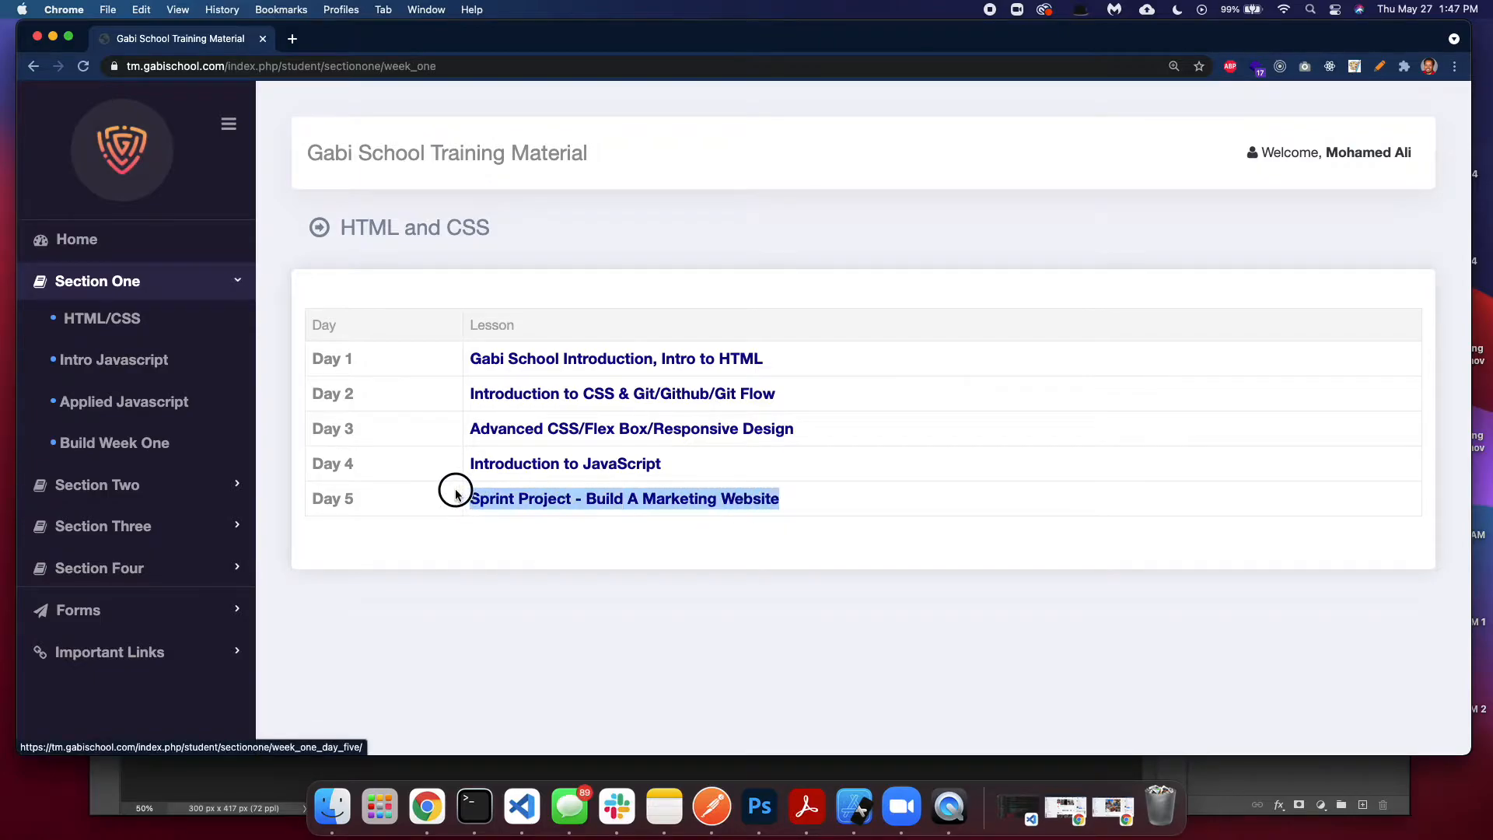
mouse_move(841, 480)
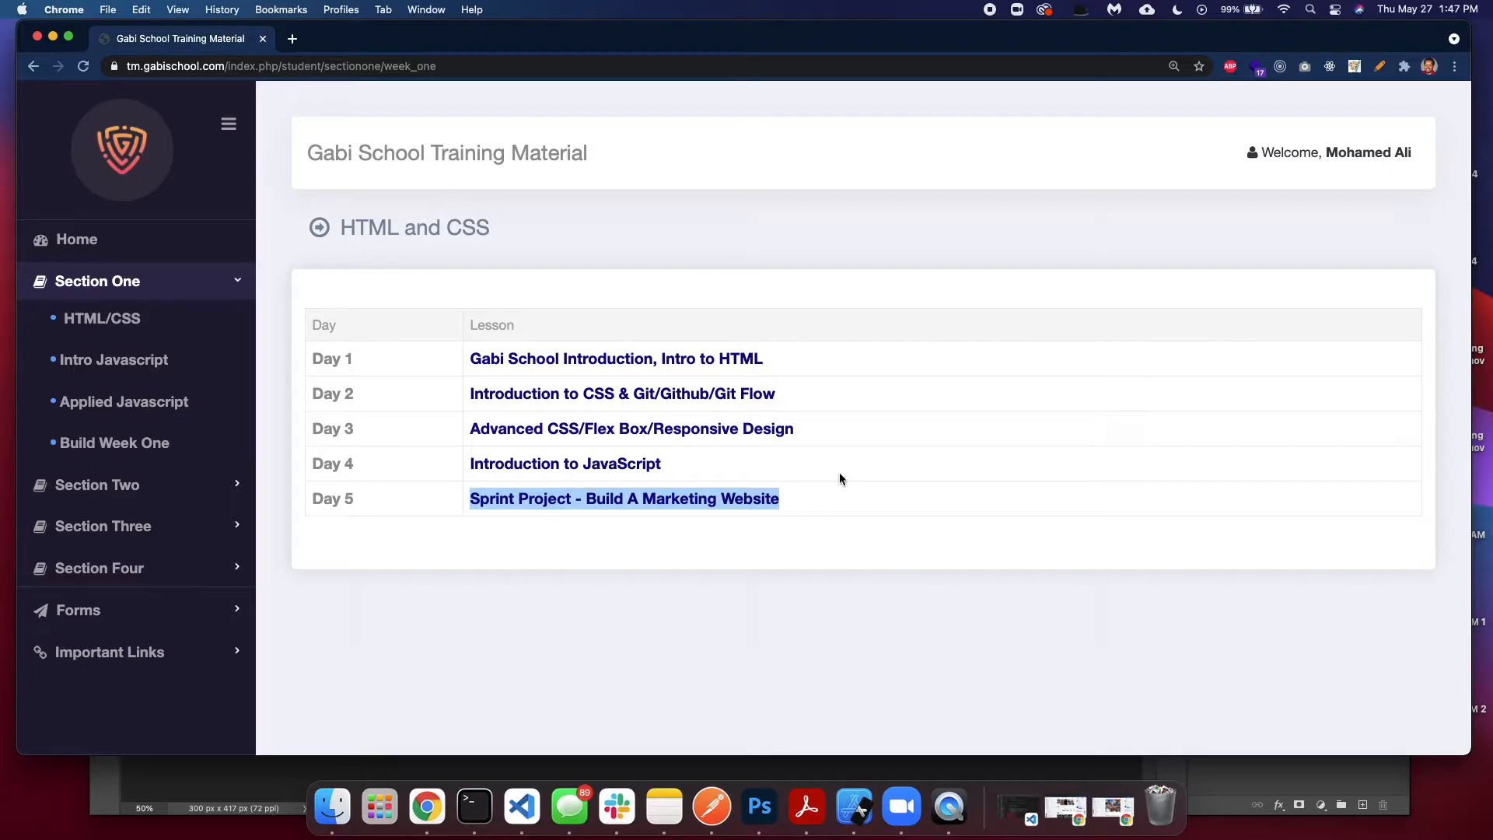
mouse_move(686, 497)
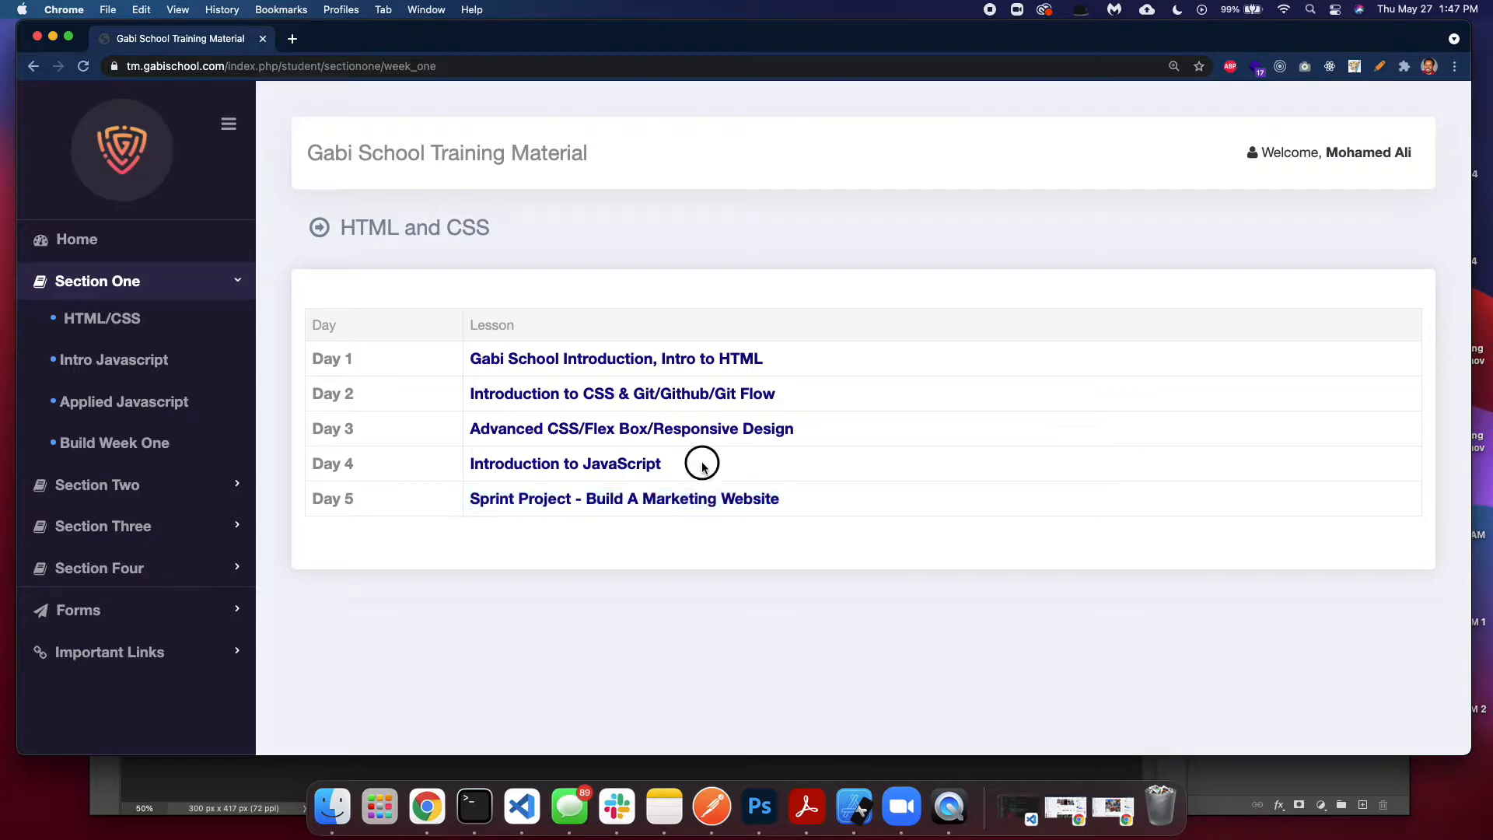
mouse_move(703, 468)
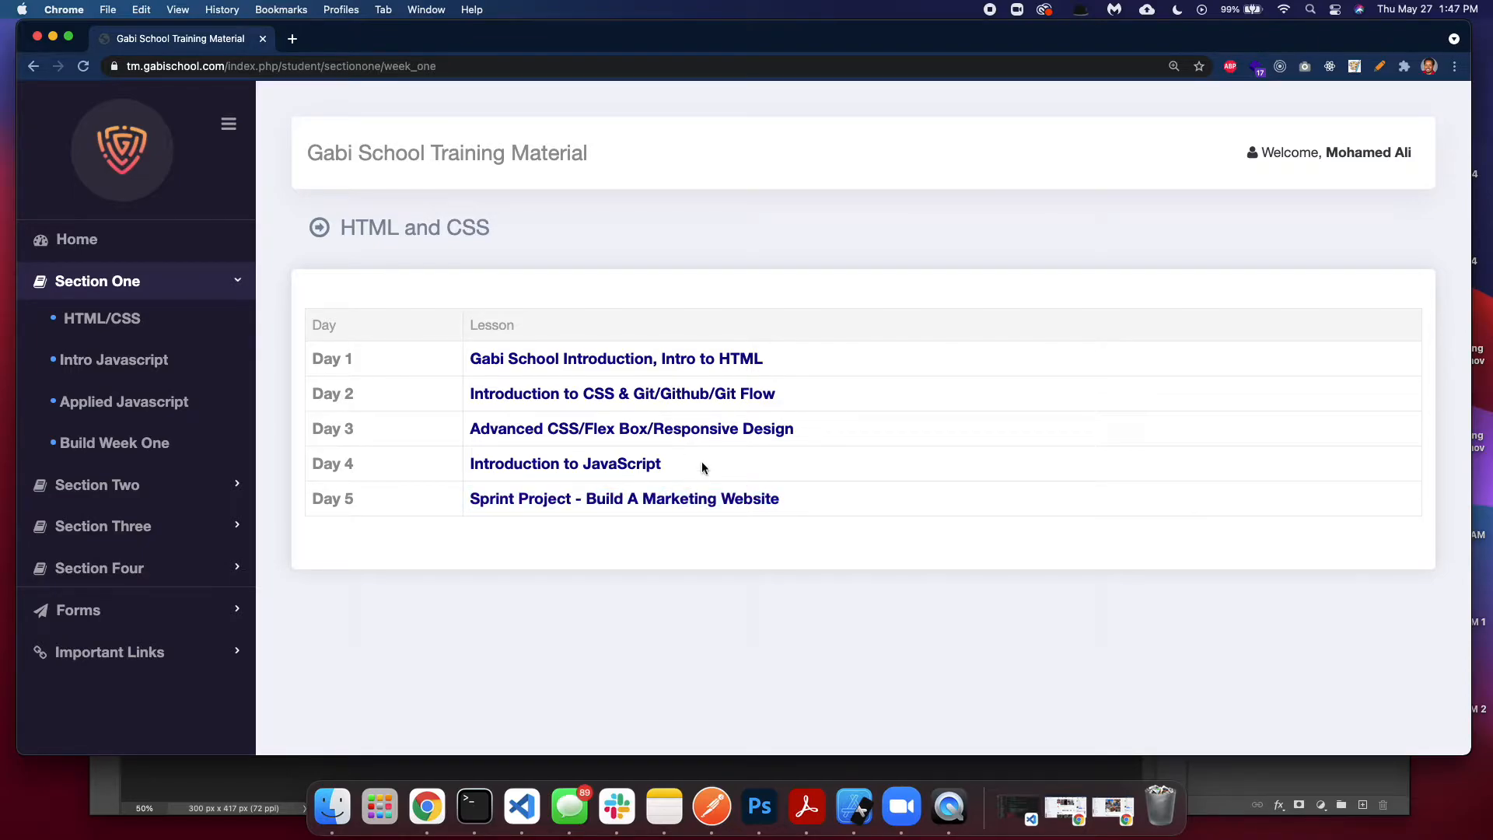
mouse_move(577, 365)
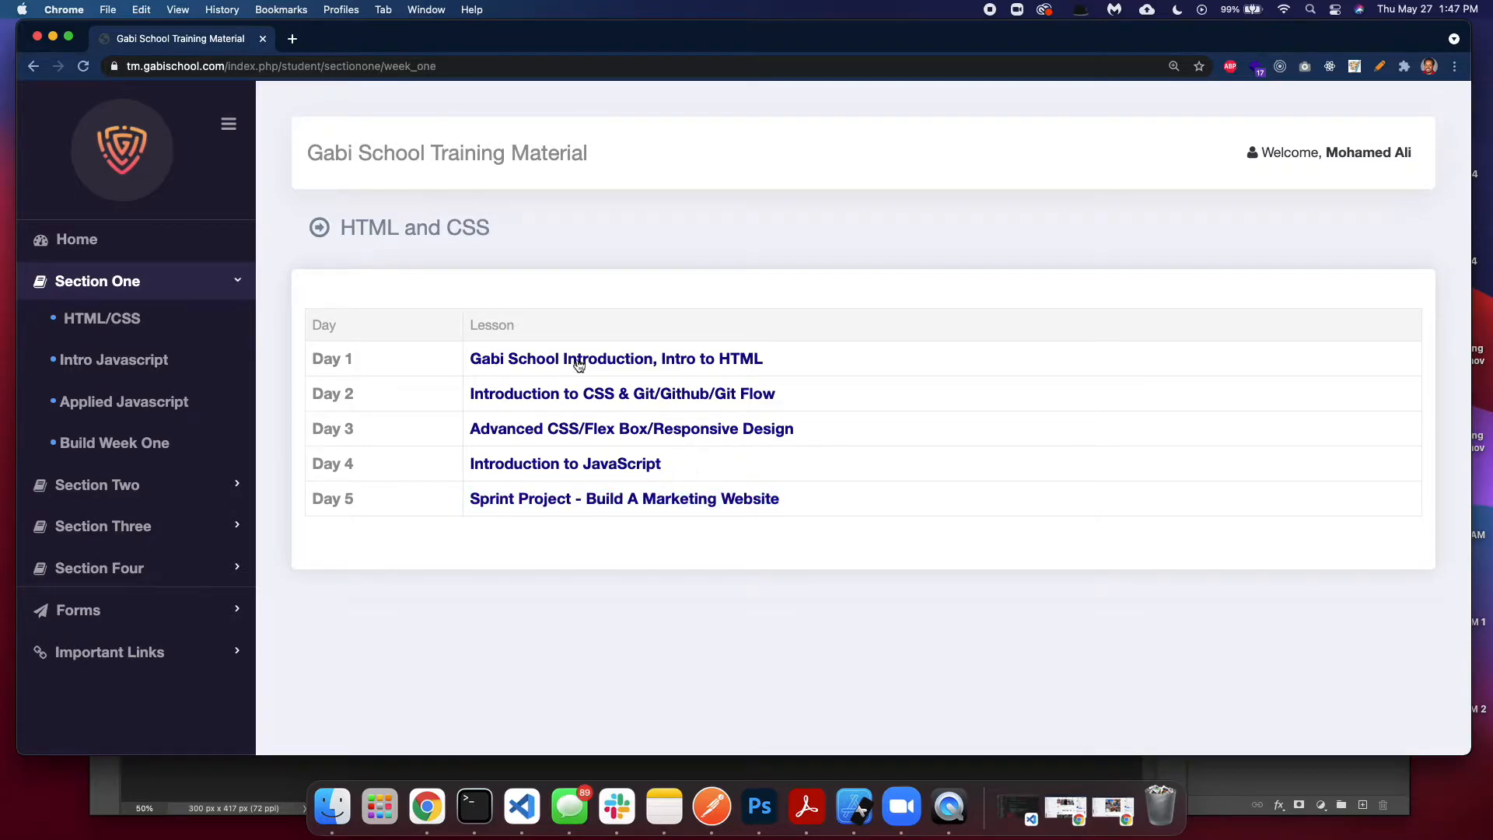
mouse_move(619, 411)
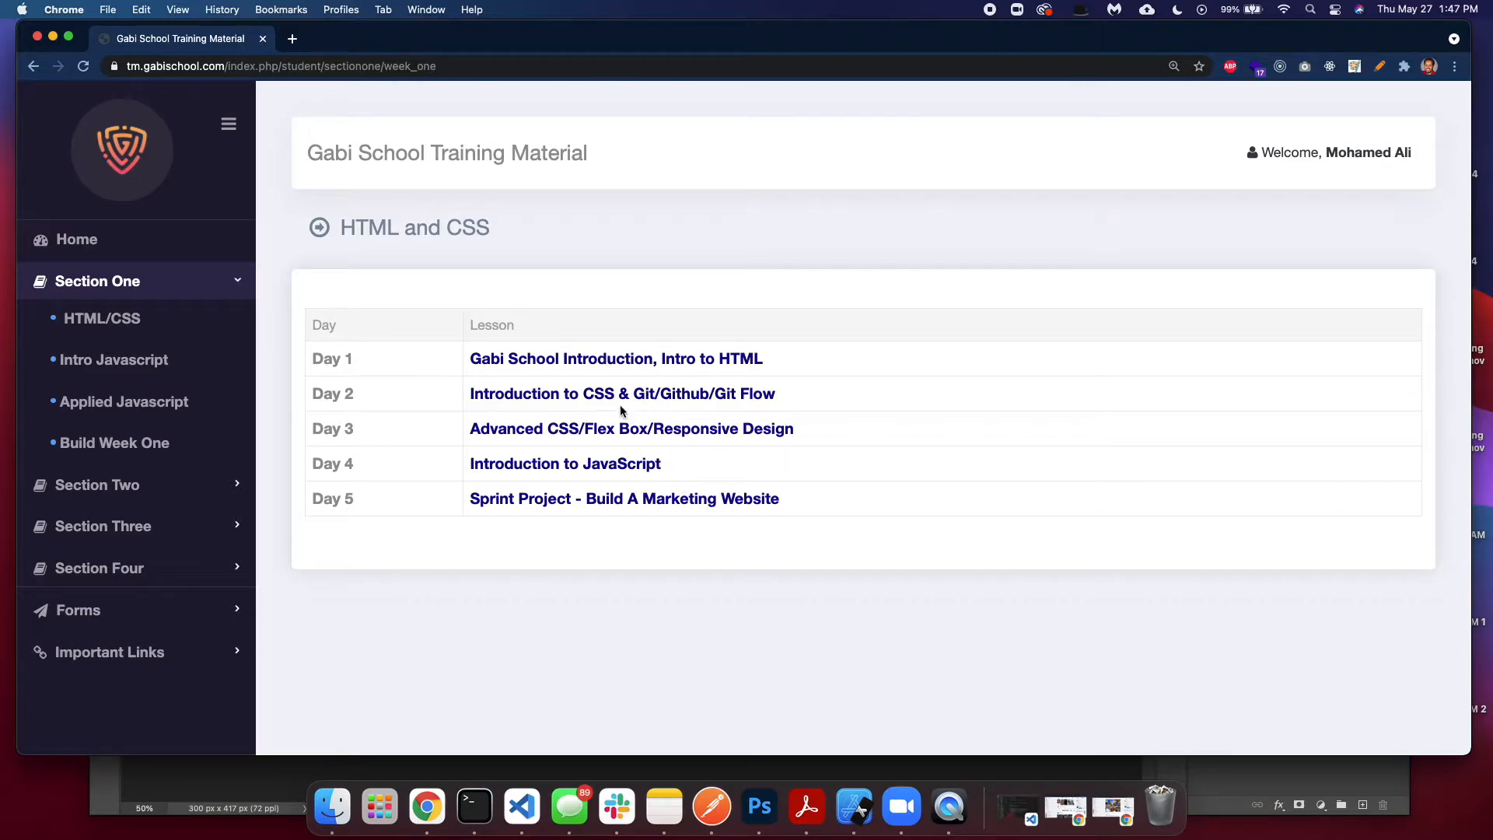
mouse_move(581, 416)
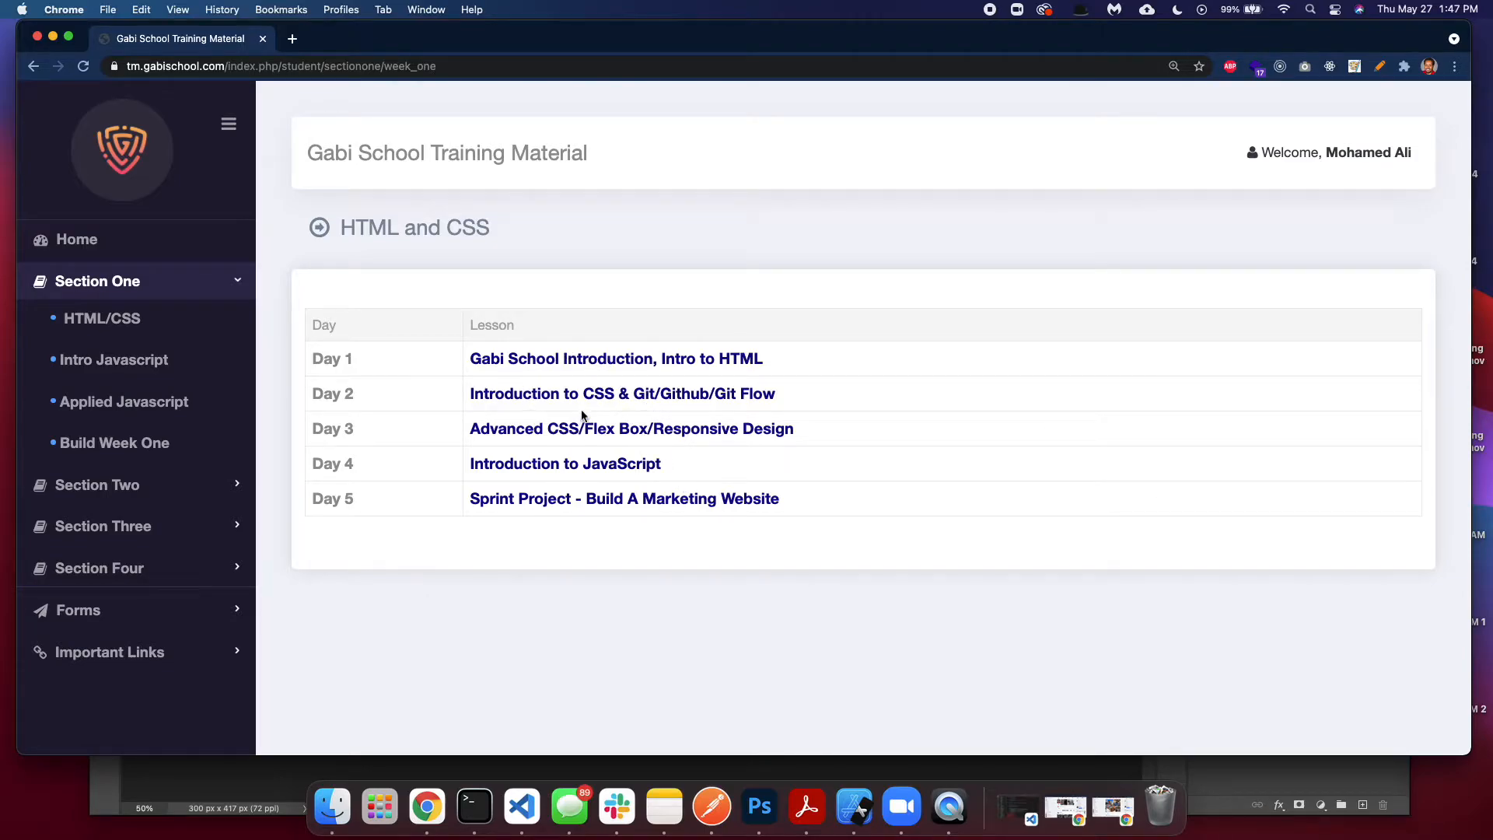
- Open and skim the Day 2 lesson, Introduction to CSS & Git/Github/Git Flow
left_click(620, 394)
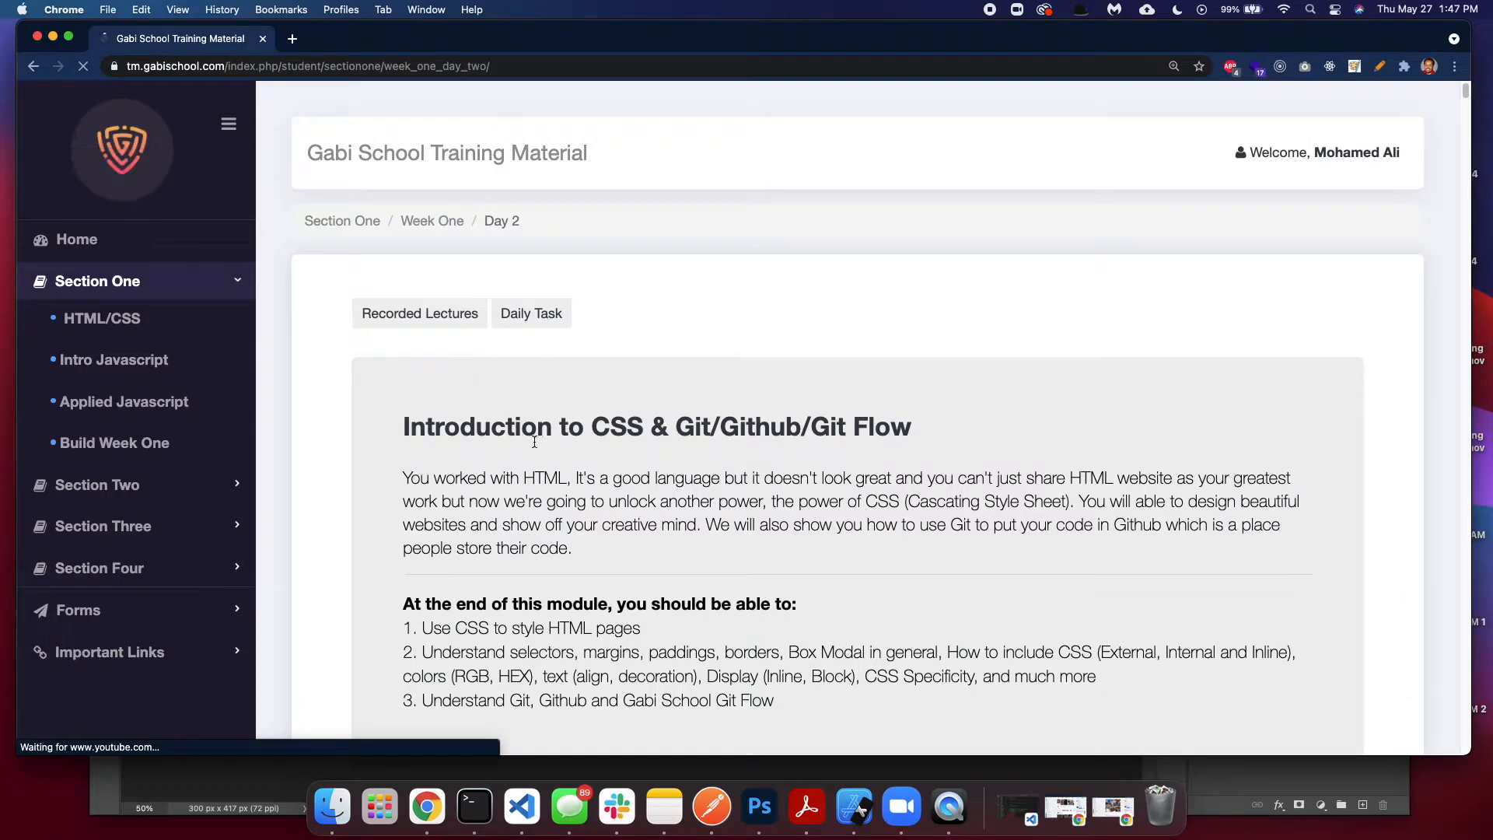
scroll("down", 3)
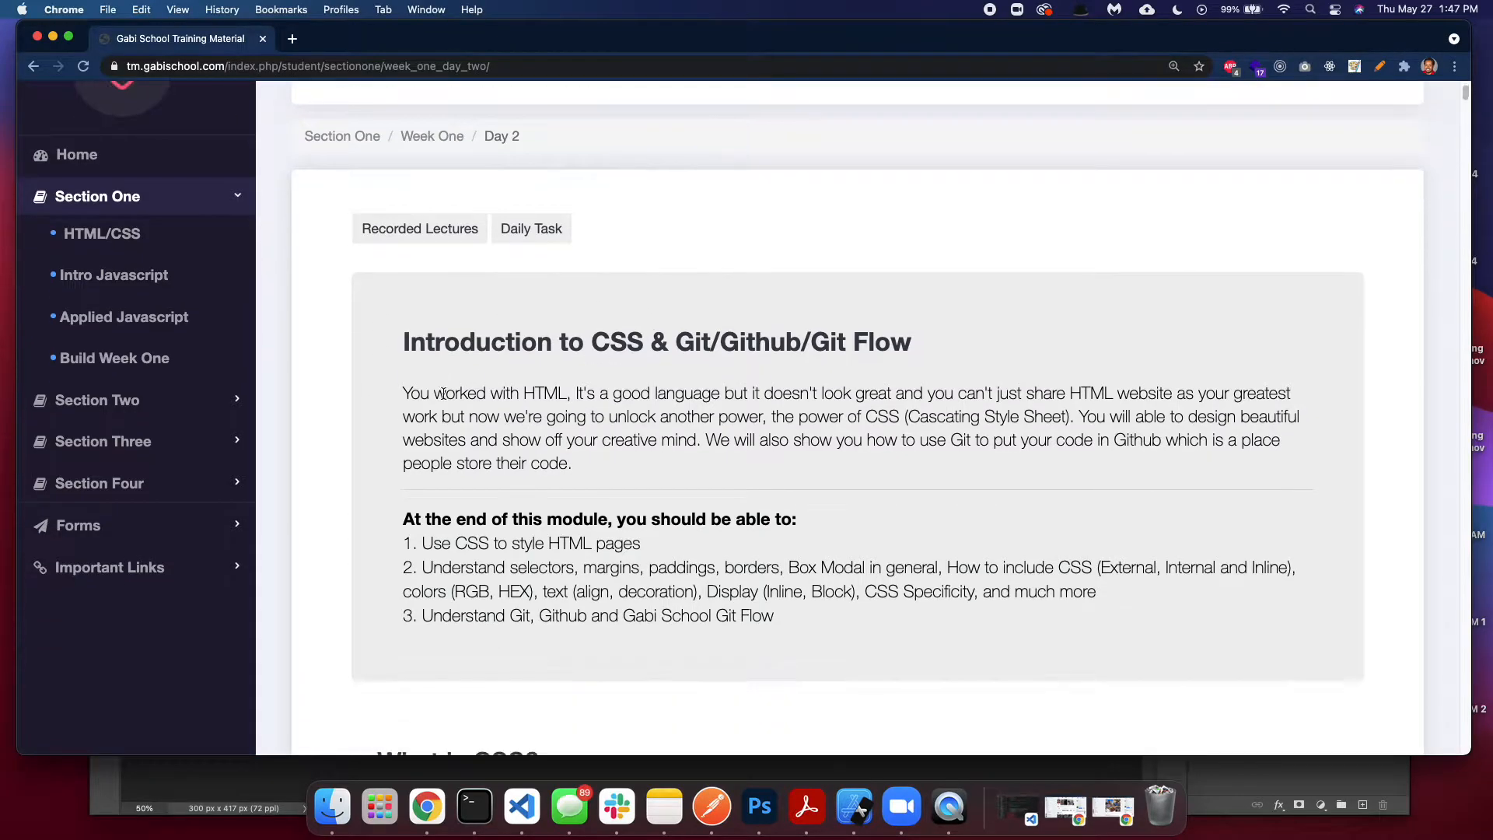
mouse_move(762, 565)
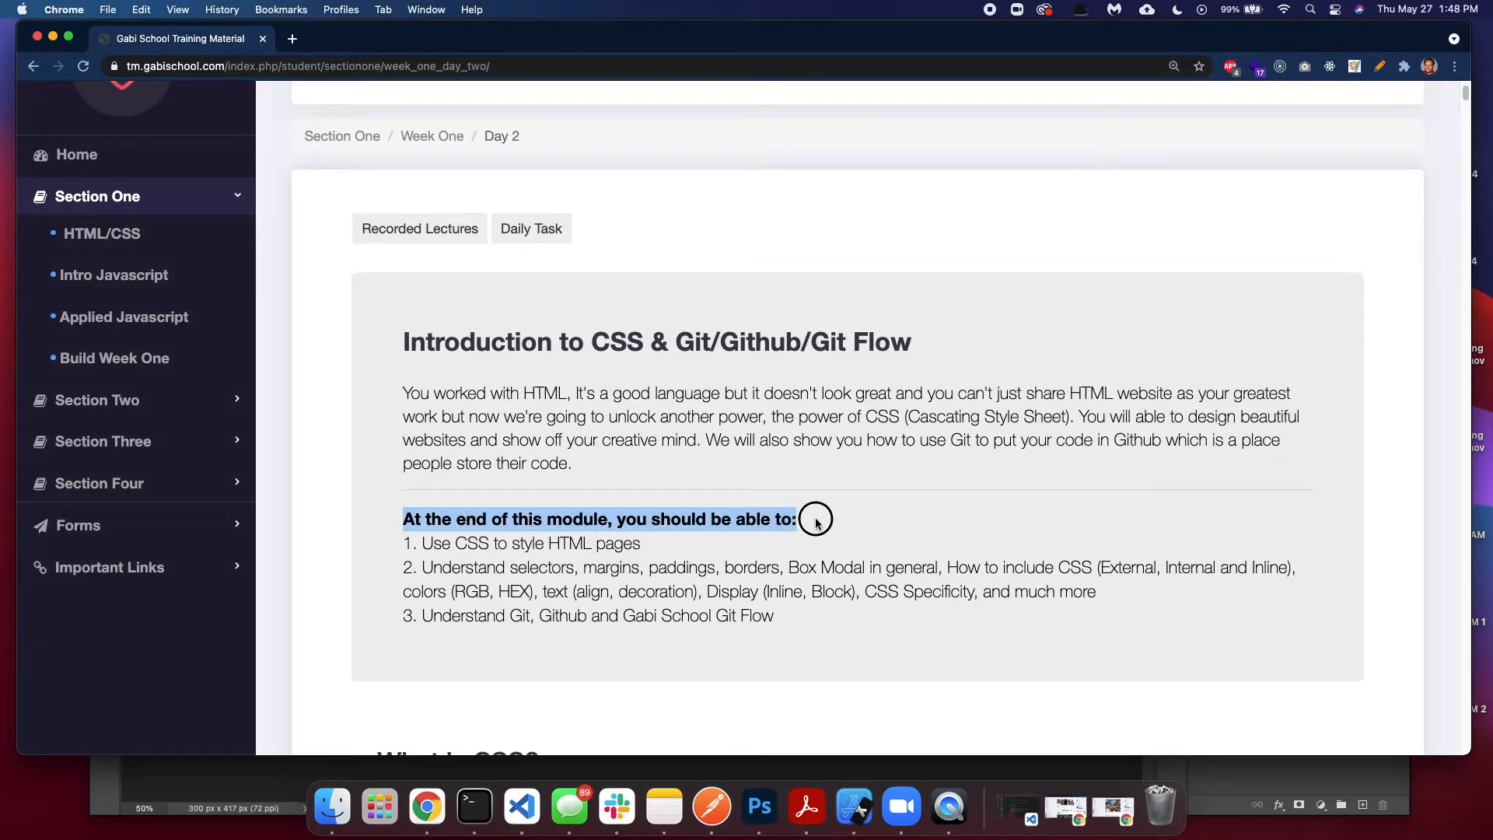
mouse_move(741, 616)
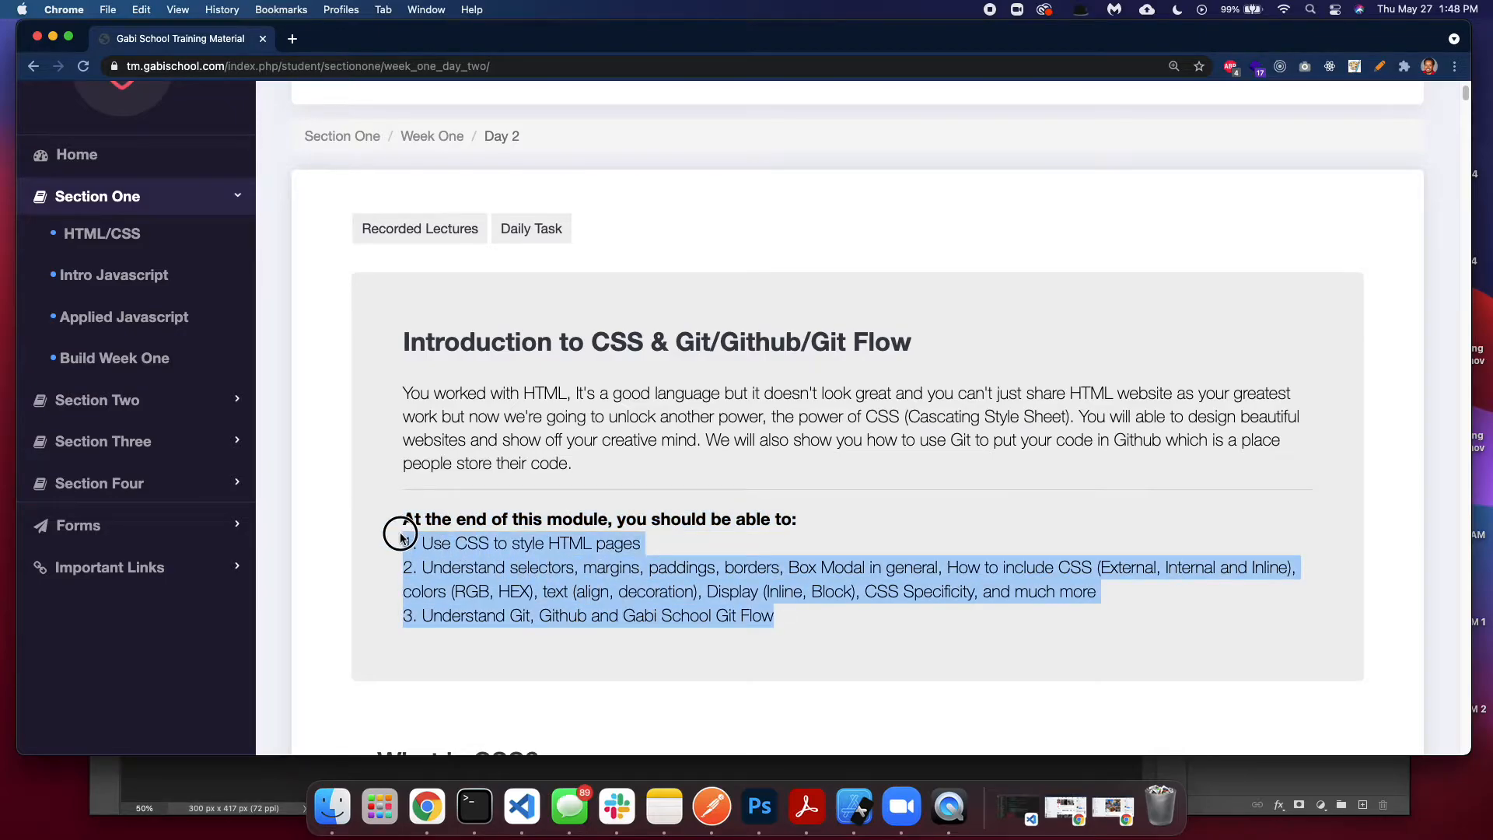
scroll("up", 3)
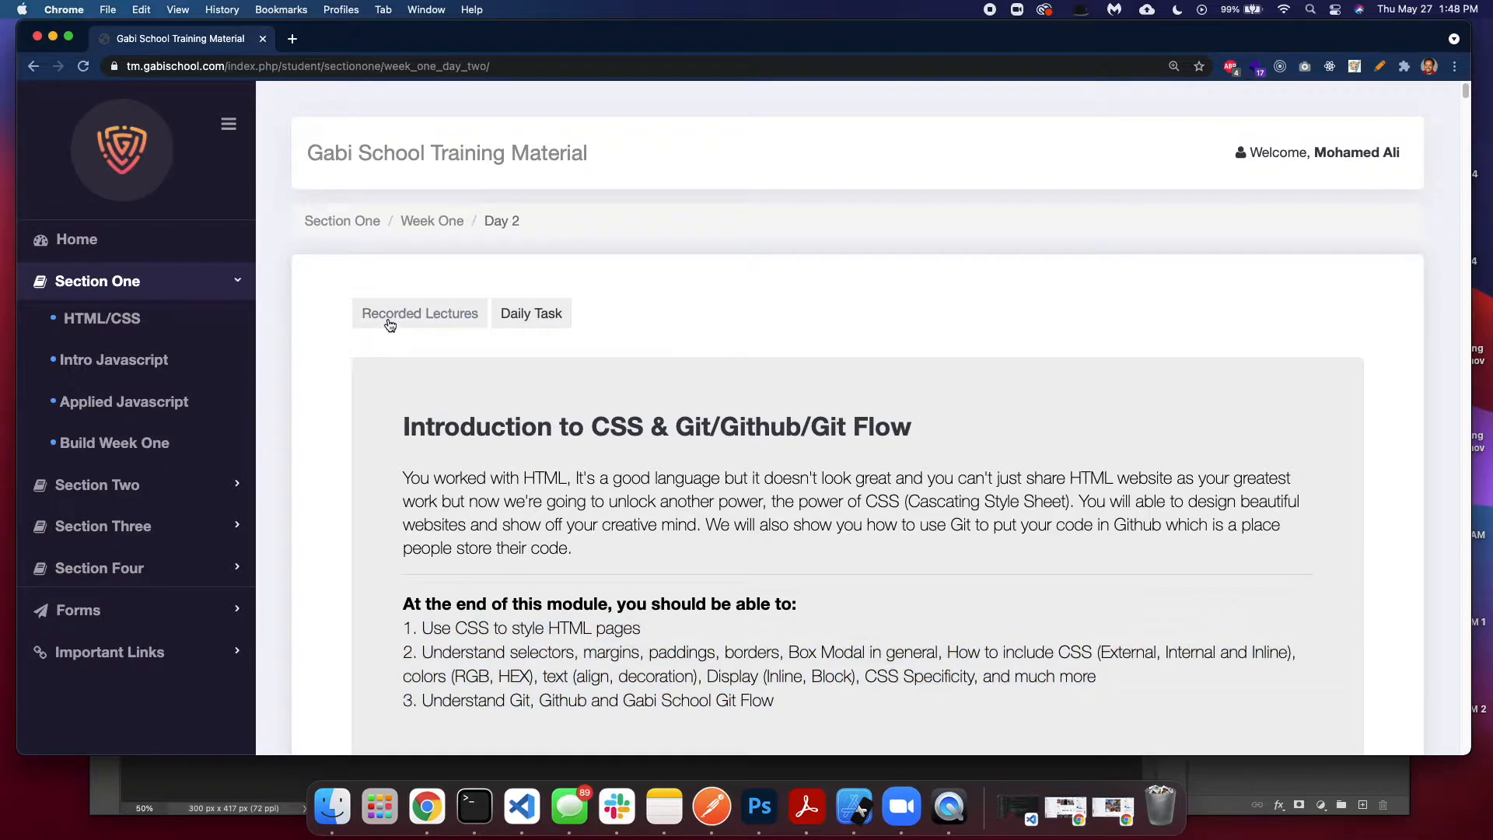
mouse_move(419, 313)
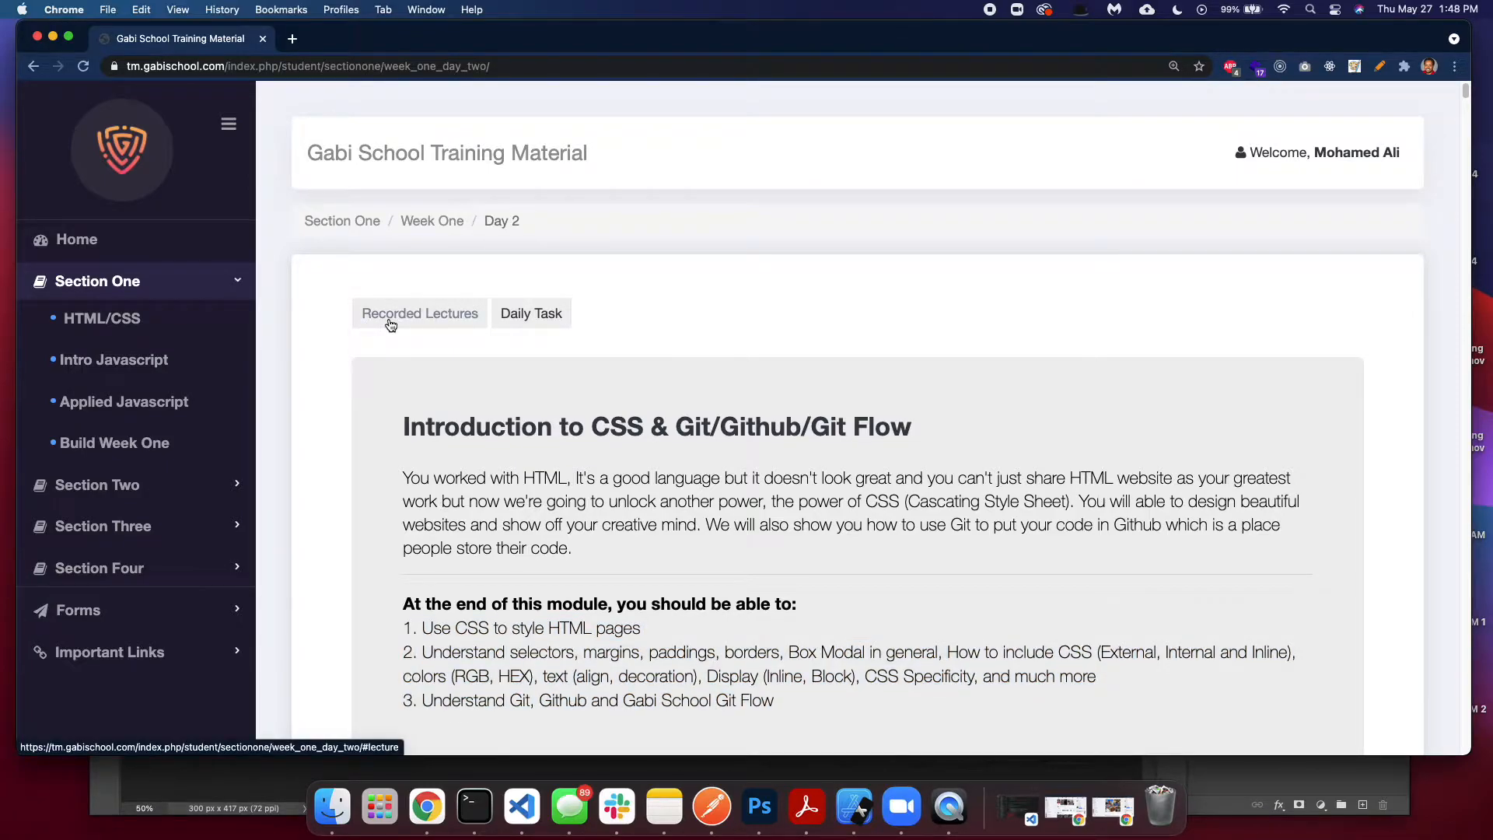
mouse_move(412, 360)
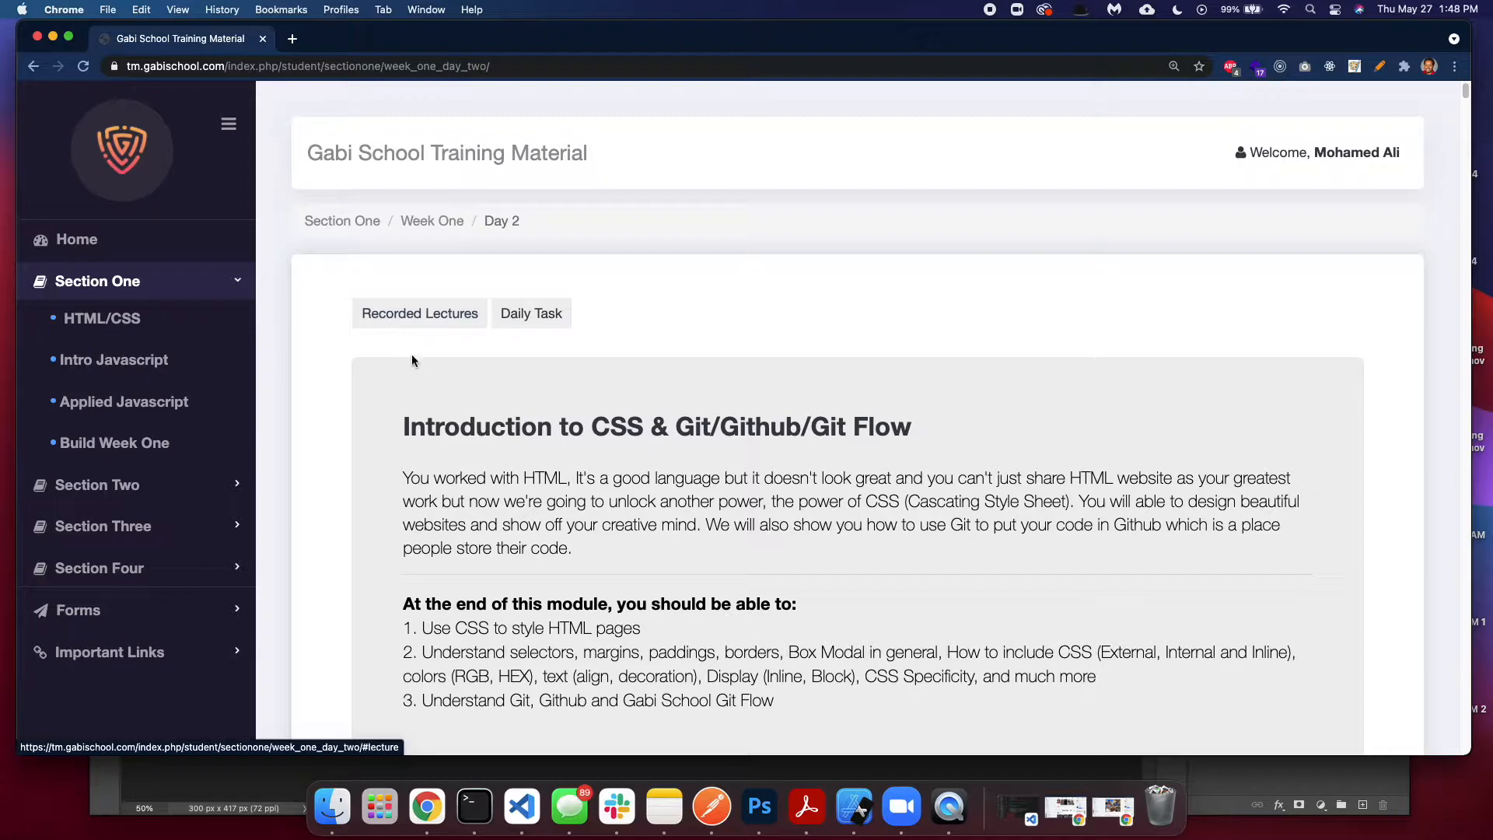
mouse_move(422, 336)
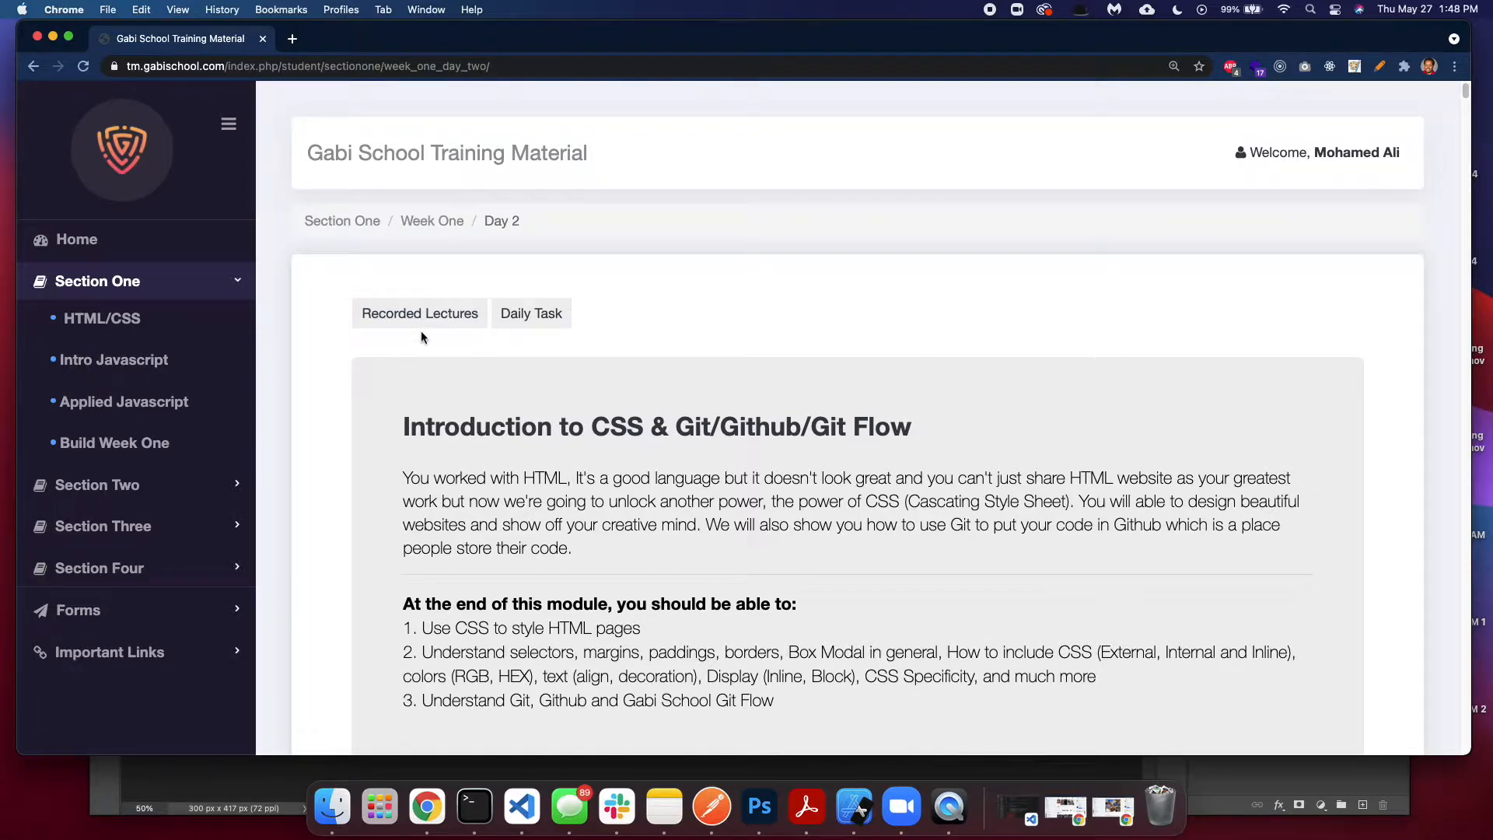
mouse_move(530, 319)
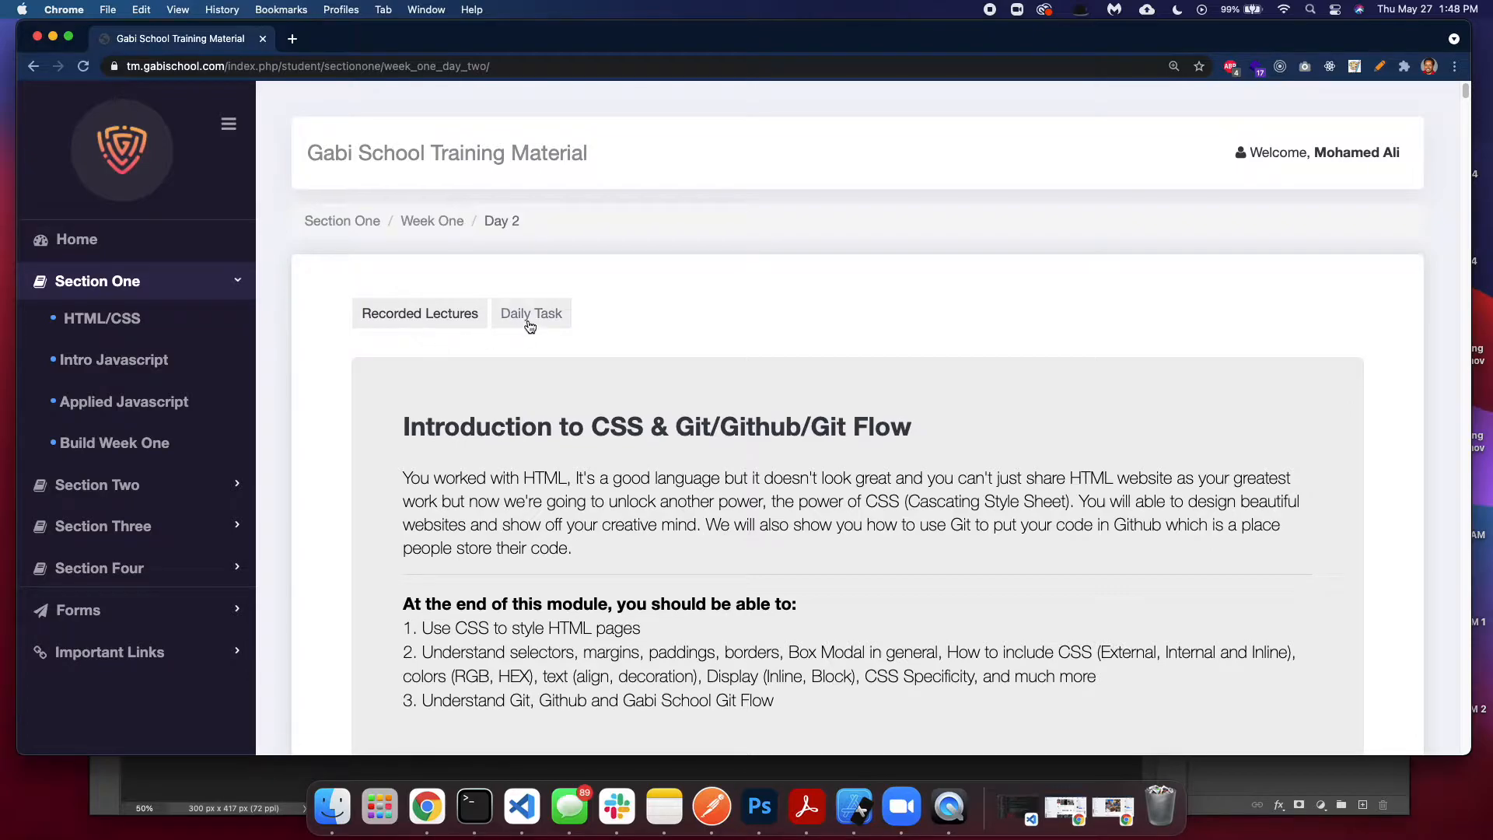
mouse_move(530, 313)
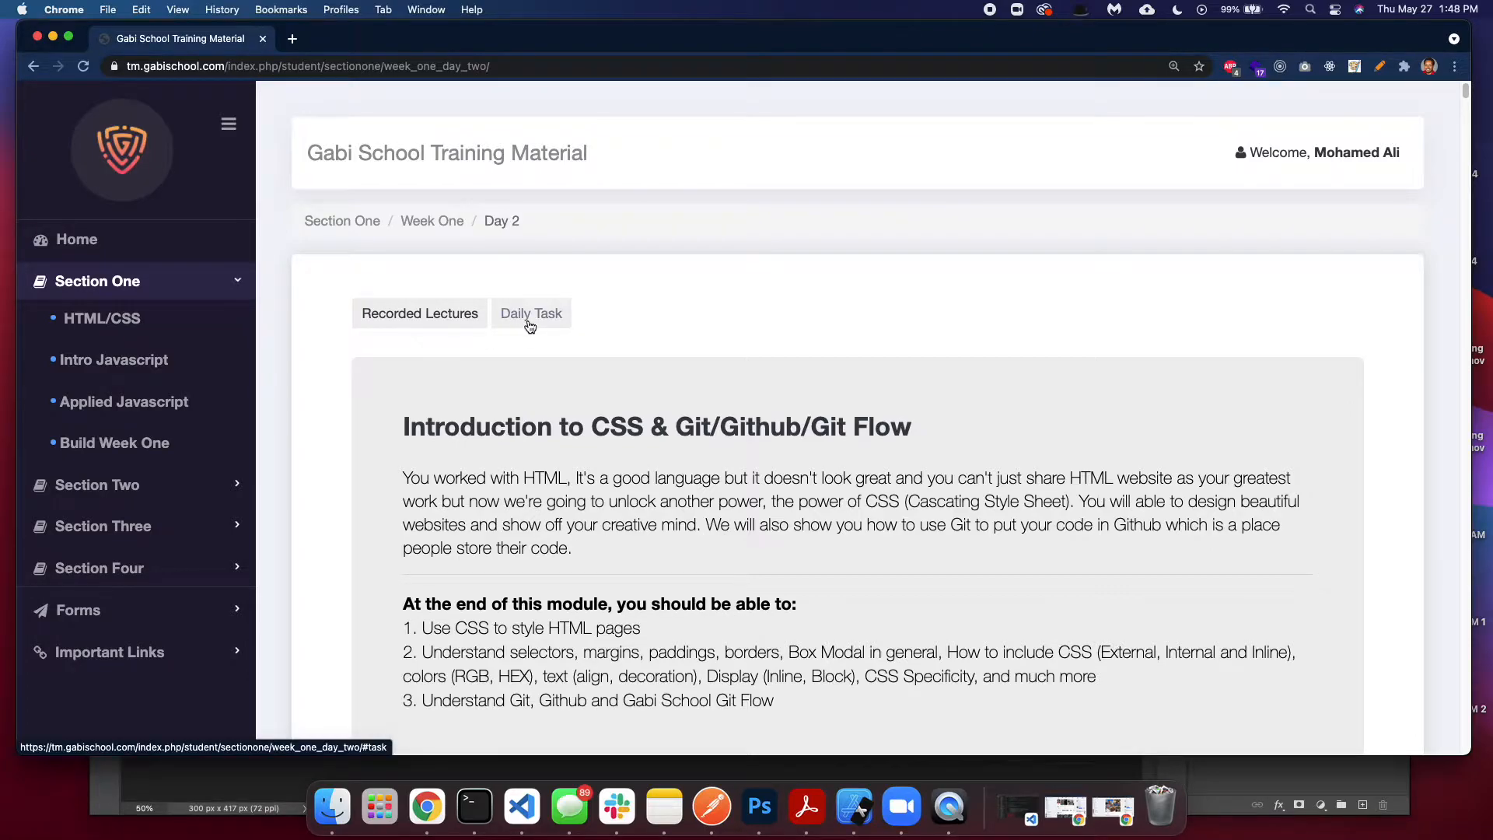
mouse_move(436, 330)
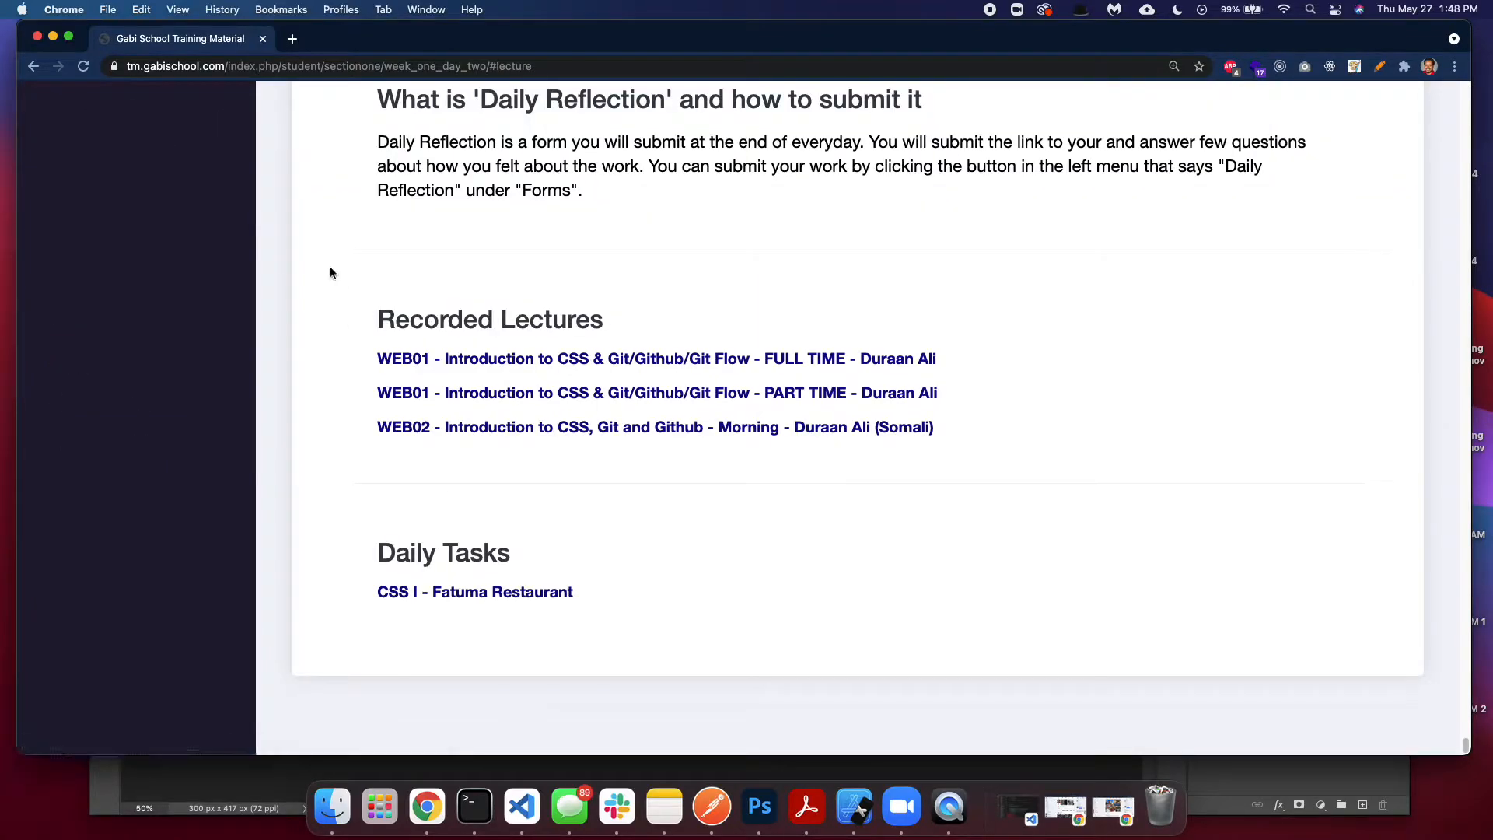
scroll("up", 3)
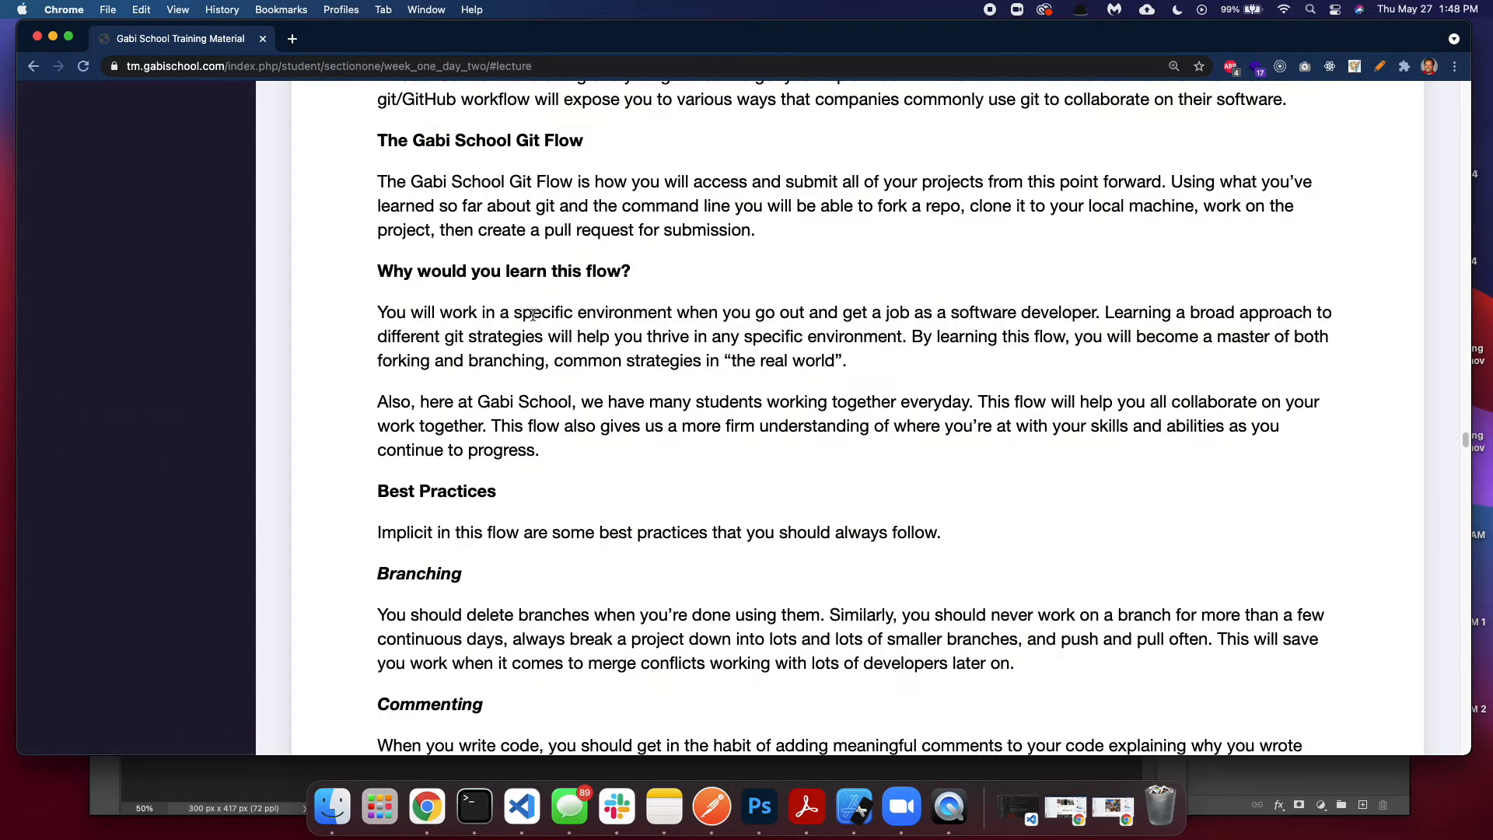
scroll("down", 3)
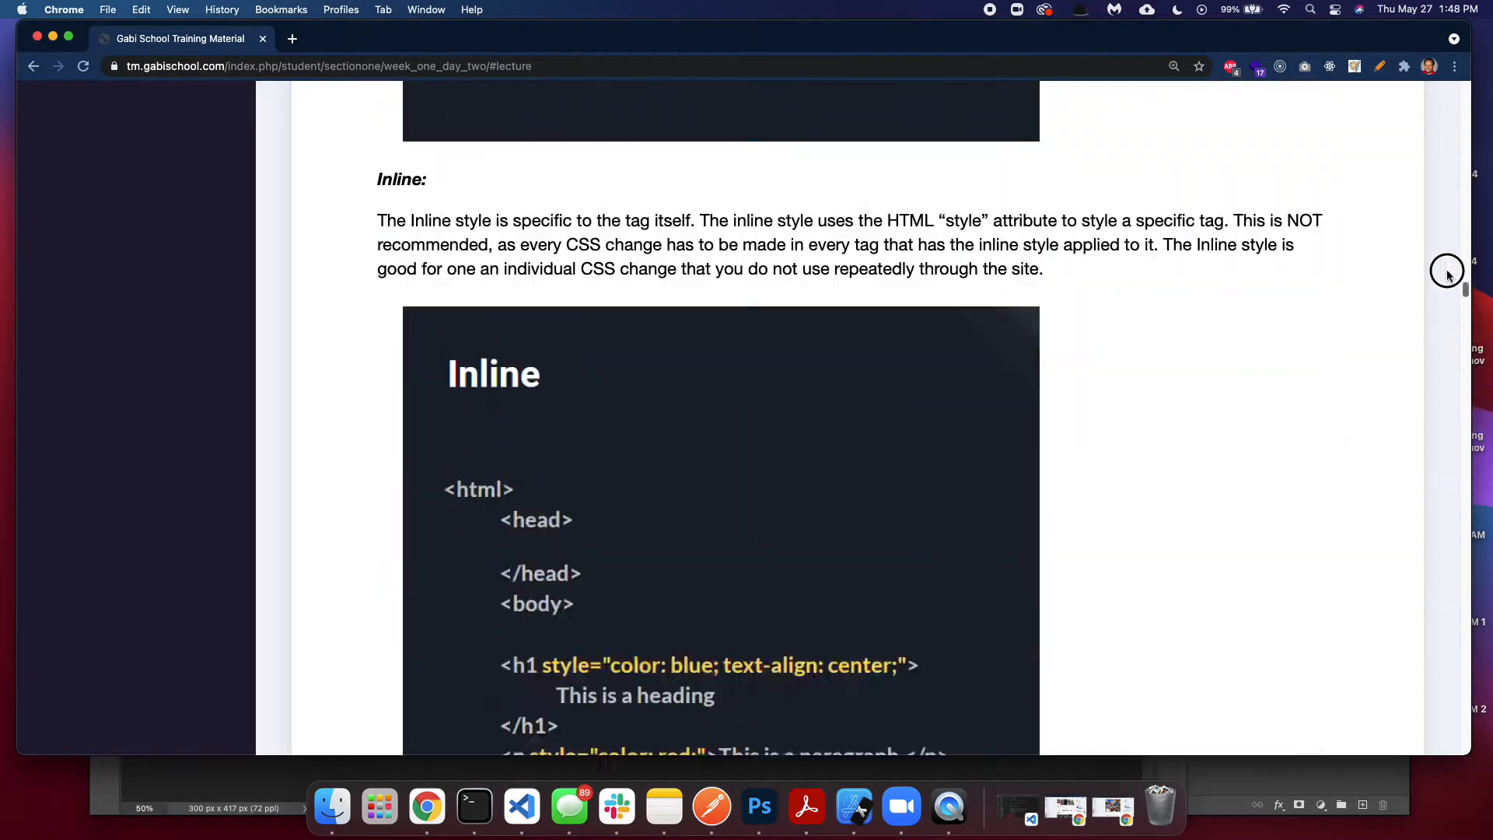
scroll("up", 3)
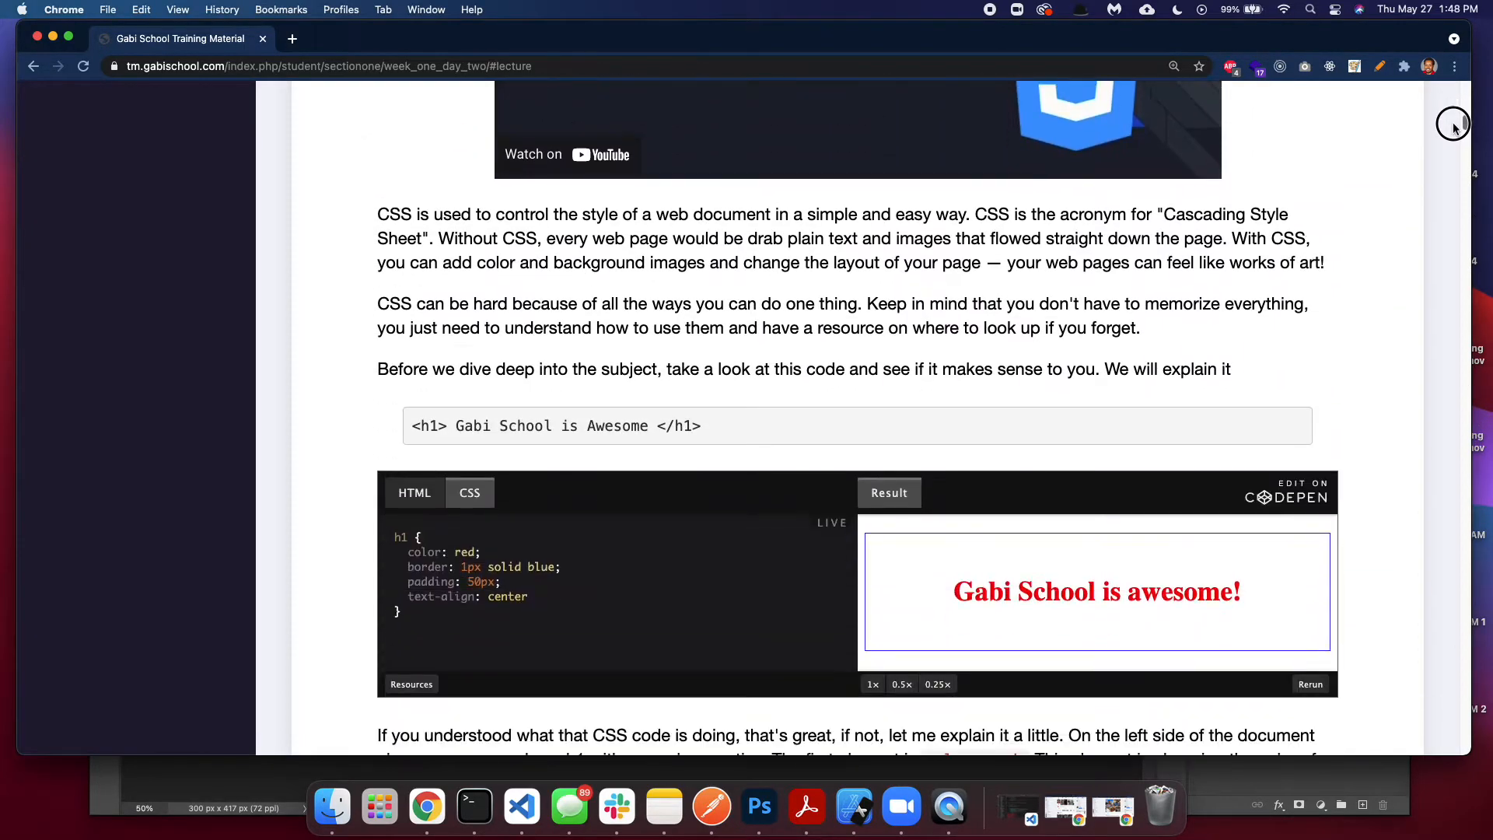
scroll("down", 3)
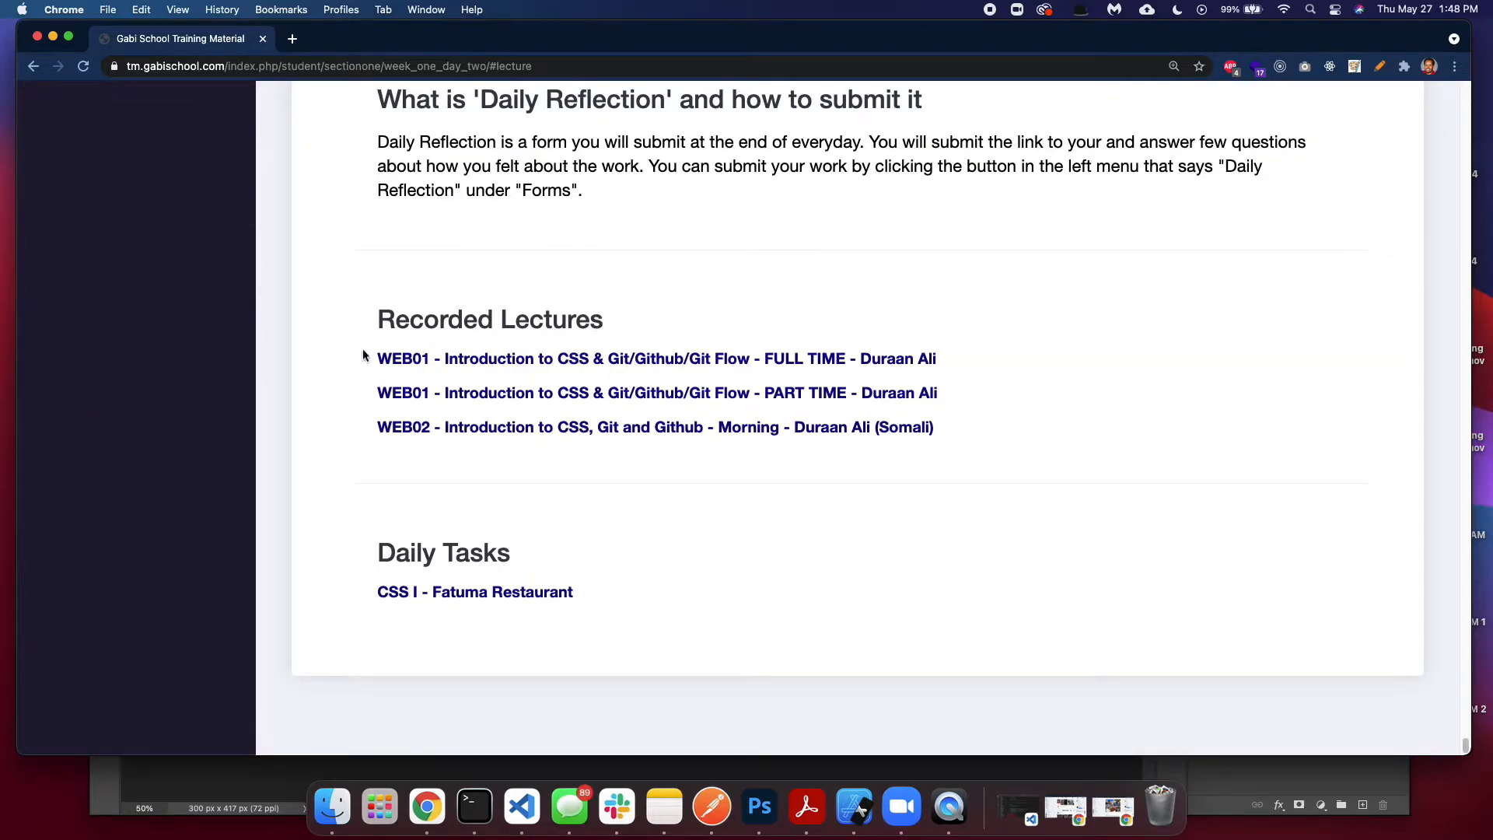
mouse_move(881, 392)
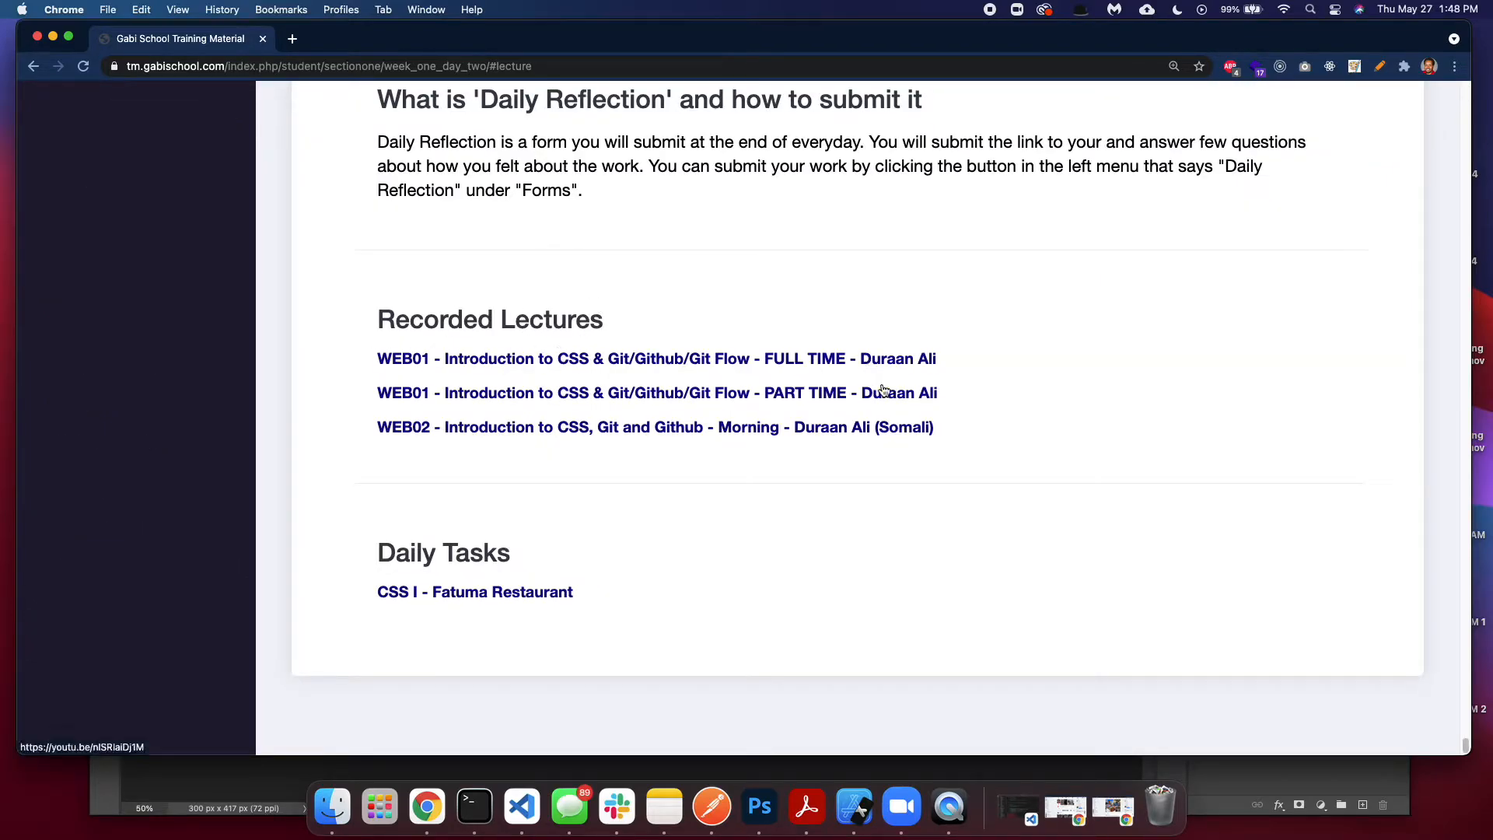
mouse_move(529, 358)
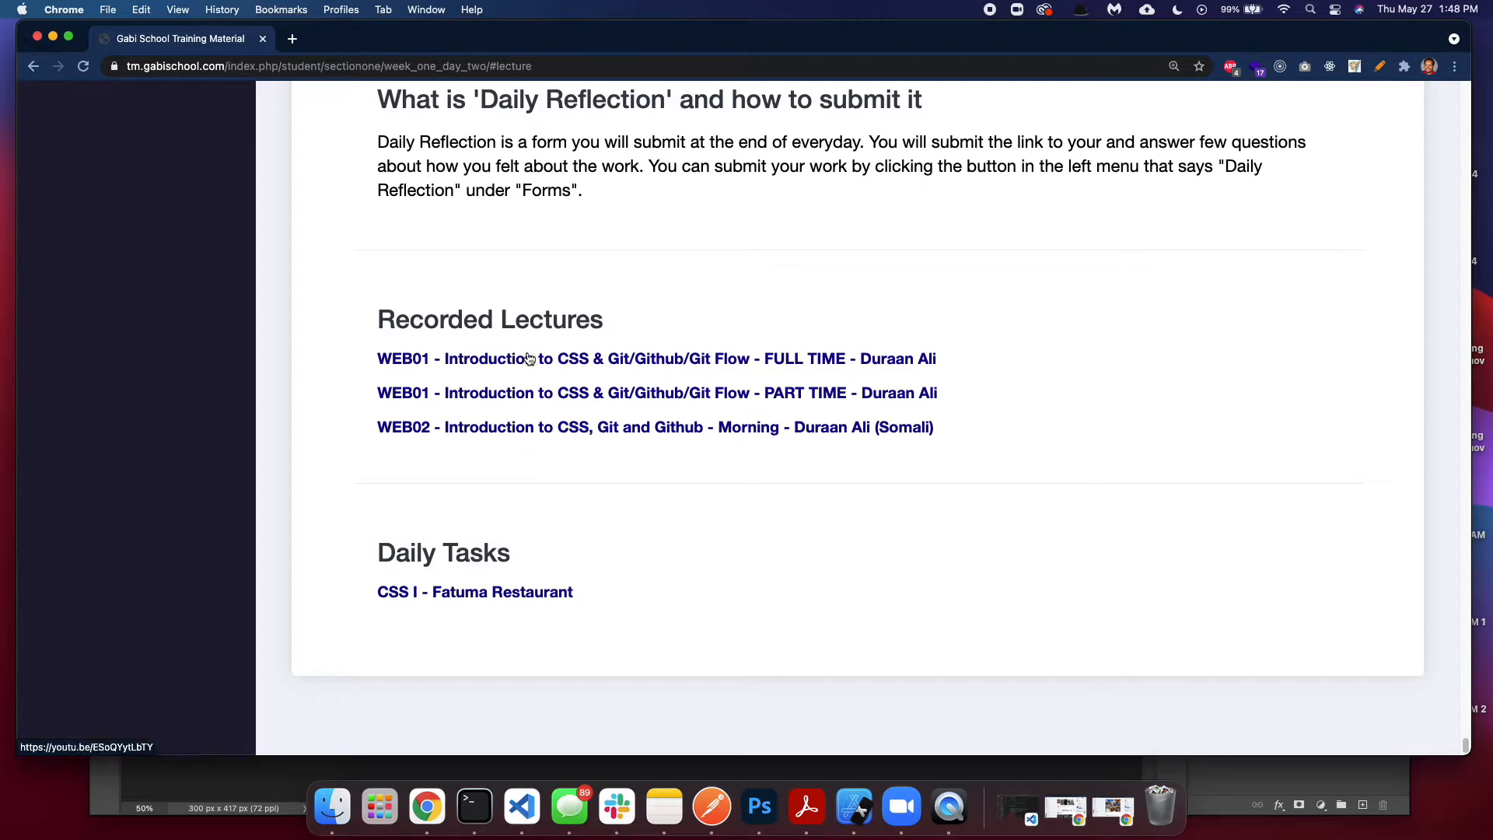
mouse_move(493, 446)
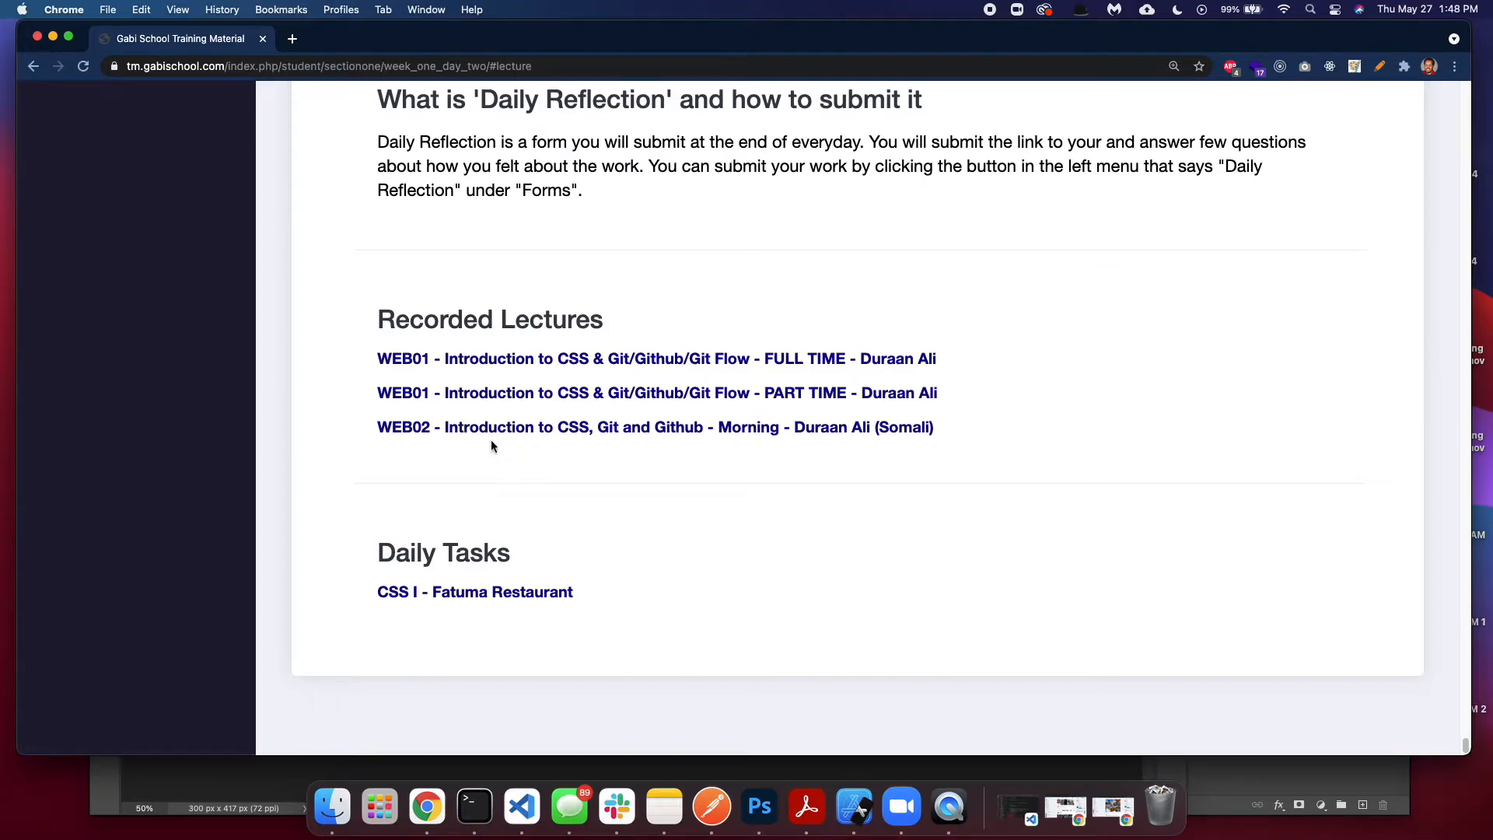
mouse_move(578, 394)
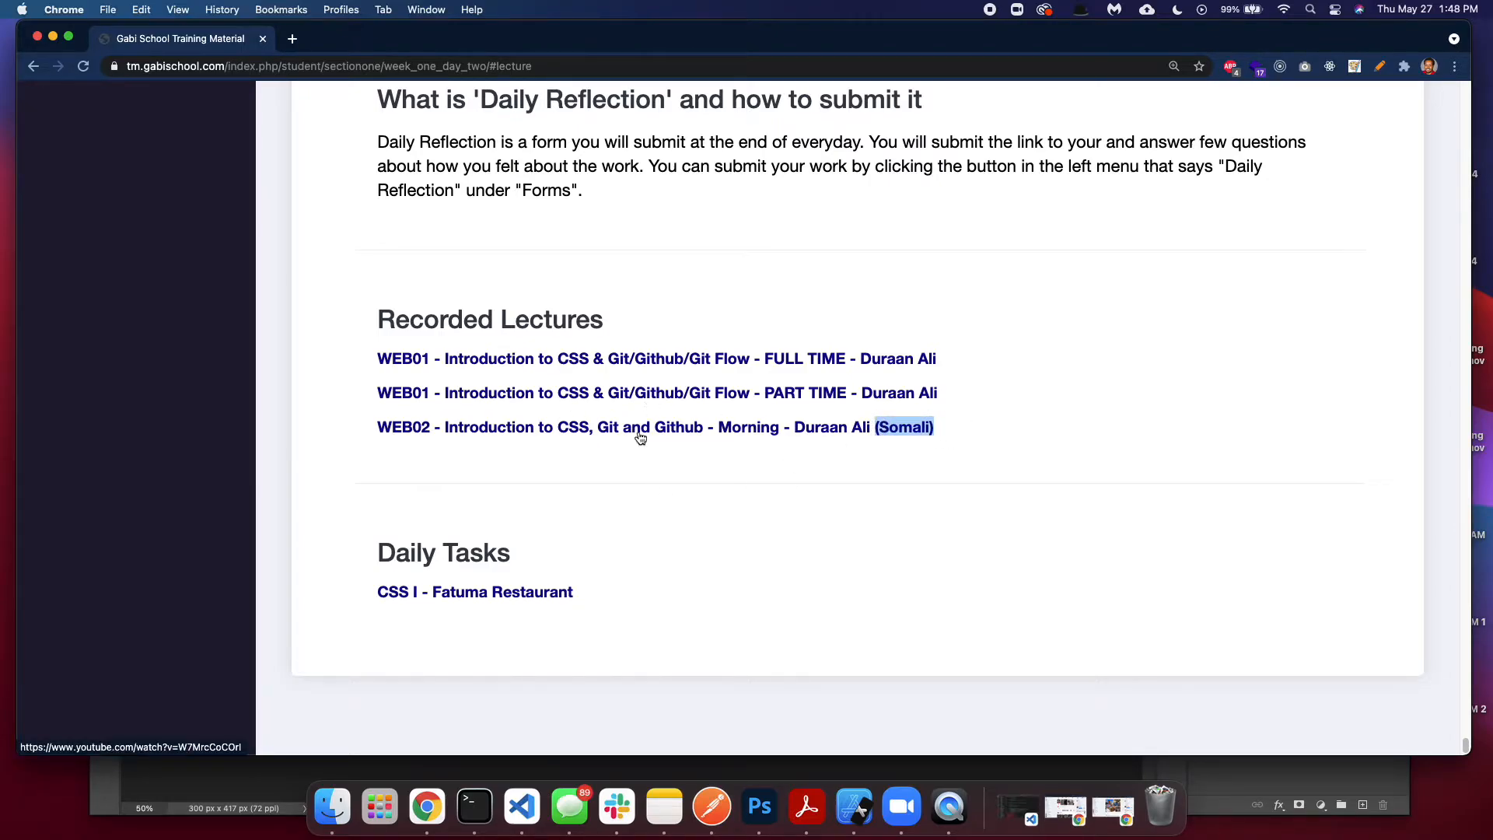
left_click(654, 426)
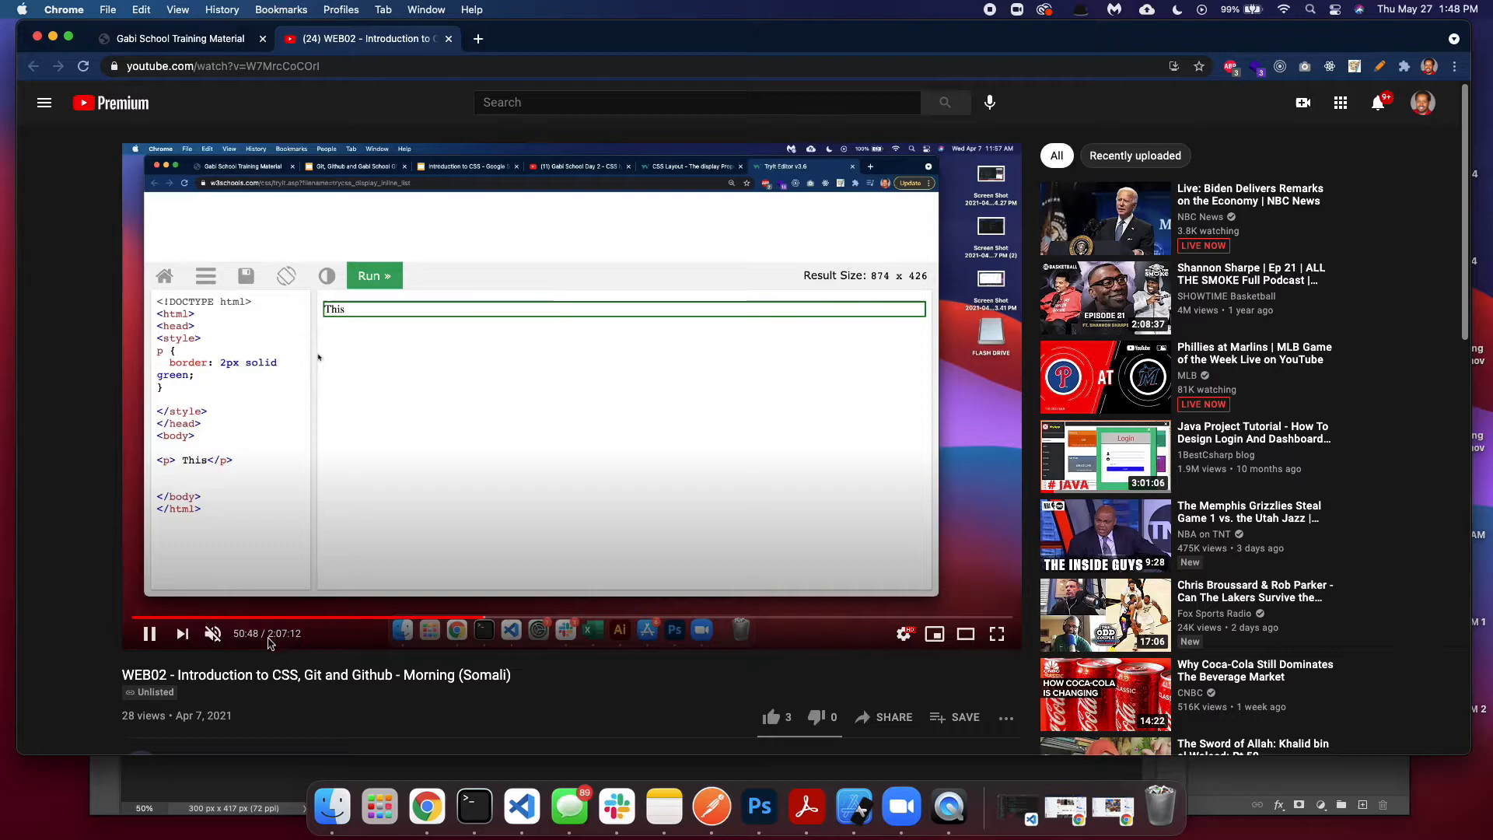
left_click(449, 39)
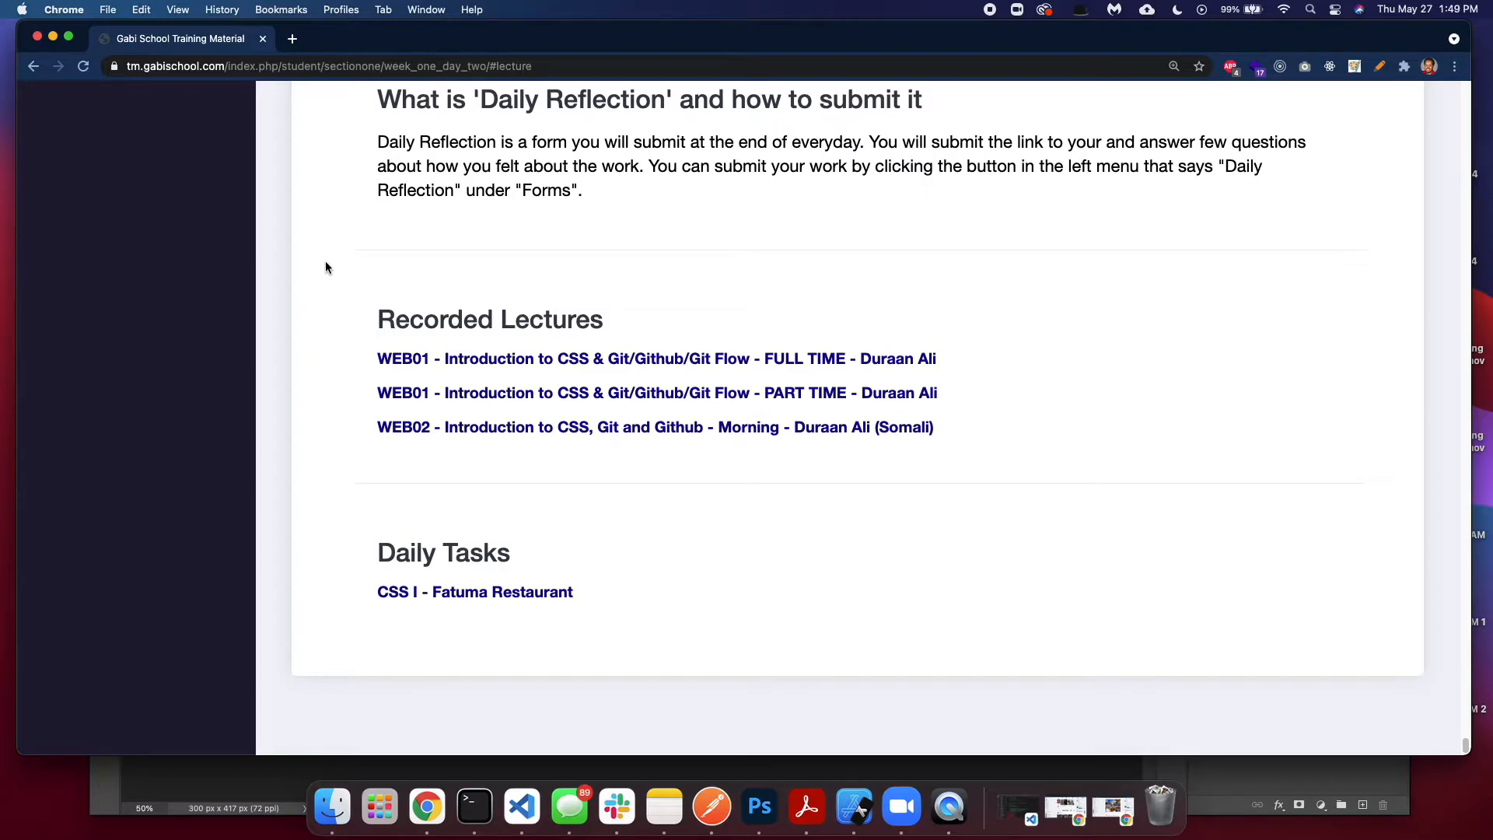
mouse_move(349, 300)
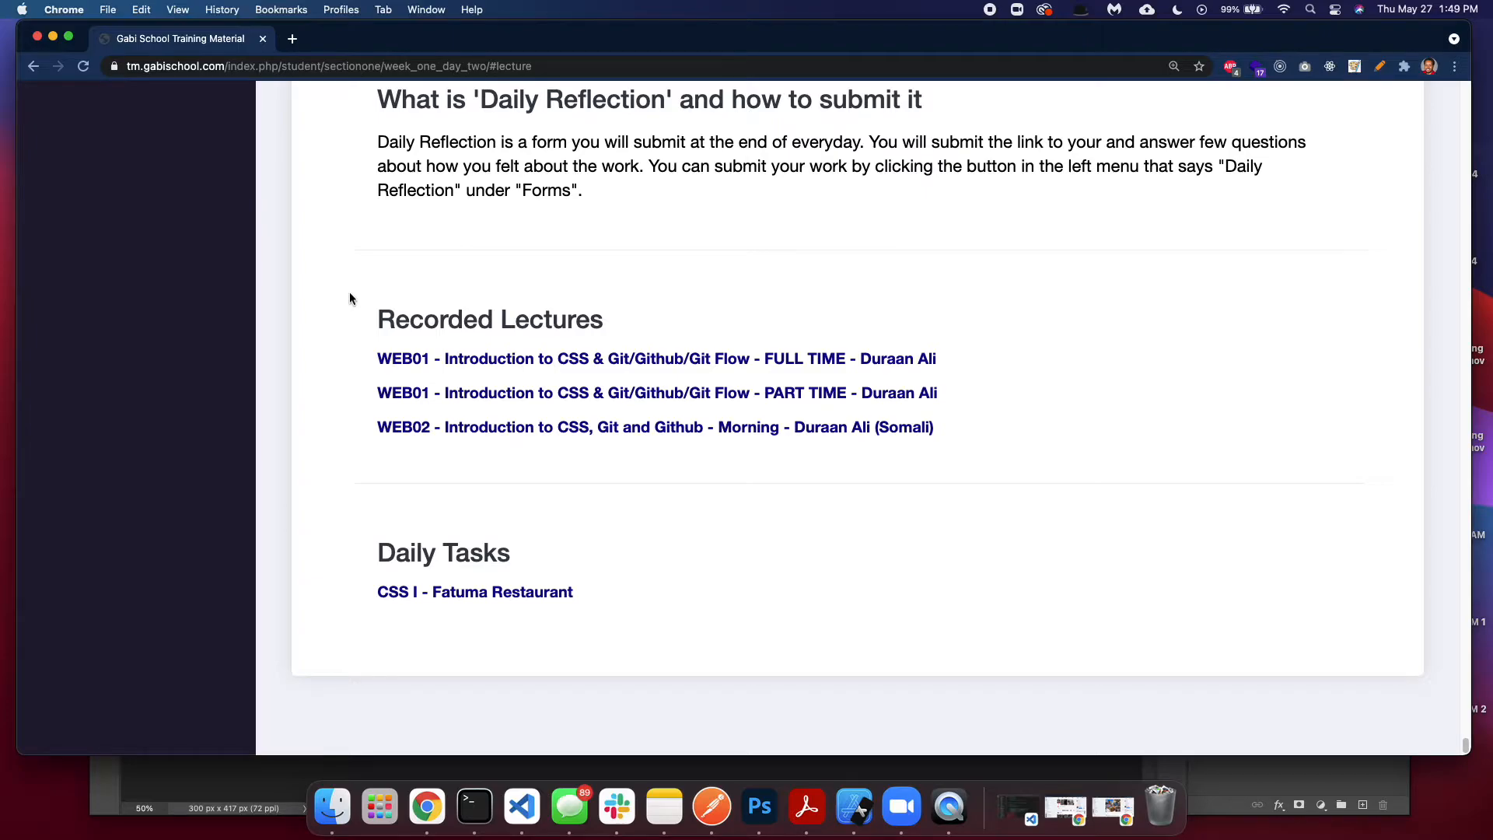
mouse_move(745, 365)
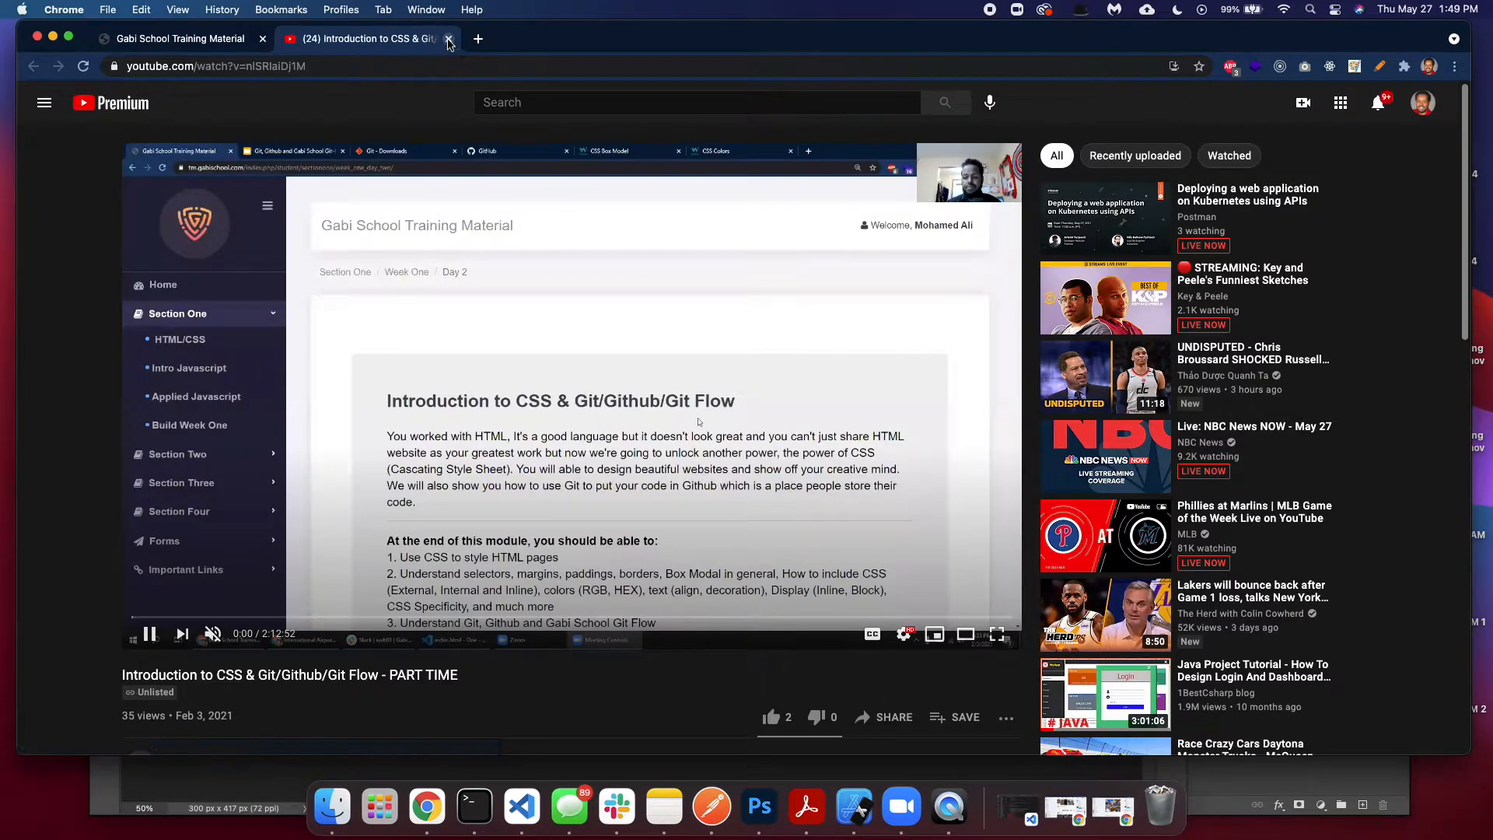
- Close the part-time lecture video and open the CSS I - Fatuma Restaurant task
left_click(449, 38)
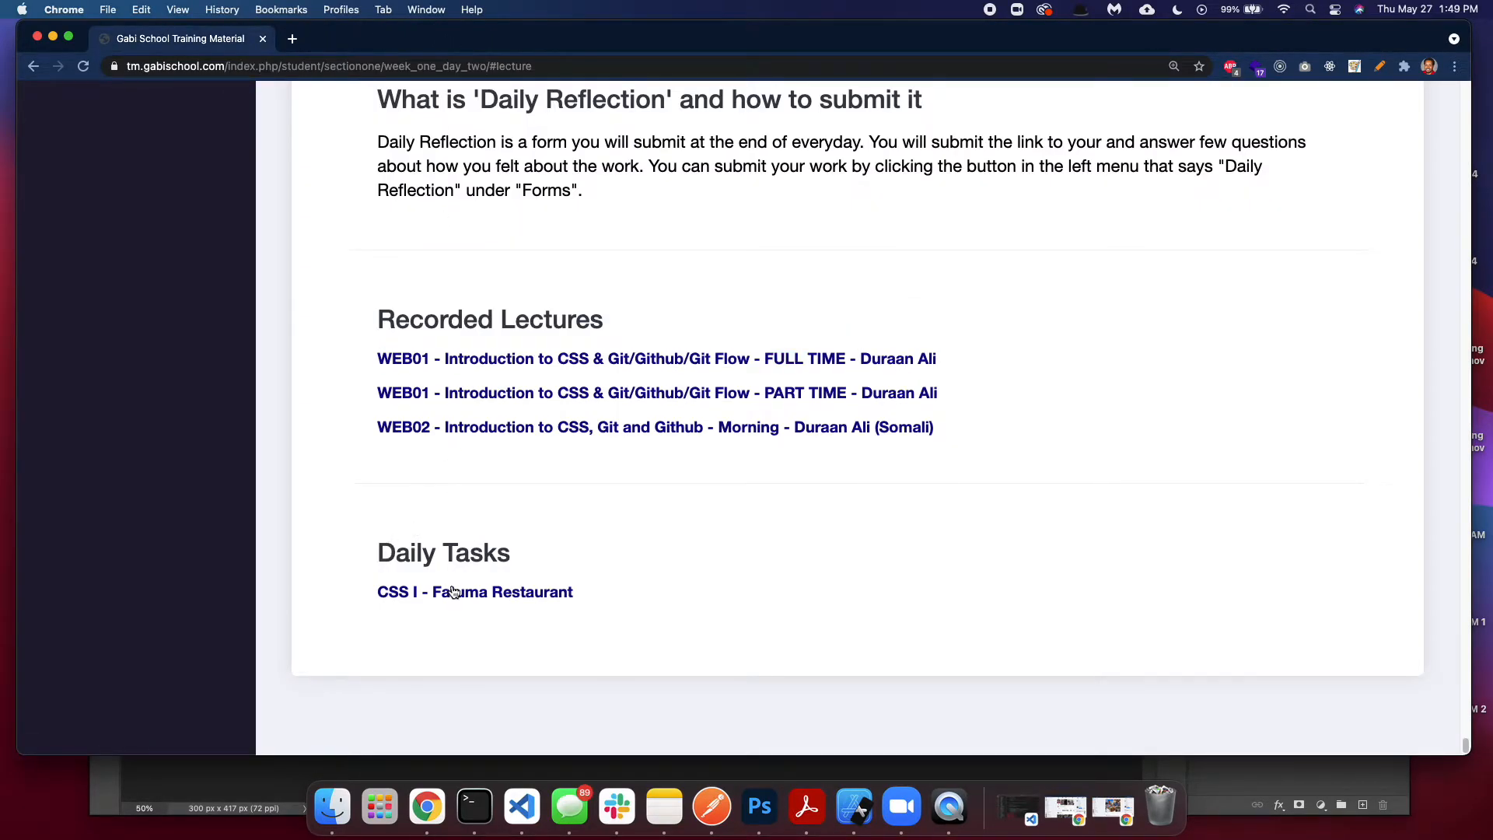
mouse_move(450, 517)
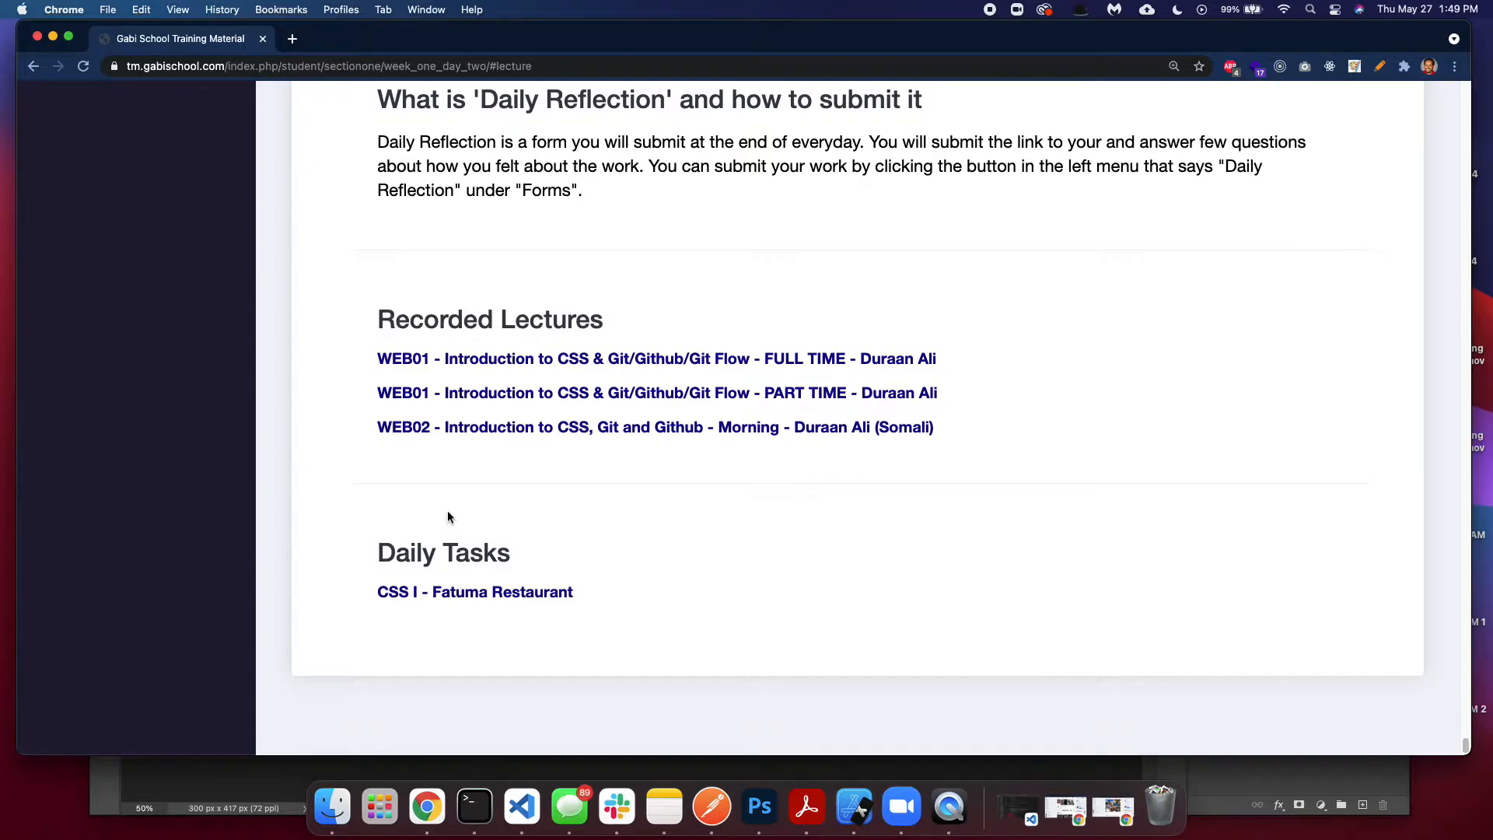
mouse_move(393, 598)
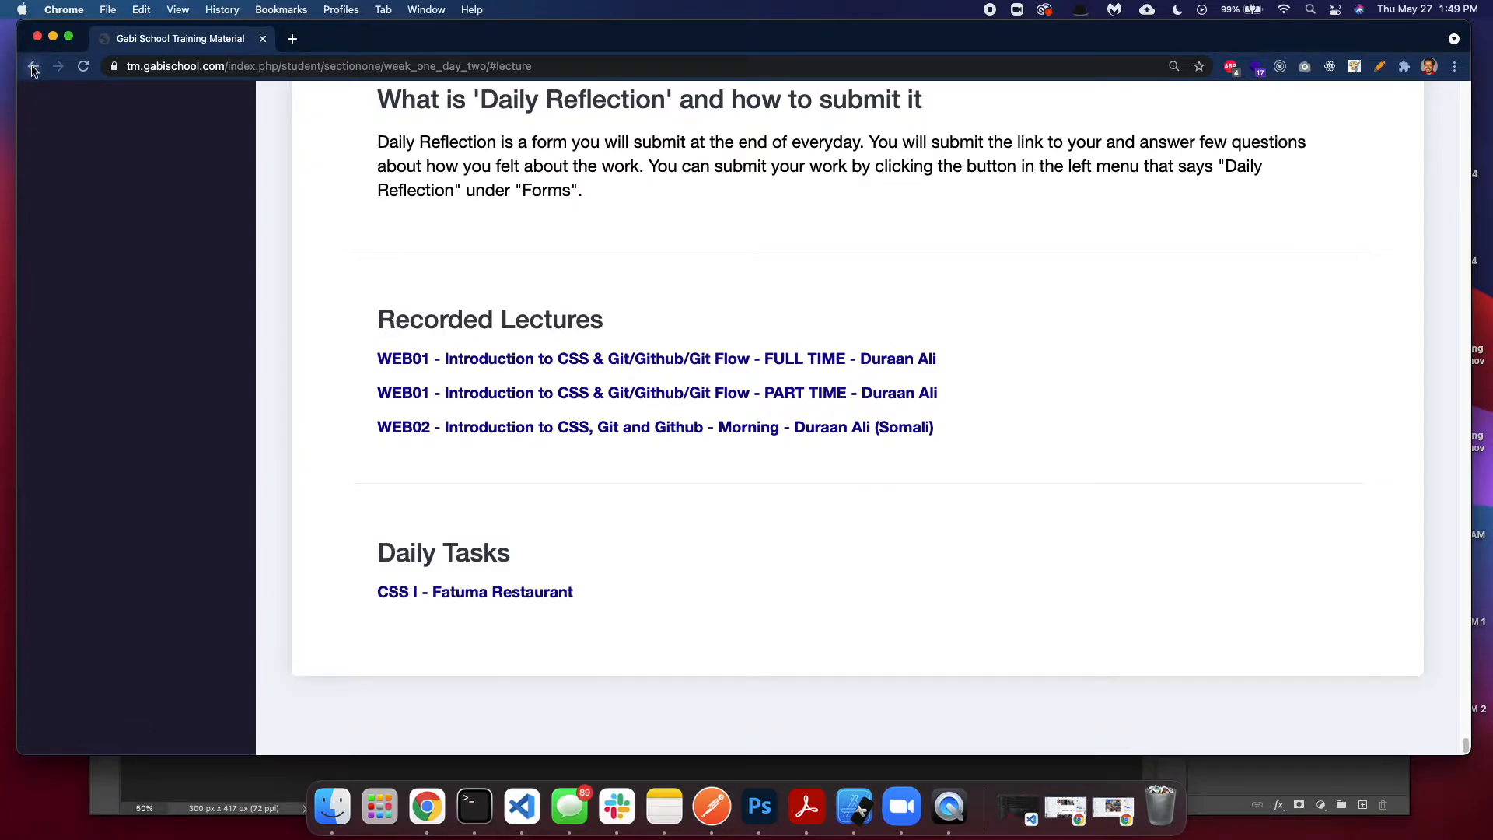
mouse_move(33, 67)
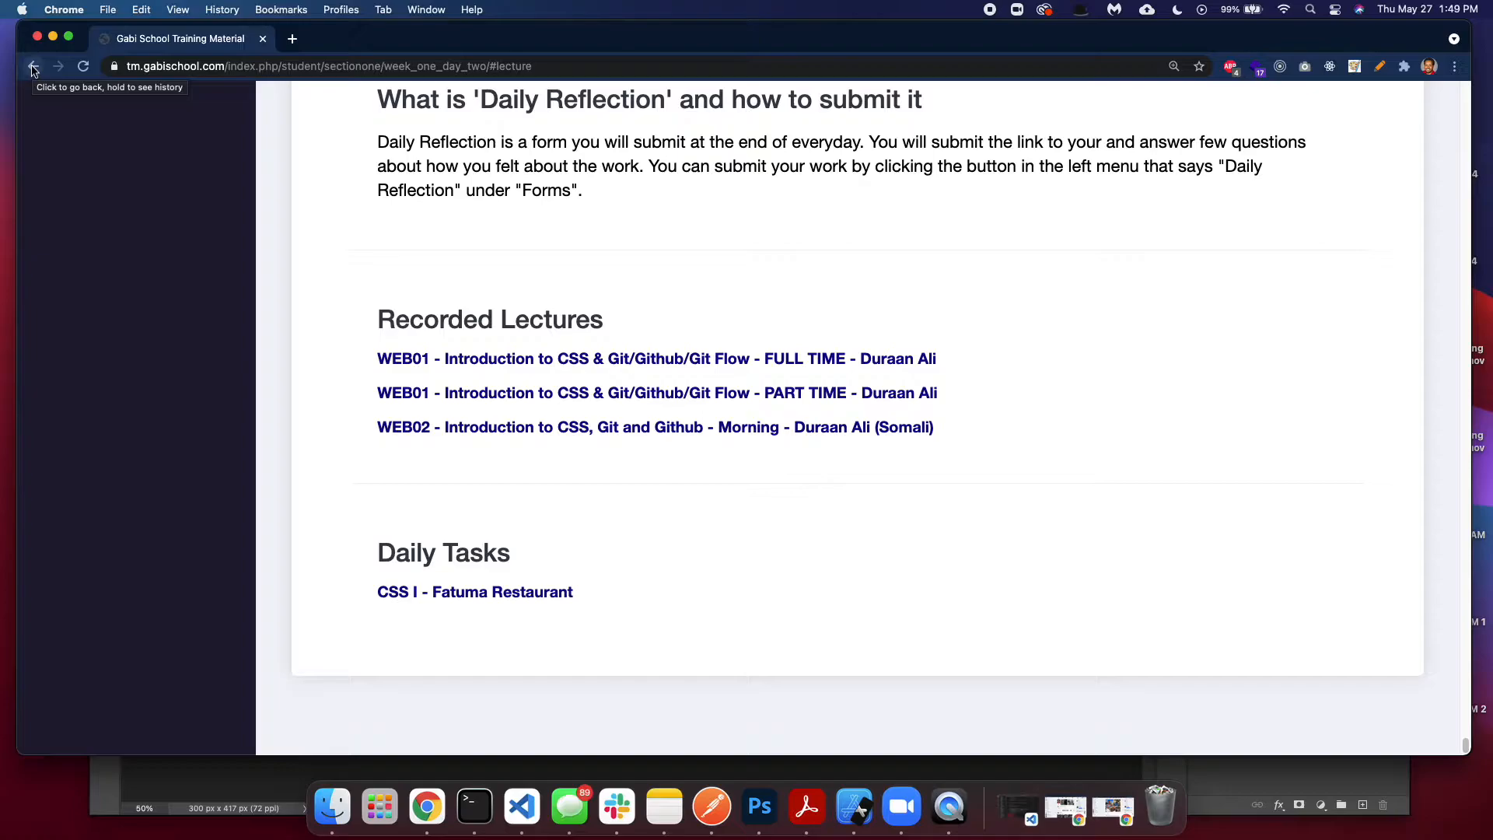
mouse_move(691, 559)
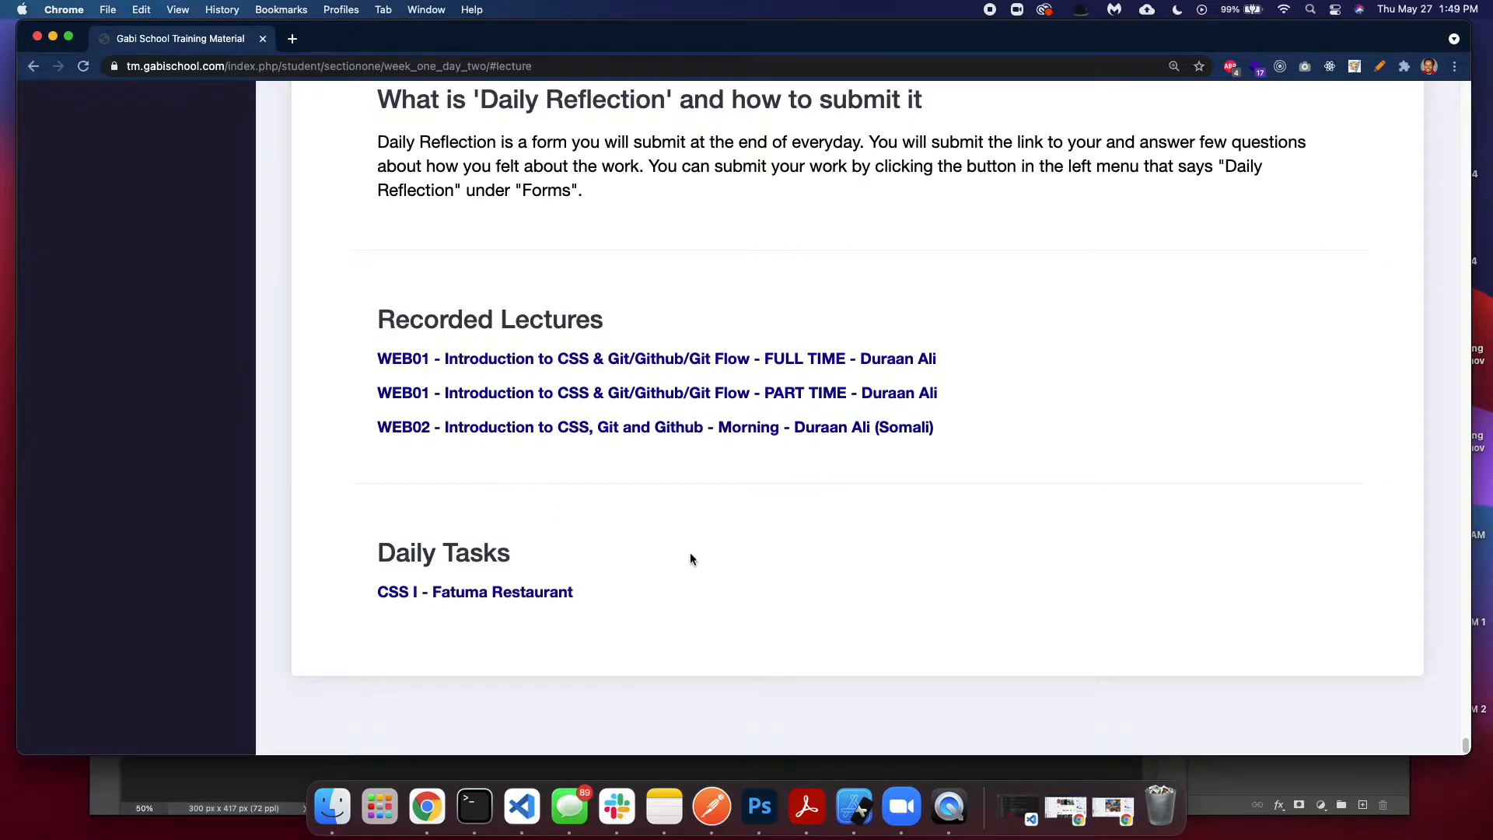
mouse_move(474, 591)
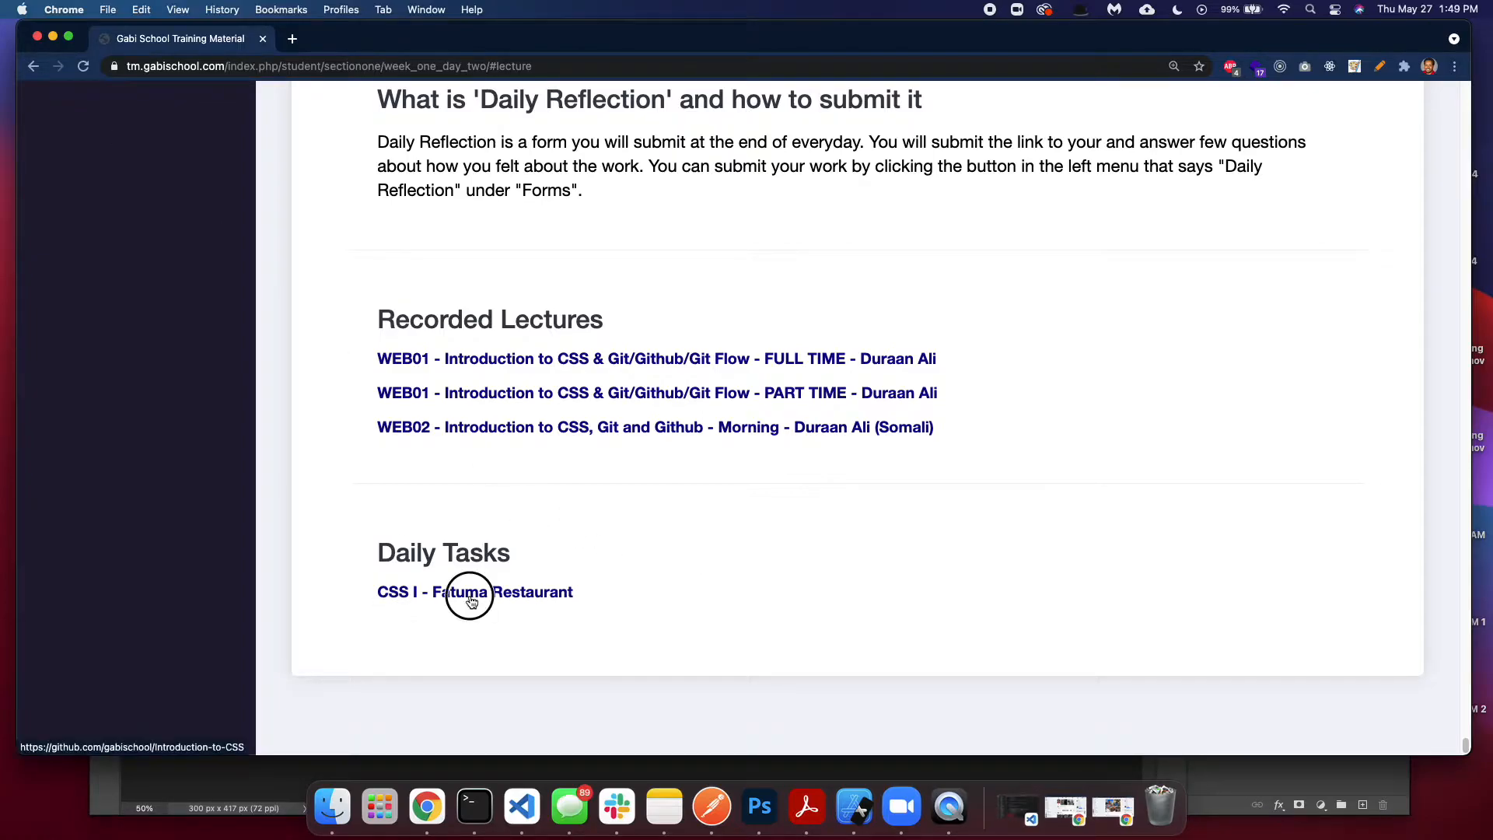
left_click(474, 590)
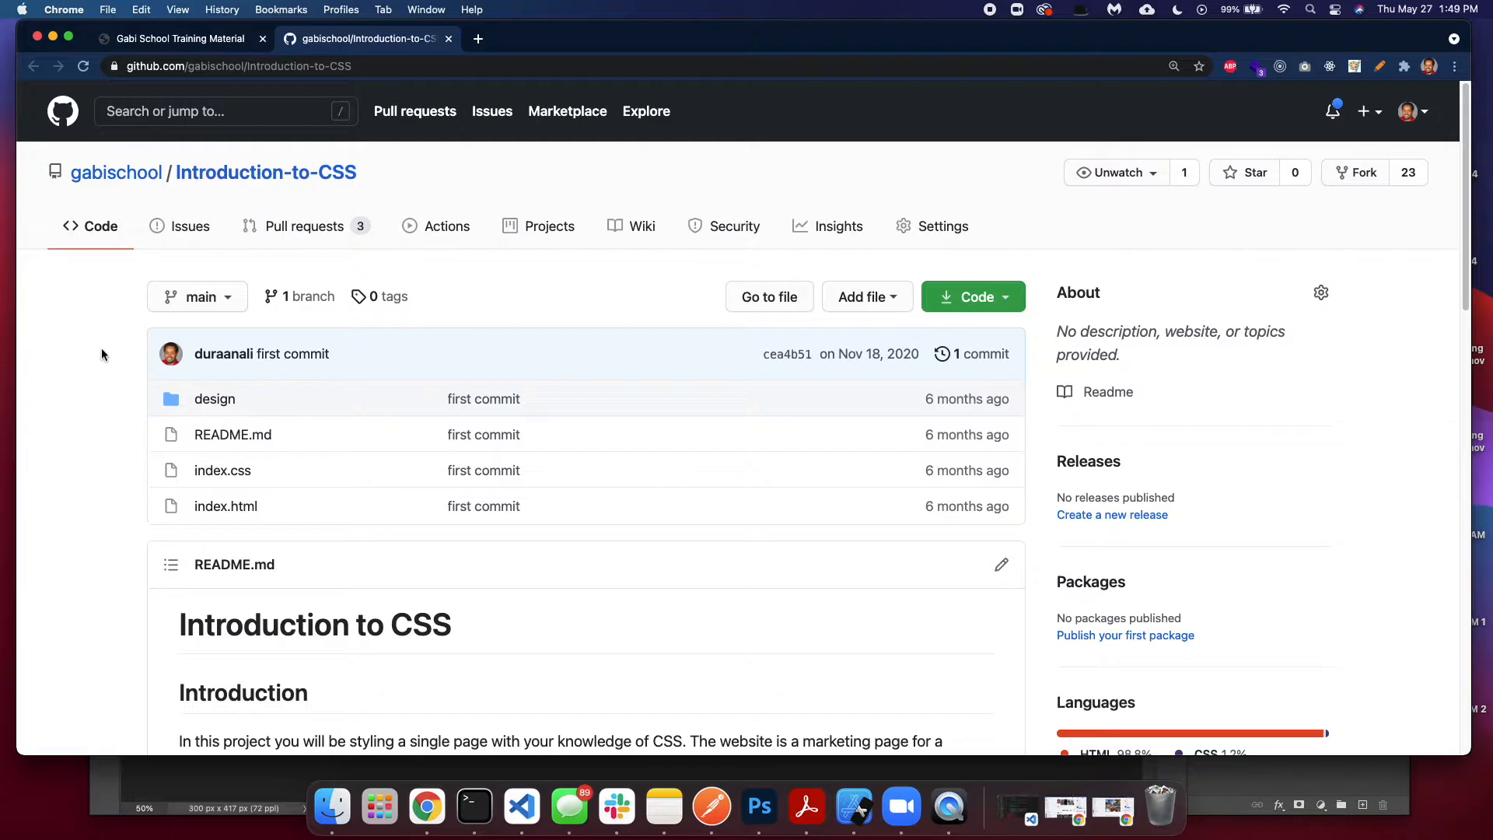
mouse_move(173, 8)
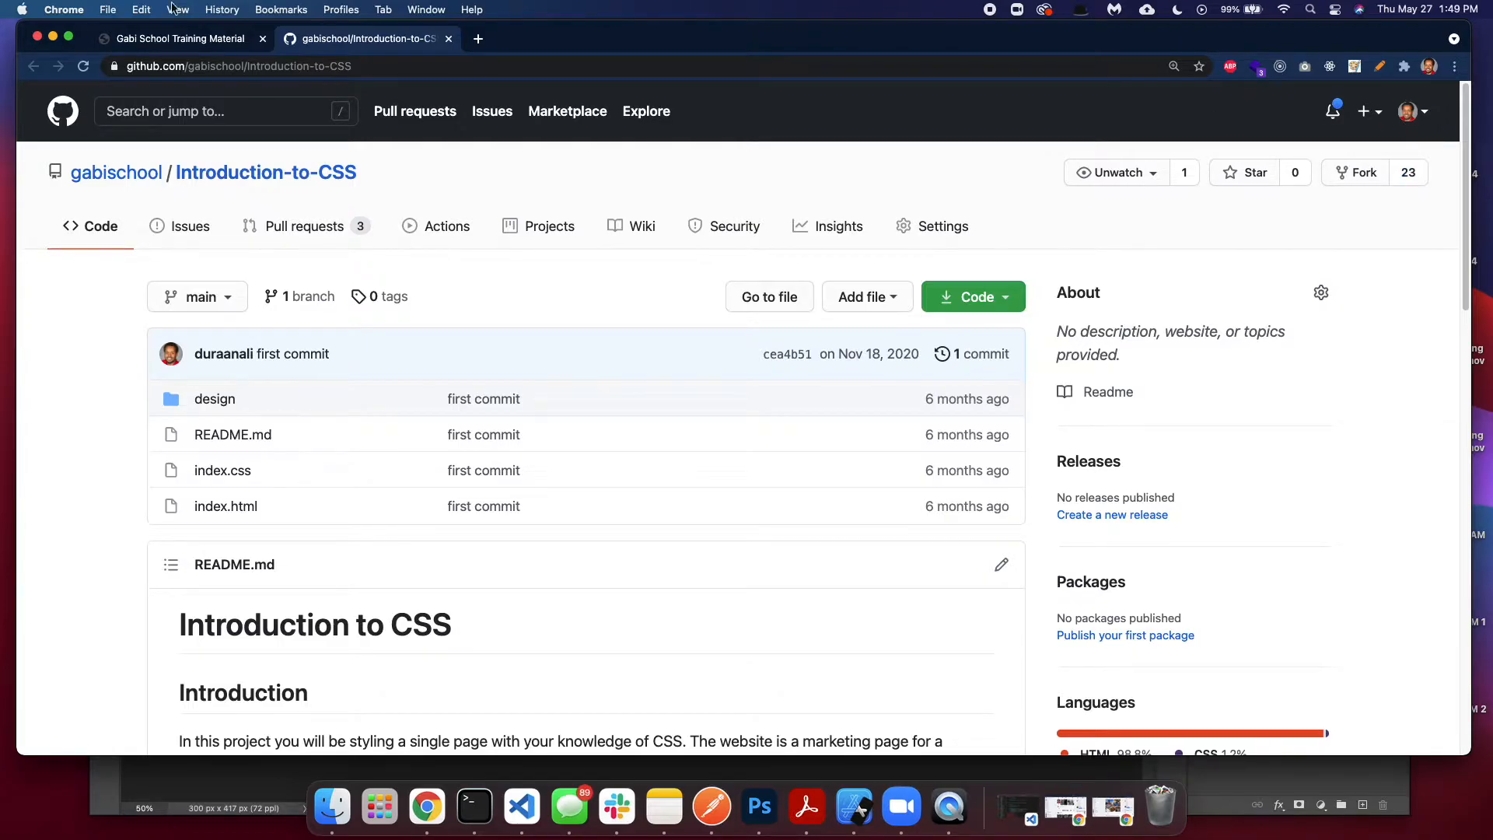
mouse_move(162, 196)
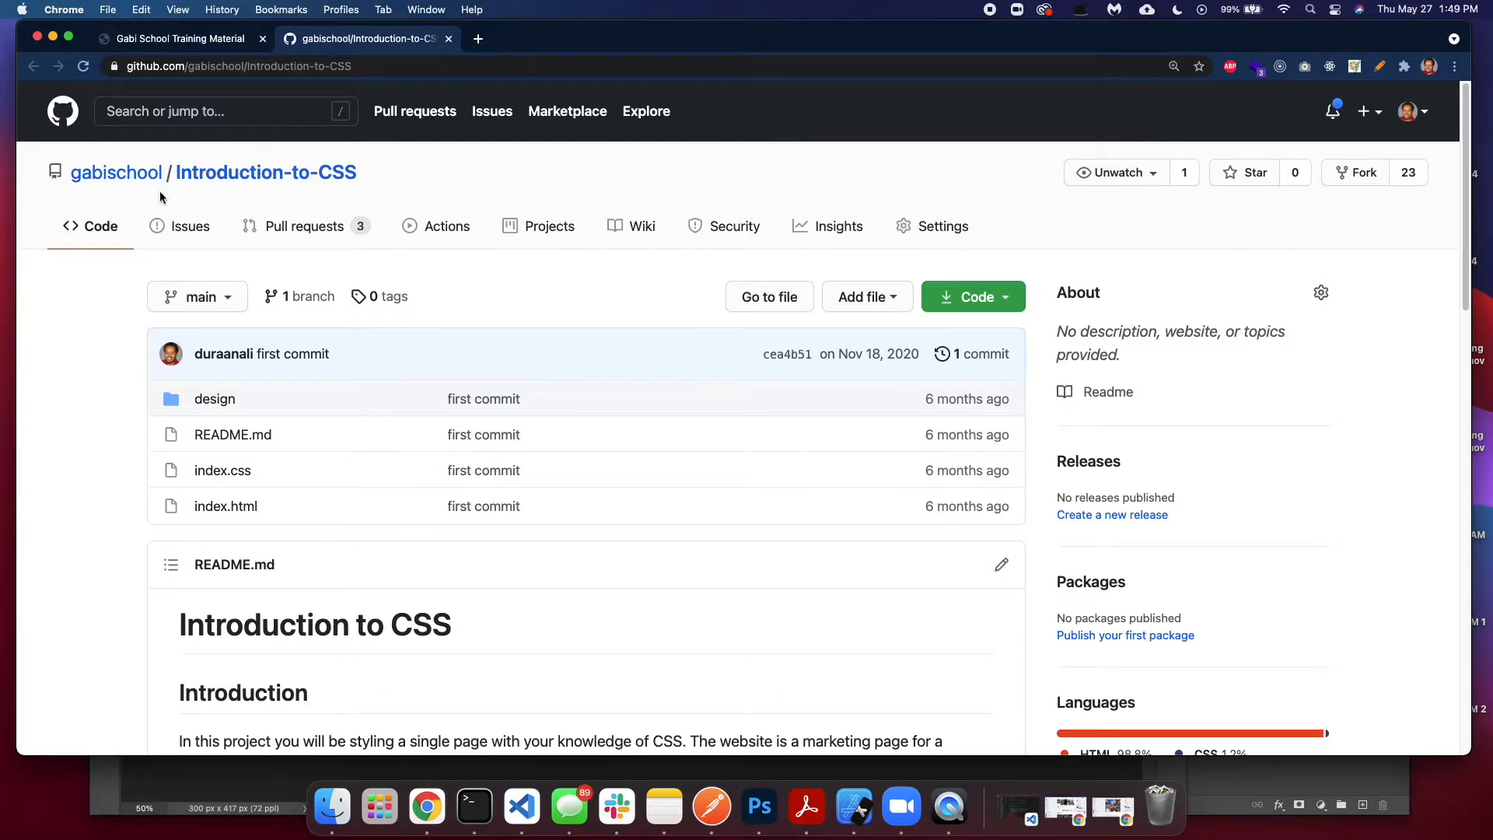
mouse_move(124, 202)
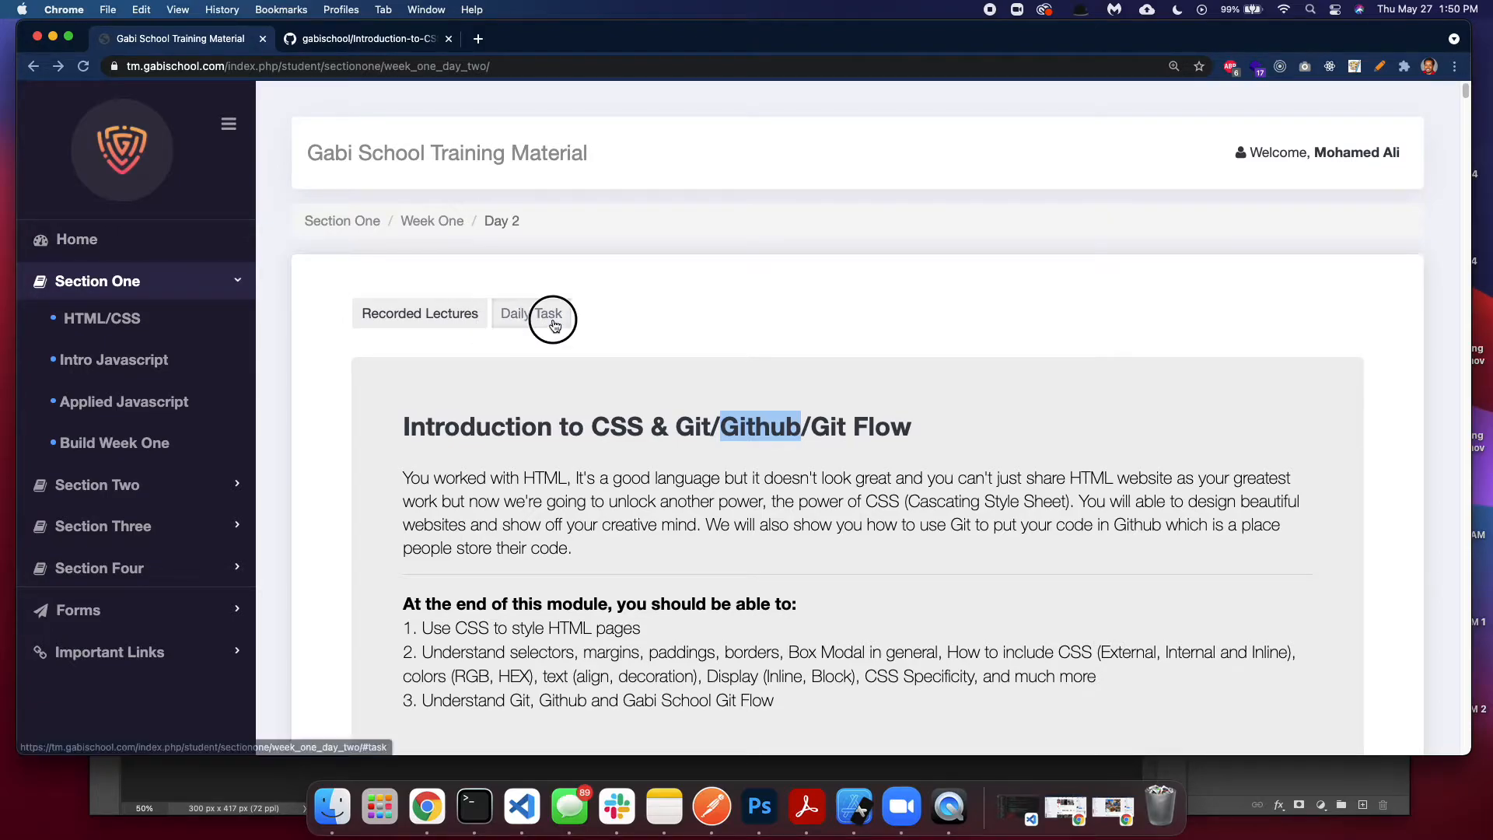
- Jump to the Day 2 daily task, scroll back up, and reopen the HTML/CSS week list
left_click(547, 313)
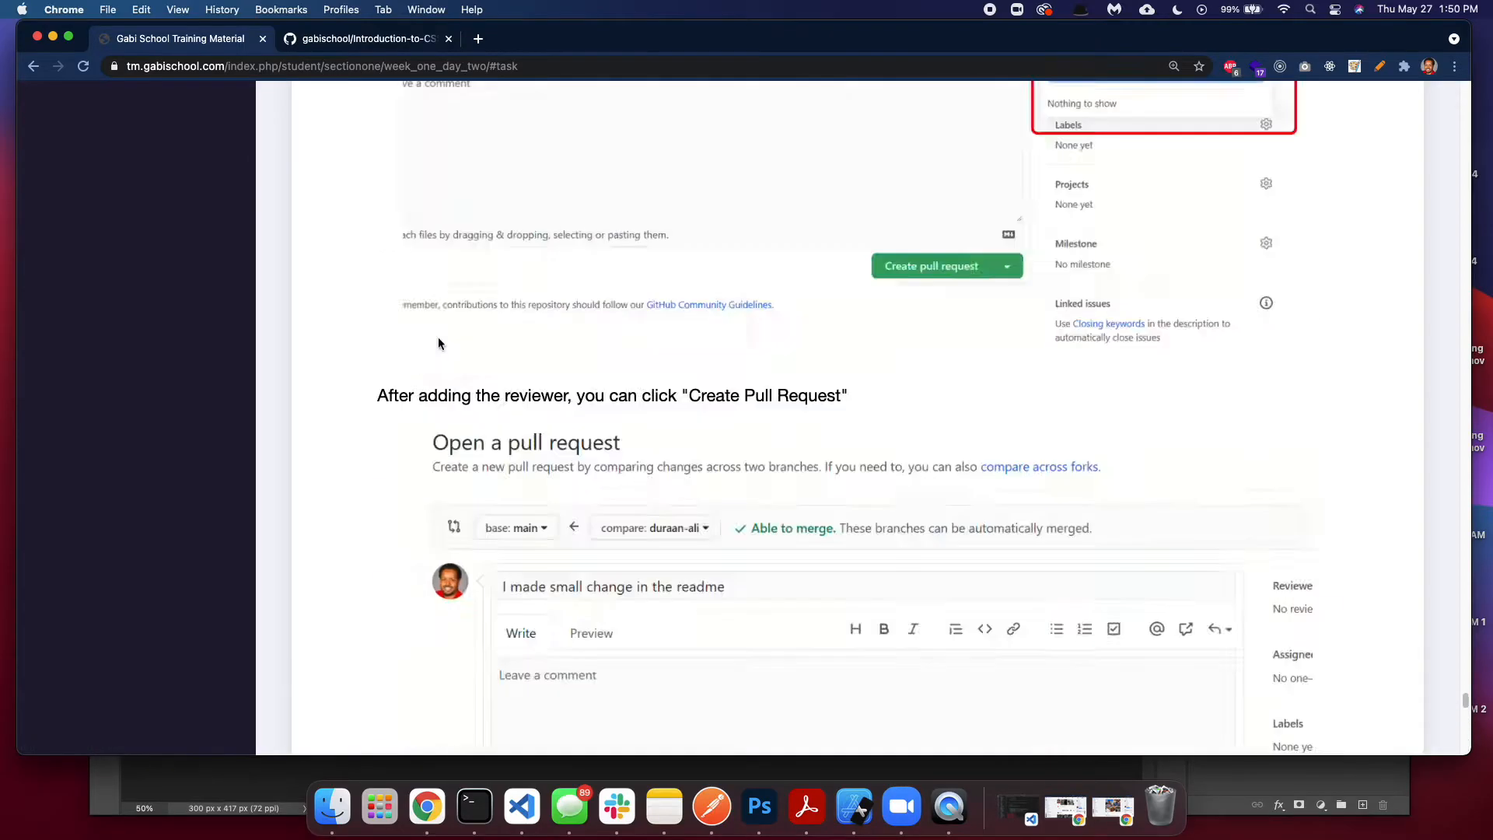
scroll("up", 3)
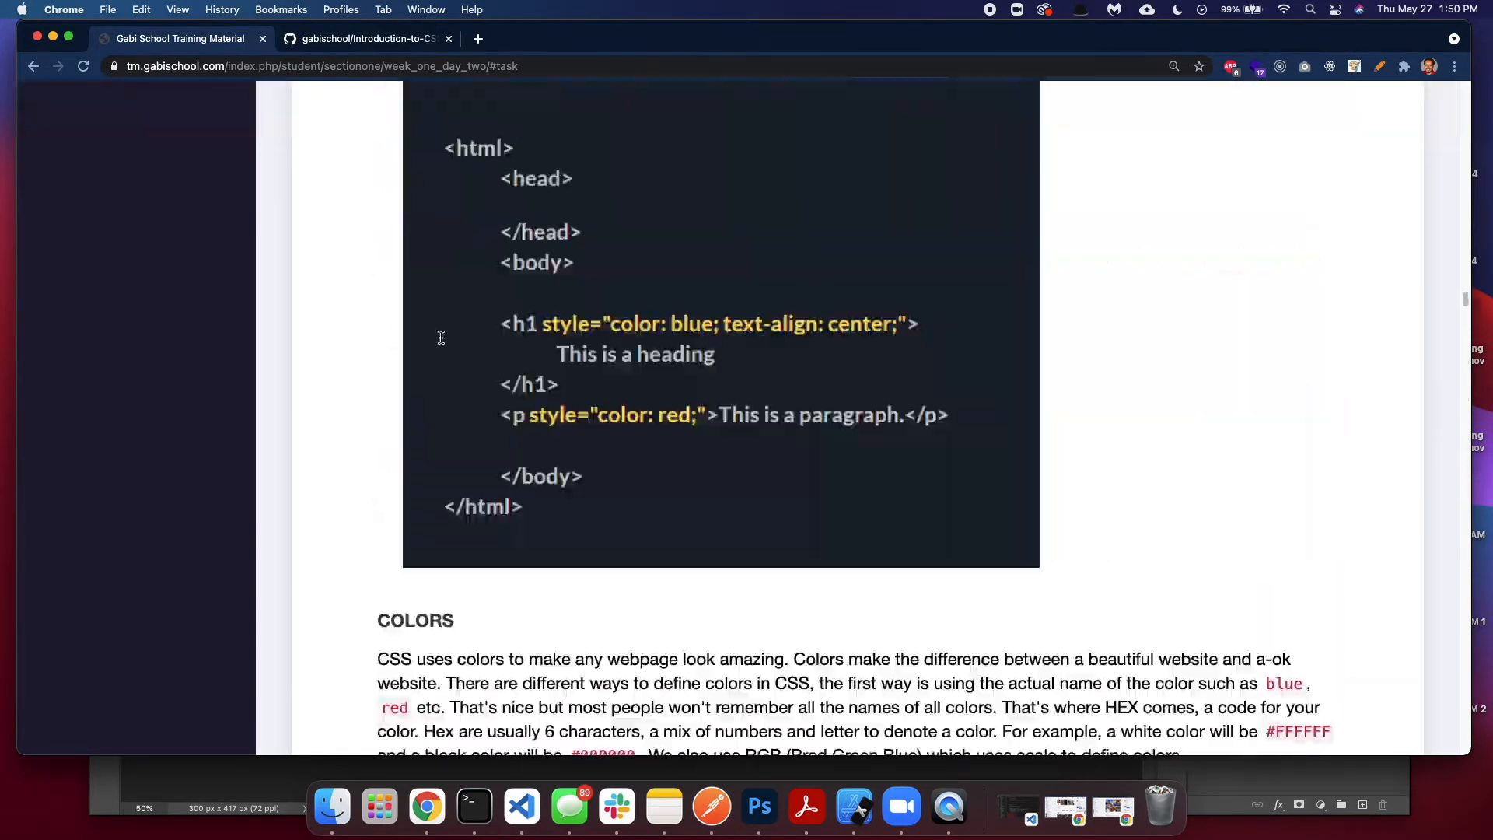
scroll("up", 3)
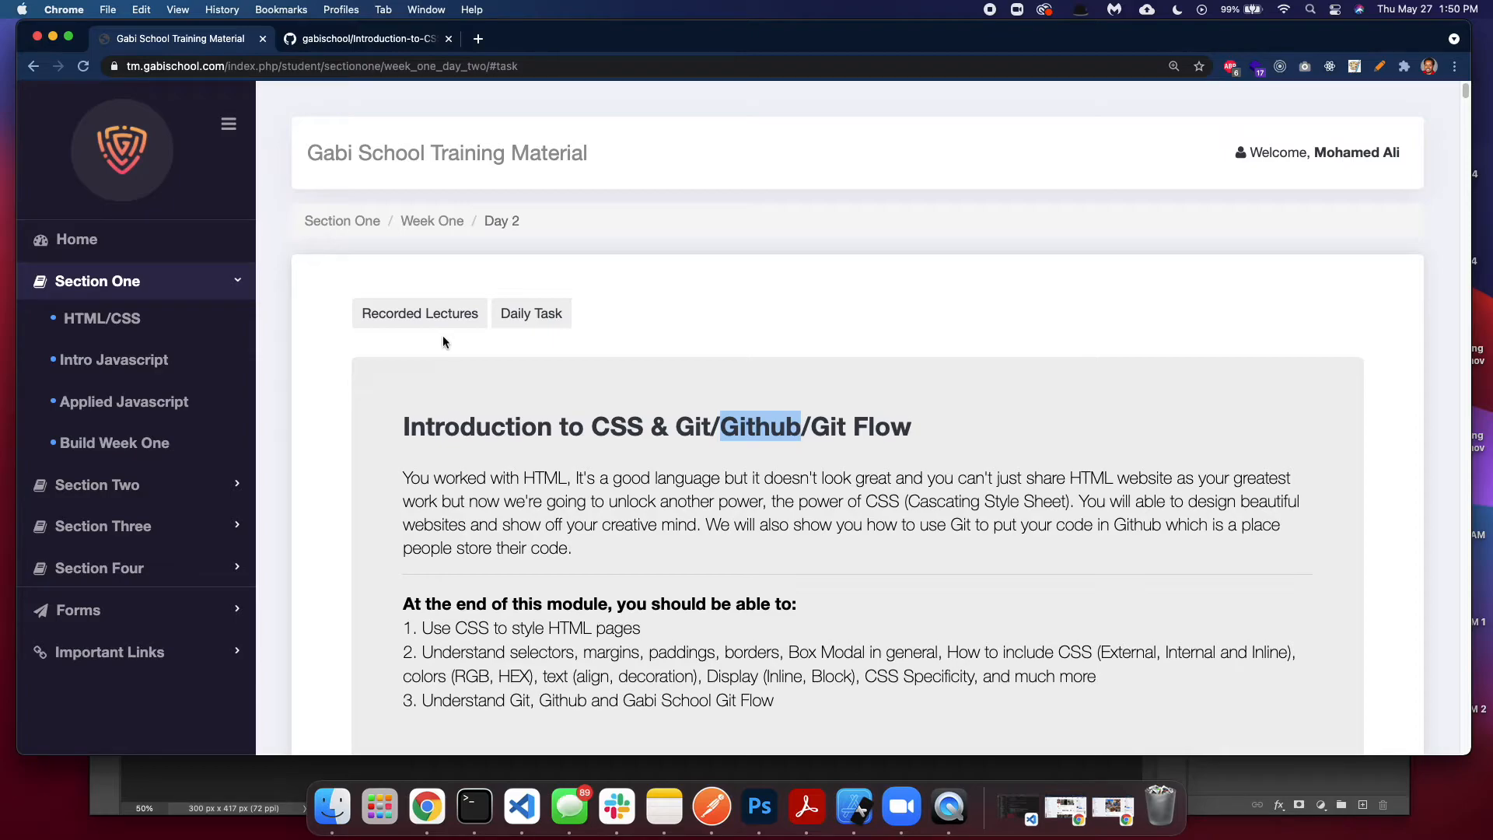
mouse_move(419, 314)
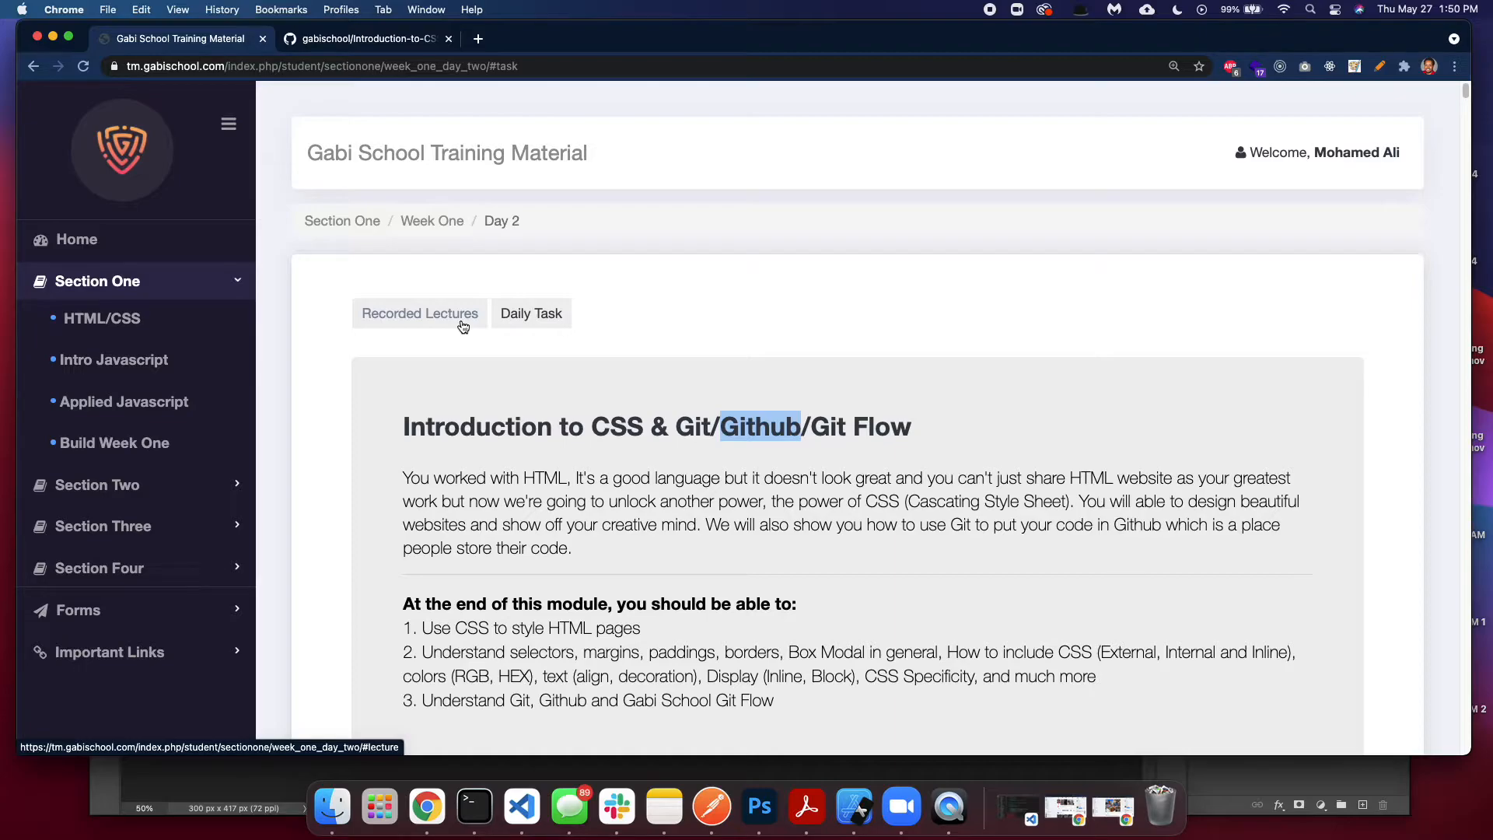
mouse_move(238, 369)
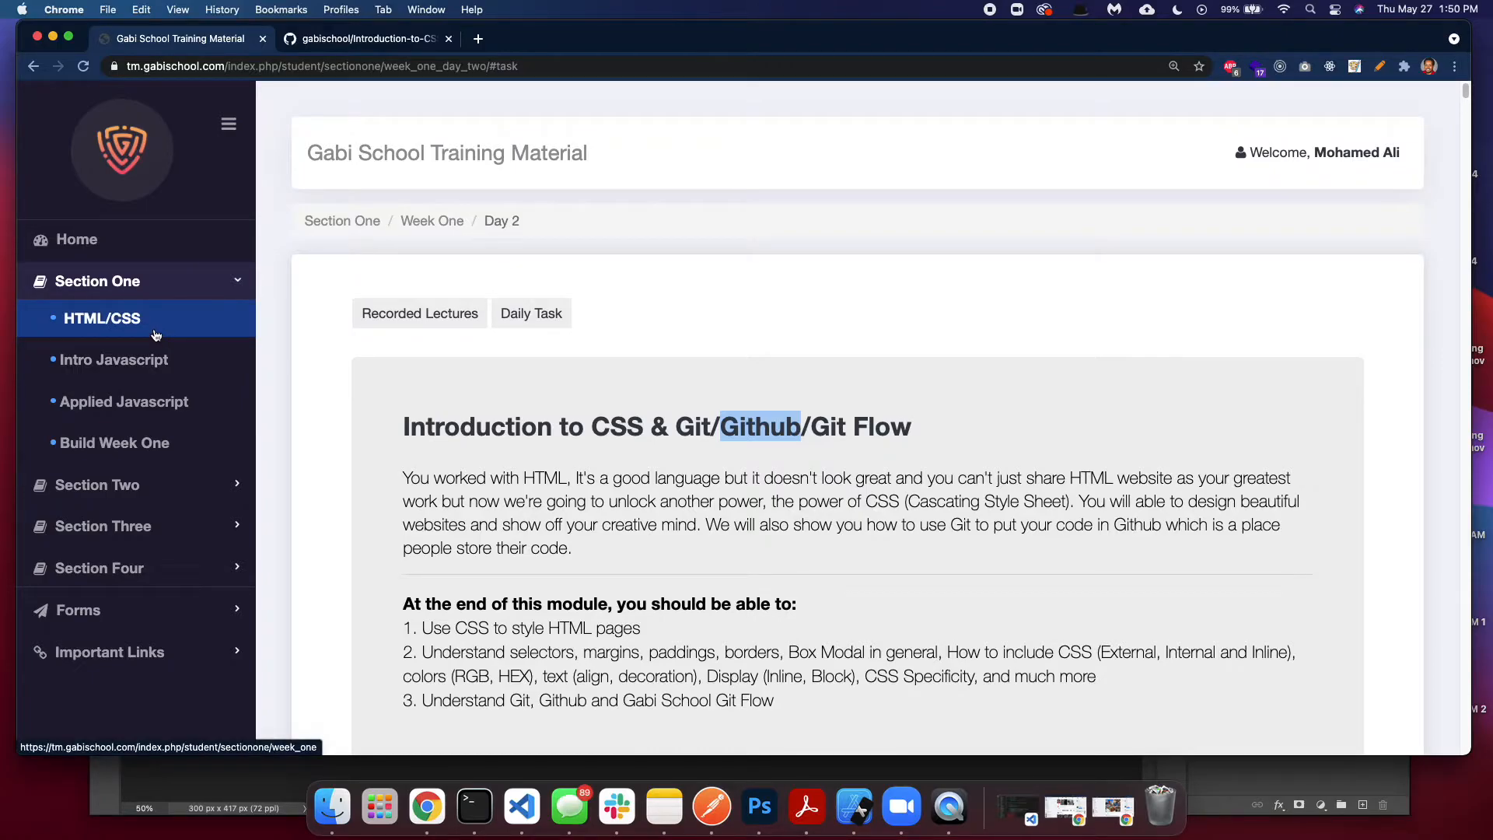
mouse_move(335, 380)
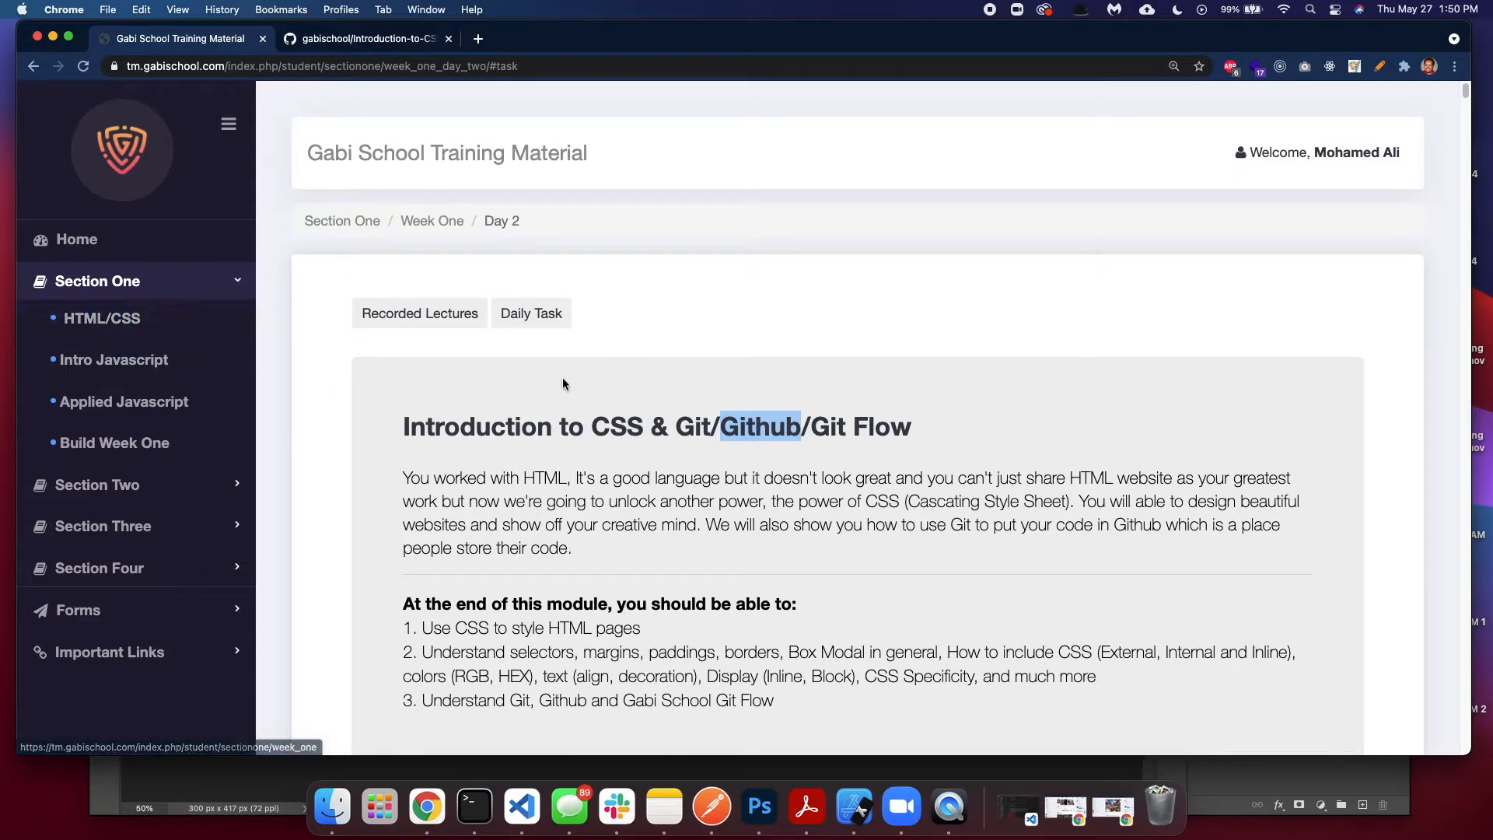
mouse_move(114, 360)
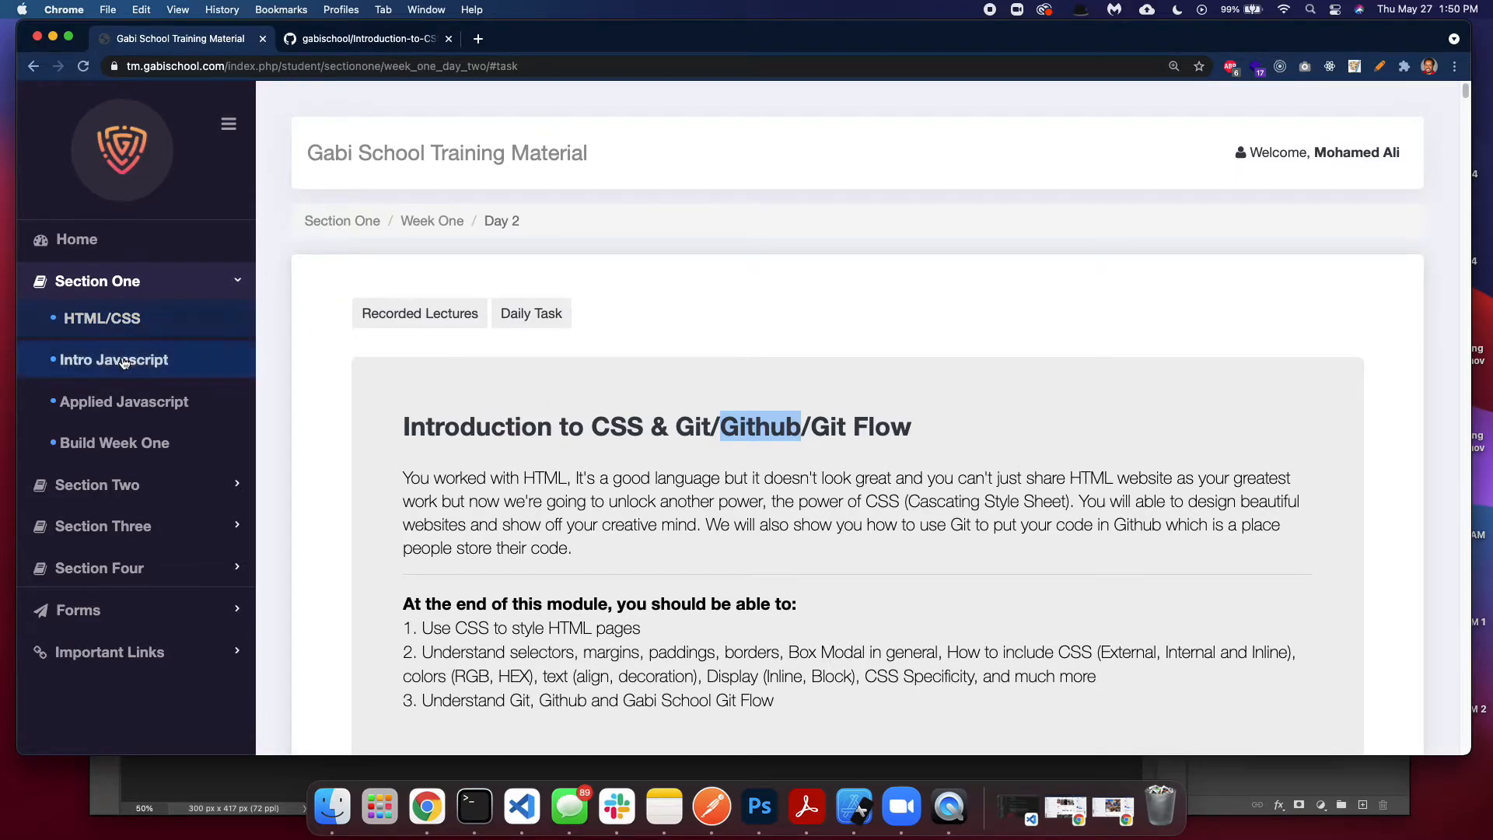
left_click(102, 318)
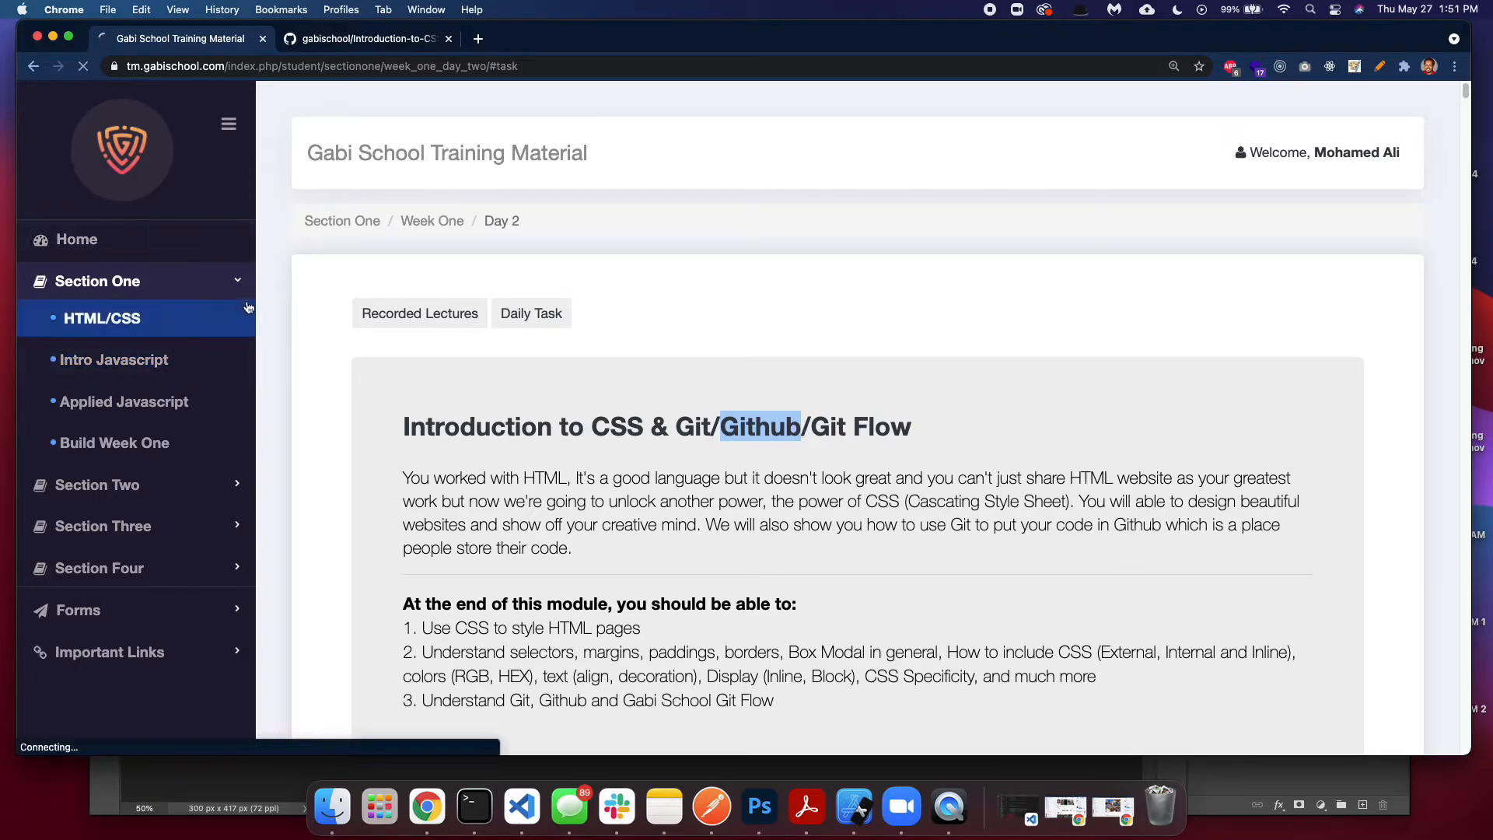
- Skim the Day 3 lesson and launch its CSS II - Responsive Web Design task
left_click(101, 318)
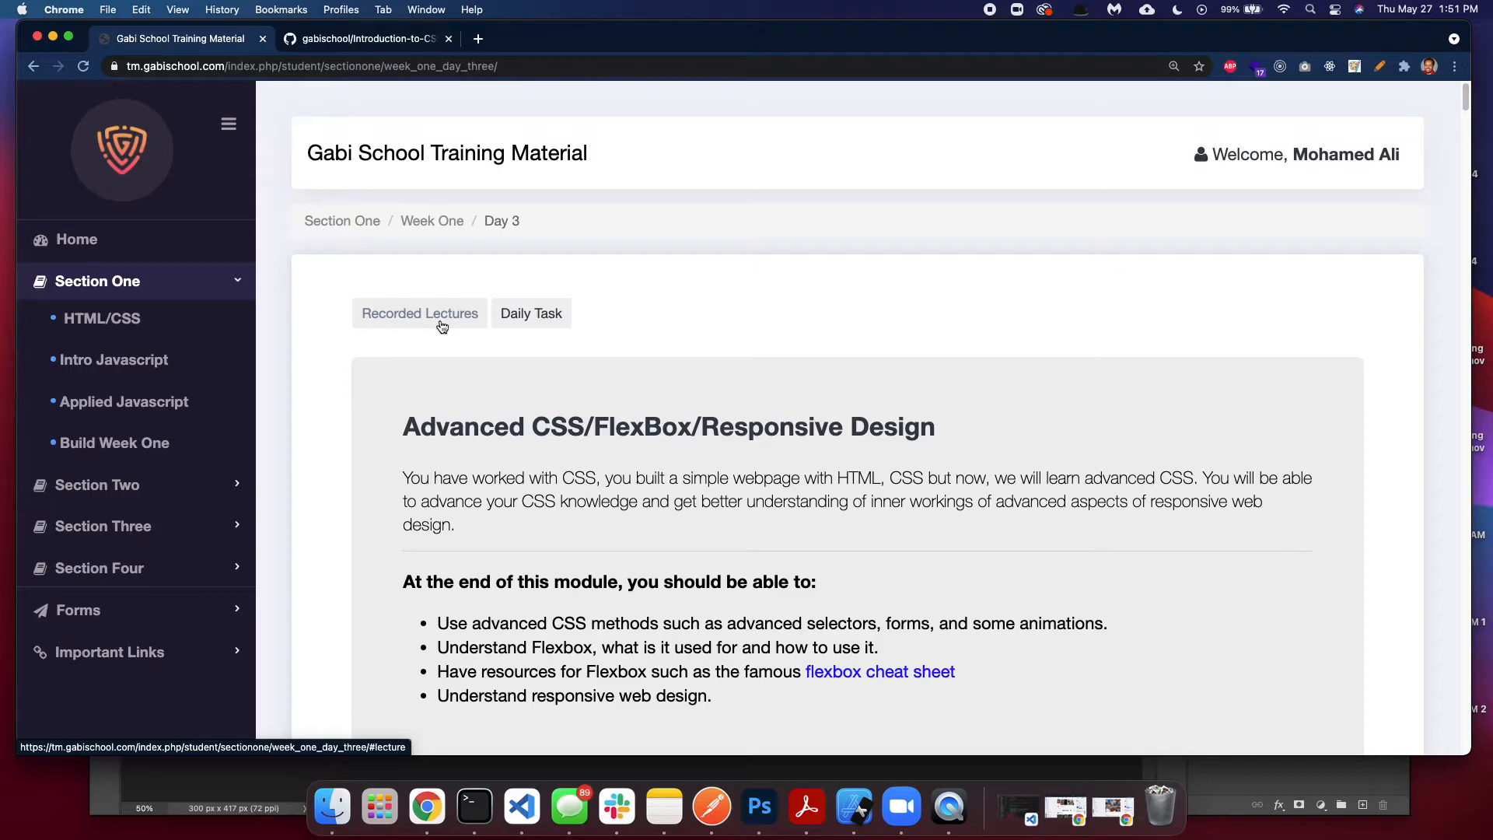
scroll("down", 3)
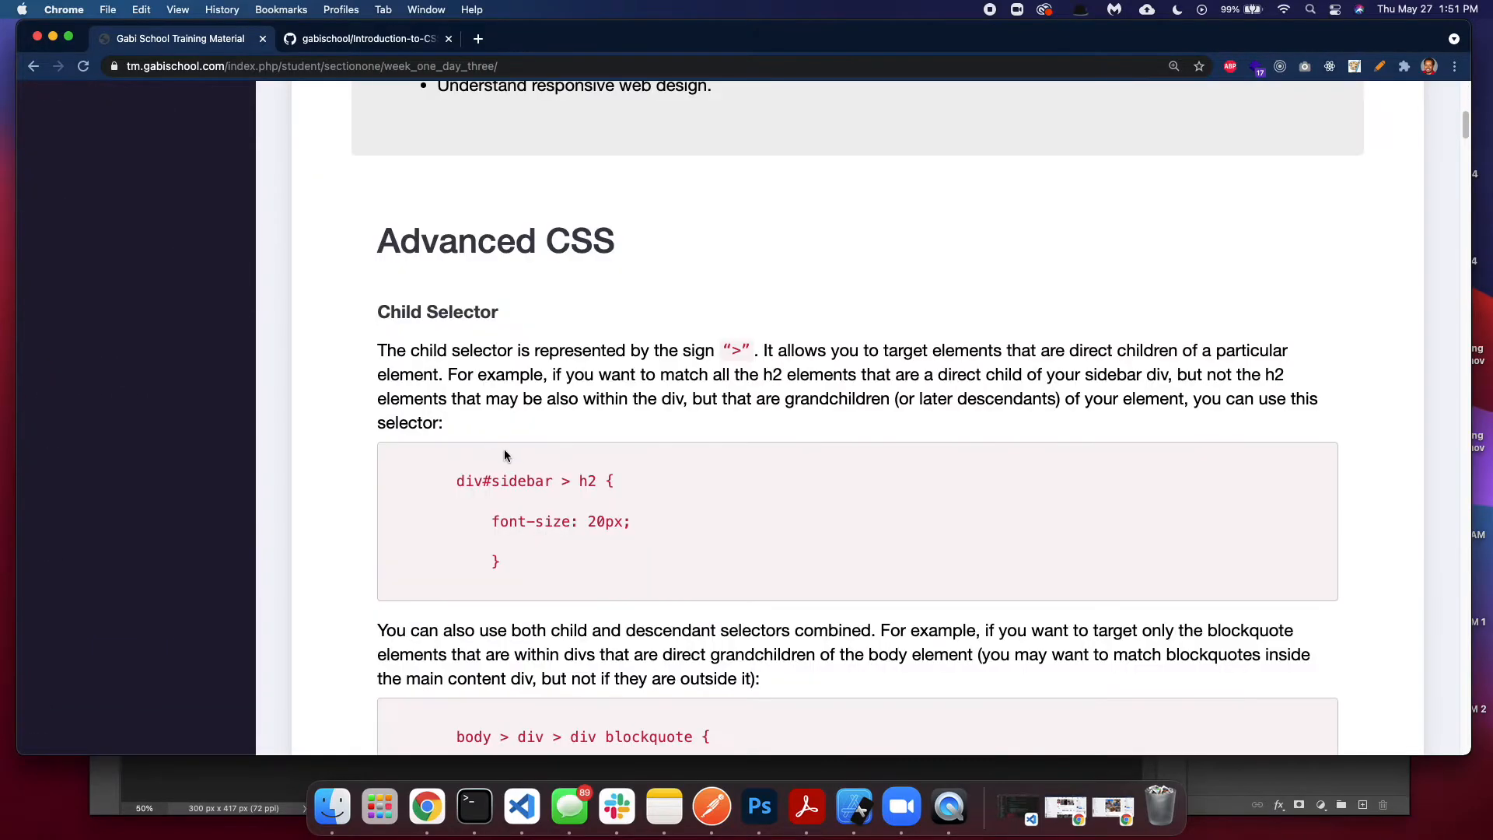
scroll("down", 3)
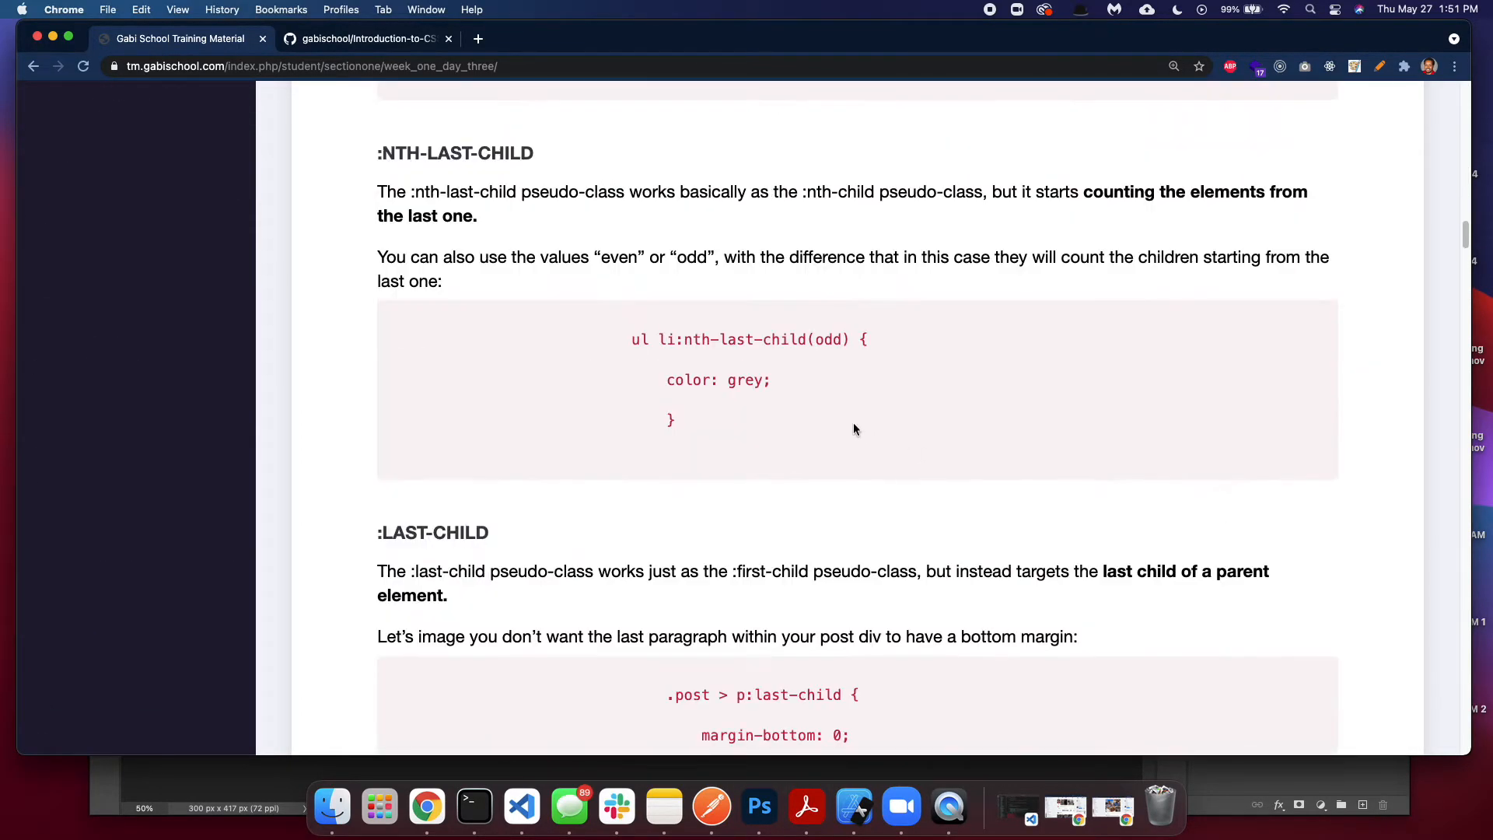
scroll("up", 3)
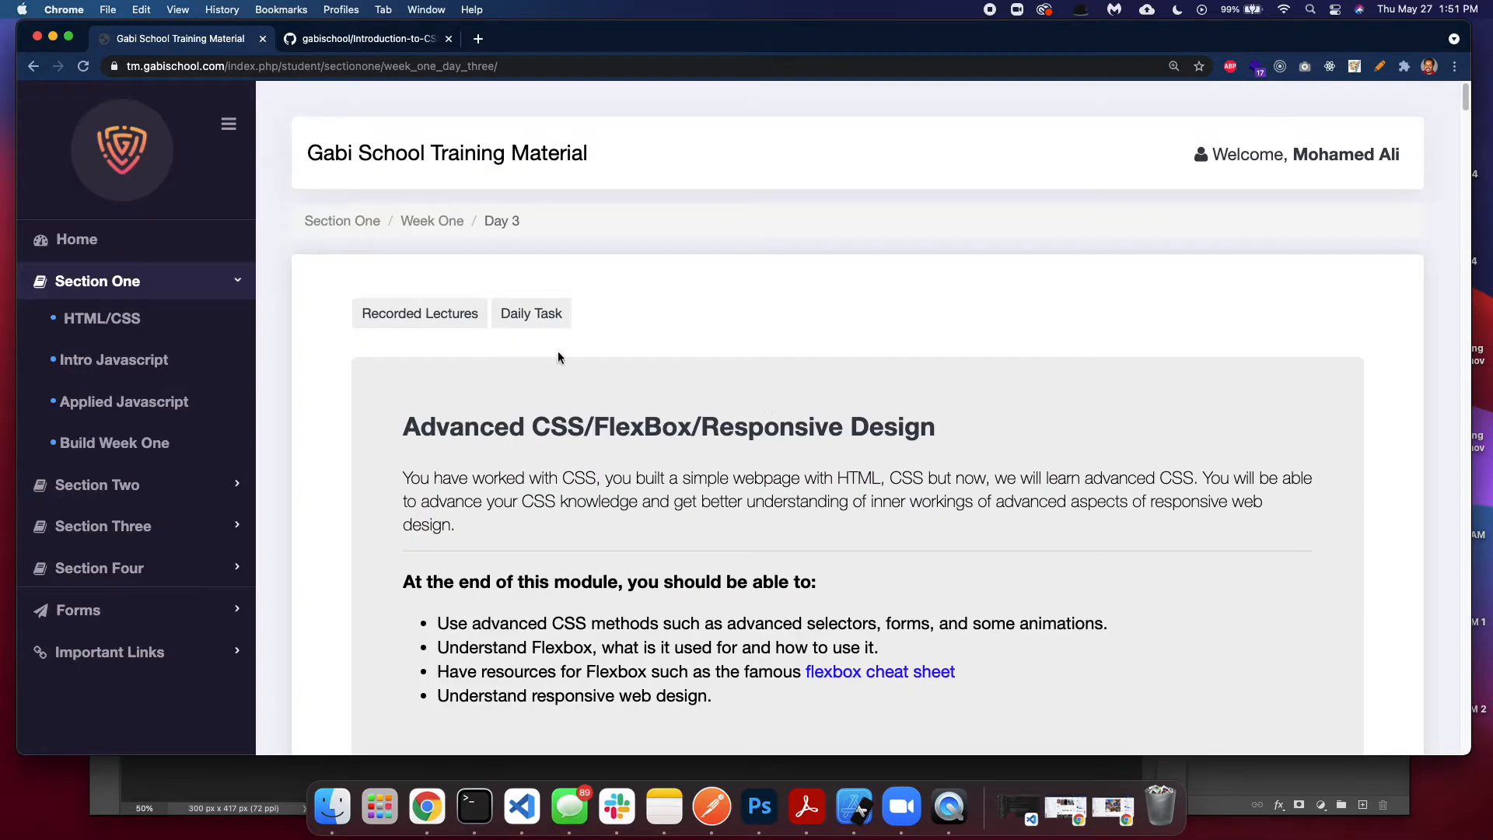
mouse_move(701, 429)
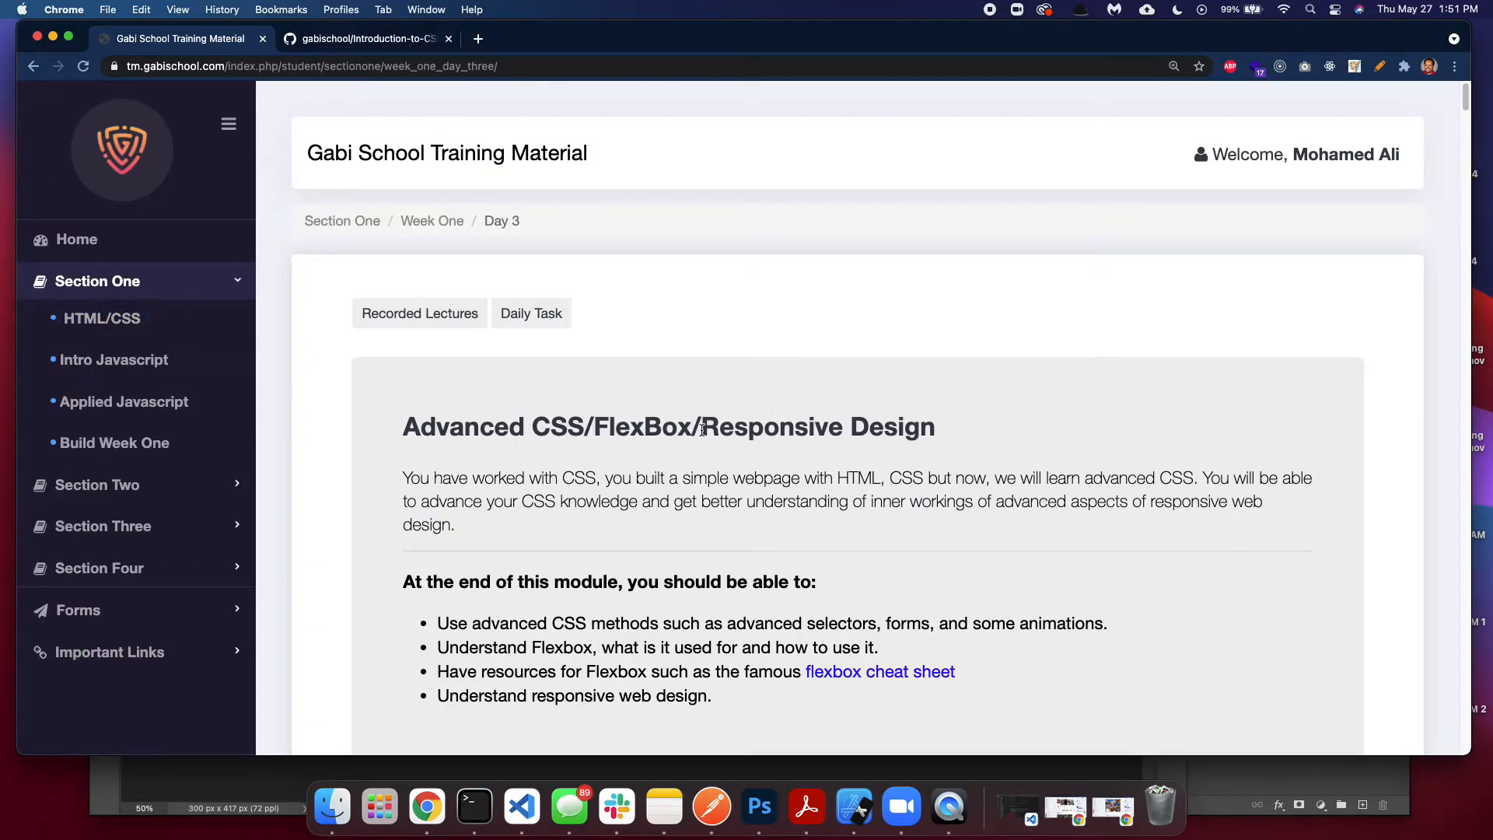
mouse_move(419, 313)
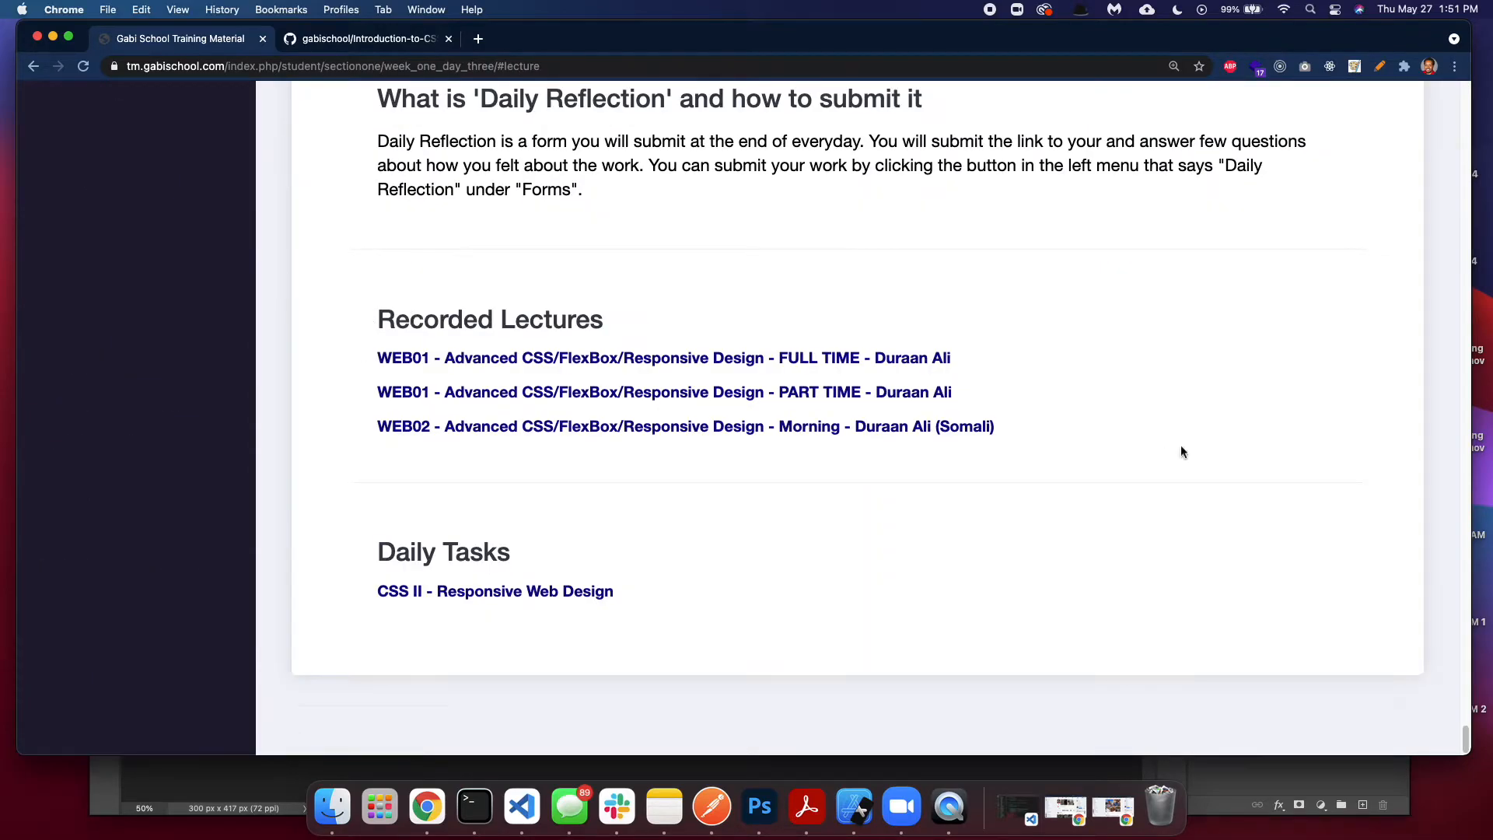
mouse_move(745, 379)
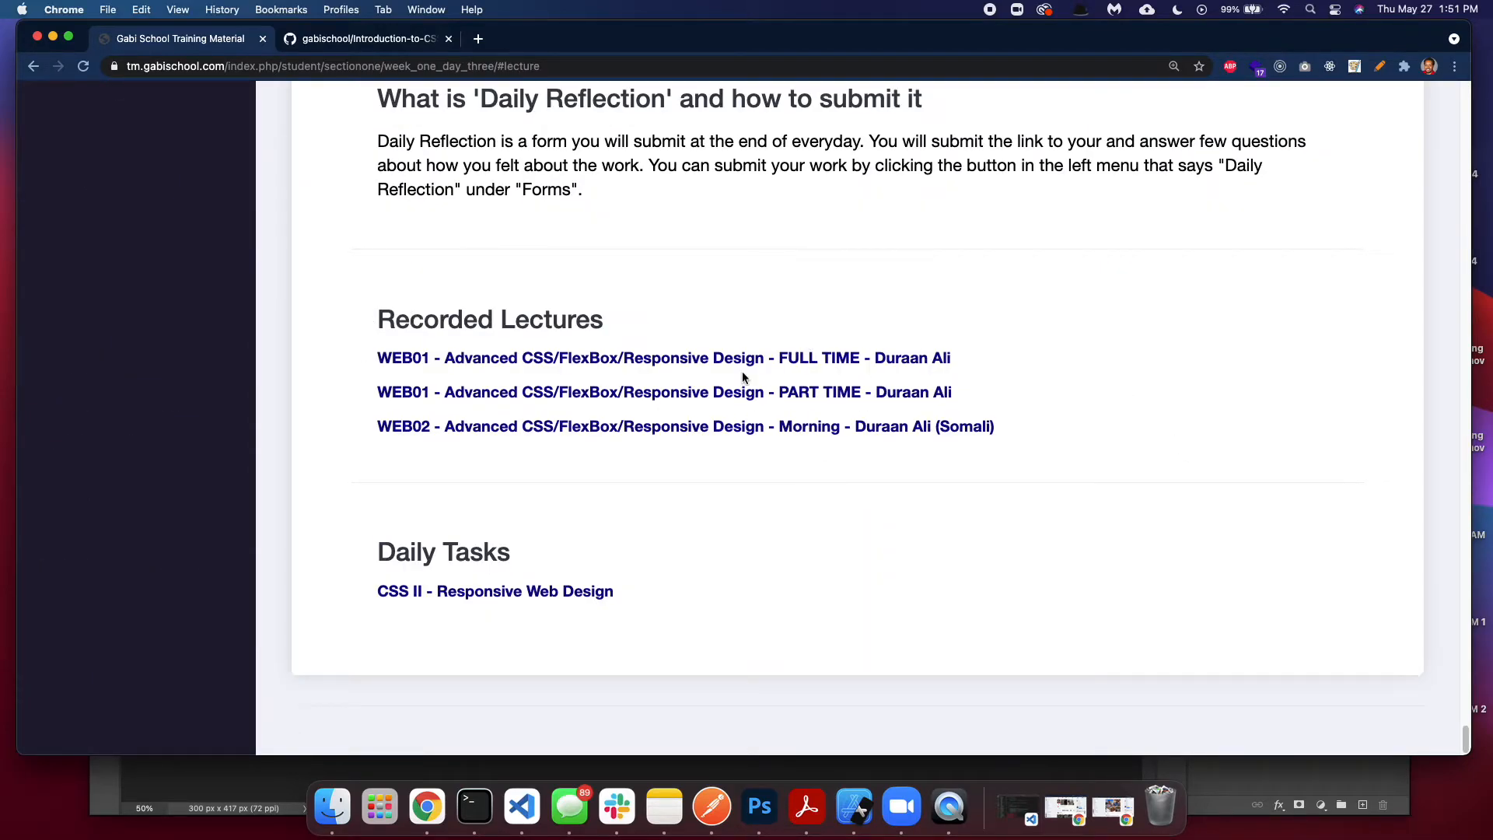
left_click(495, 590)
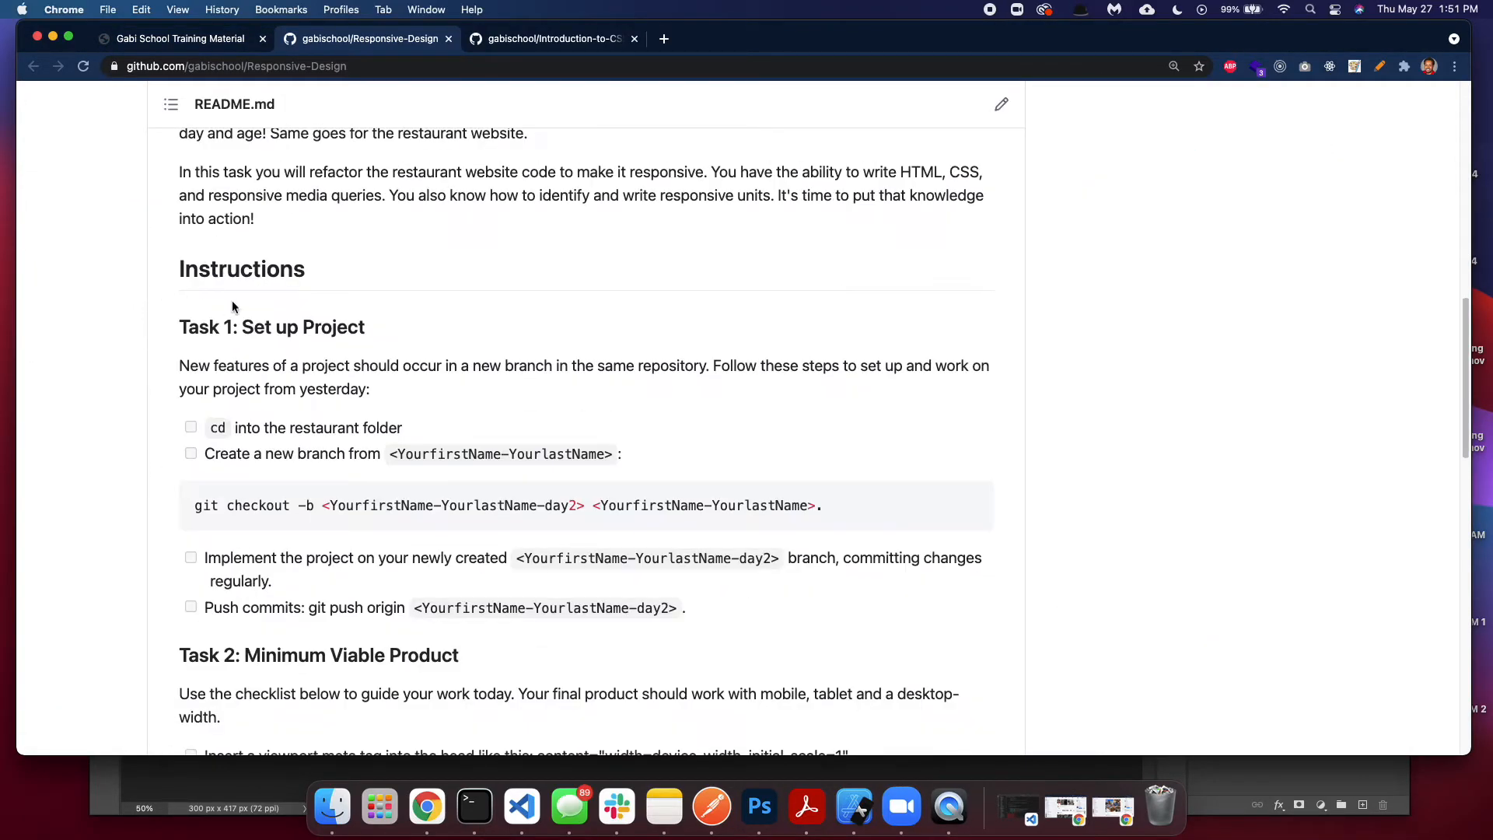
- Return to the portal's HTML/CSS week list and collapse the Section One group
left_click(177, 38)
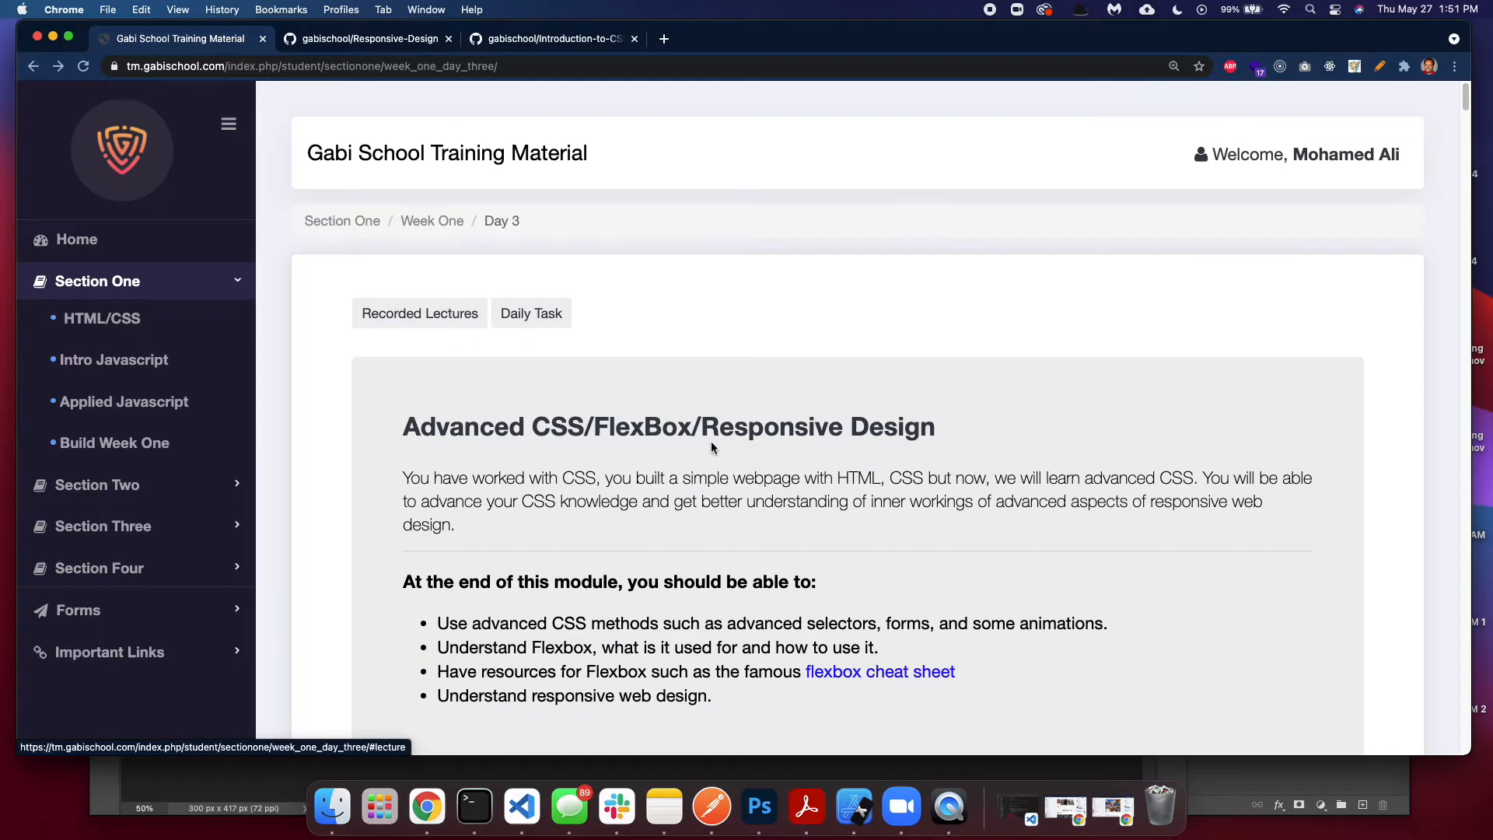
left_click(102, 318)
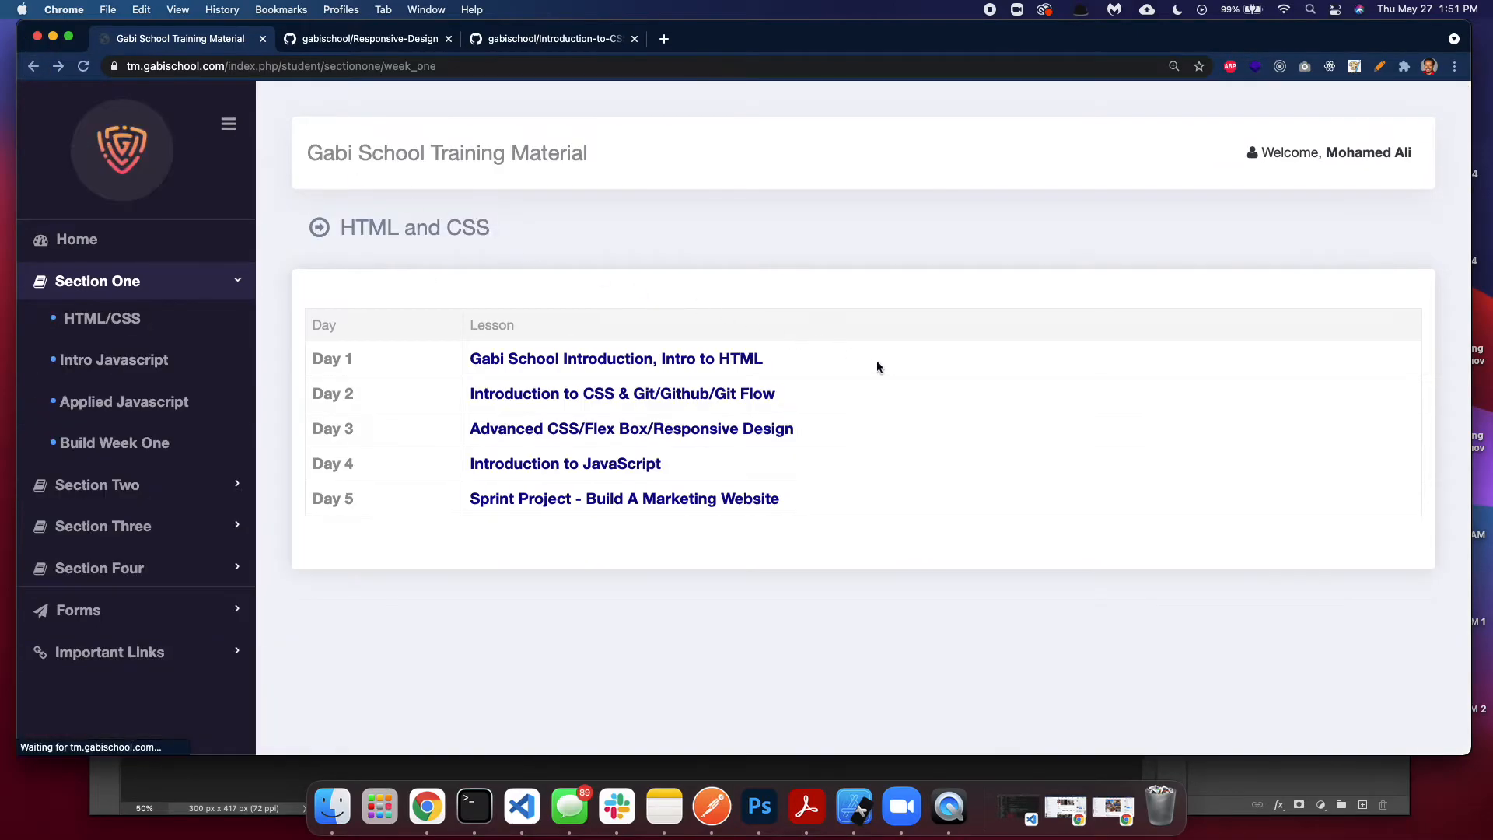
mouse_move(688, 438)
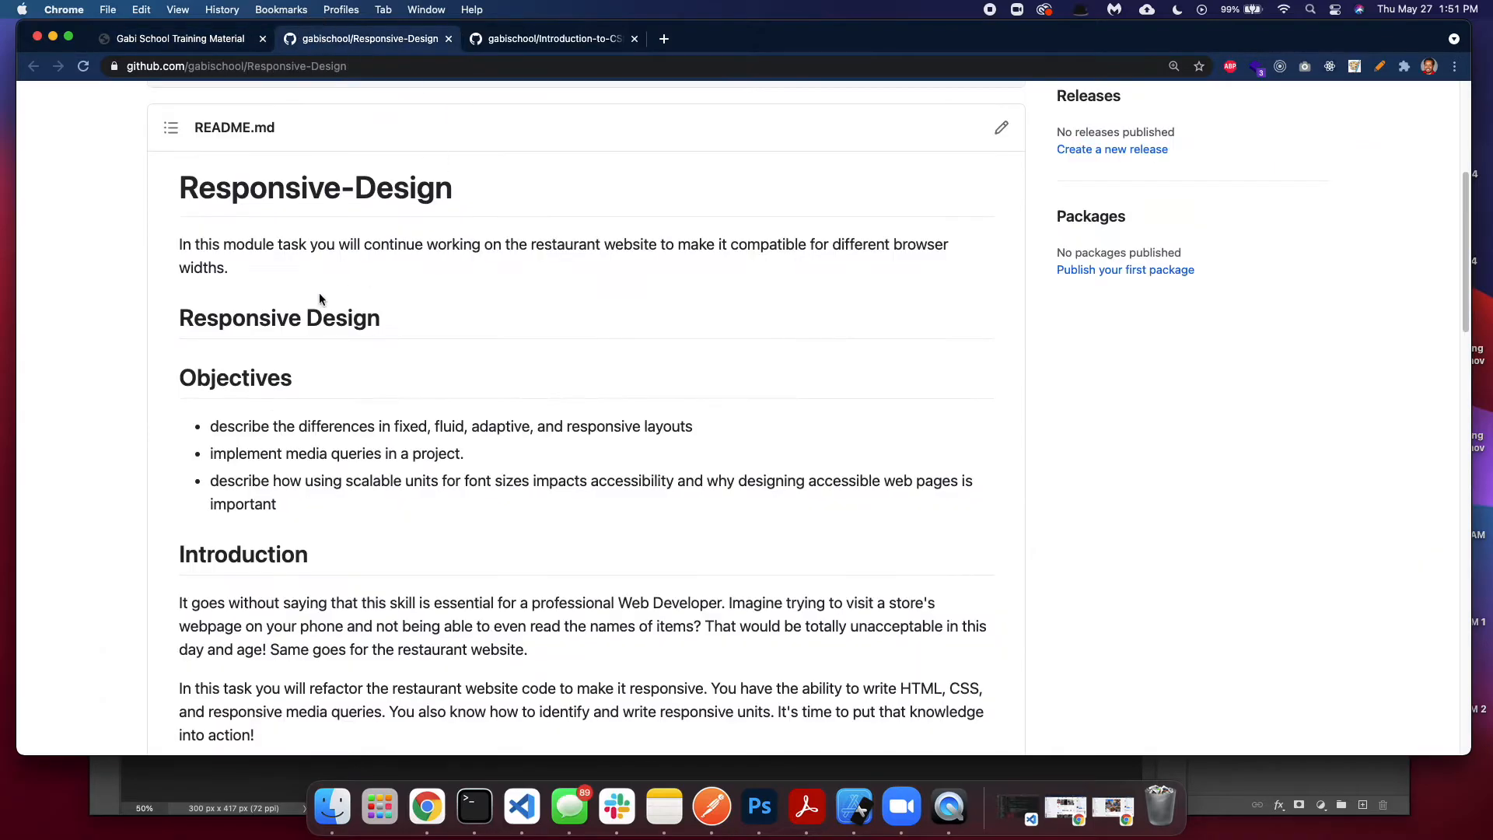
left_click(171, 38)
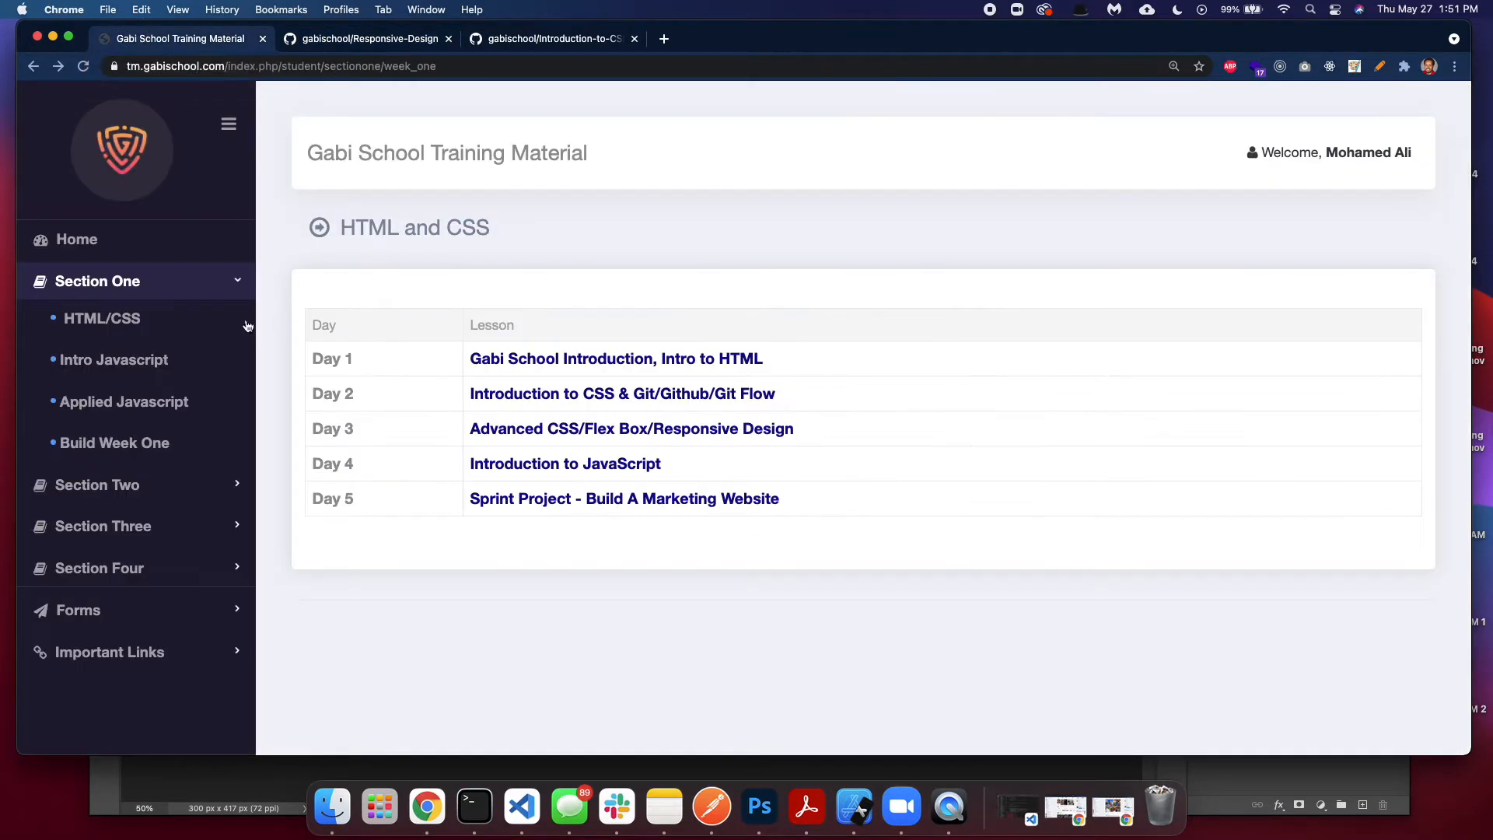
left_click(97, 281)
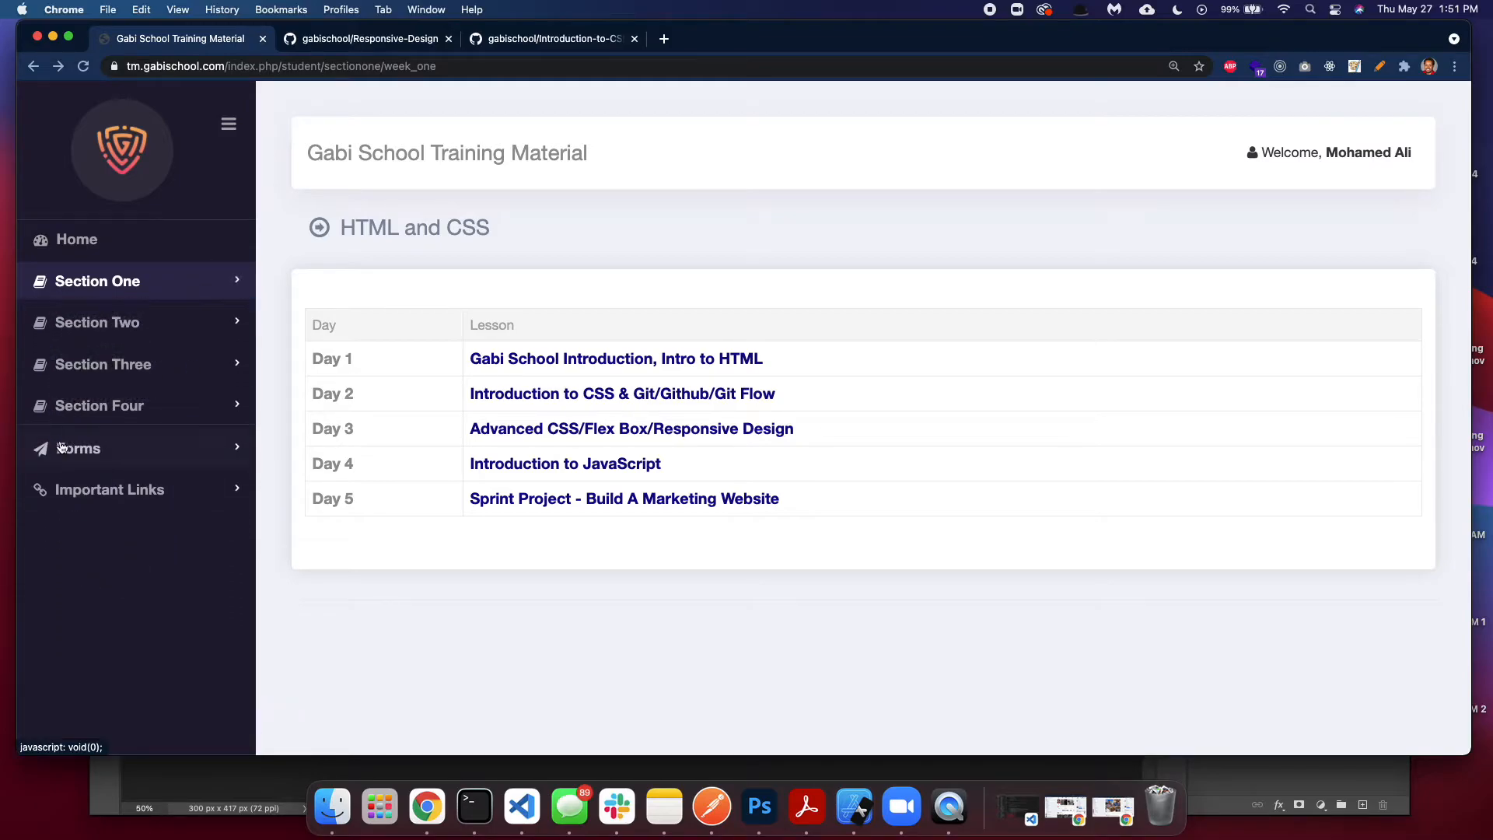
- Expand the Forms group, open the Daily Reflection form, and return to the portal tab
left_click(78, 448)
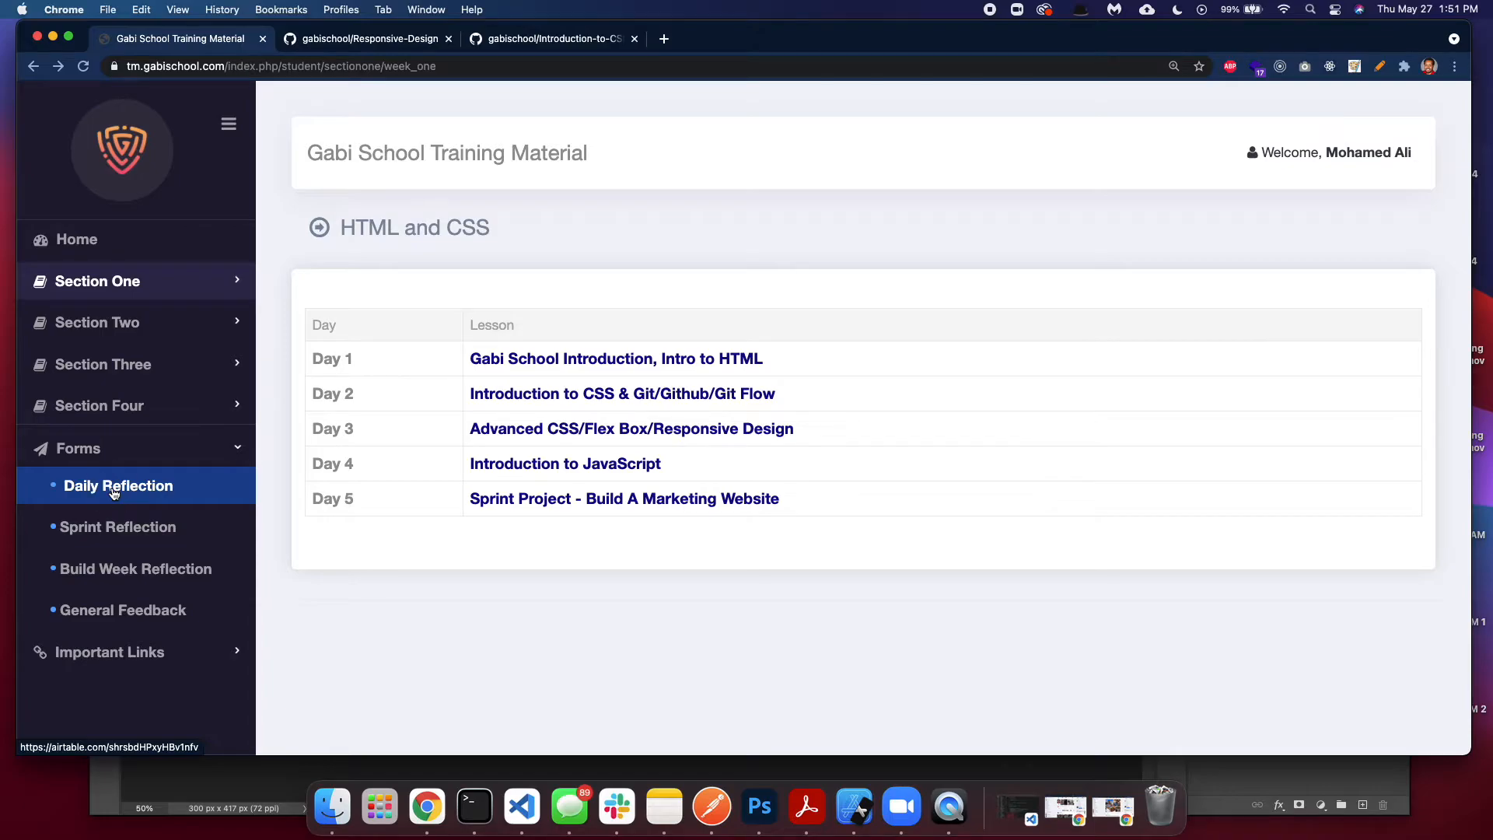
left_click(119, 486)
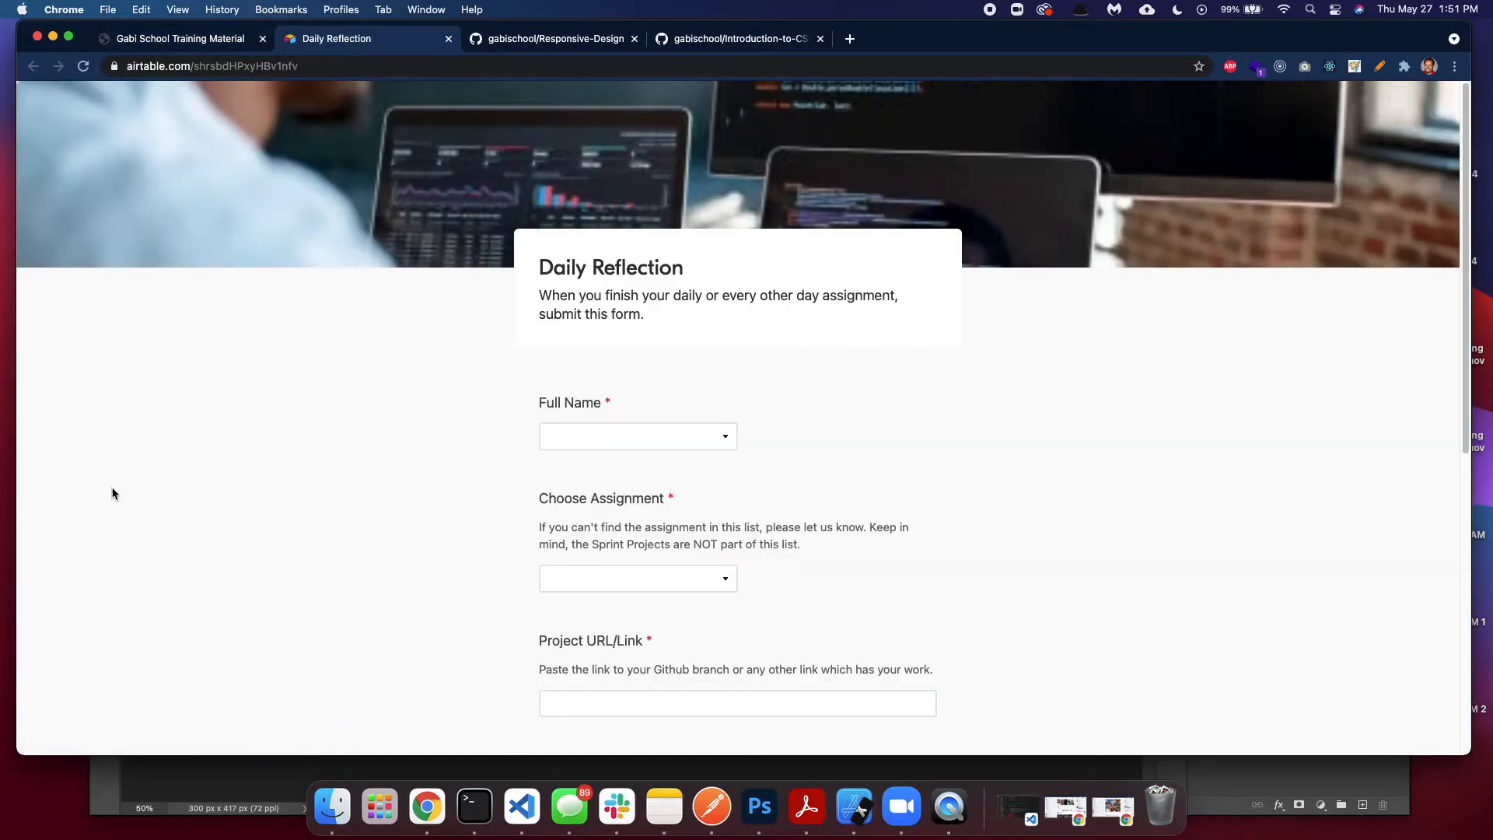
mouse_move(262, 484)
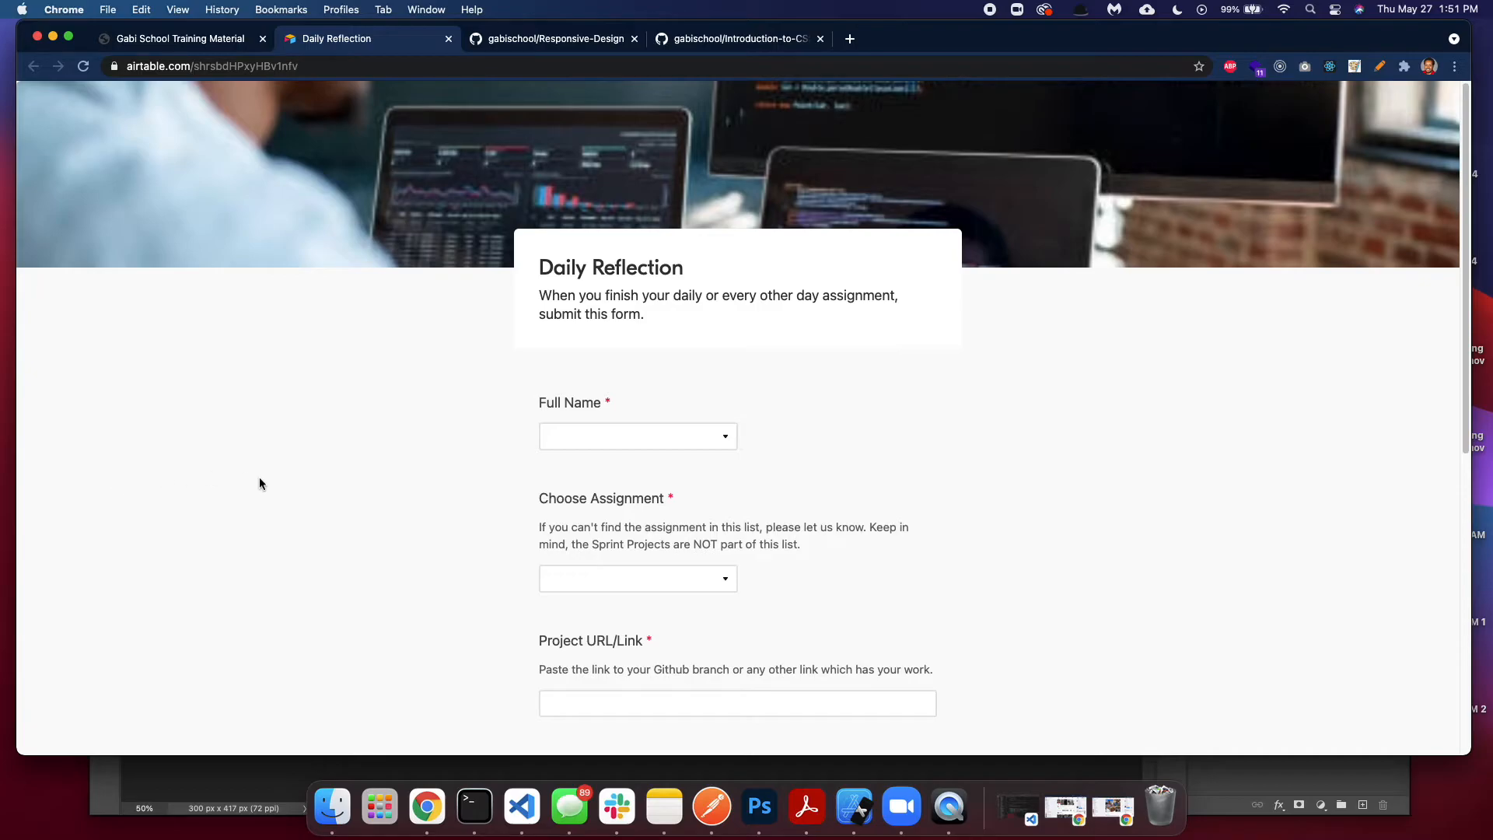
mouse_move(267, 492)
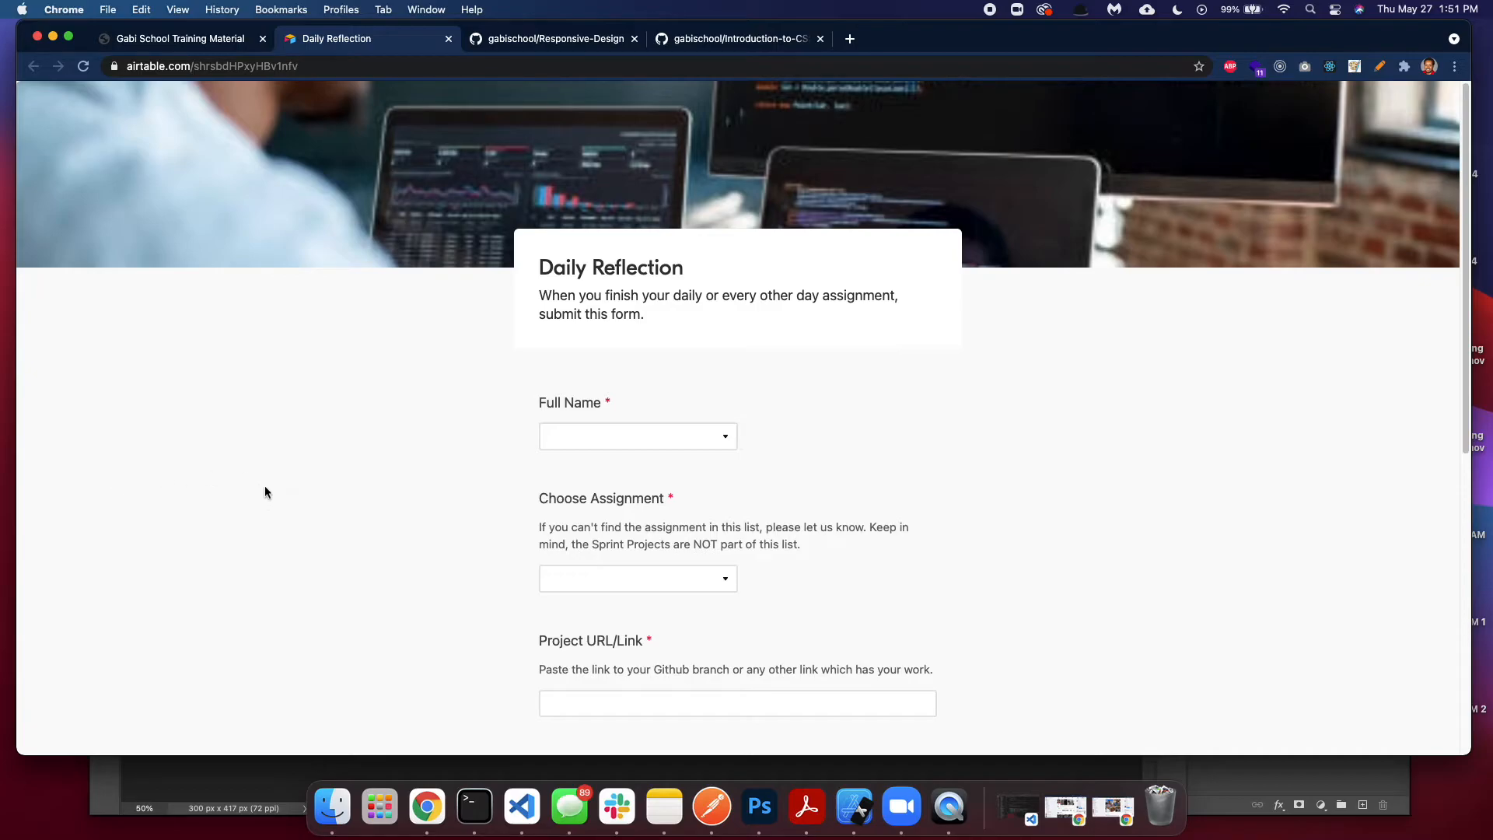
mouse_move(292, 467)
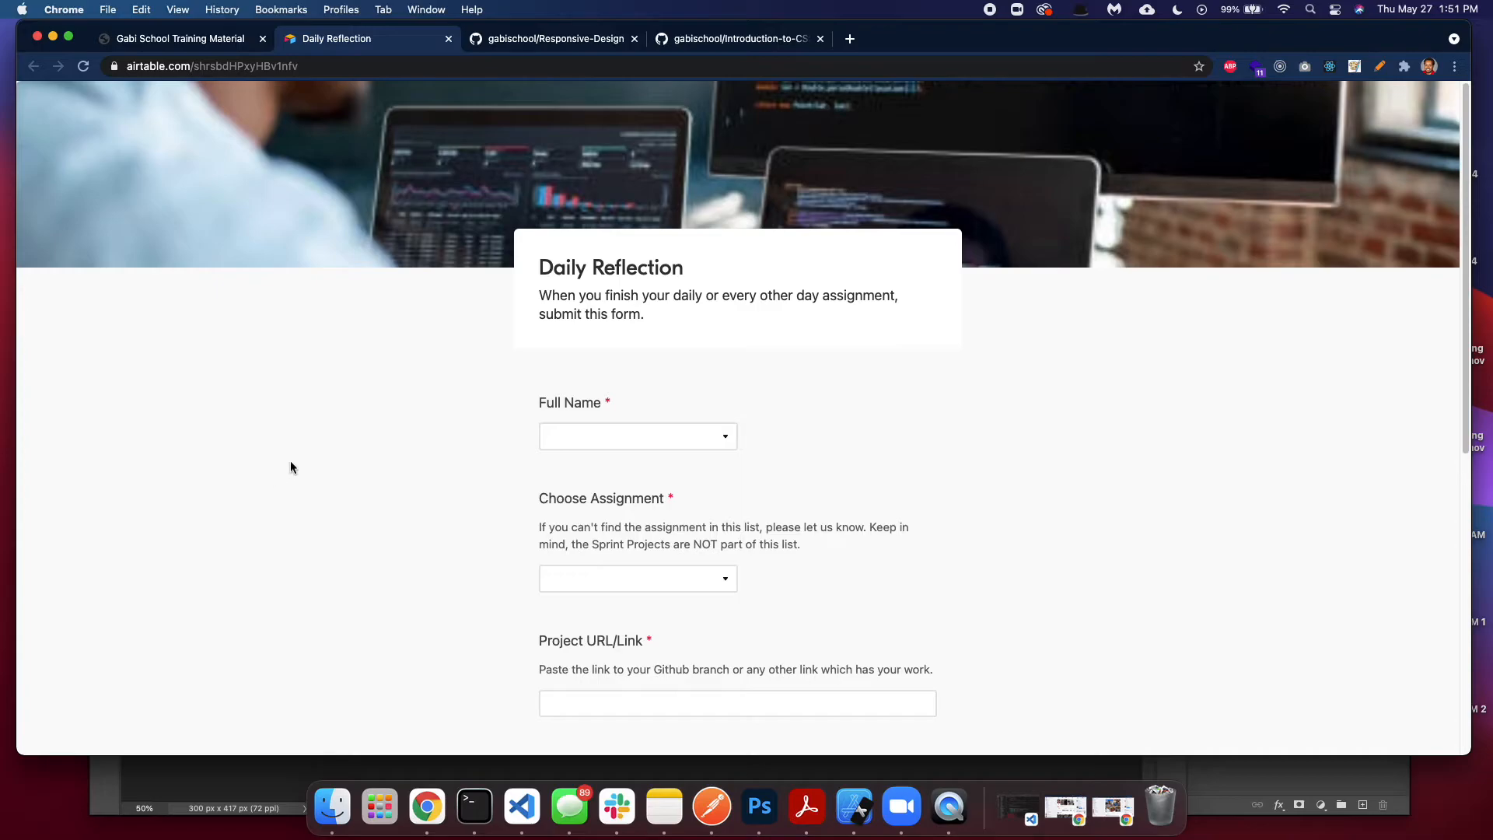
left_click(176, 38)
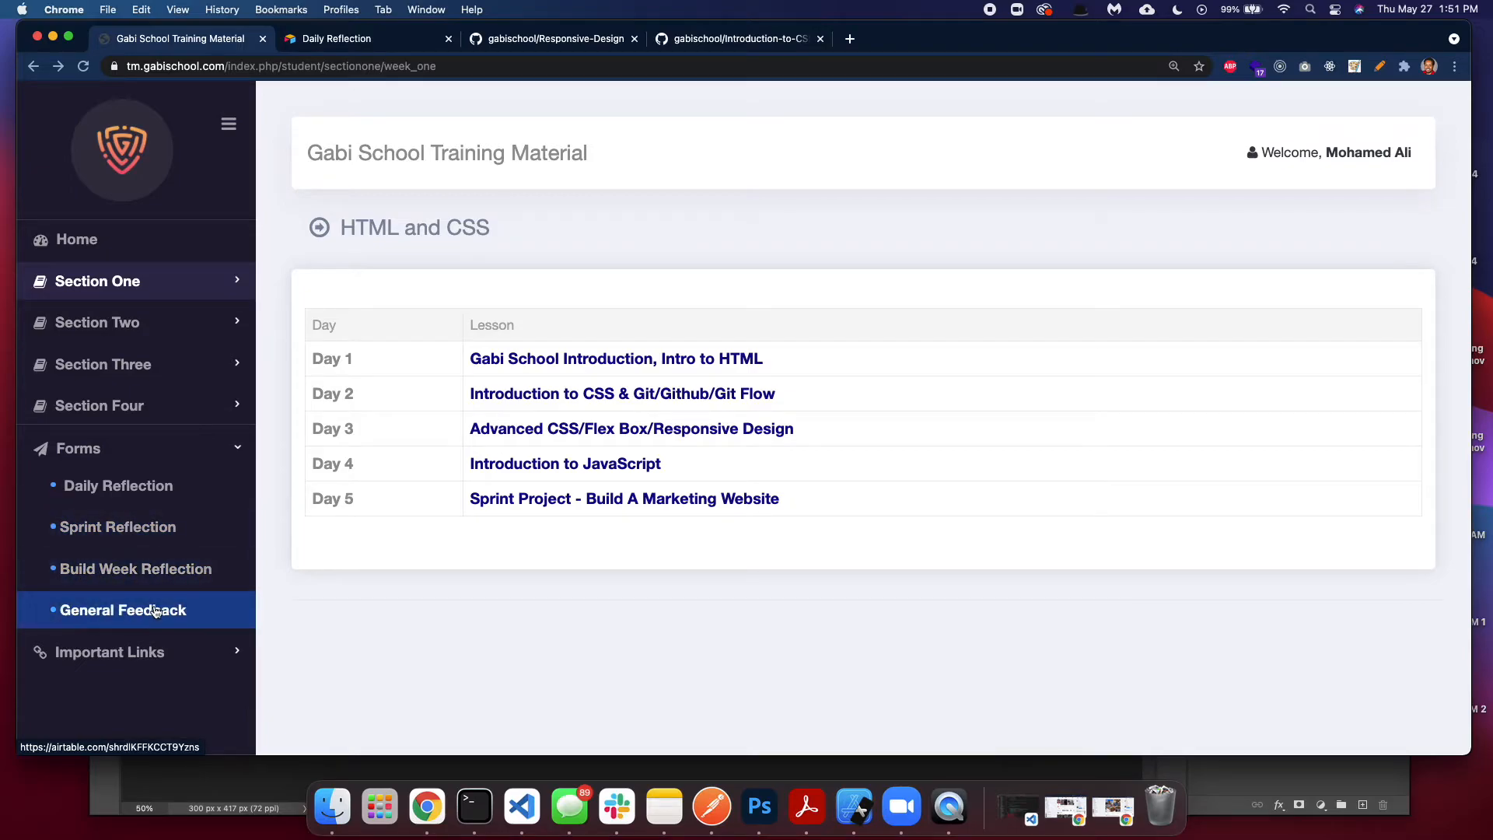
mouse_move(133, 568)
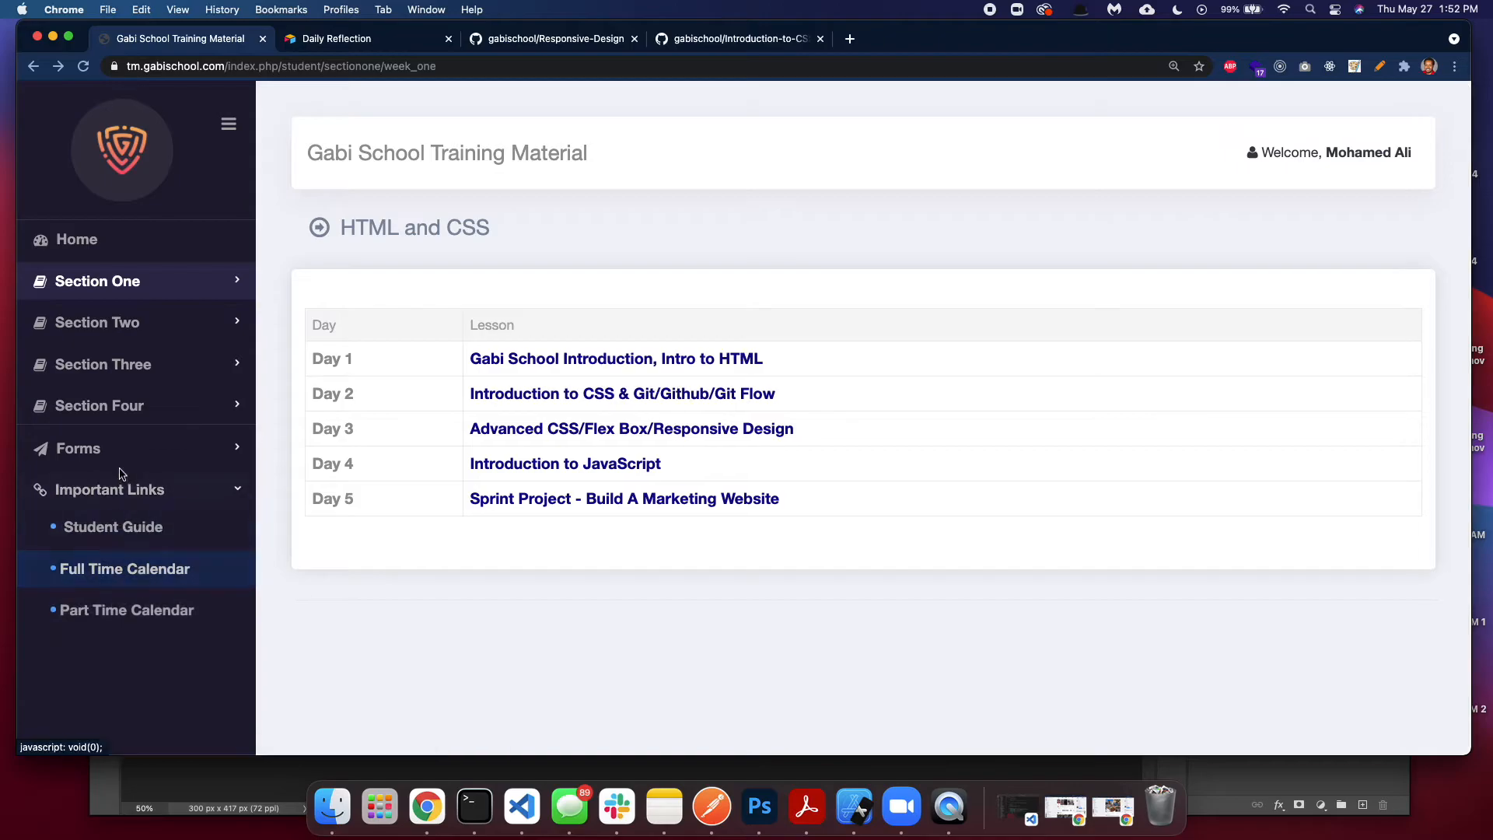
mouse_move(112, 526)
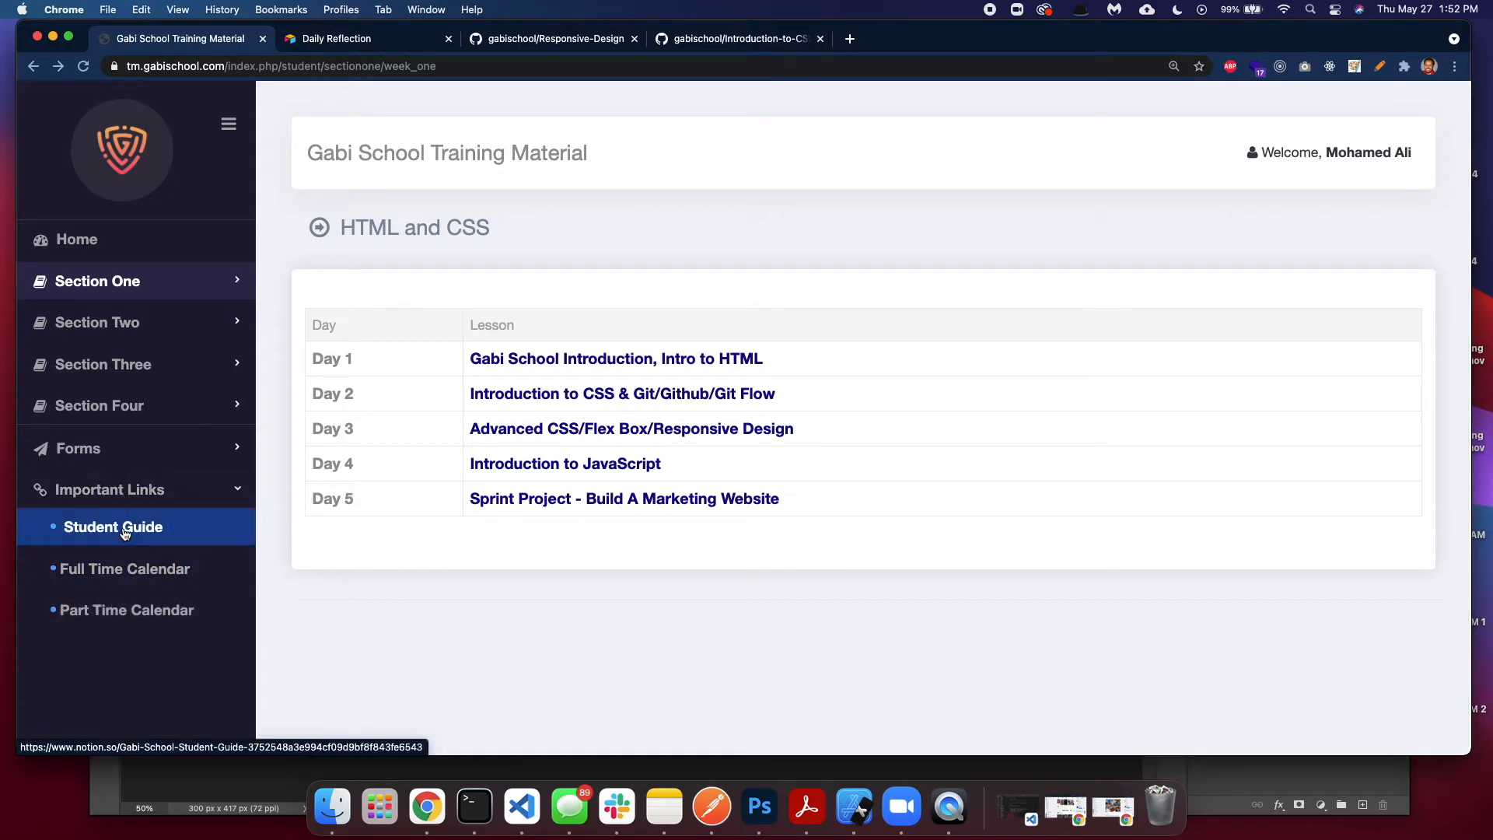
- Open the Student Guide Notion page from the Important Links group
left_click(112, 526)
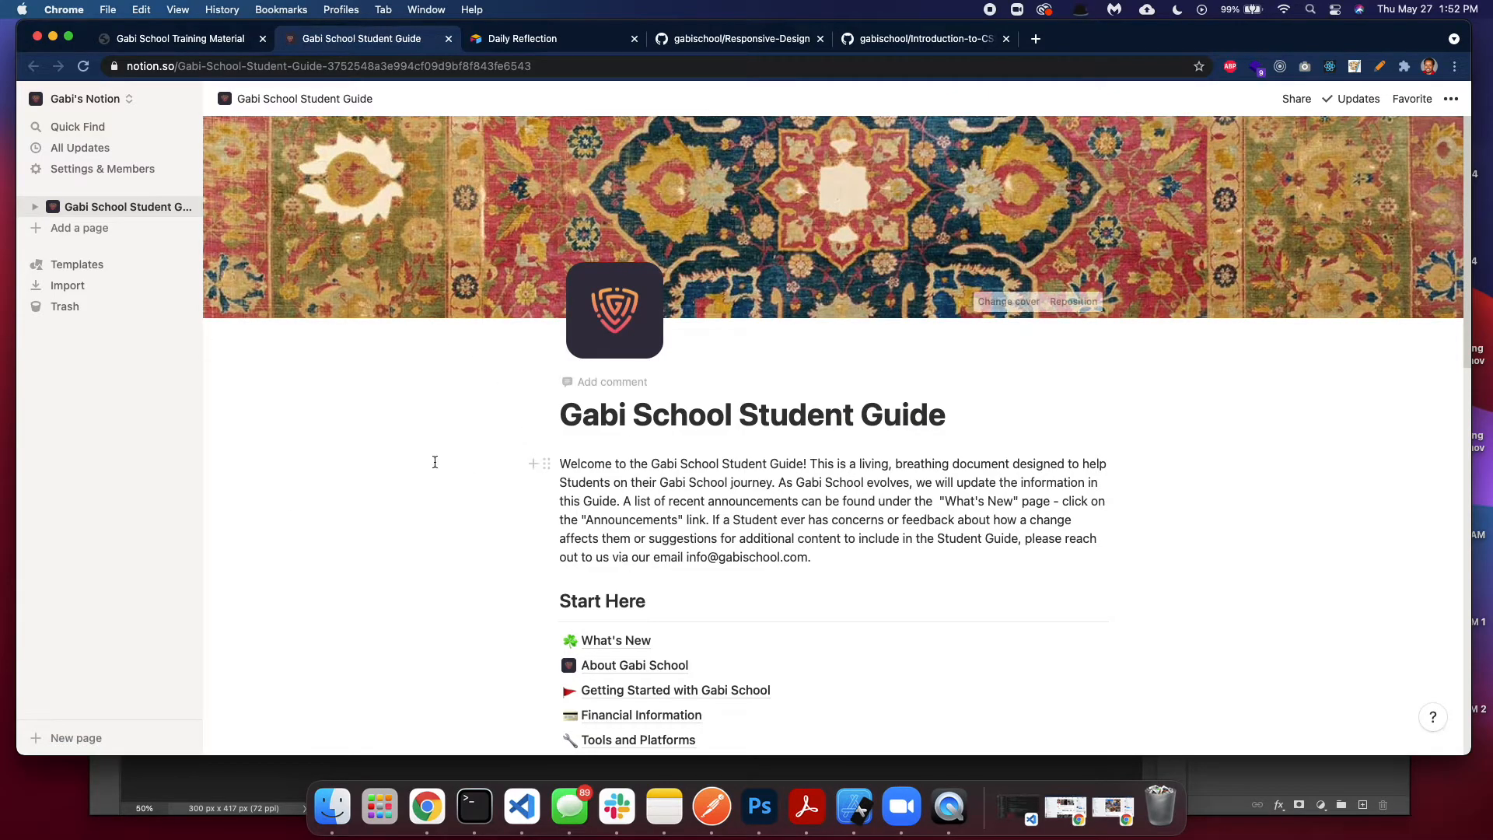
- Scroll through the Notion Student Guide sections, then return to the Training Material tab
scroll("down", 3)
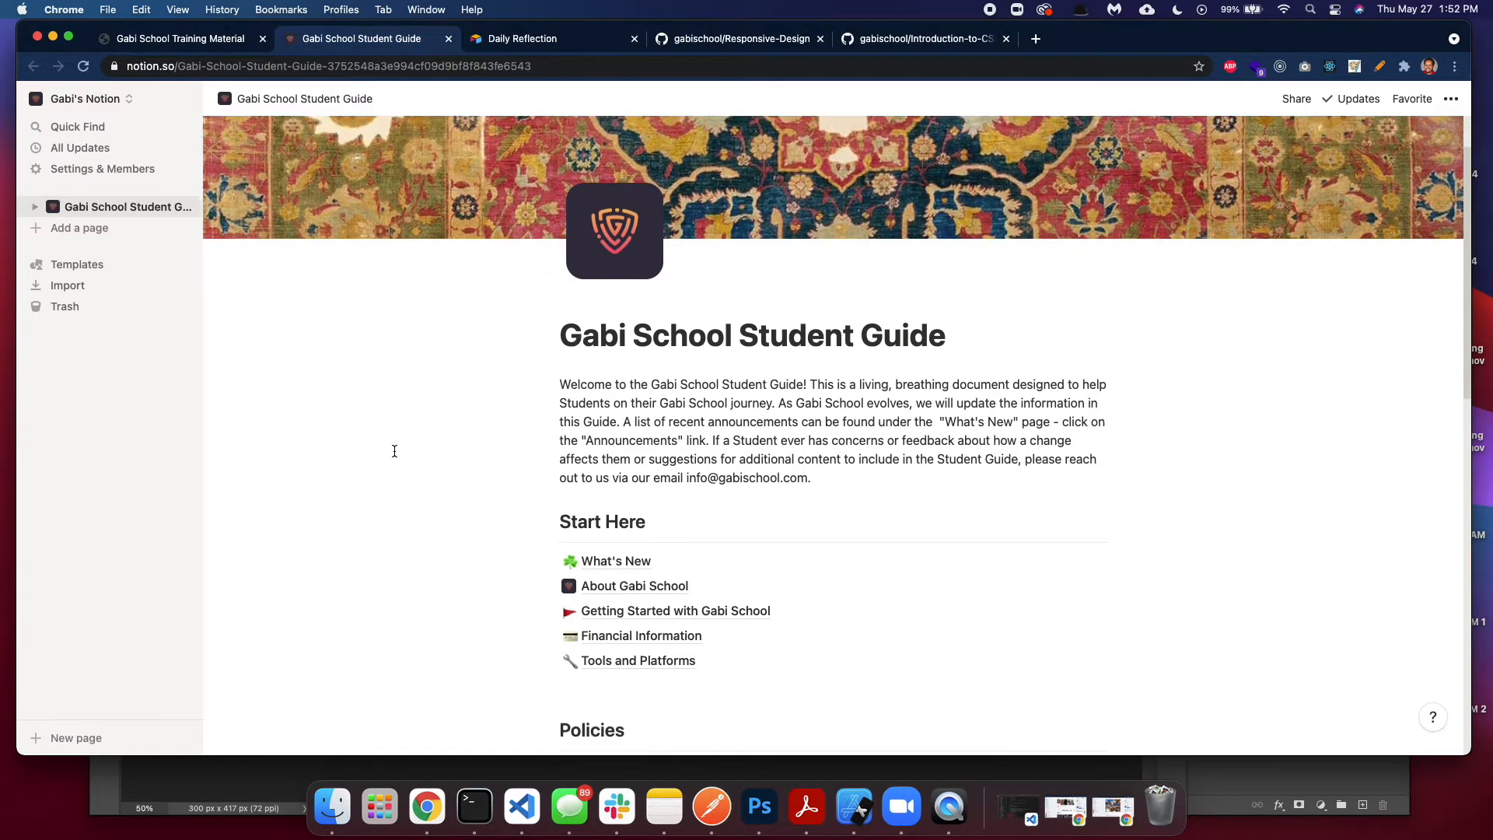
scroll("down", 3)
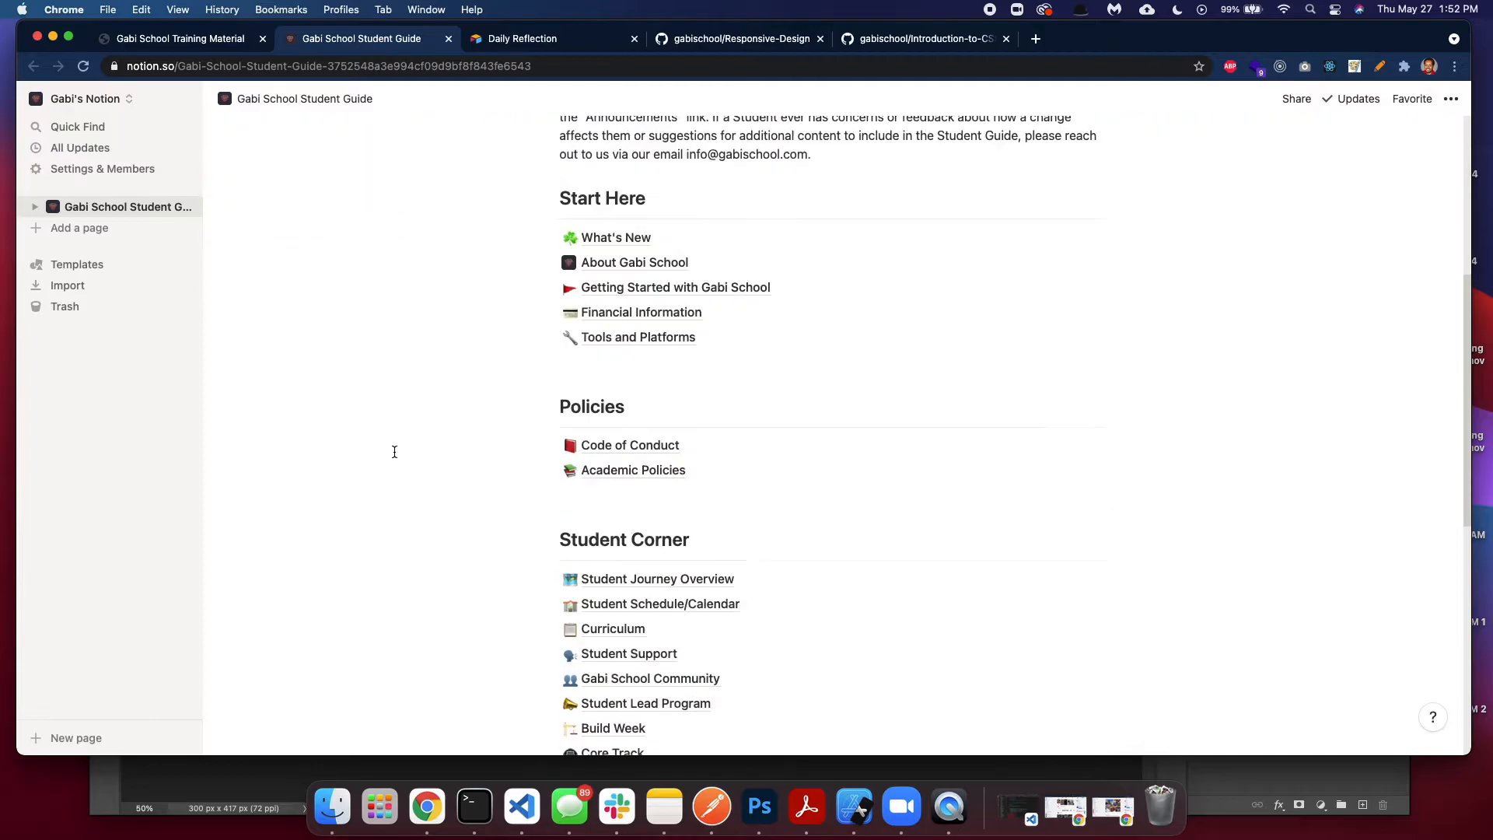
scroll("down", 3)
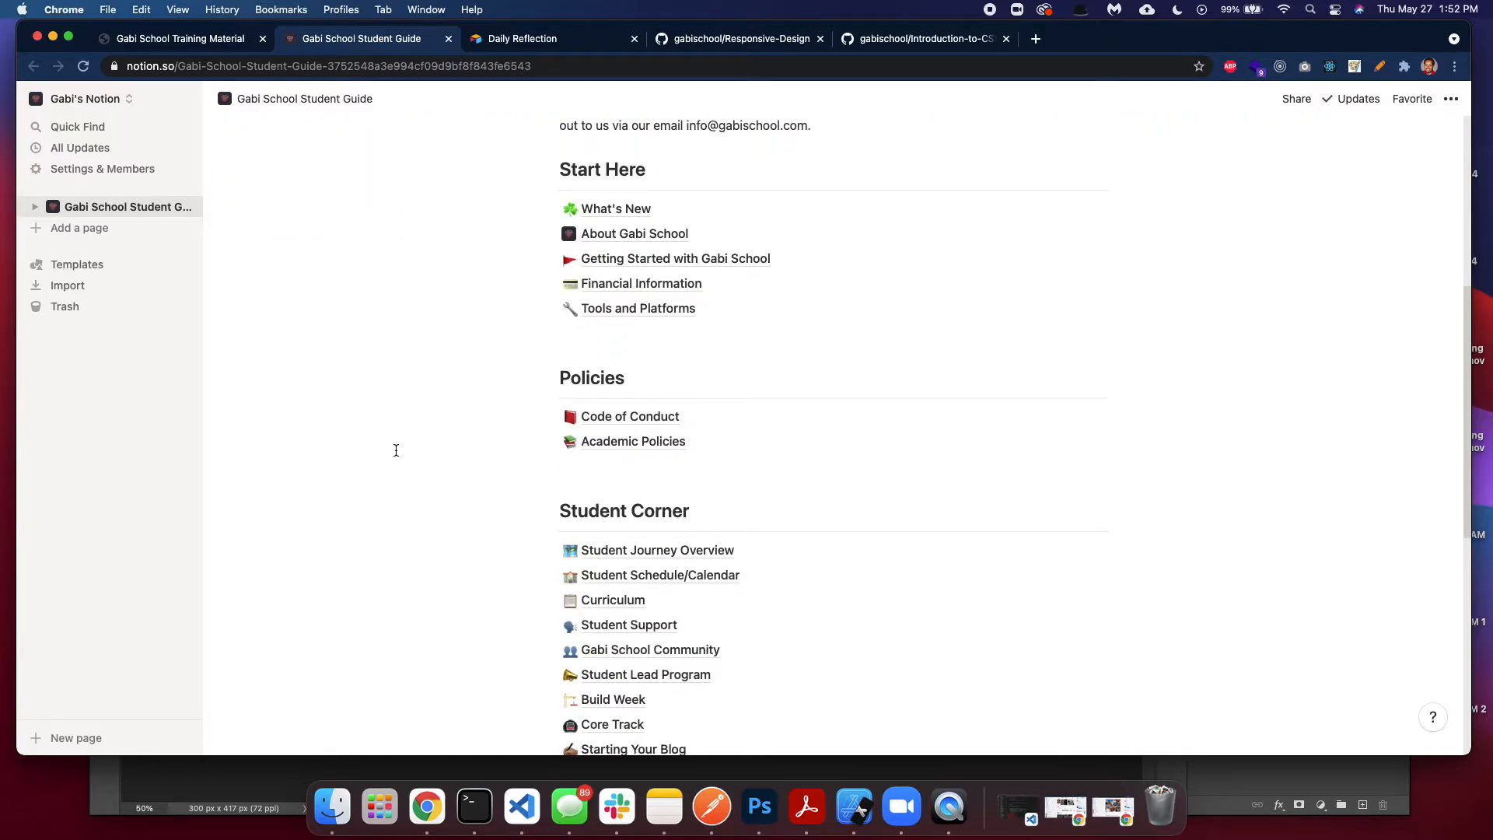
scroll("down", 3)
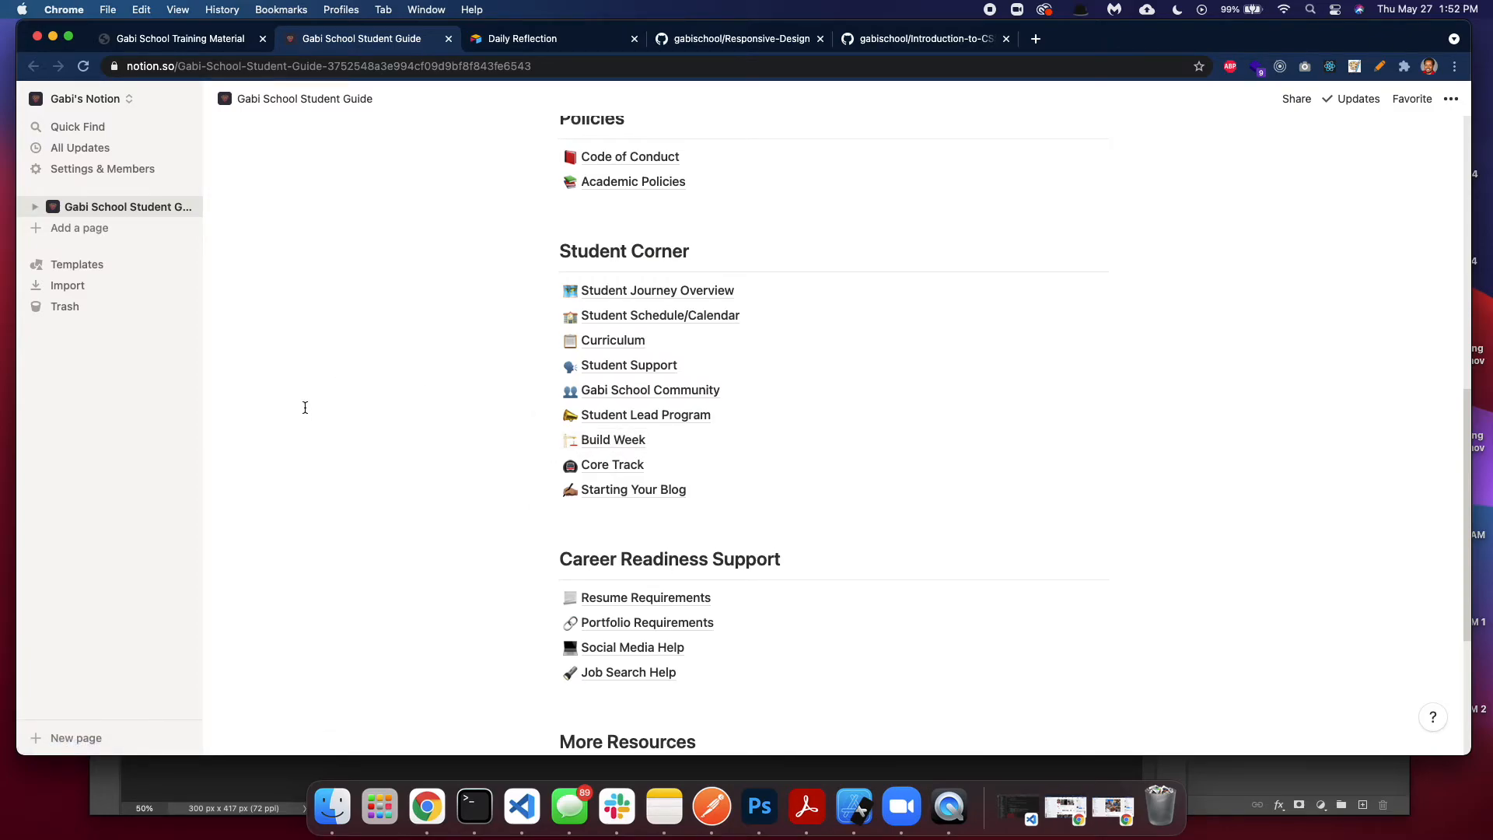
mouse_move(660, 315)
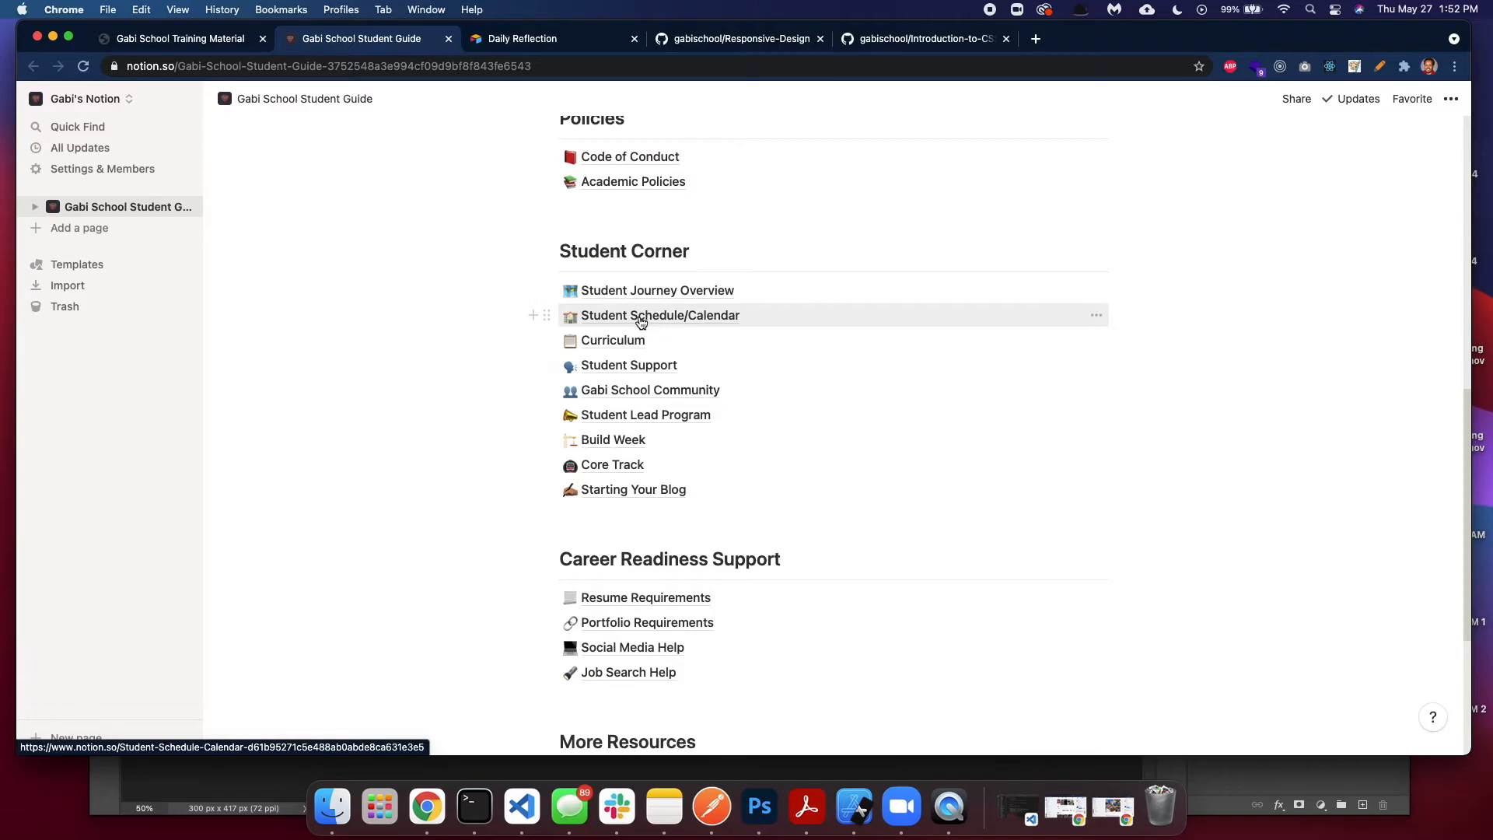
mouse_move(434, 378)
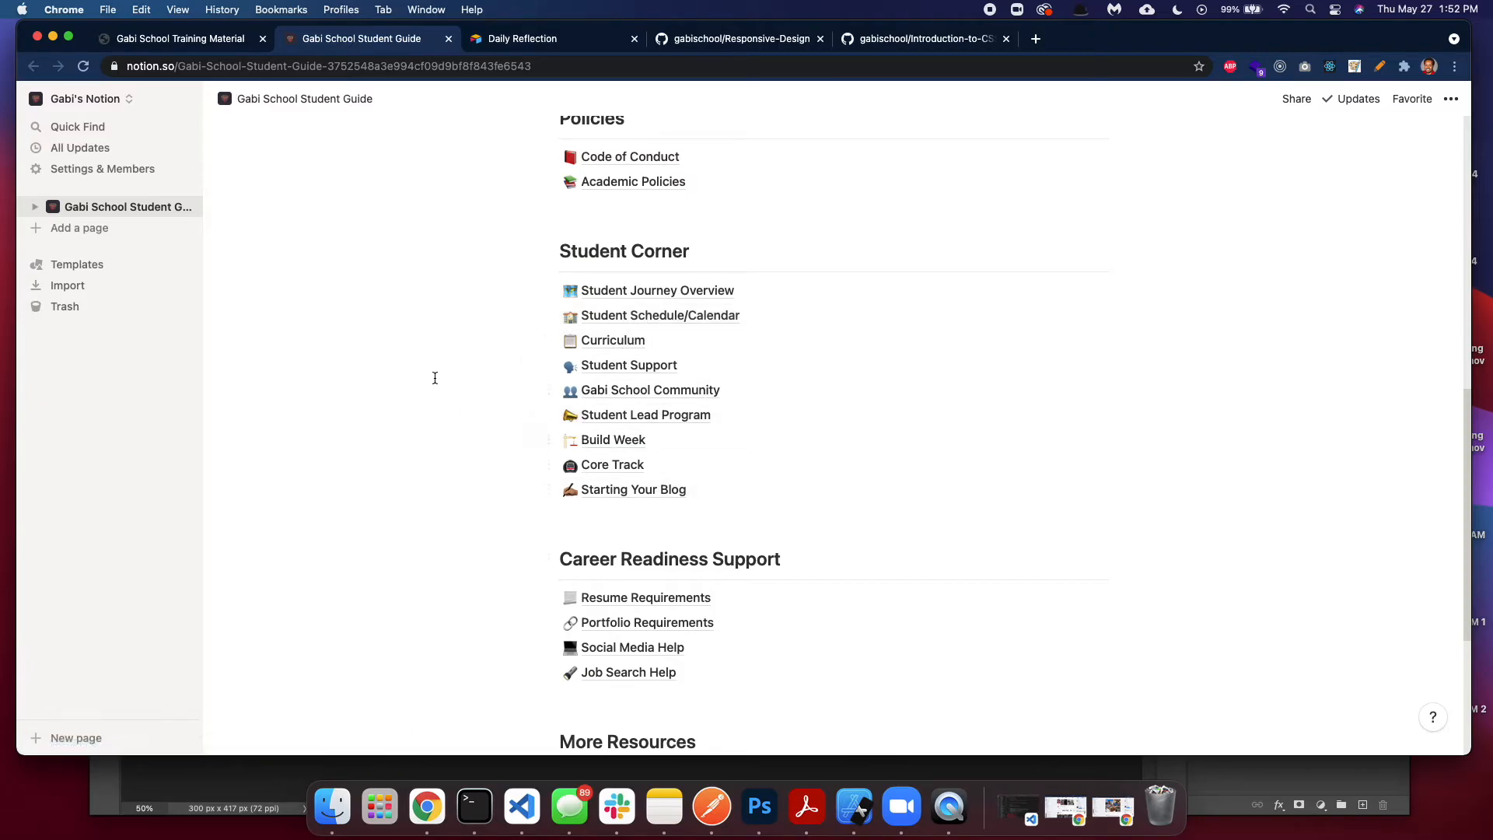
scroll("up", 3)
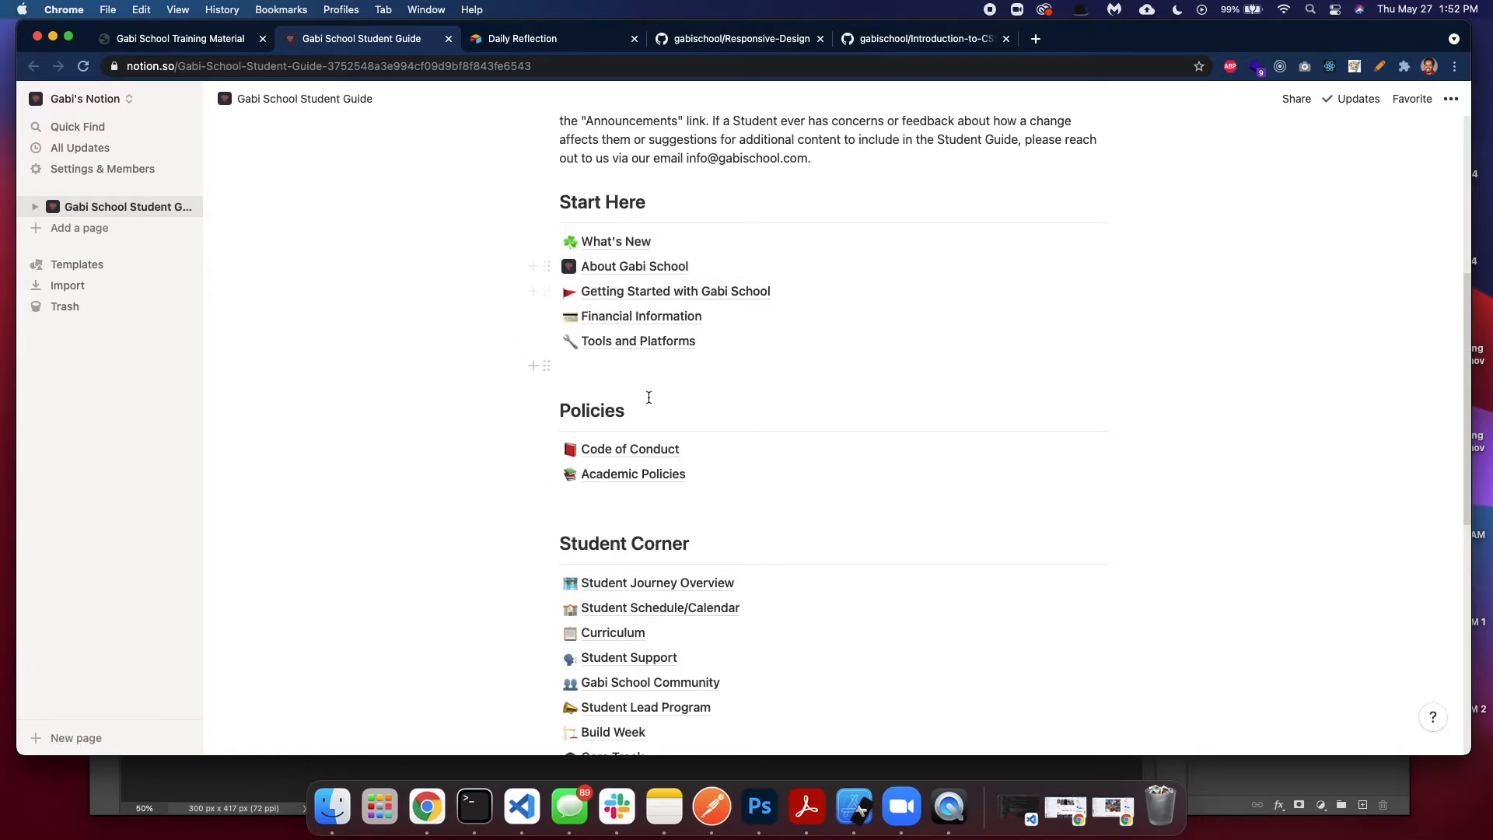
mouse_move(638, 340)
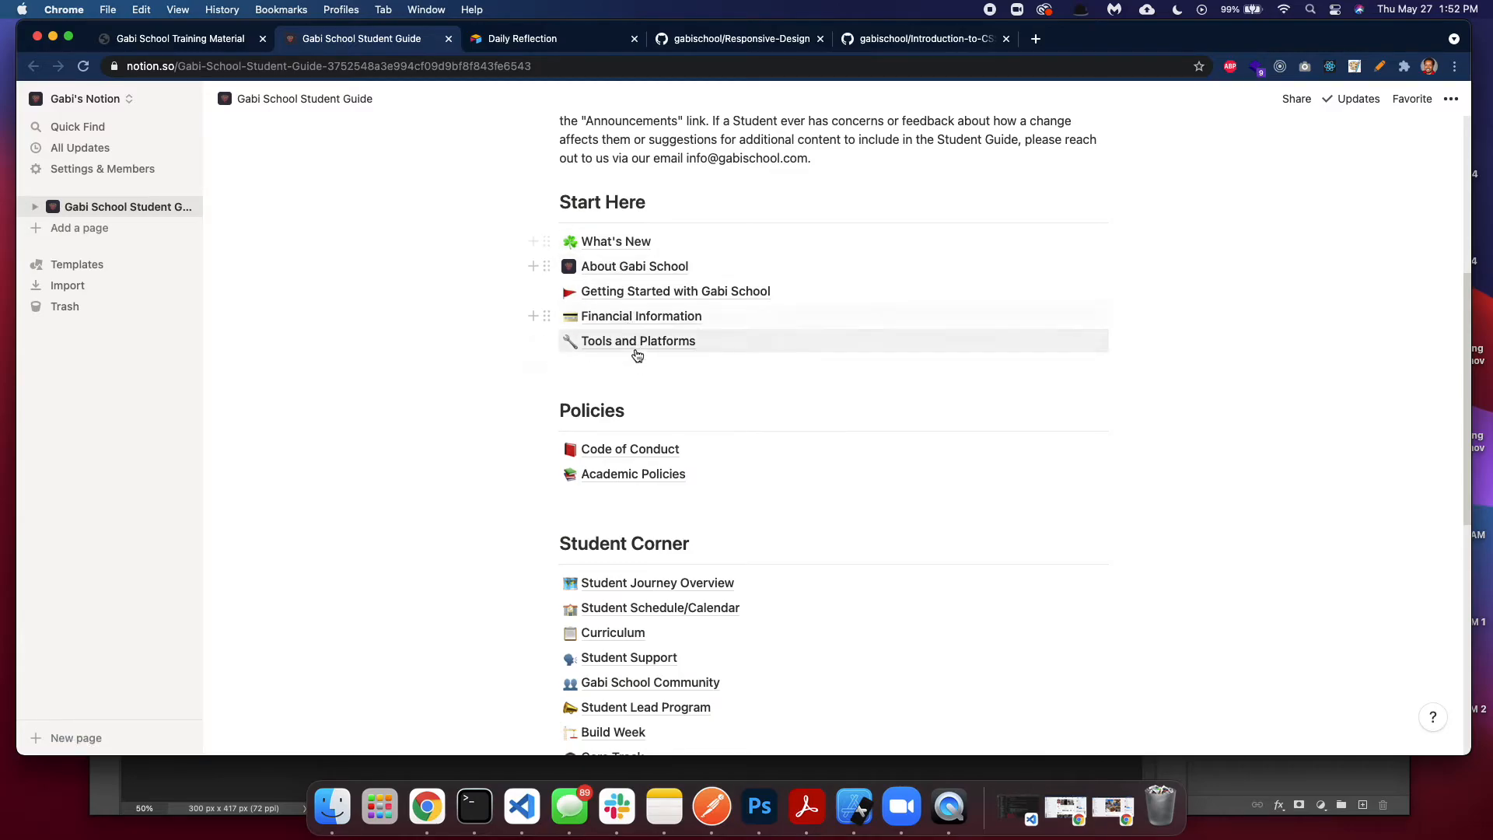
mouse_move(606, 496)
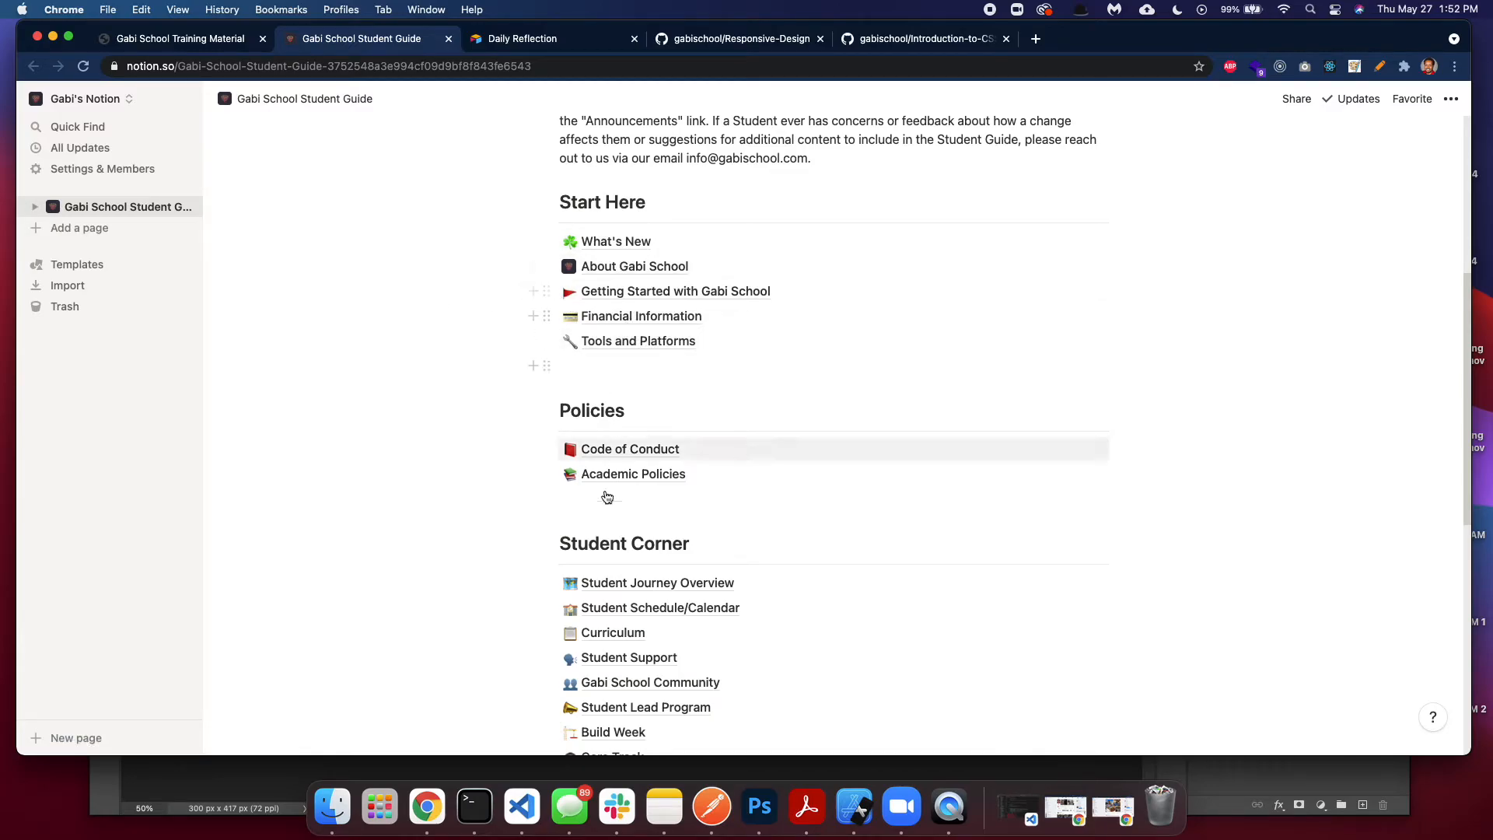
left_click(177, 38)
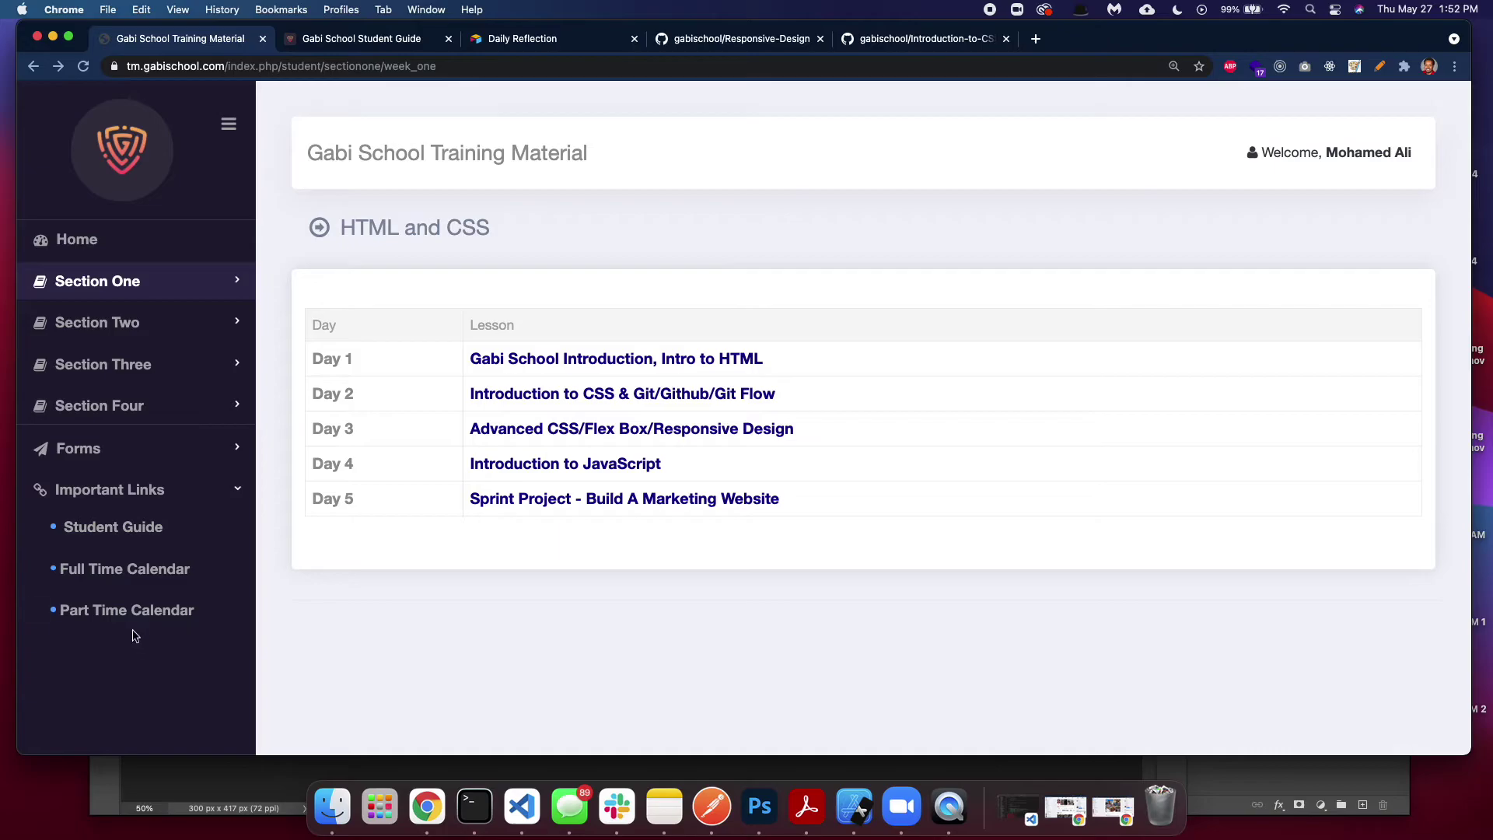
- Collapse Important Links, expand Section One's HTML/CSS lessons, and open Build Week One
left_click(110, 488)
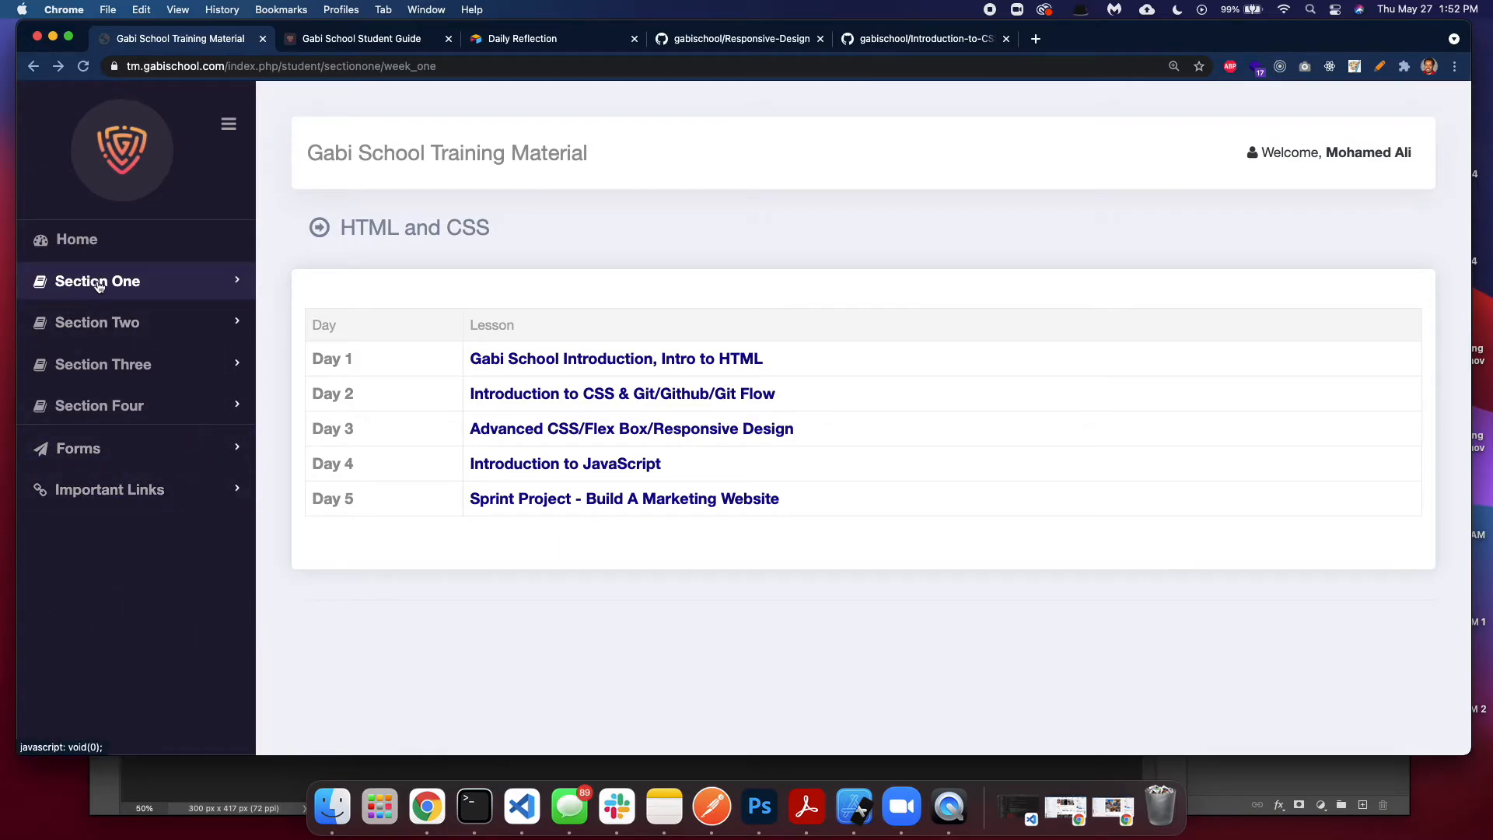
left_click(94, 281)
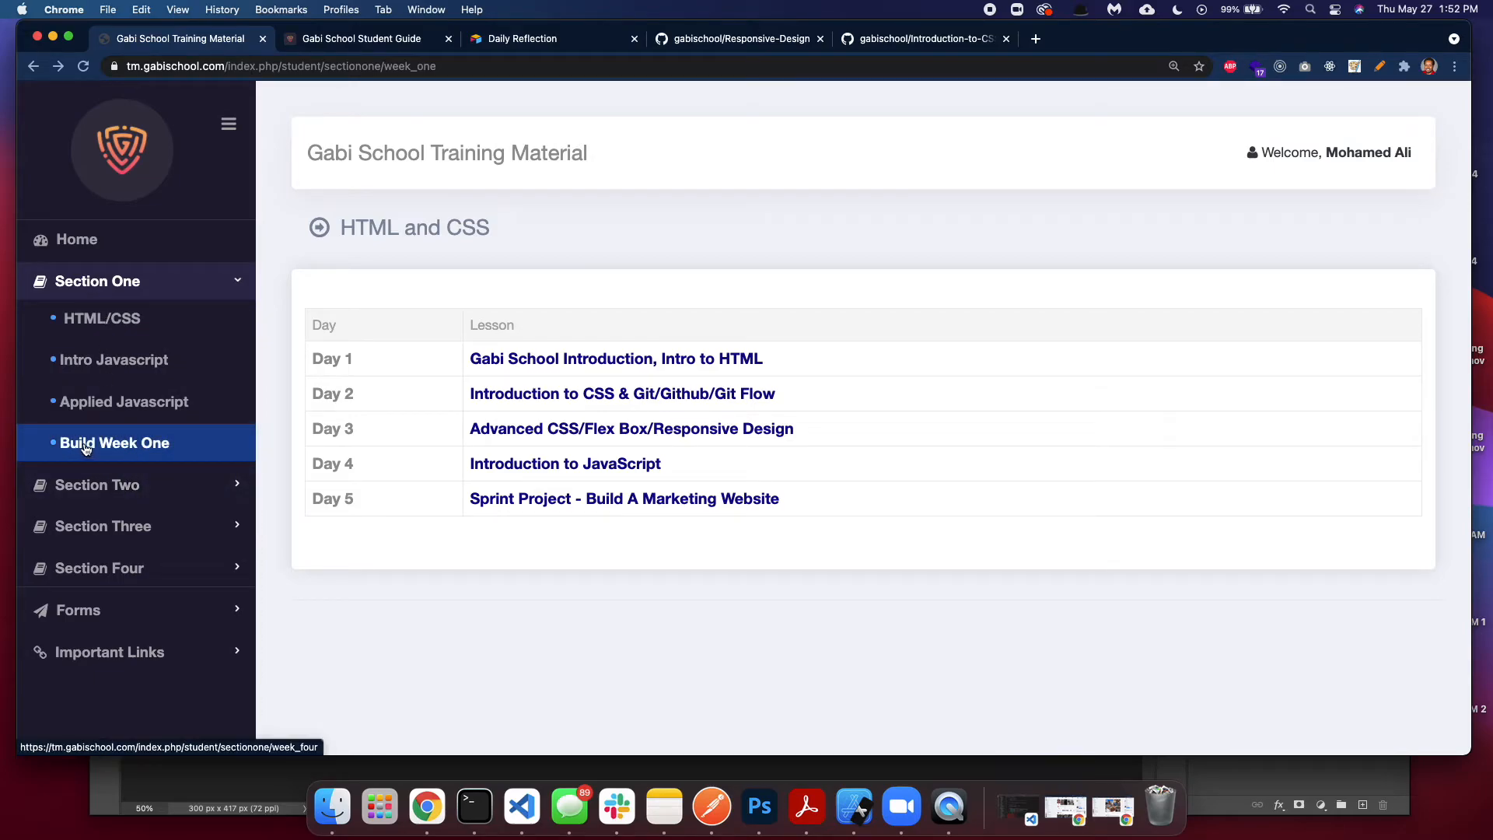
left_click(101, 318)
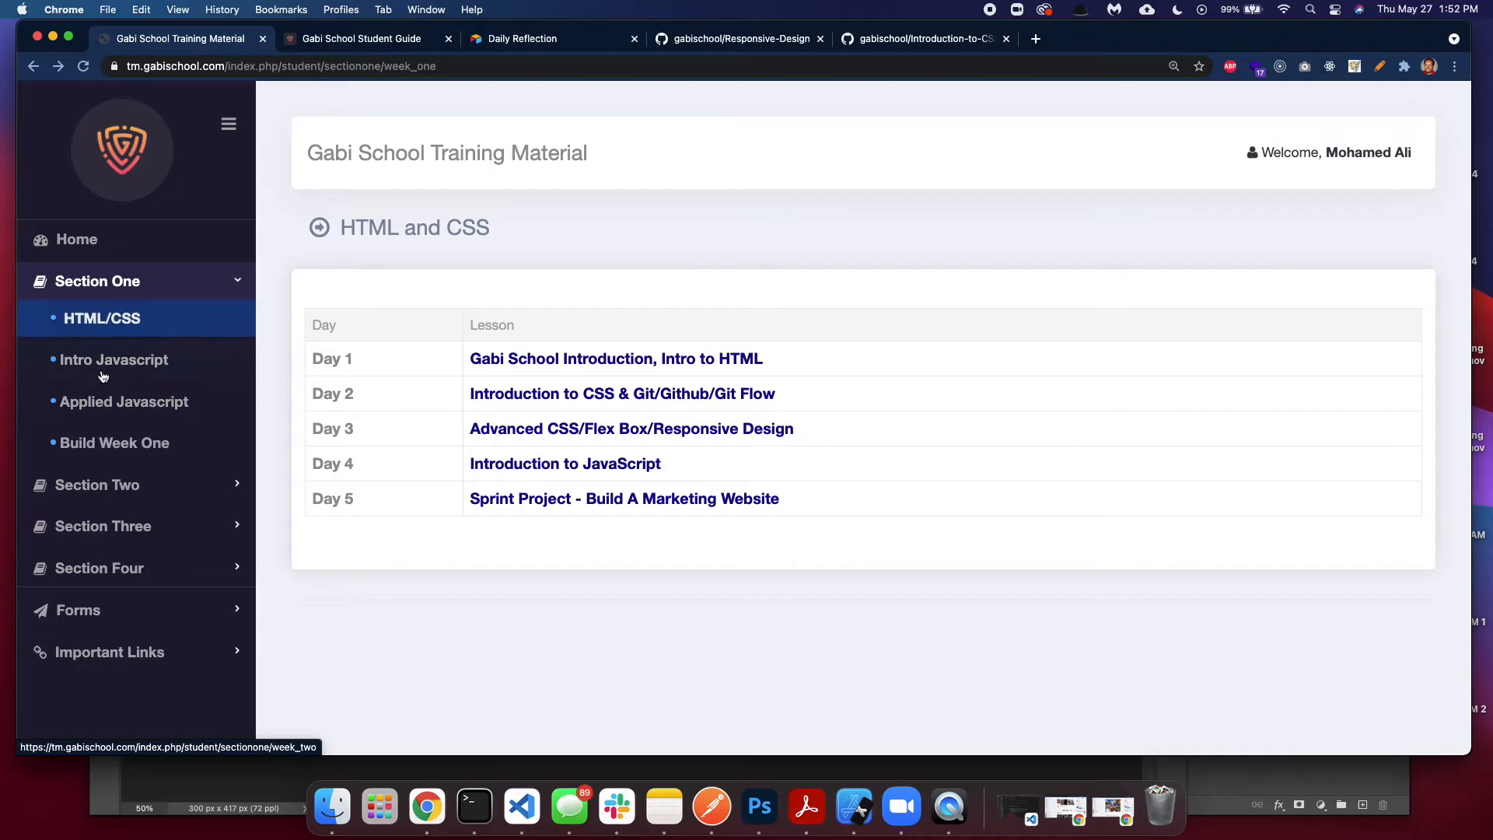
mouse_move(114, 442)
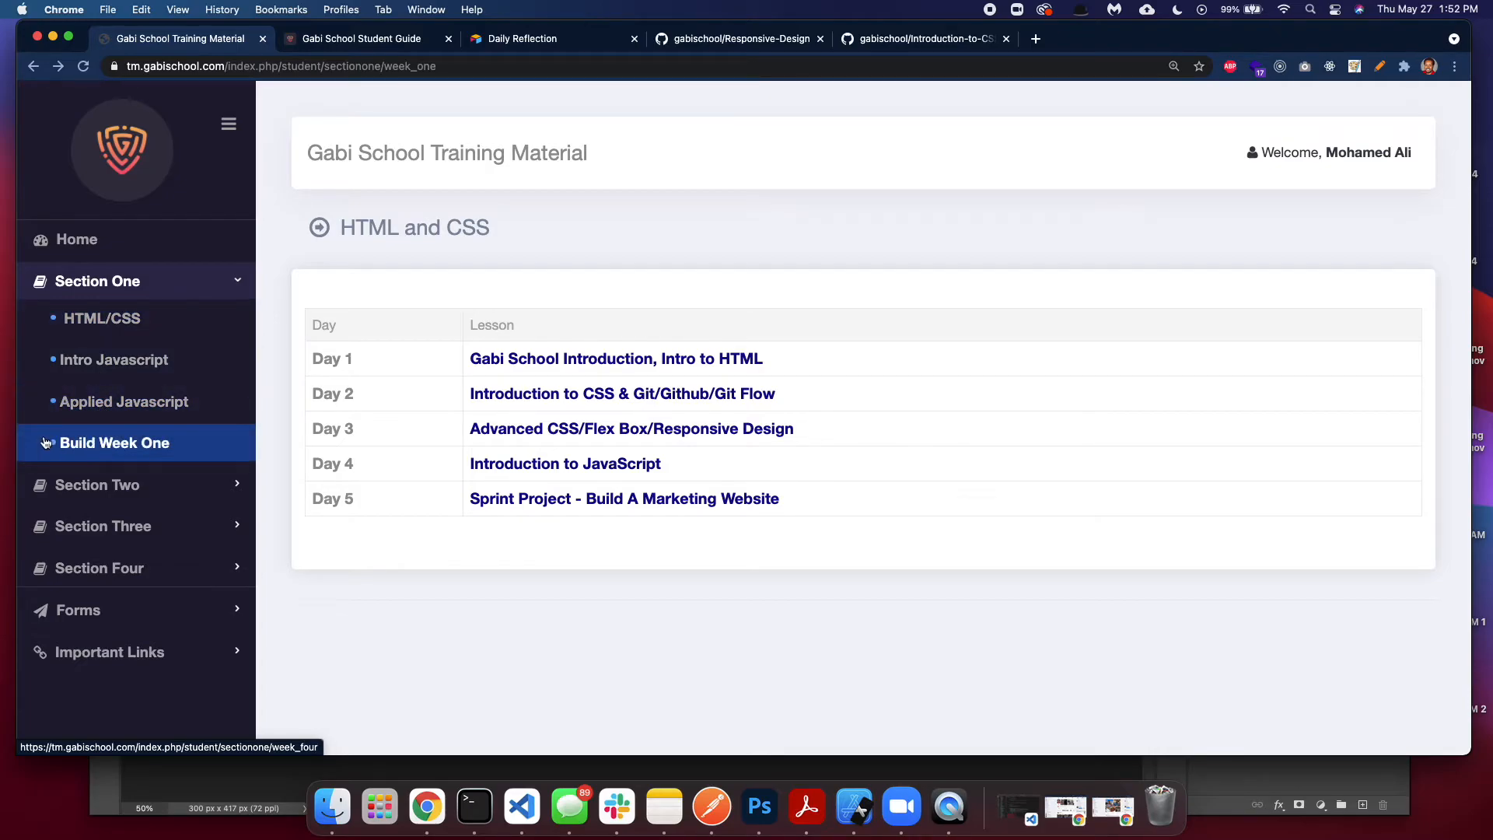
left_click(115, 442)
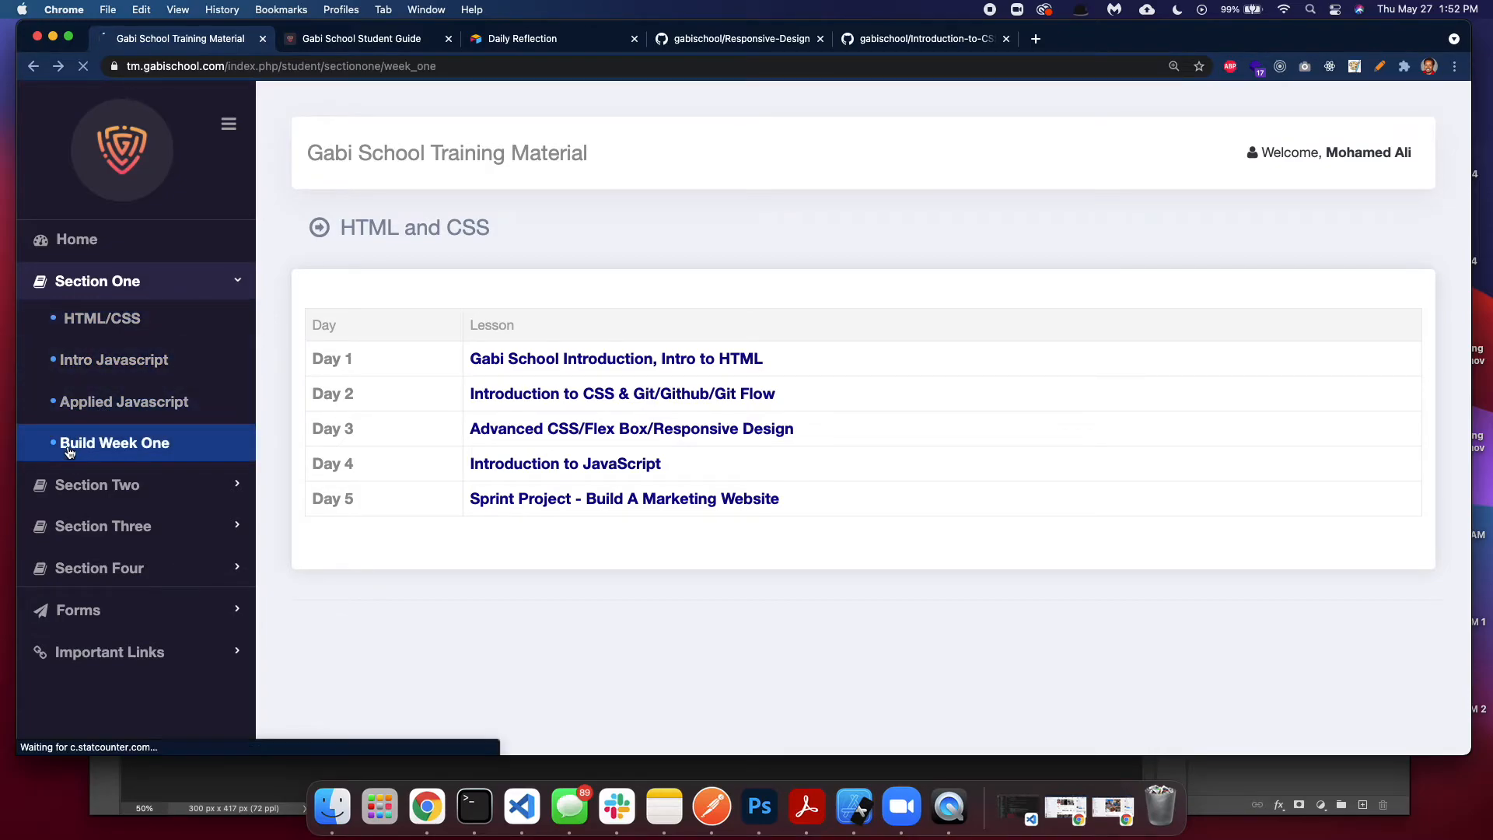
left_click(115, 442)
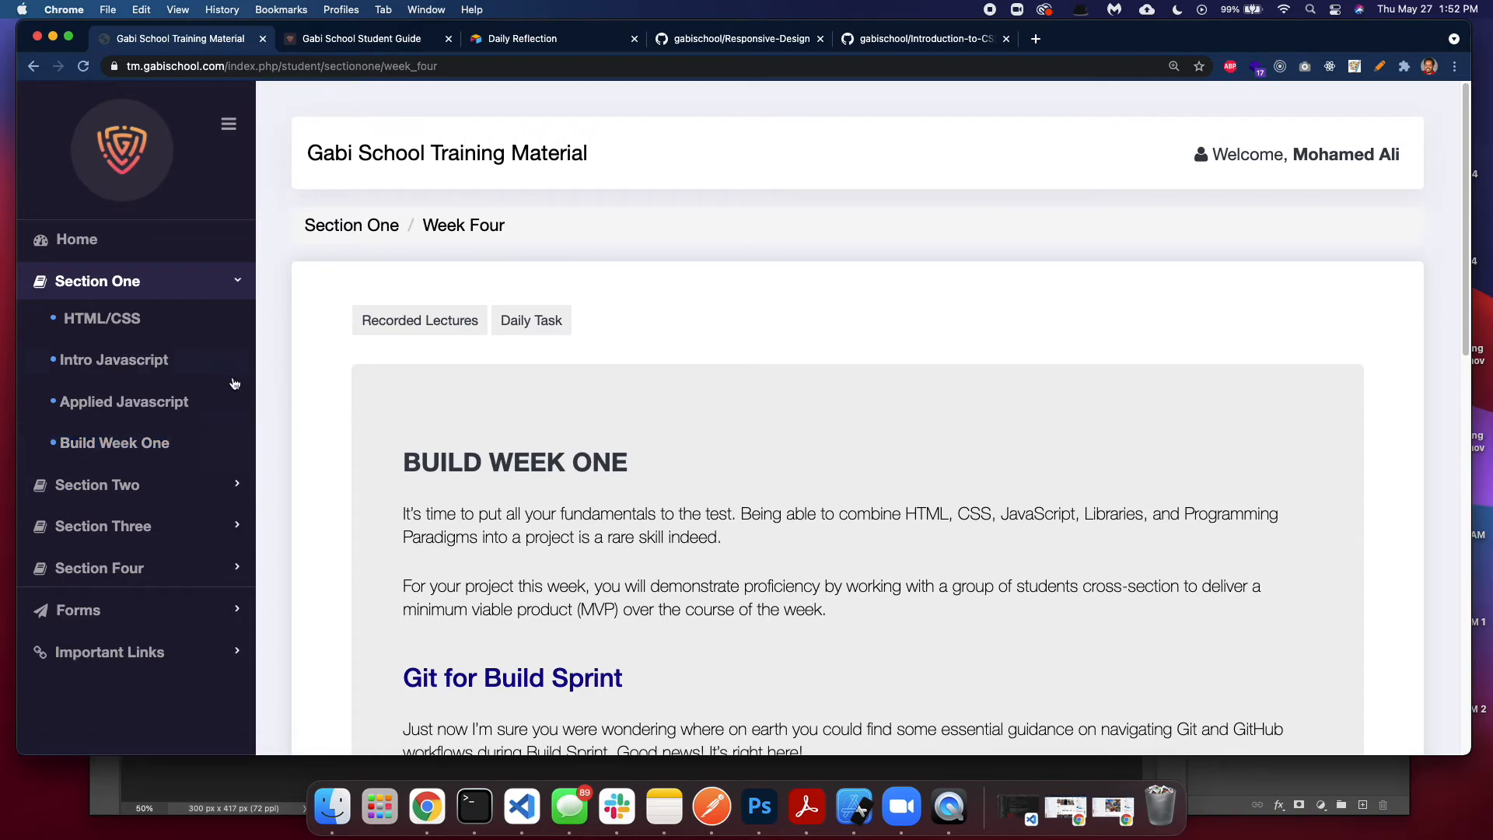
scroll("down", 3)
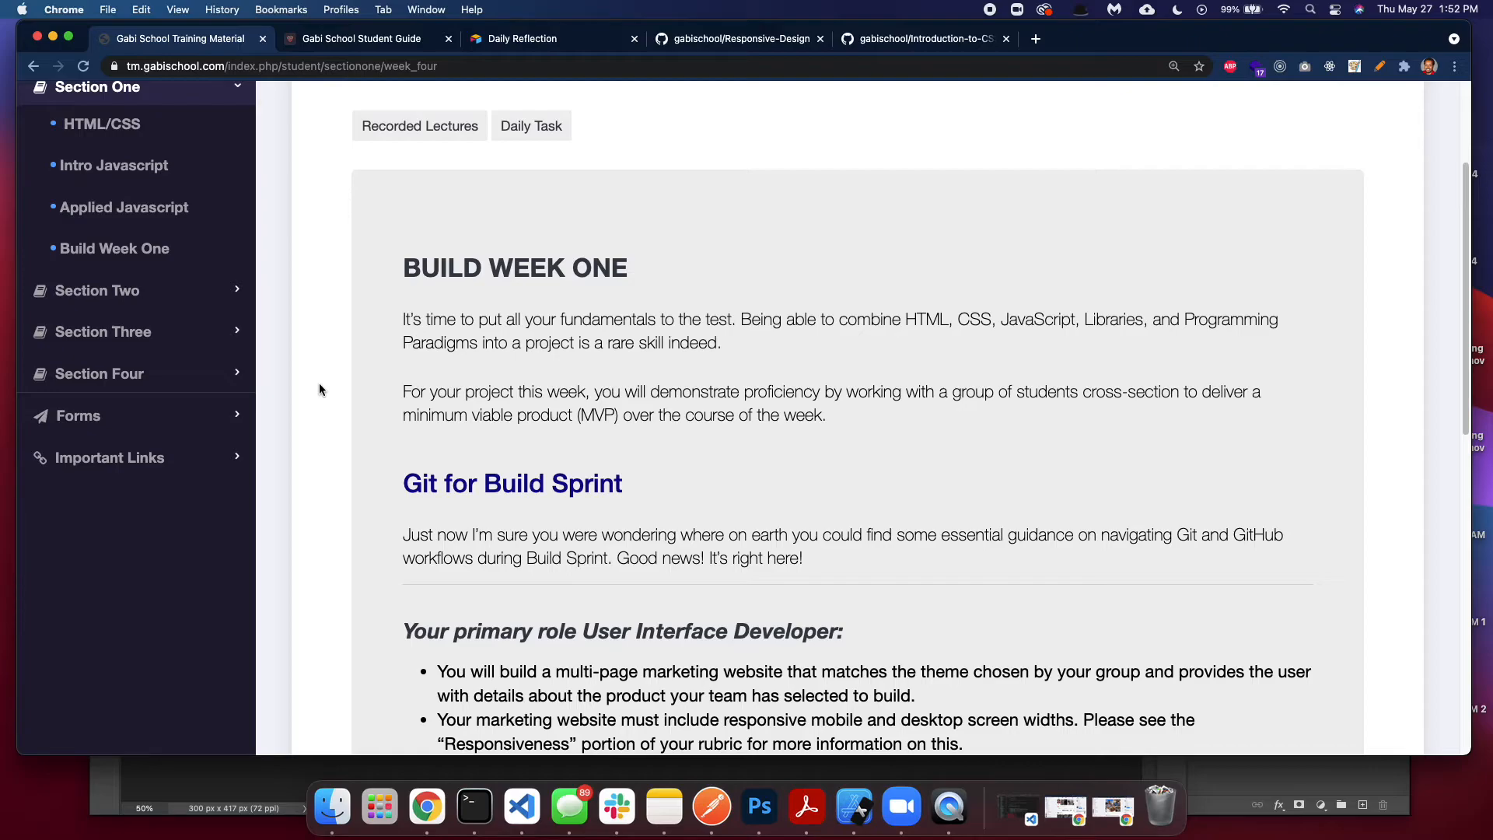
scroll("up", 3)
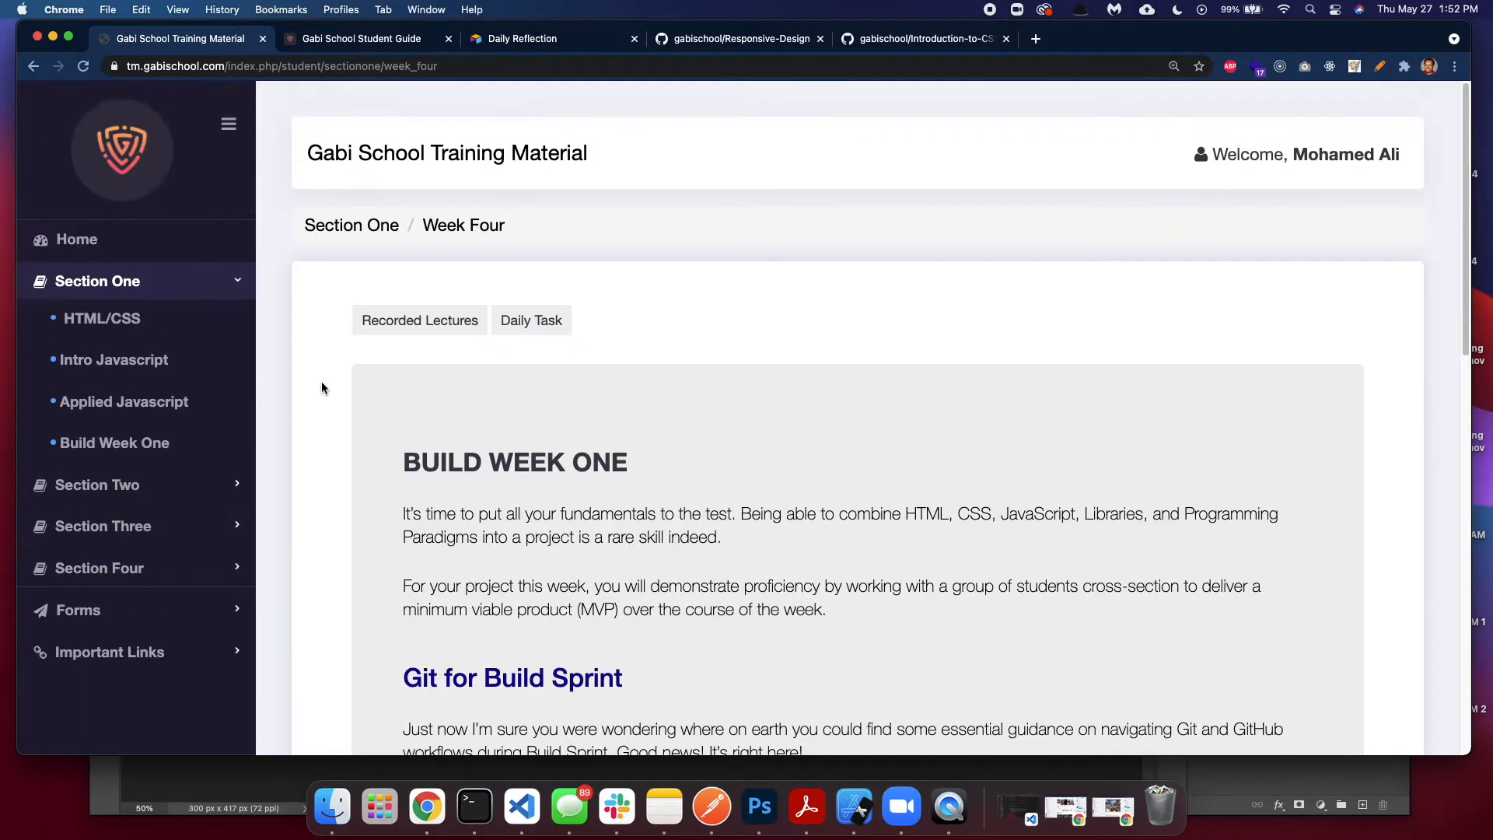
mouse_move(315, 382)
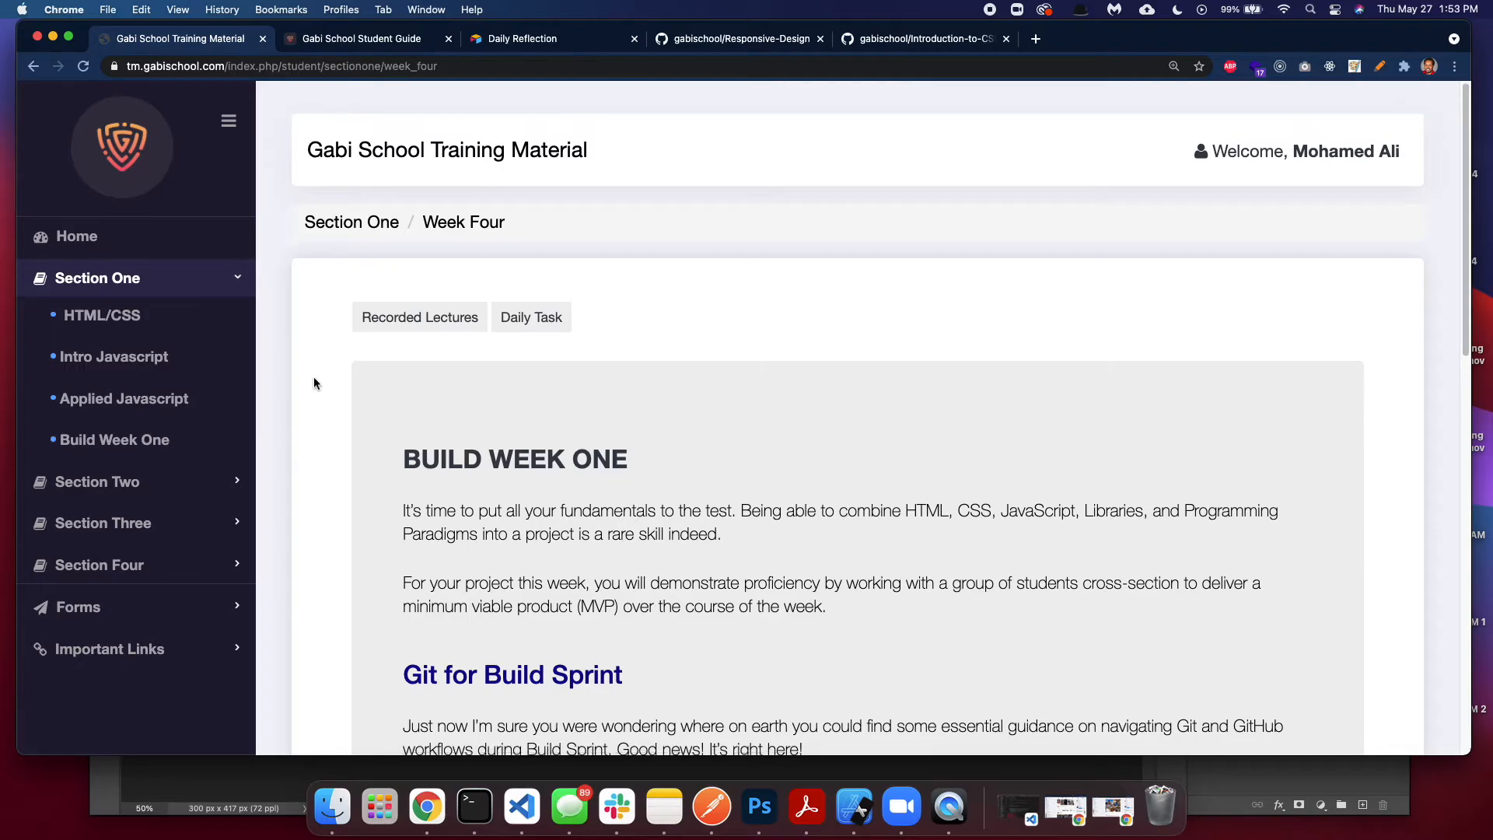
scroll("down", 3)
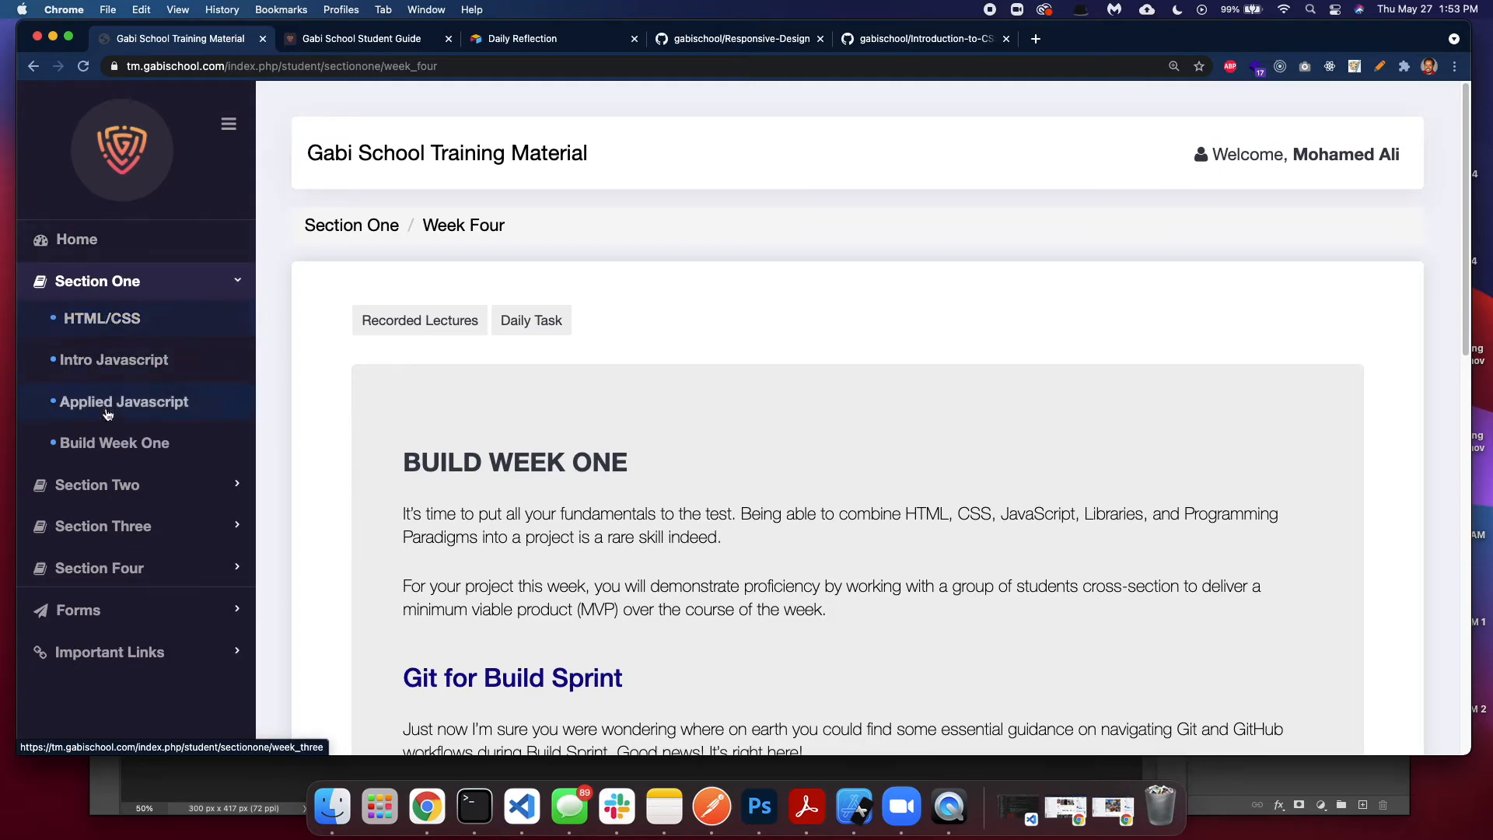
left_click(124, 401)
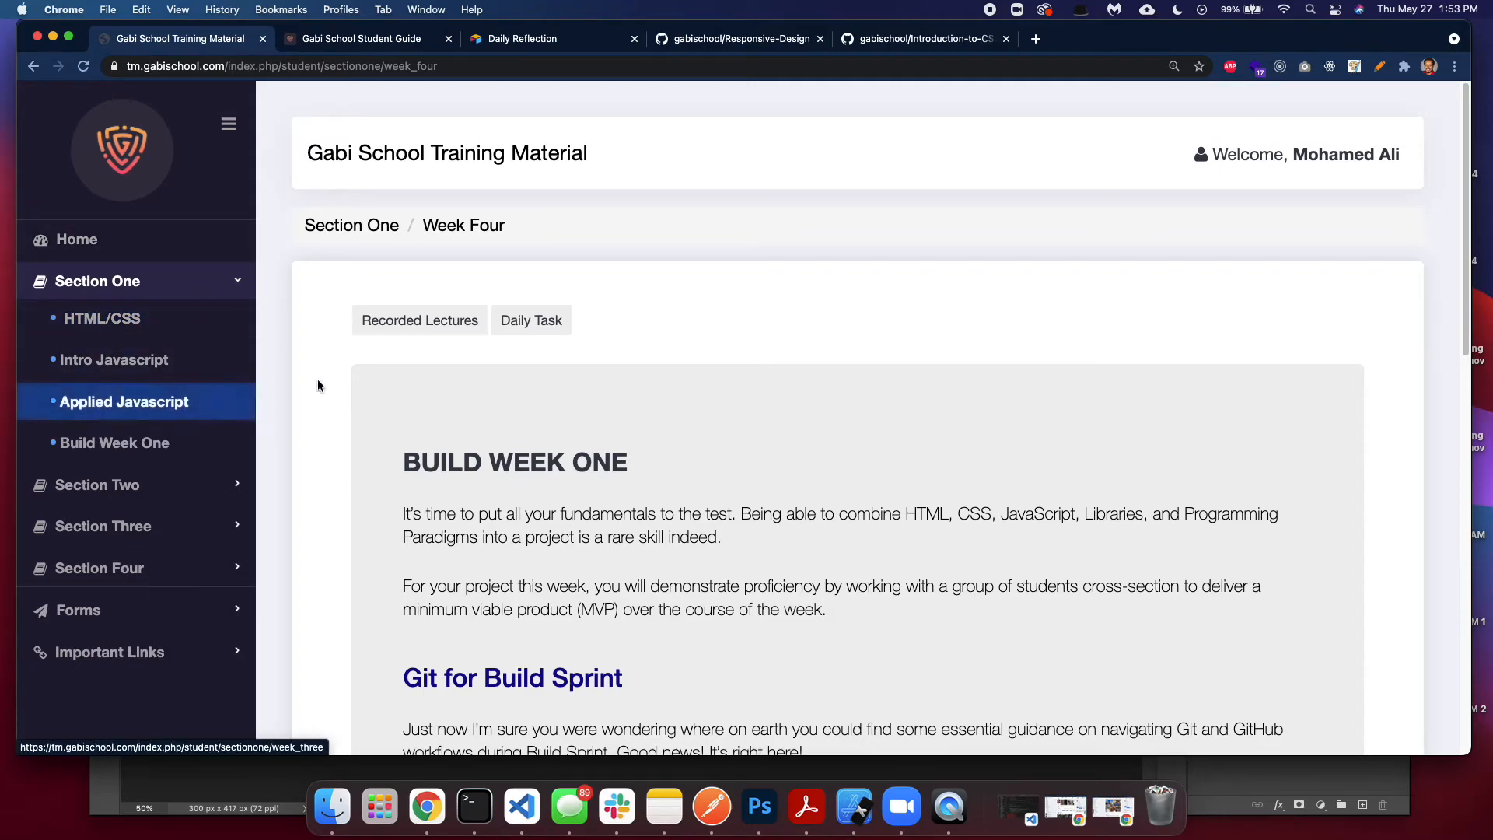
scroll("down", 3)
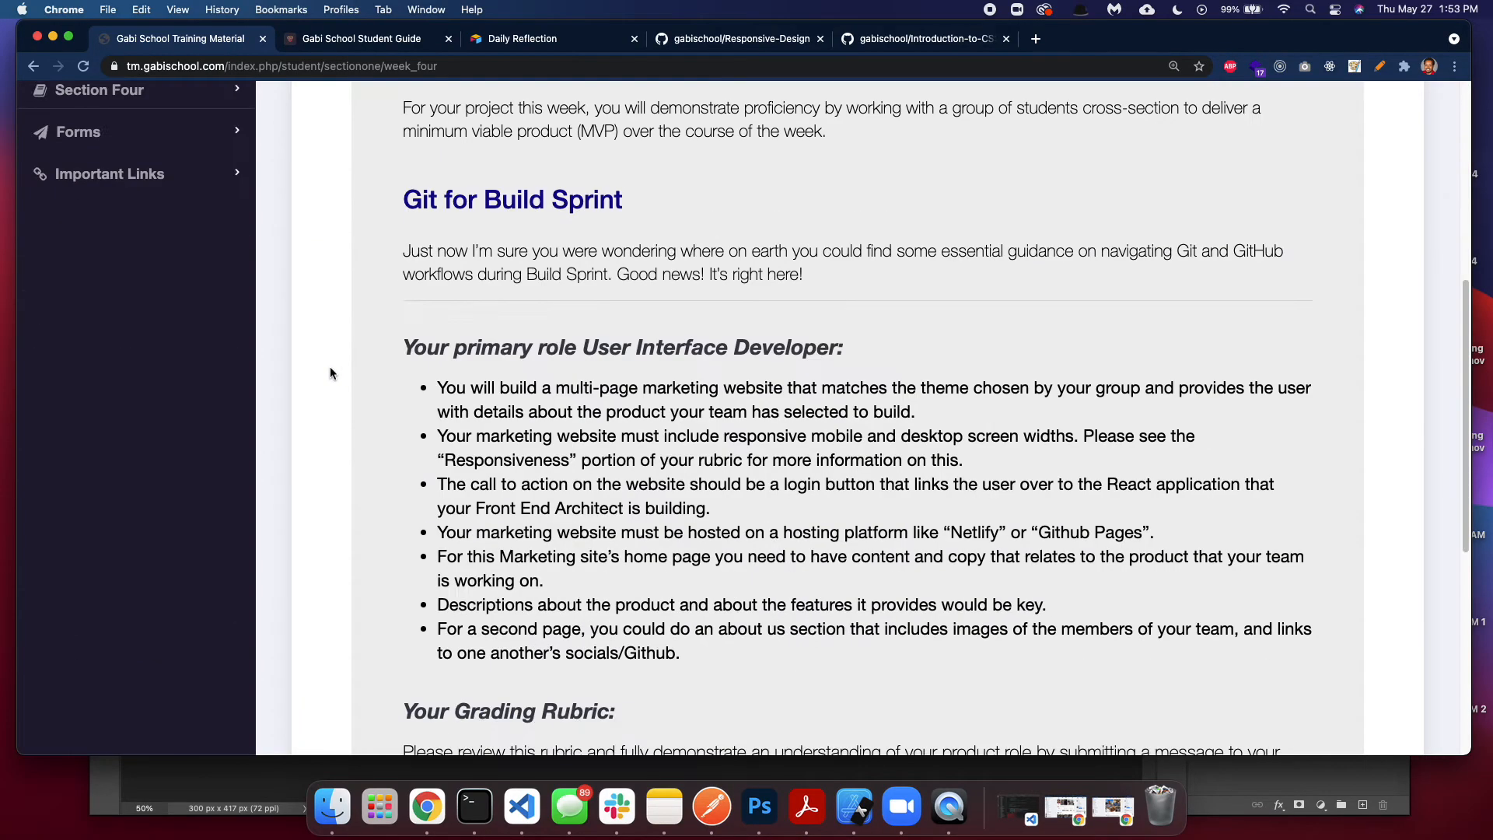
scroll("down", 3)
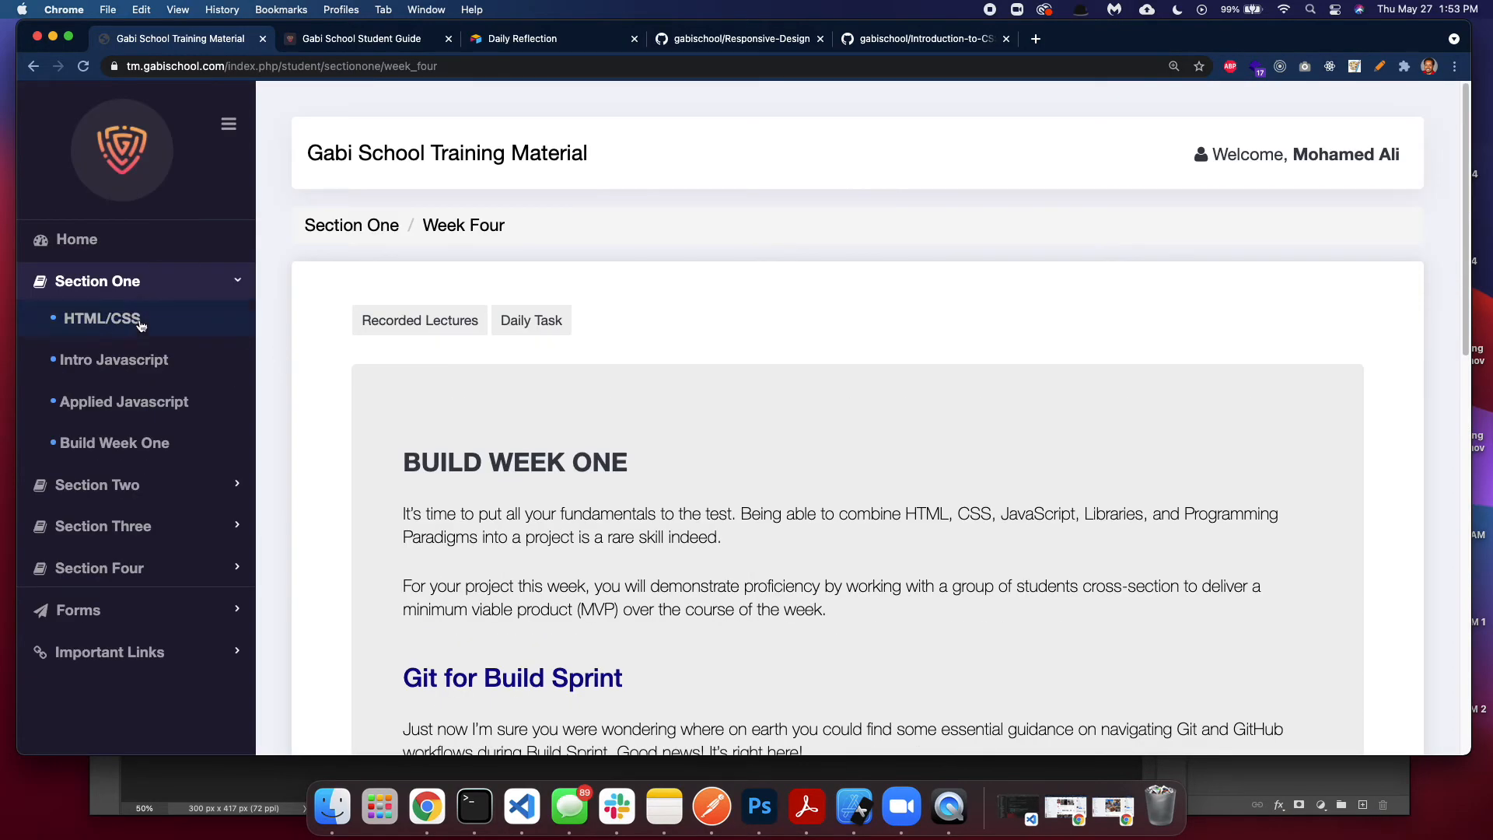
mouse_move(101, 318)
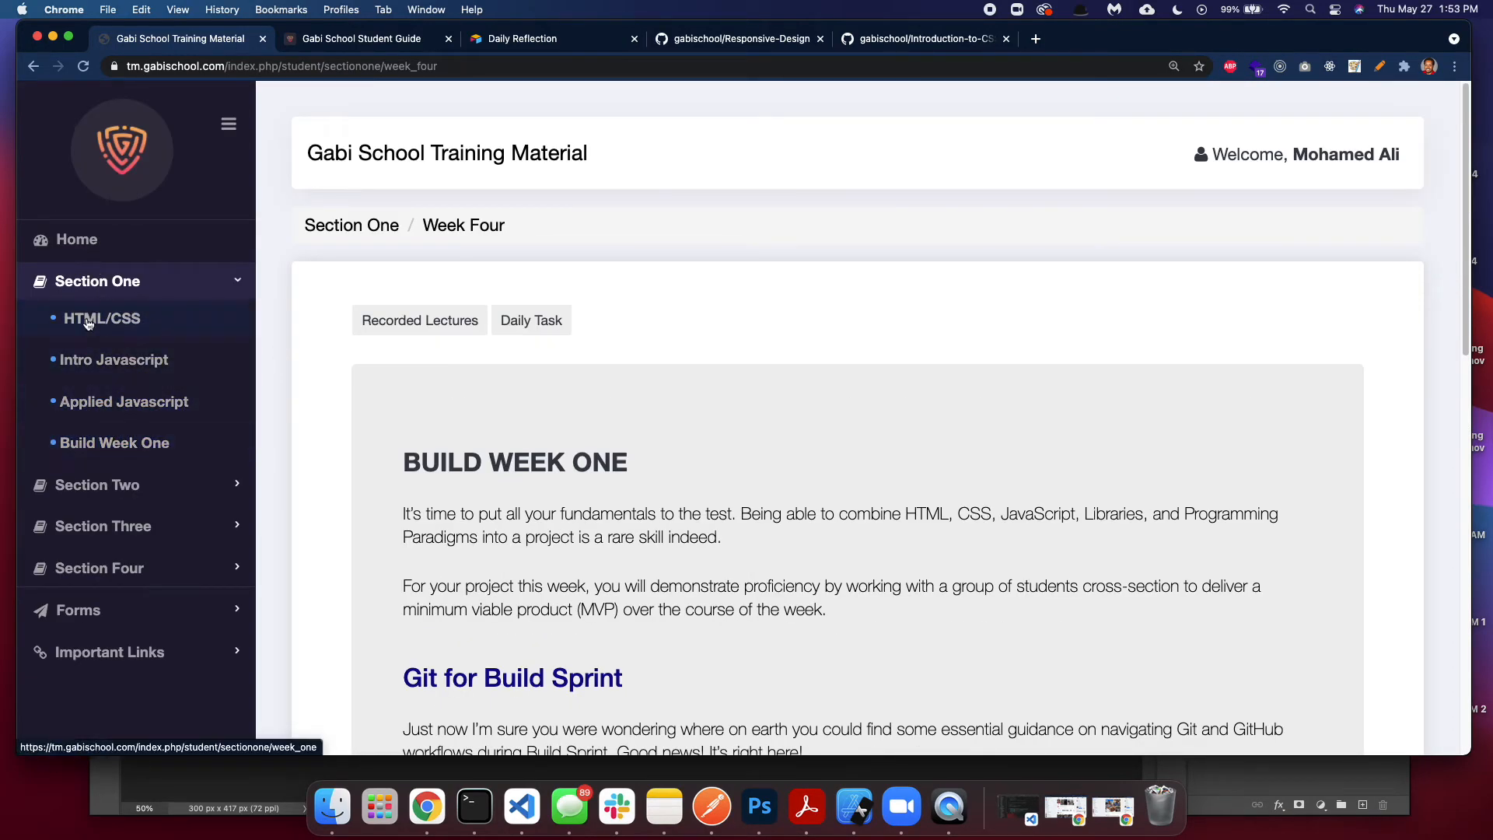
left_click(102, 318)
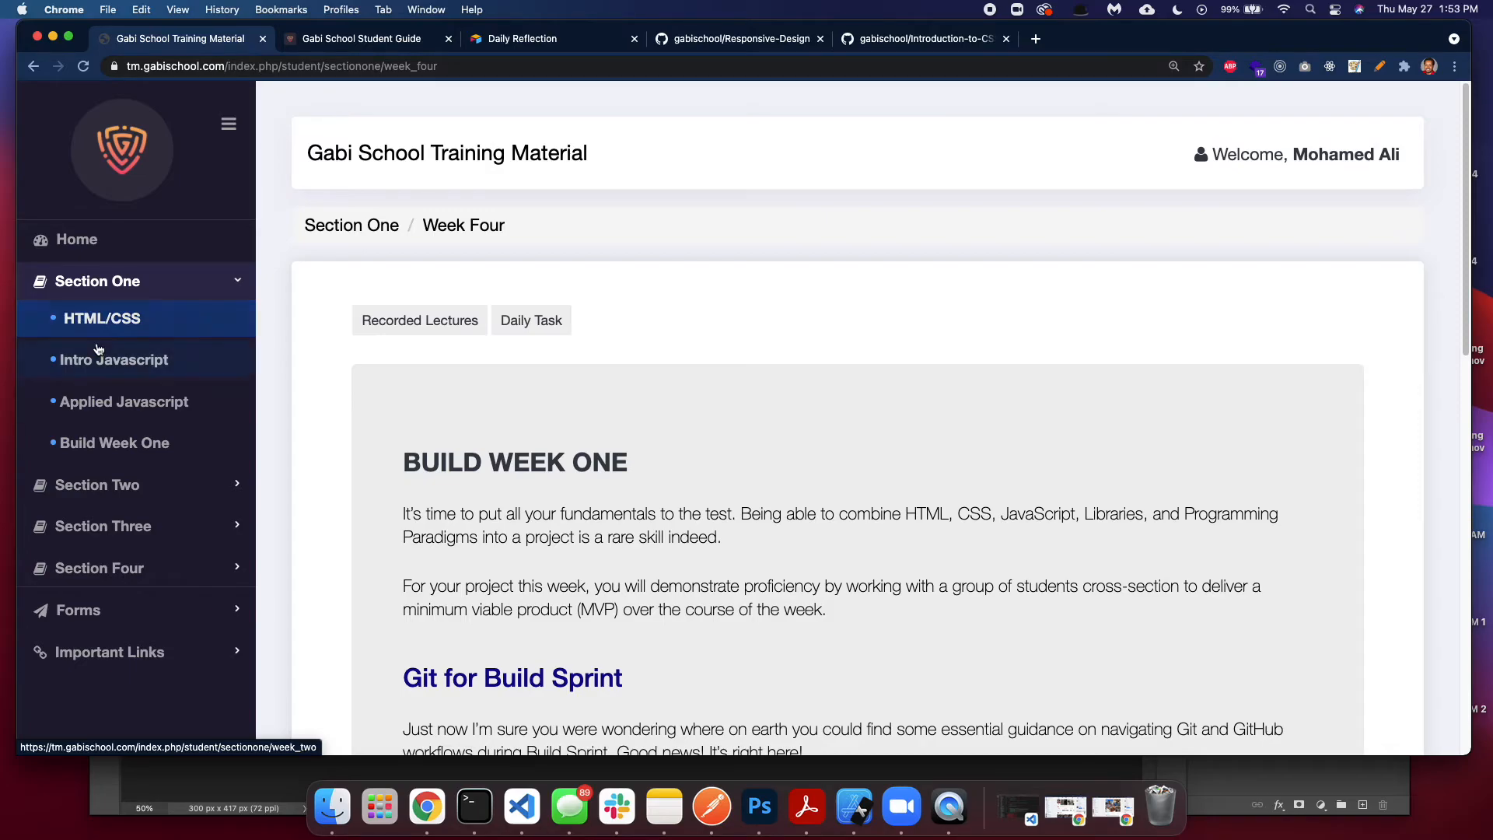
mouse_move(319, 365)
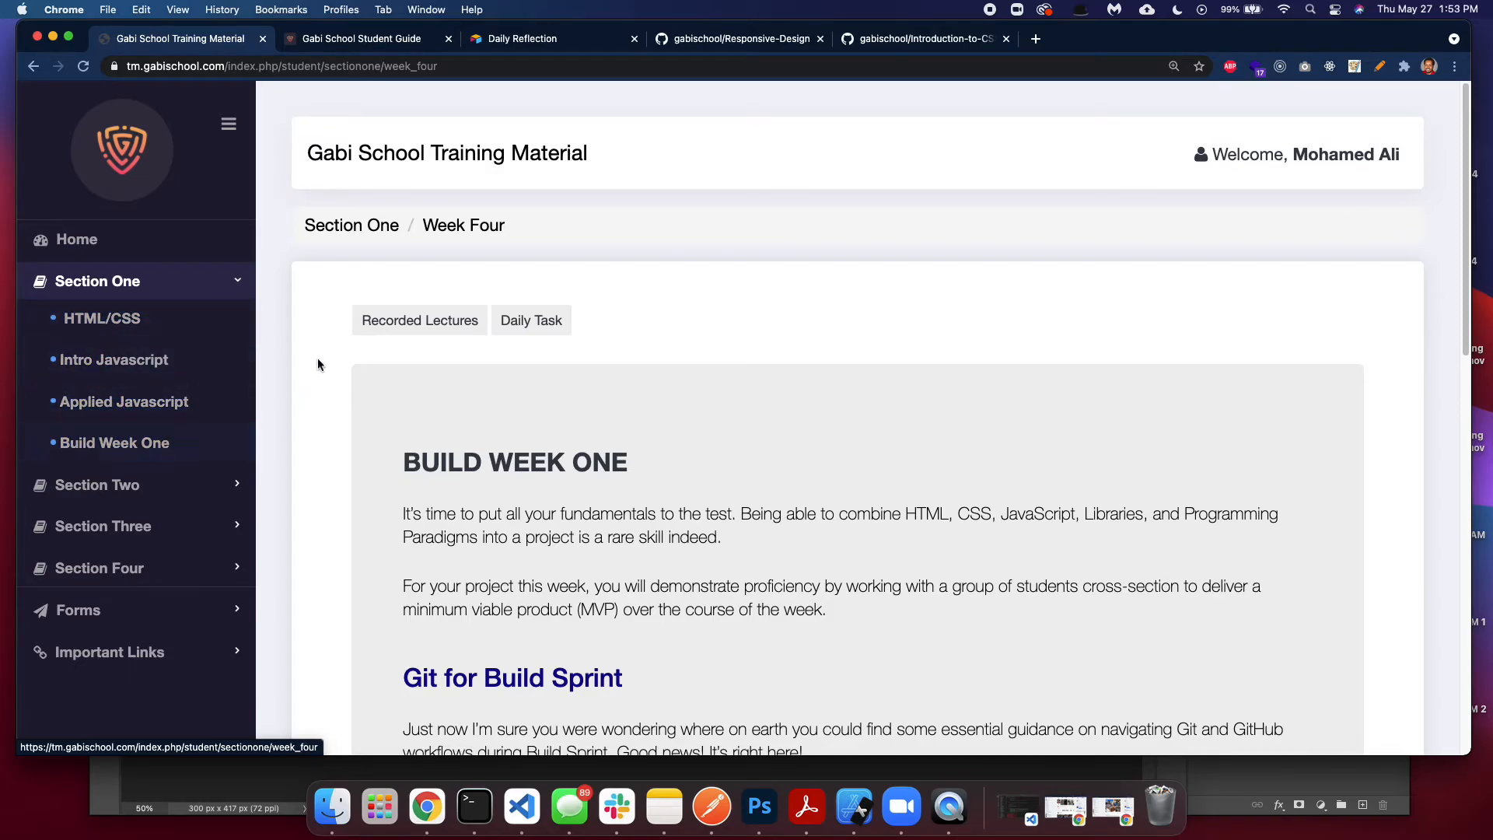
scroll("down", 3)
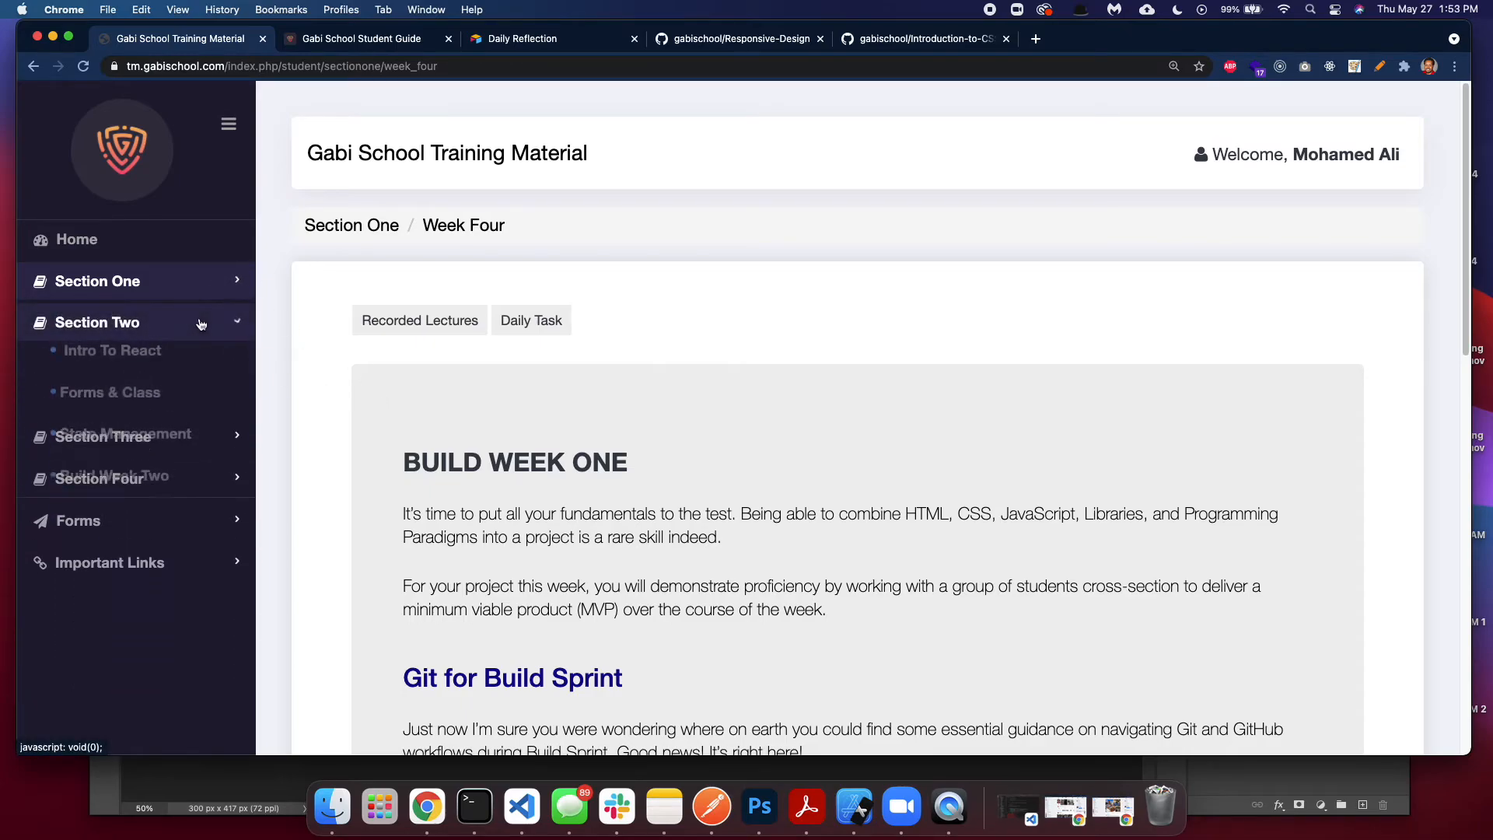
left_click(95, 281)
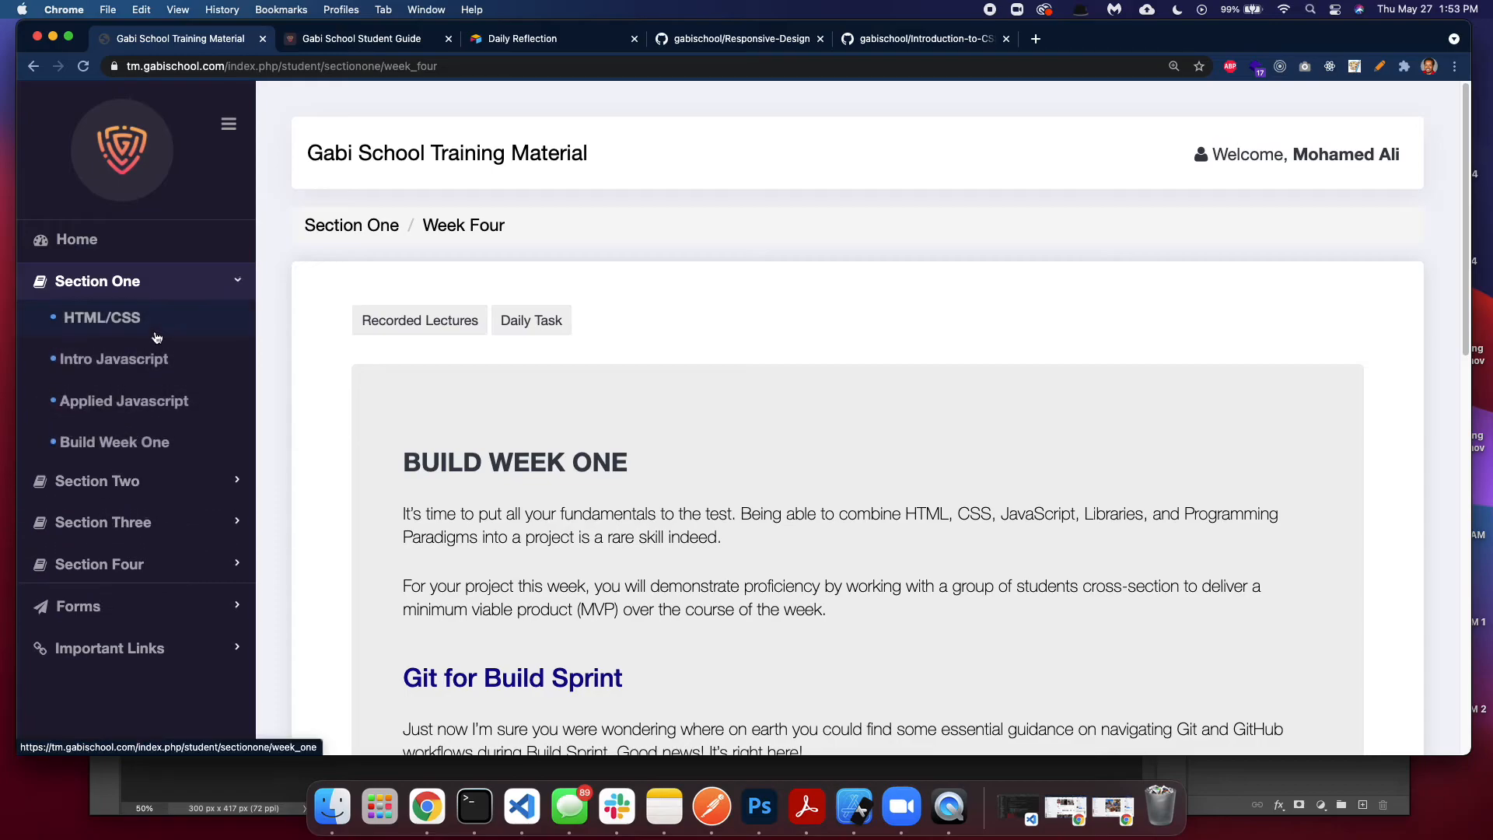
- Select HTML/CSS under Section One to show the Day 1–5 lesson list
left_click(101, 318)
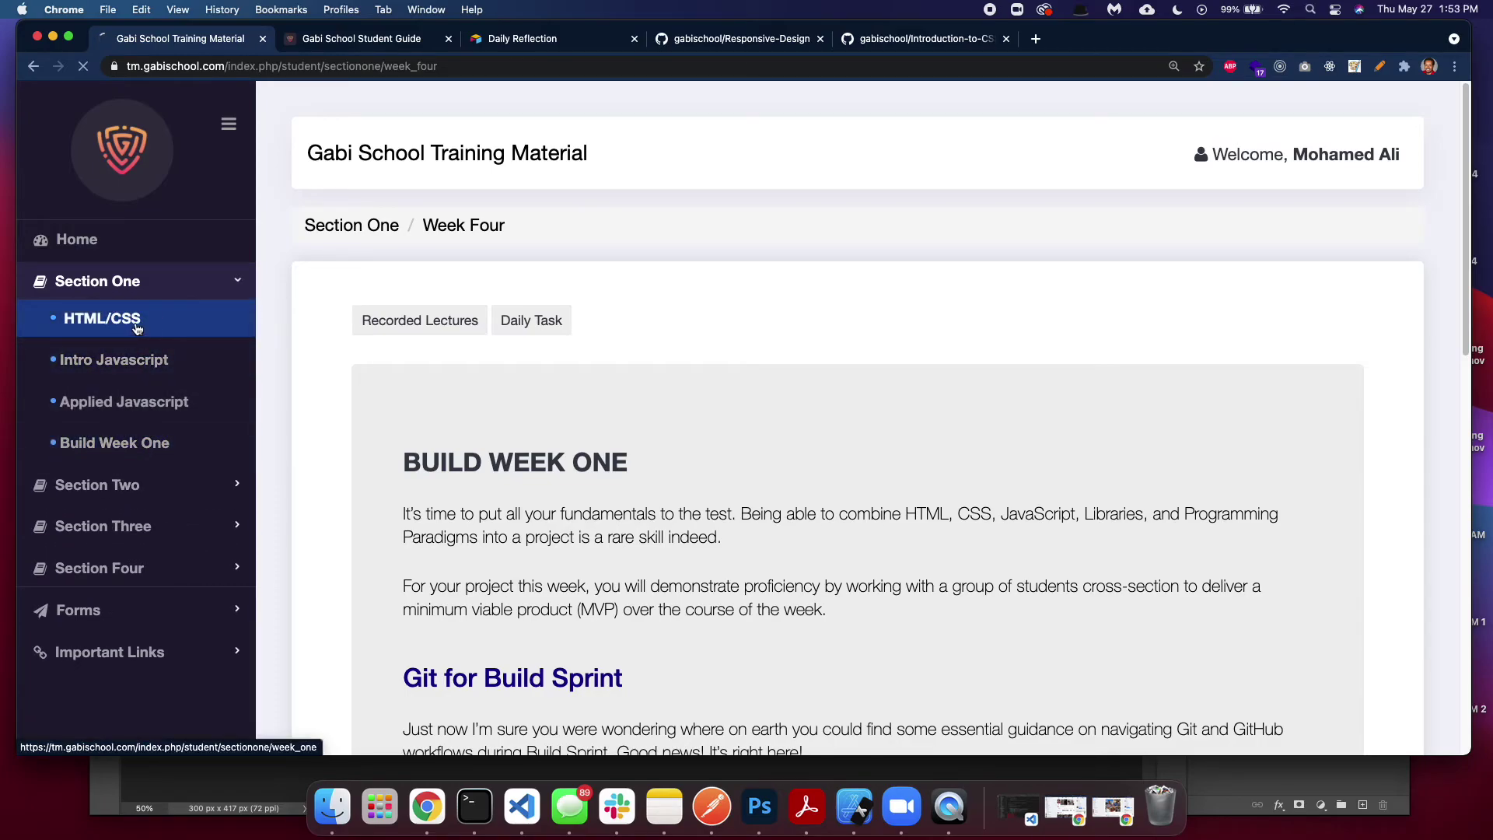
left_click(102, 318)
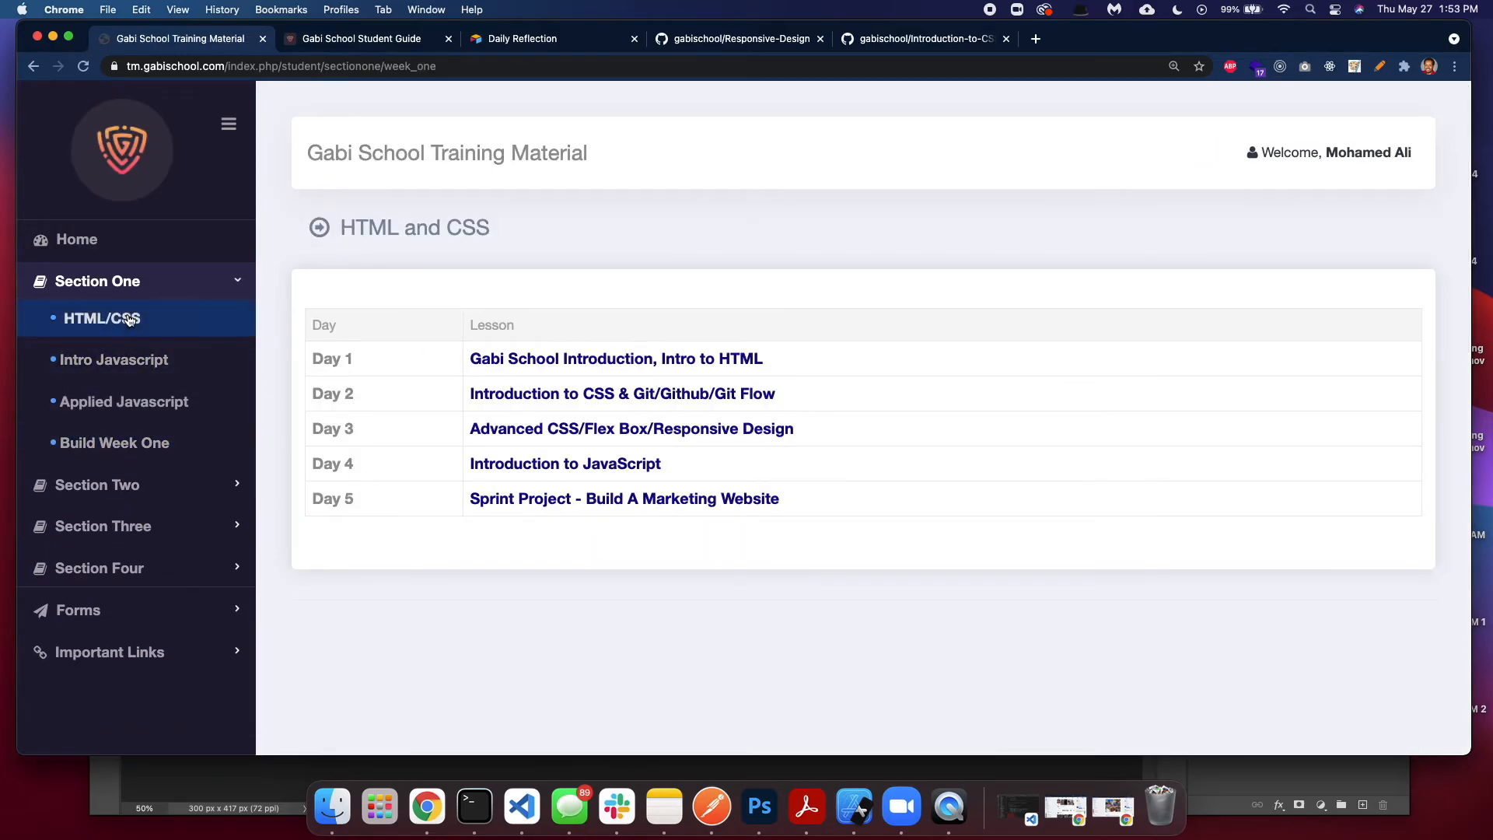
mouse_move(123, 402)
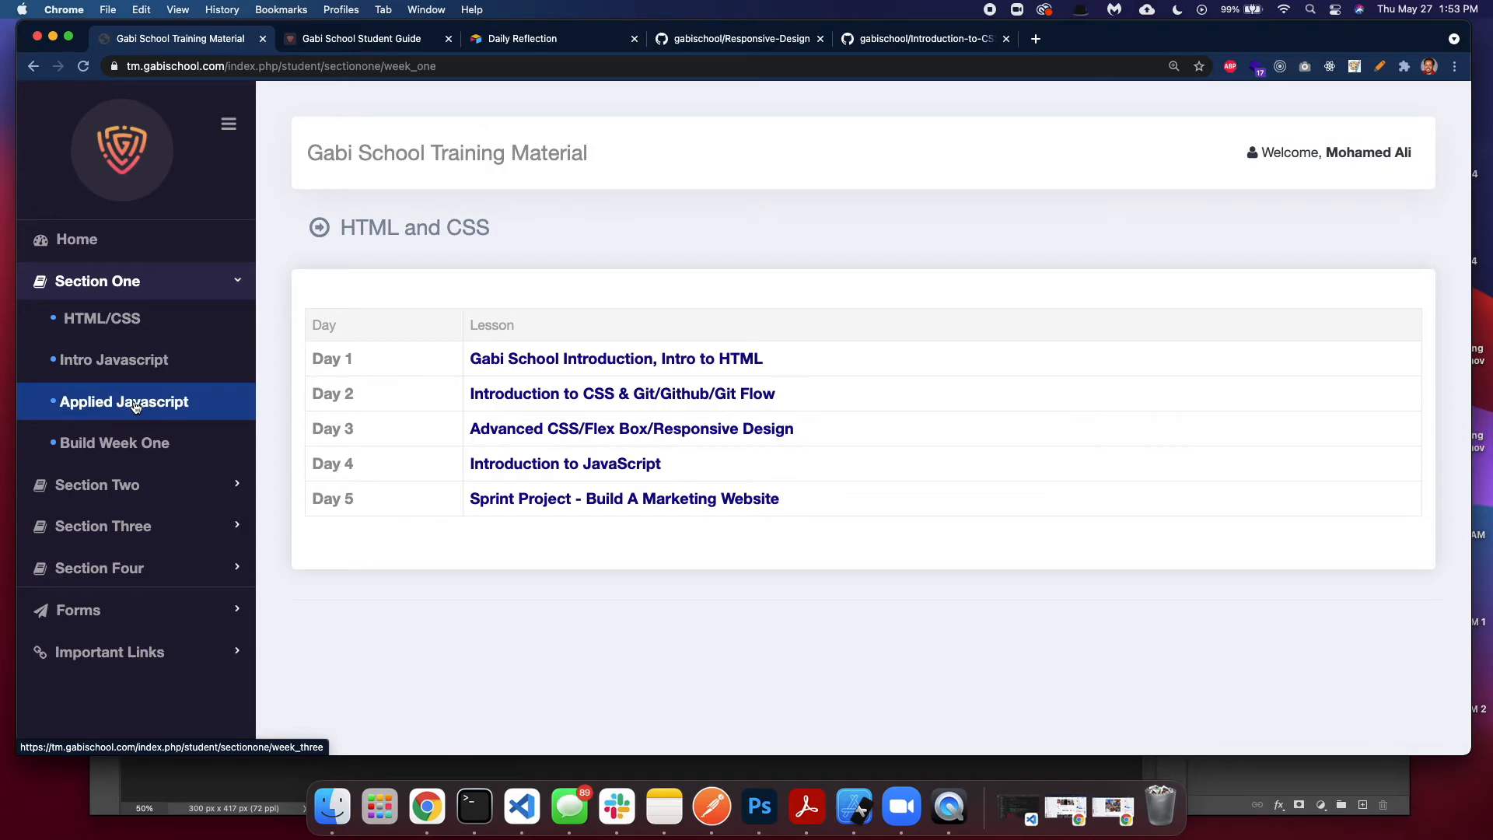
mouse_move(102, 318)
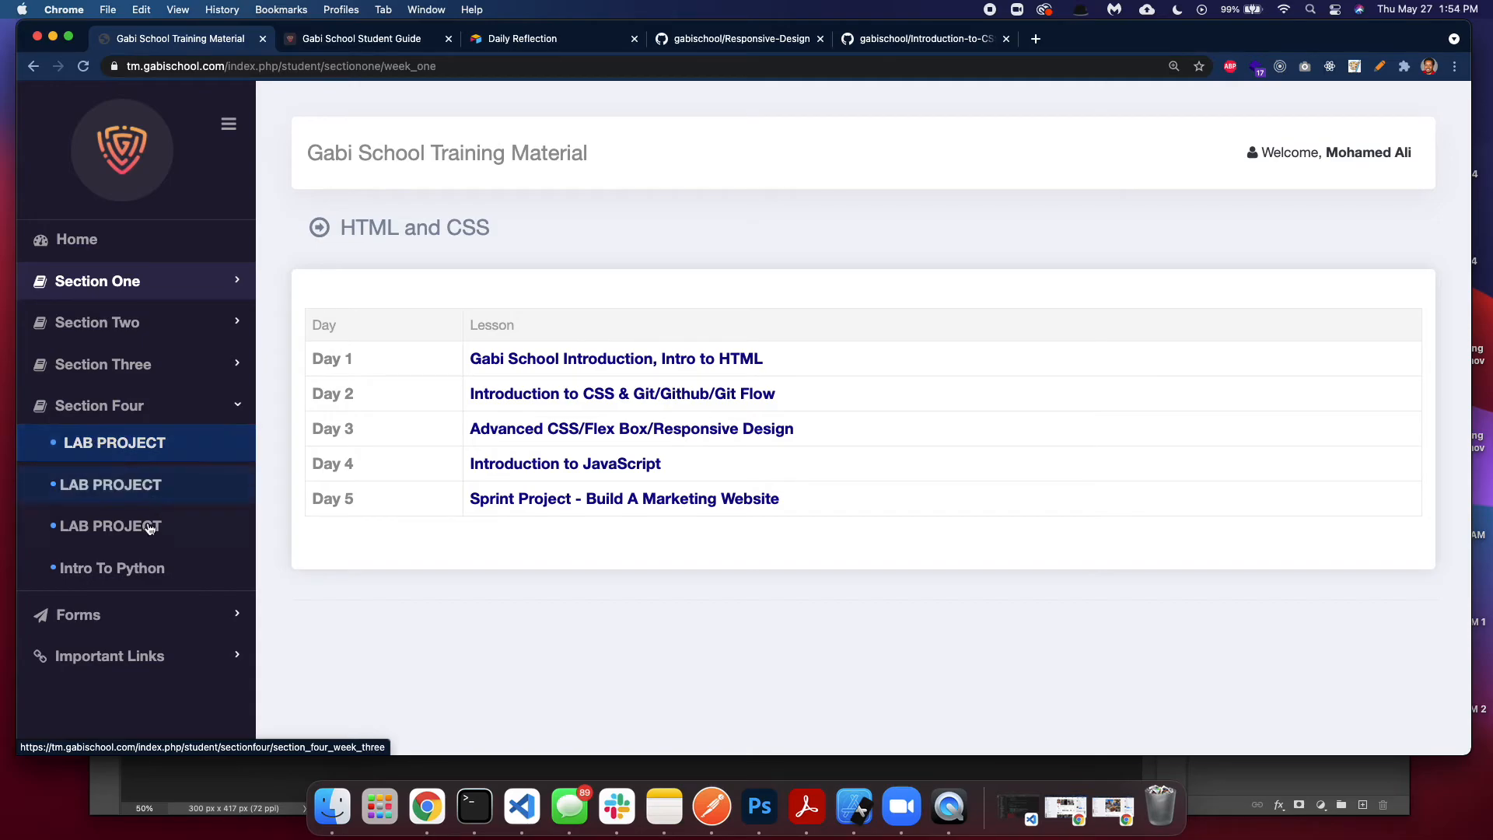
mouse_move(110, 485)
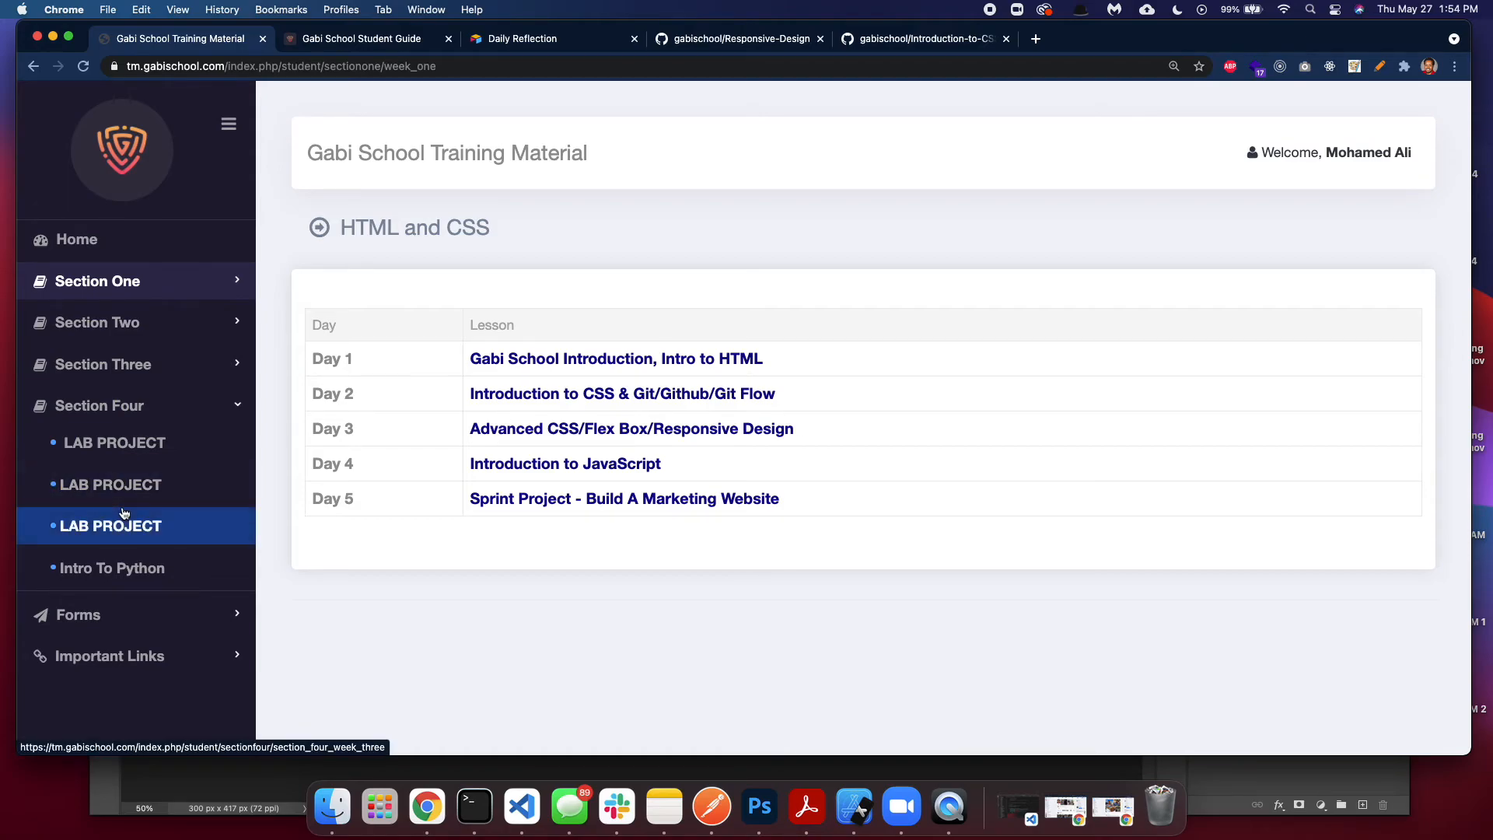
mouse_move(107, 428)
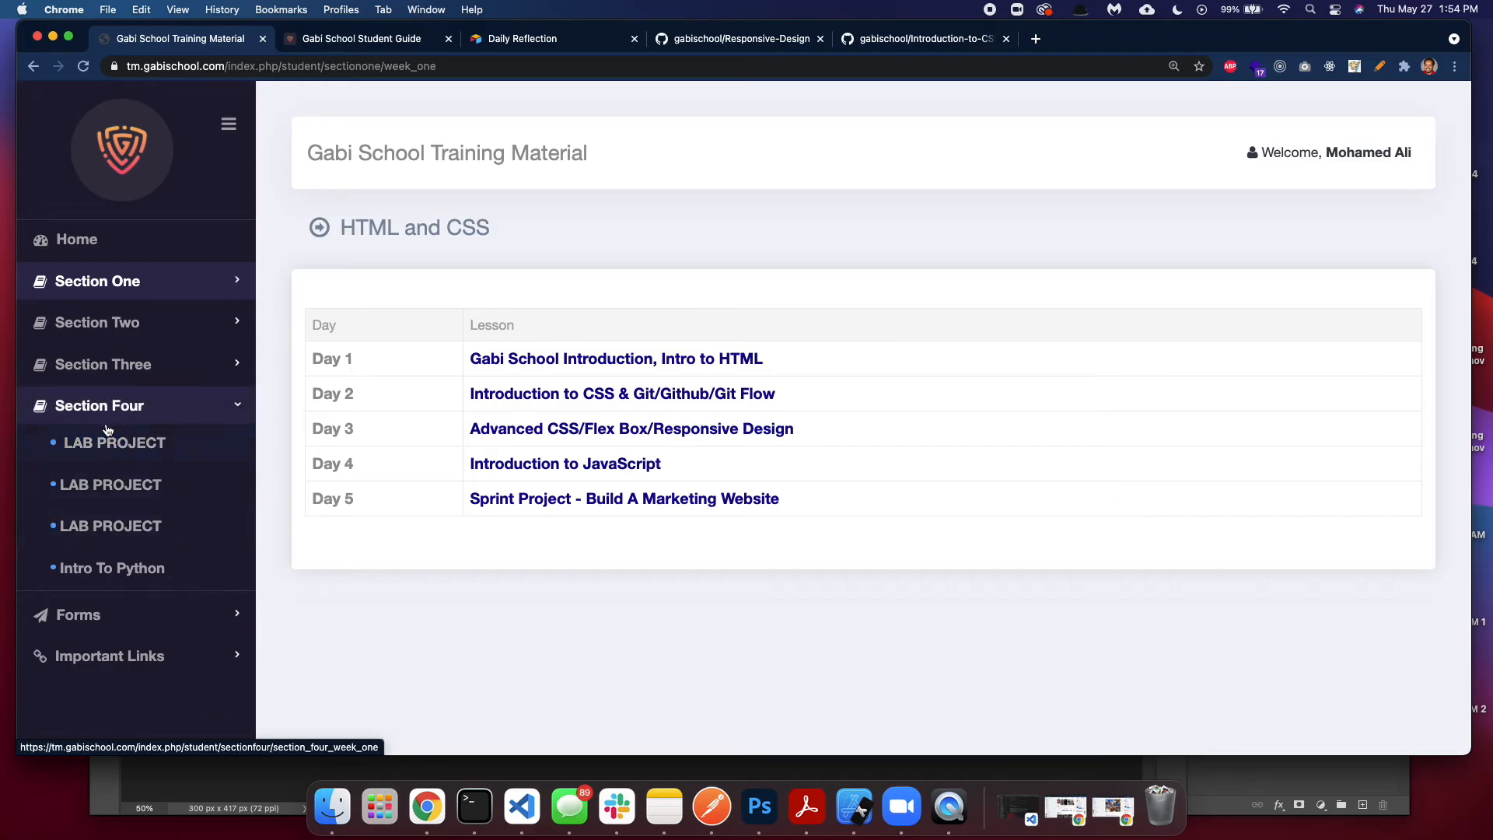
mouse_move(111, 568)
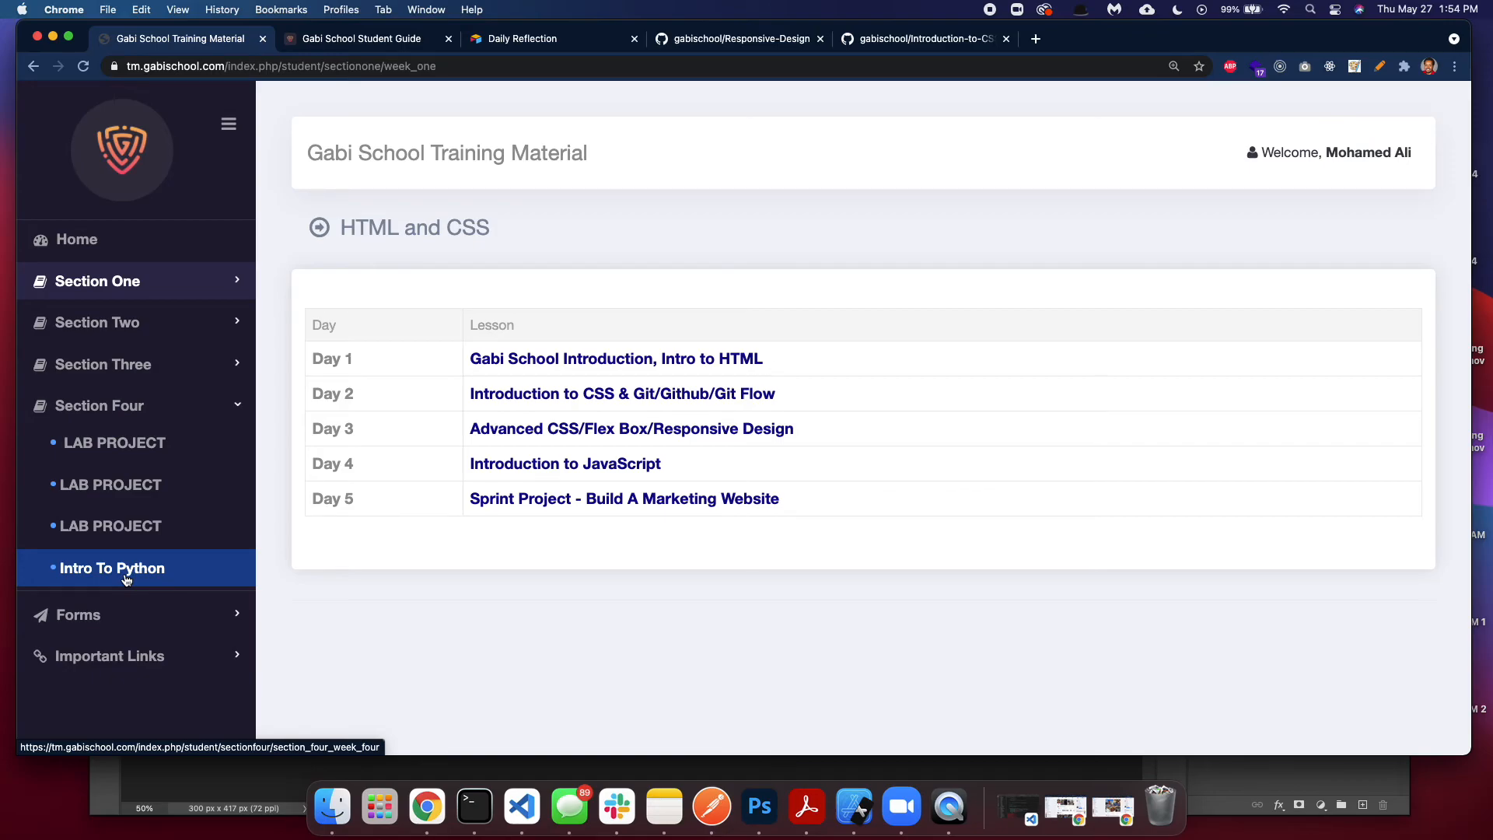
mouse_move(112, 364)
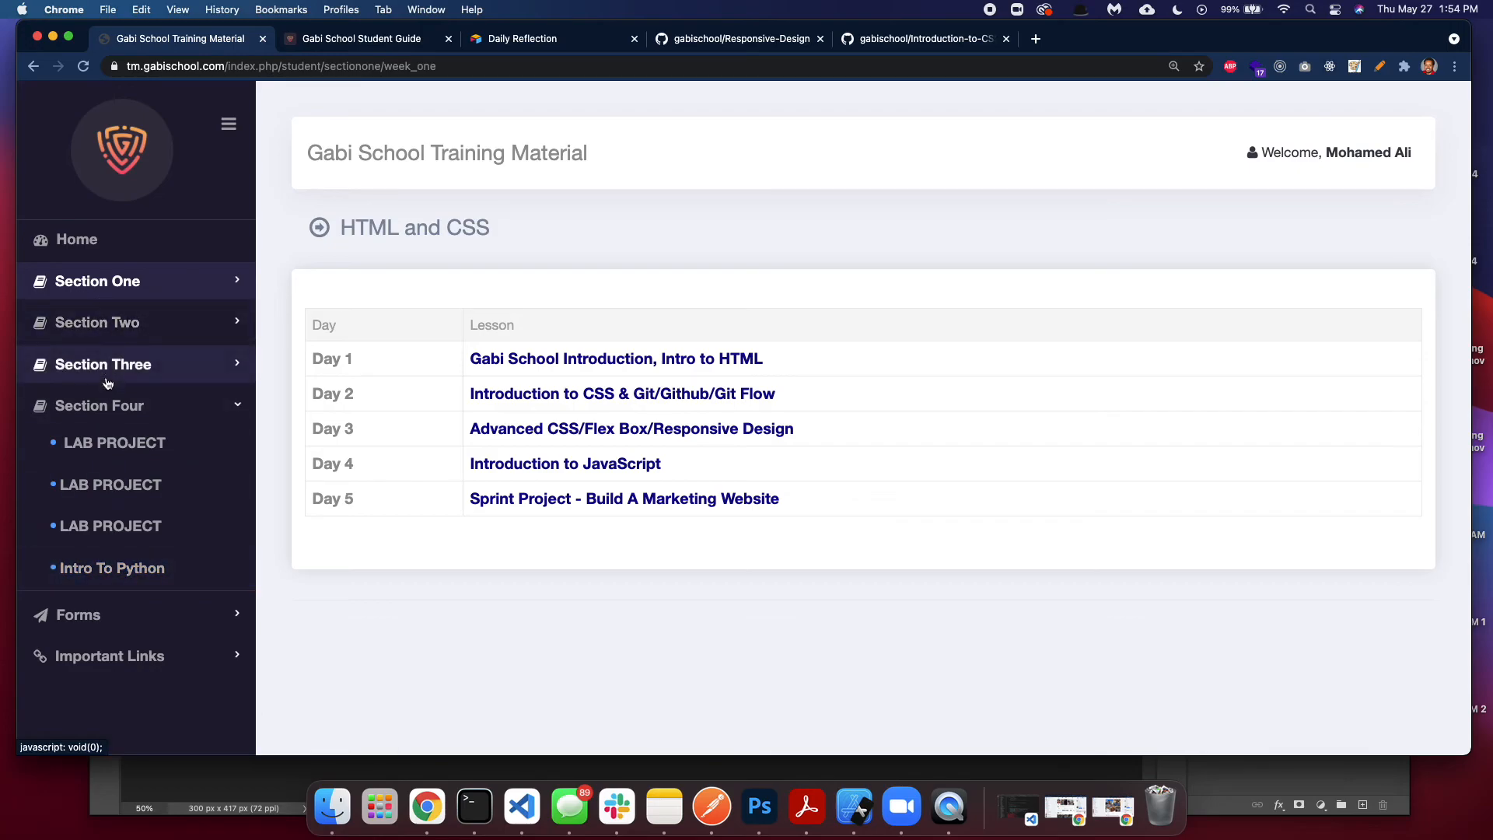
mouse_move(111, 568)
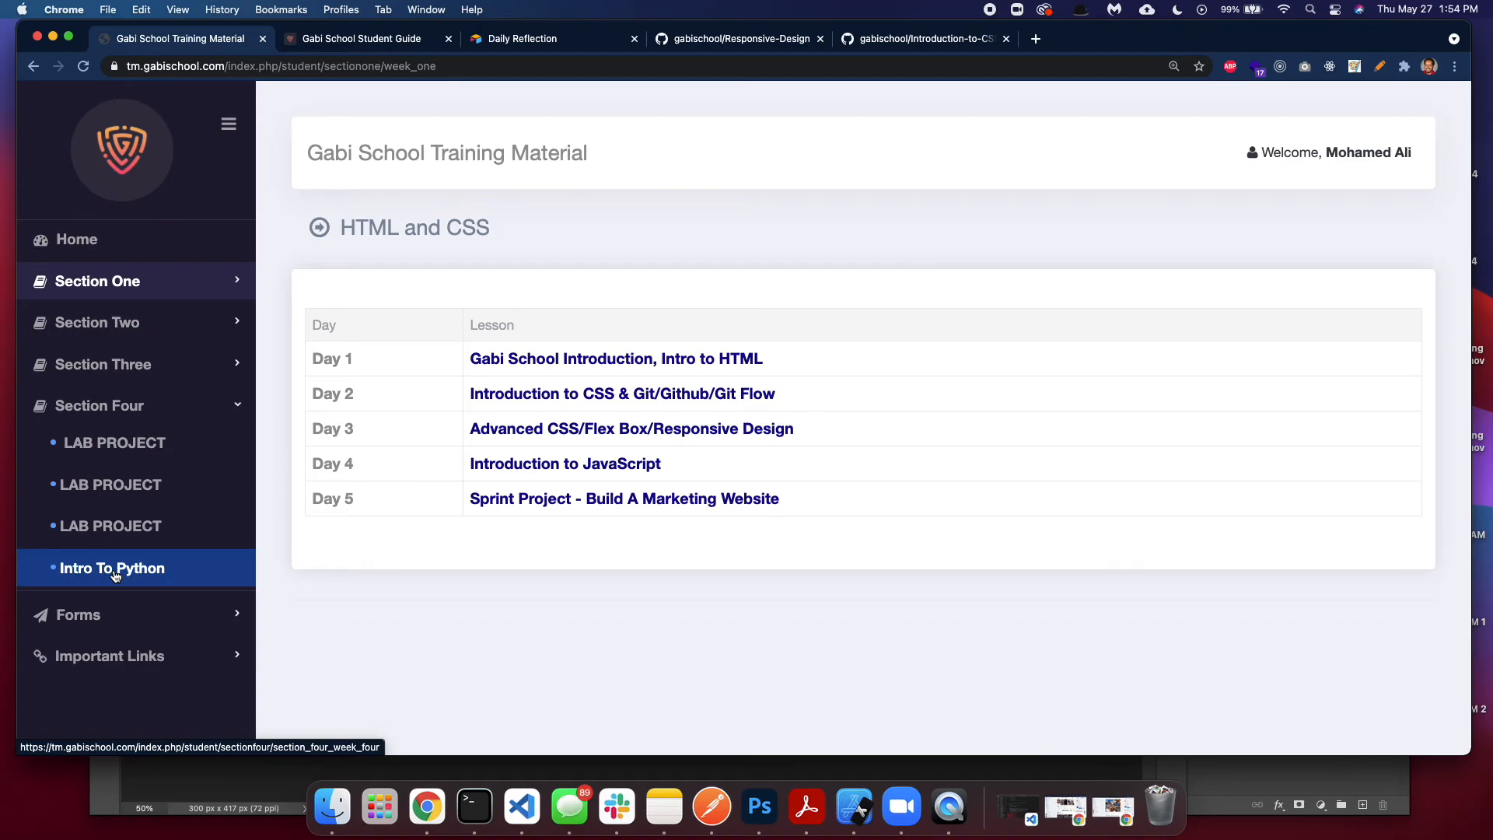
mouse_move(156, 298)
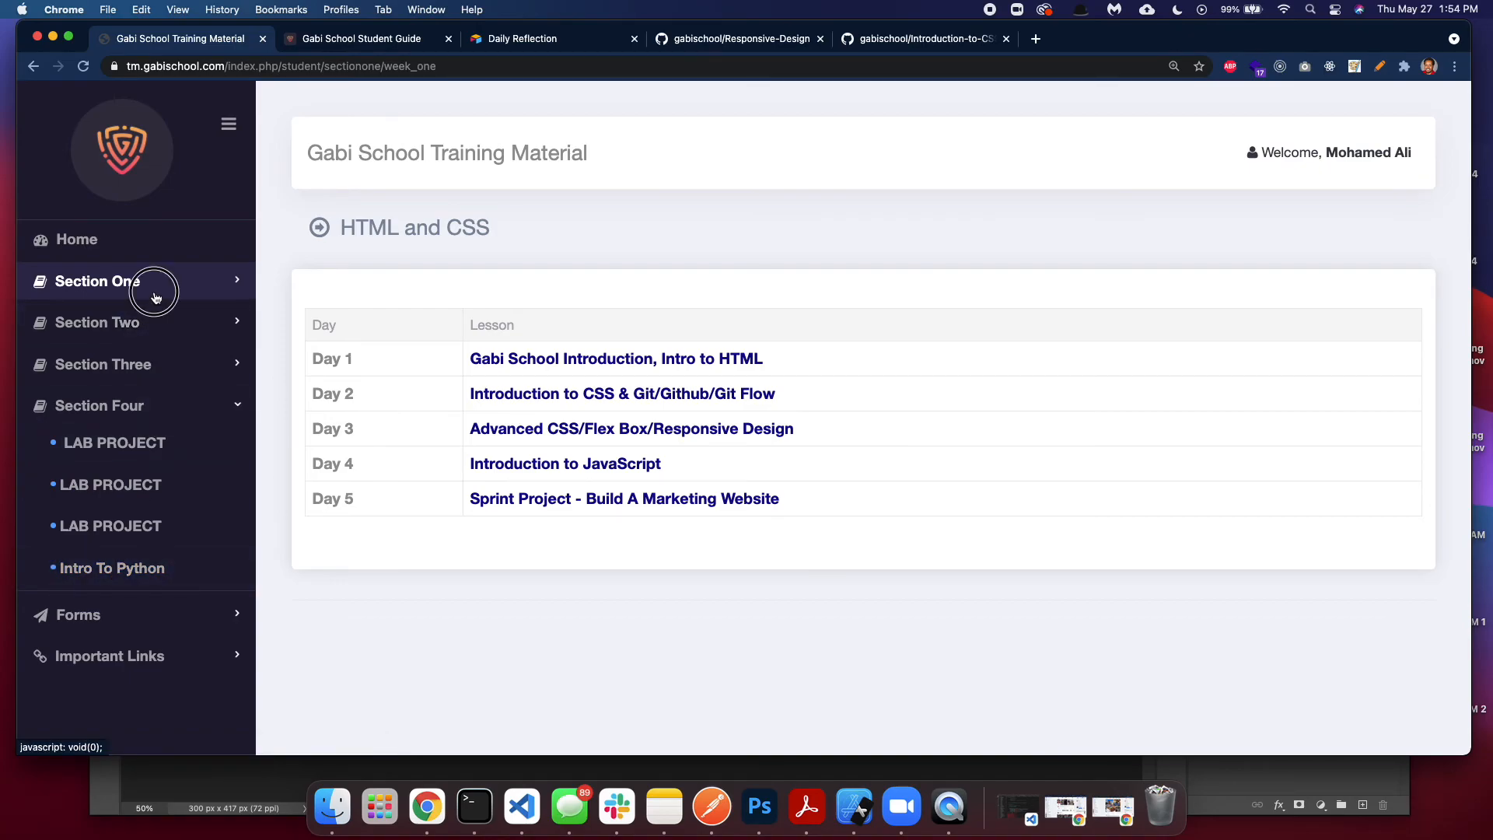
left_click(98, 281)
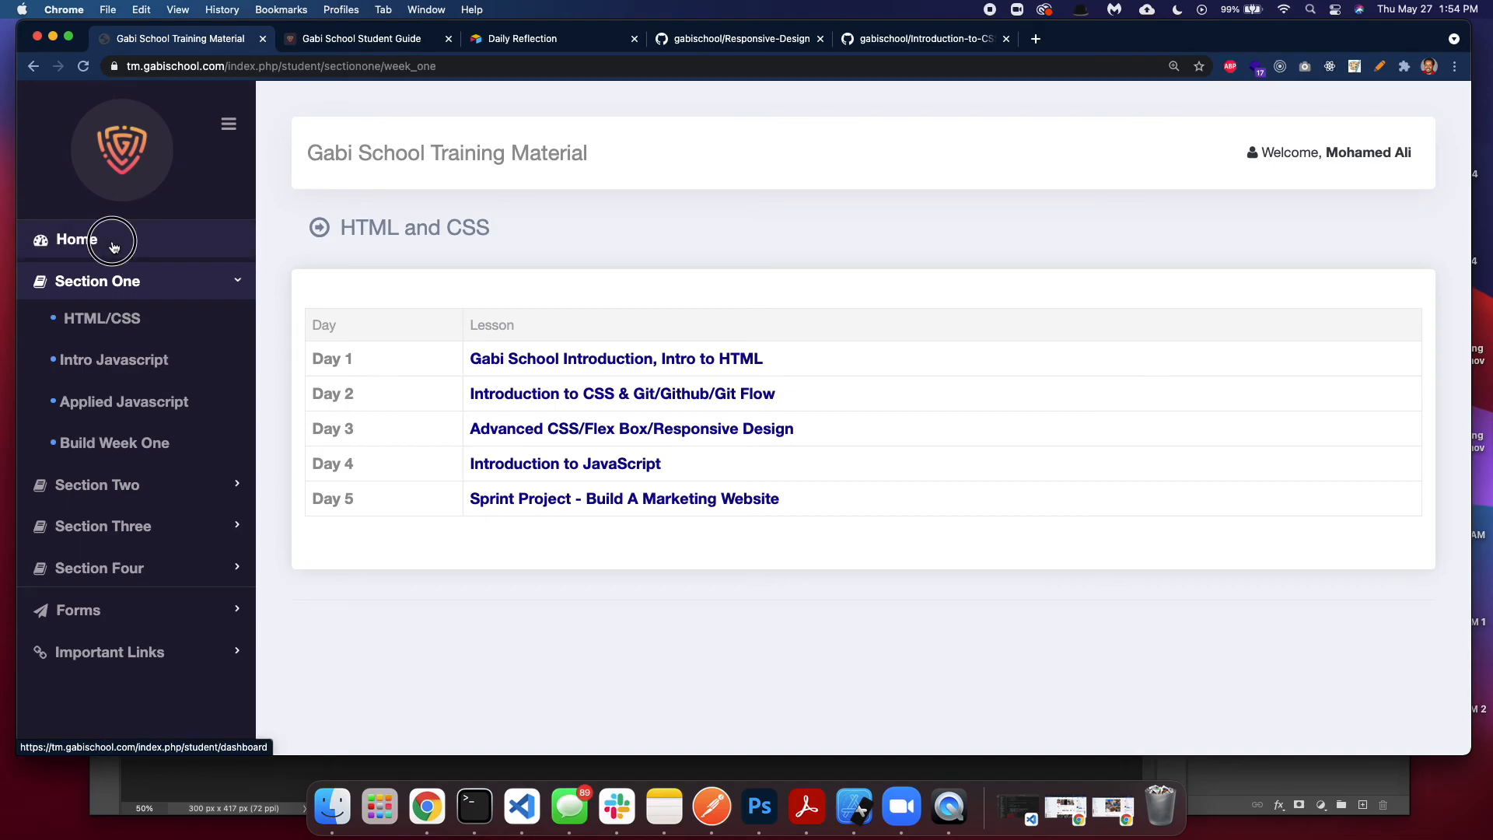
- Go to Home to show the student dashboard's My Progress table
left_click(76, 238)
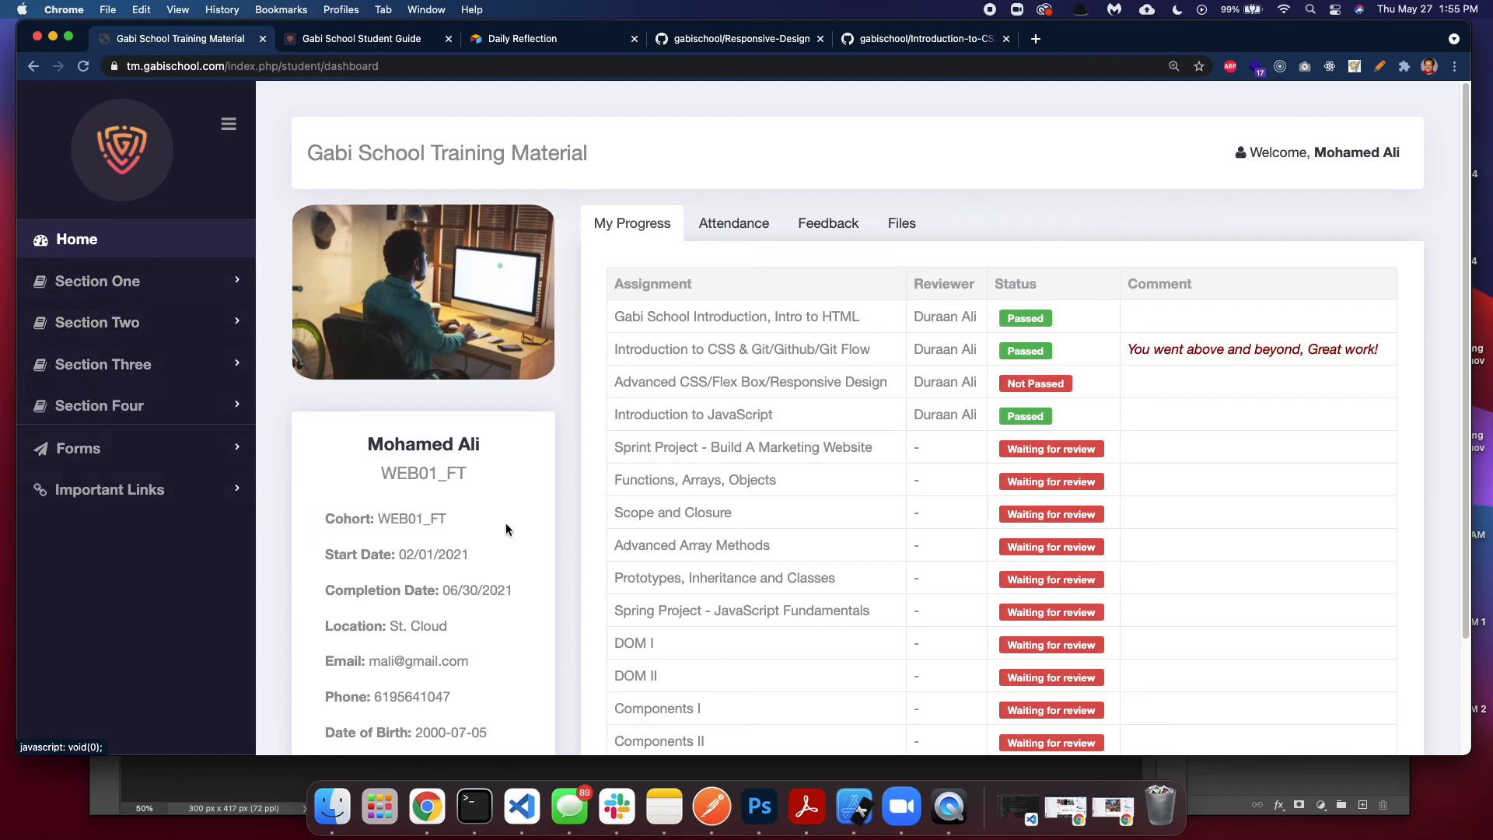
mouse_move(517, 524)
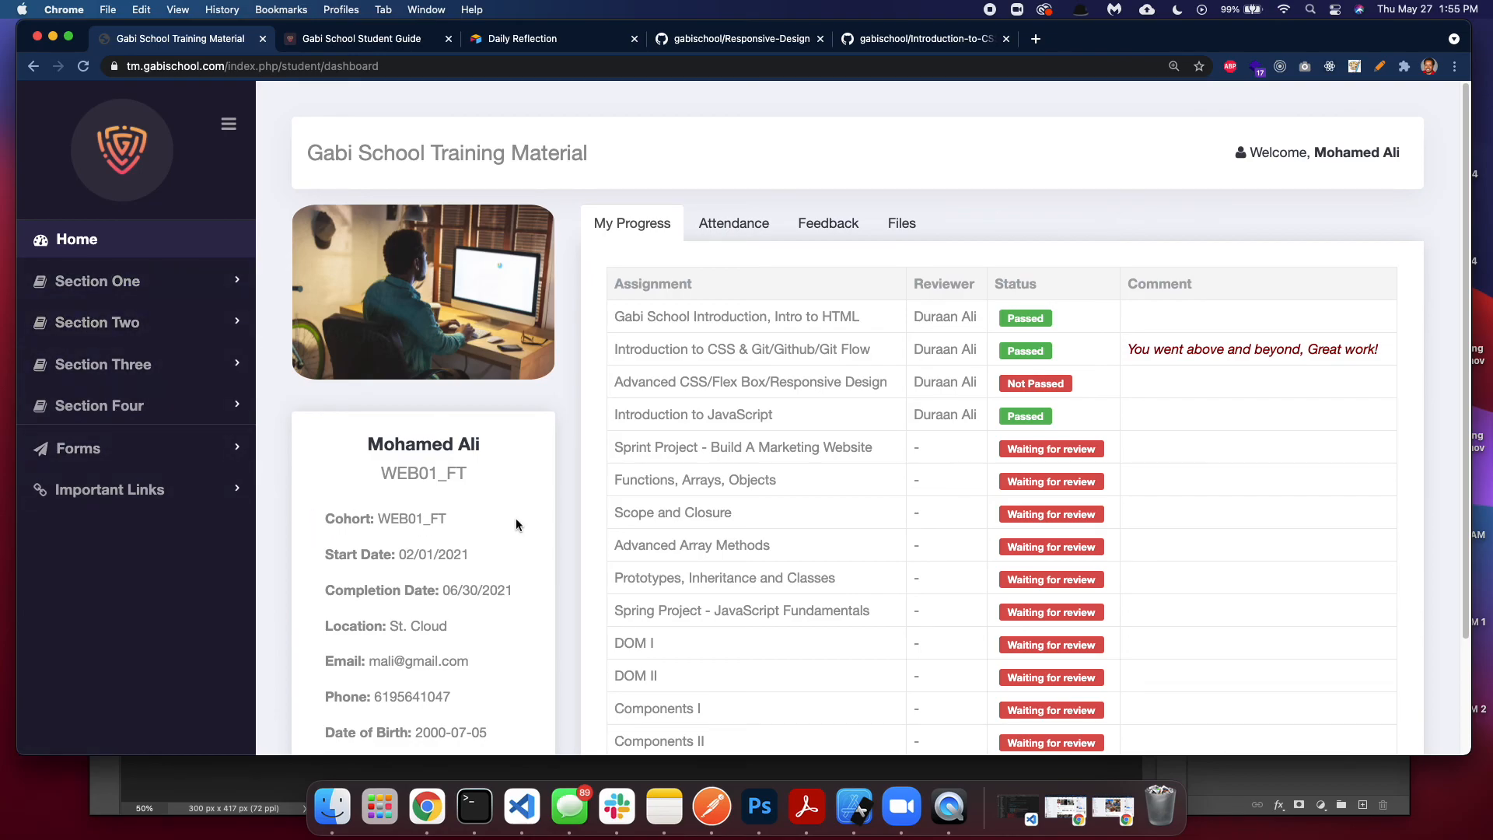
mouse_move(510, 520)
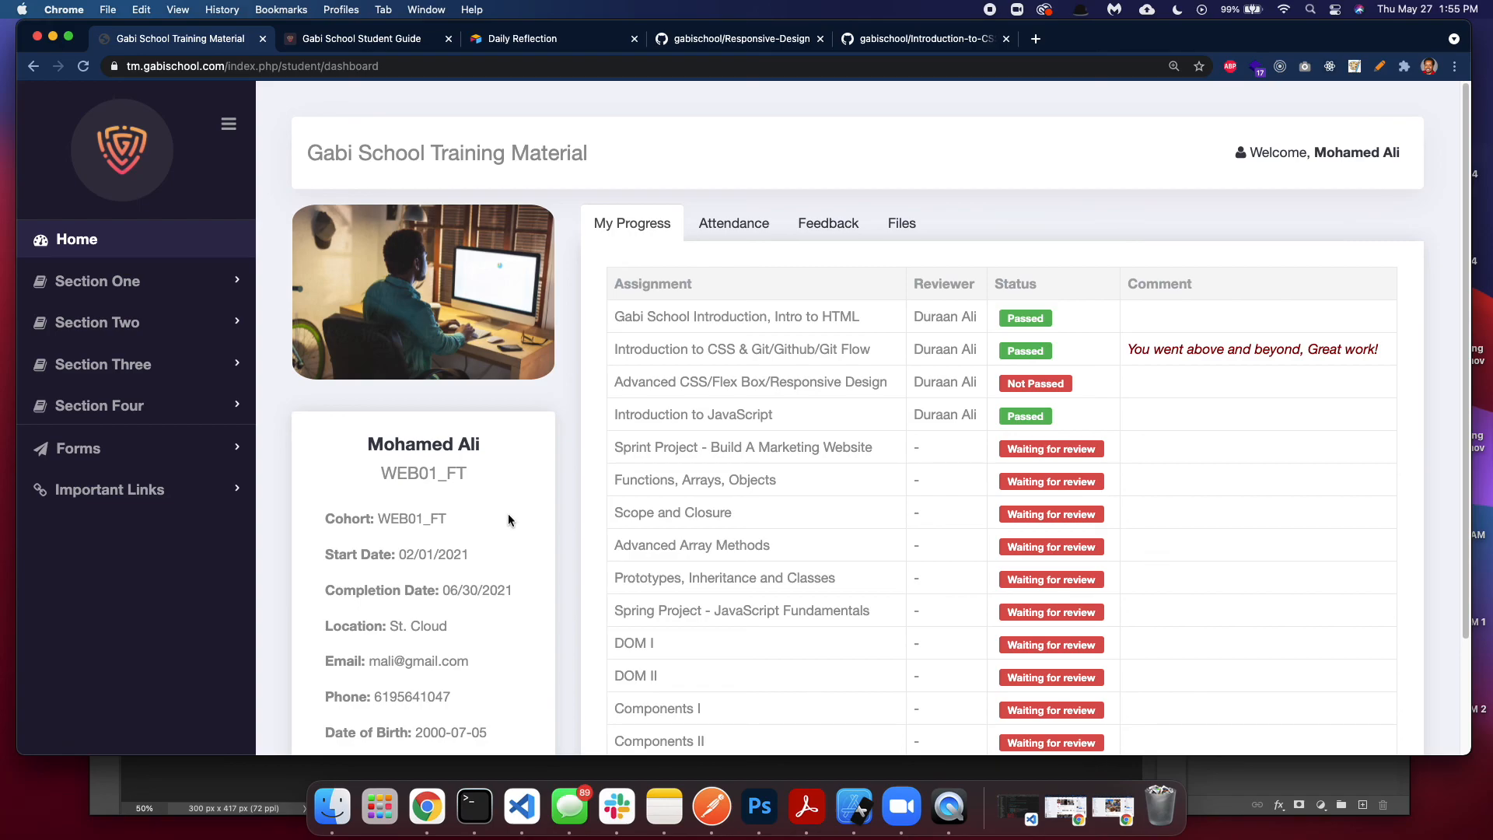
mouse_move(558, 504)
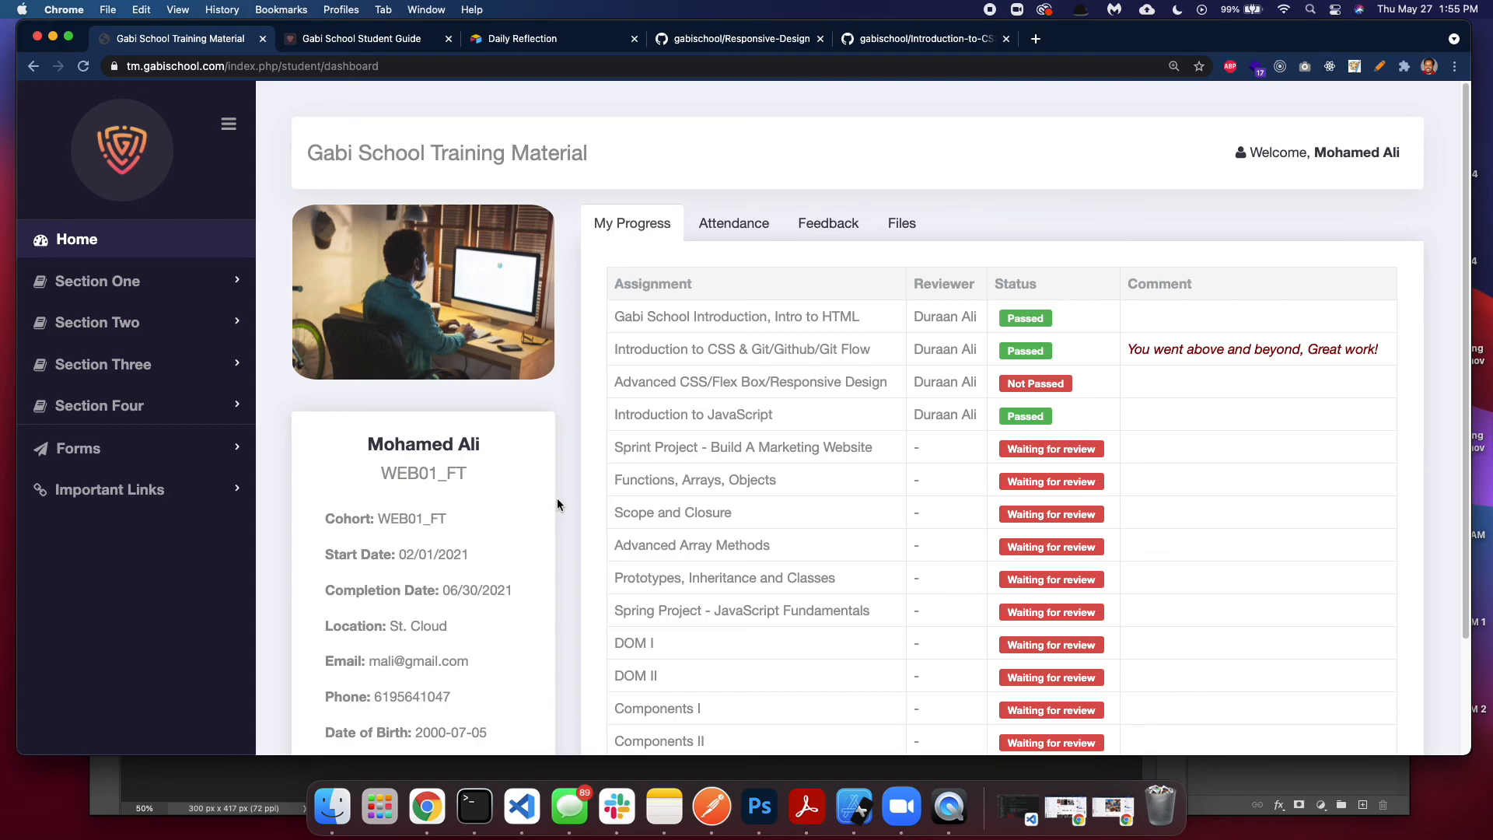
mouse_move(572, 512)
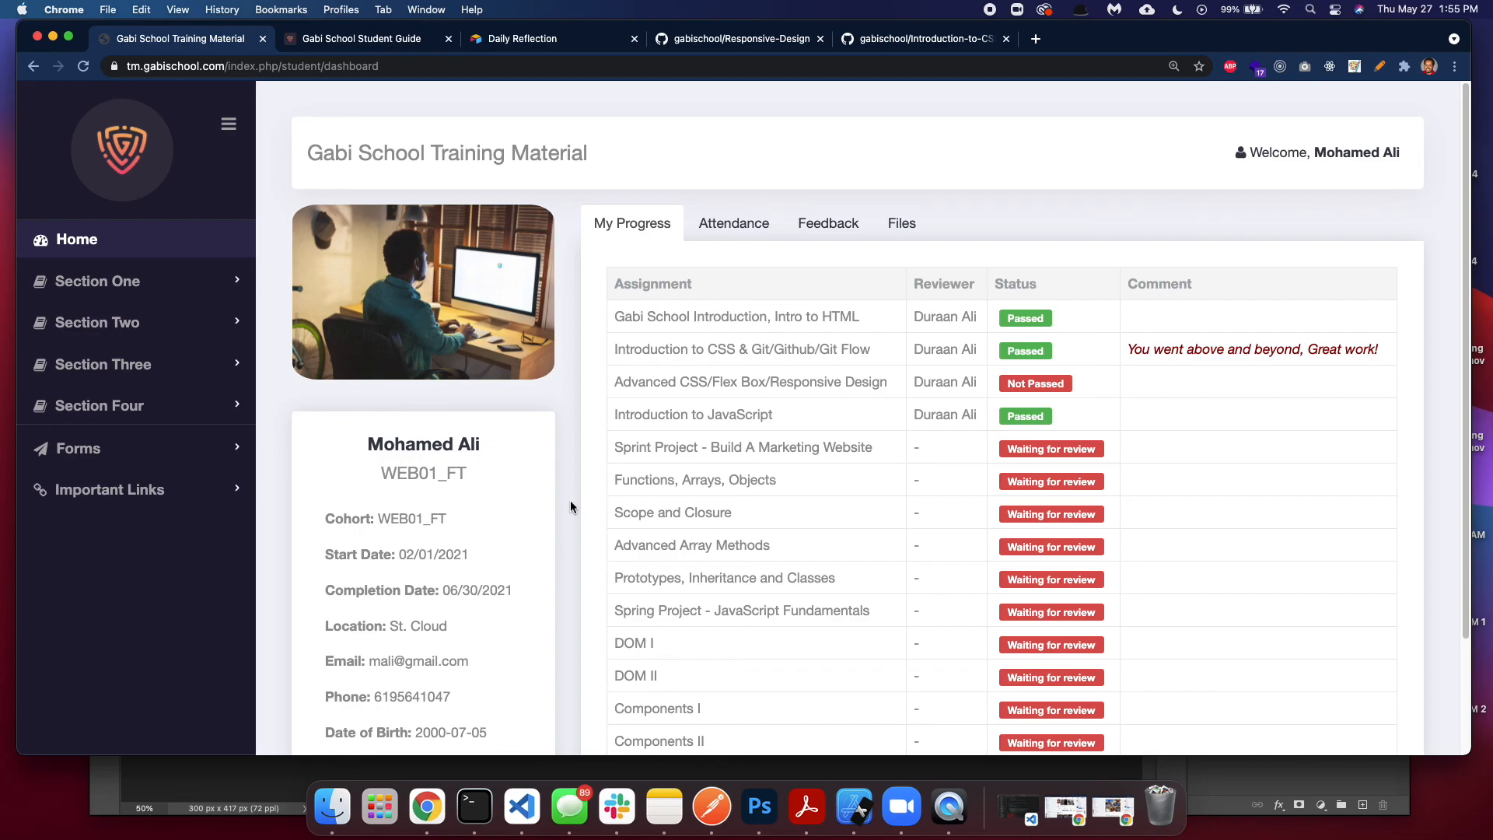
mouse_move(984, 13)
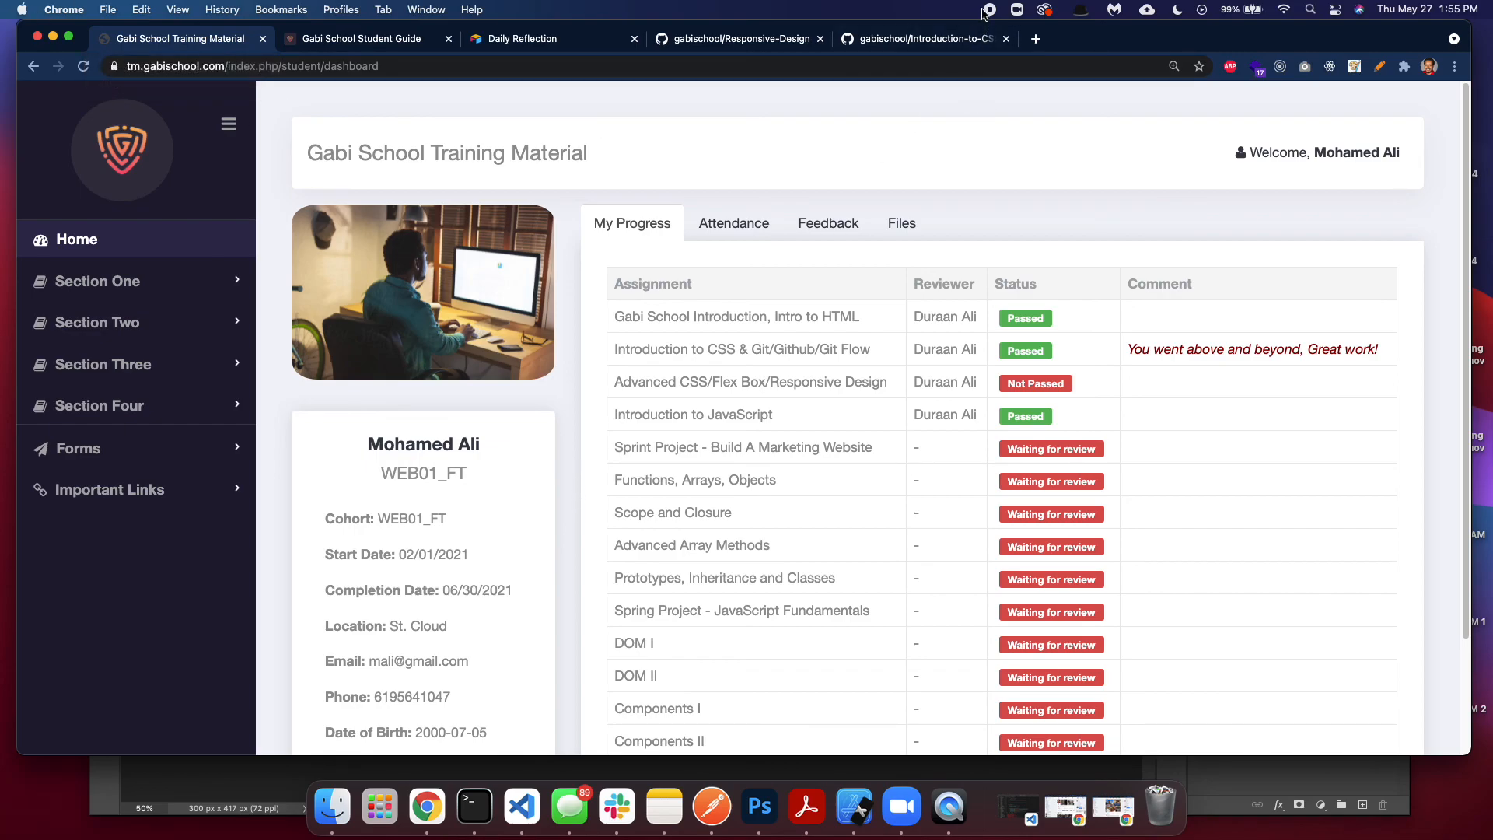